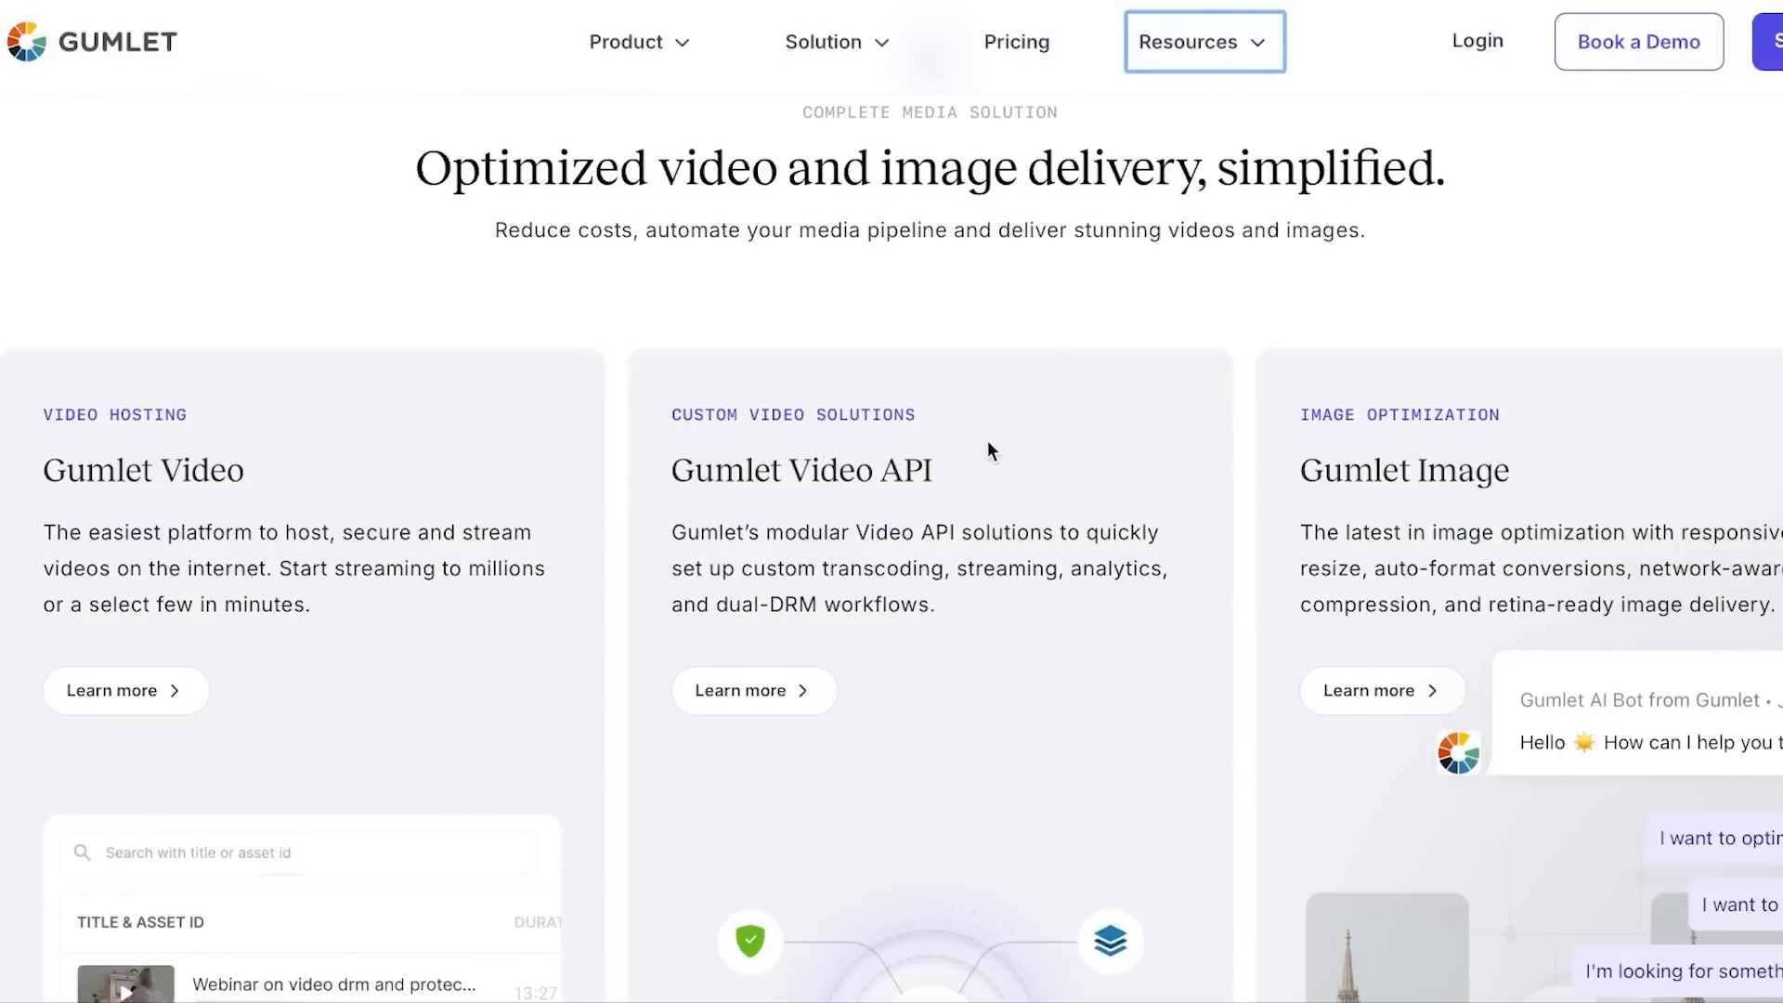
- Scroll through the Gumlet dashboard welcome guide and storage figures
scroll("down", 3)
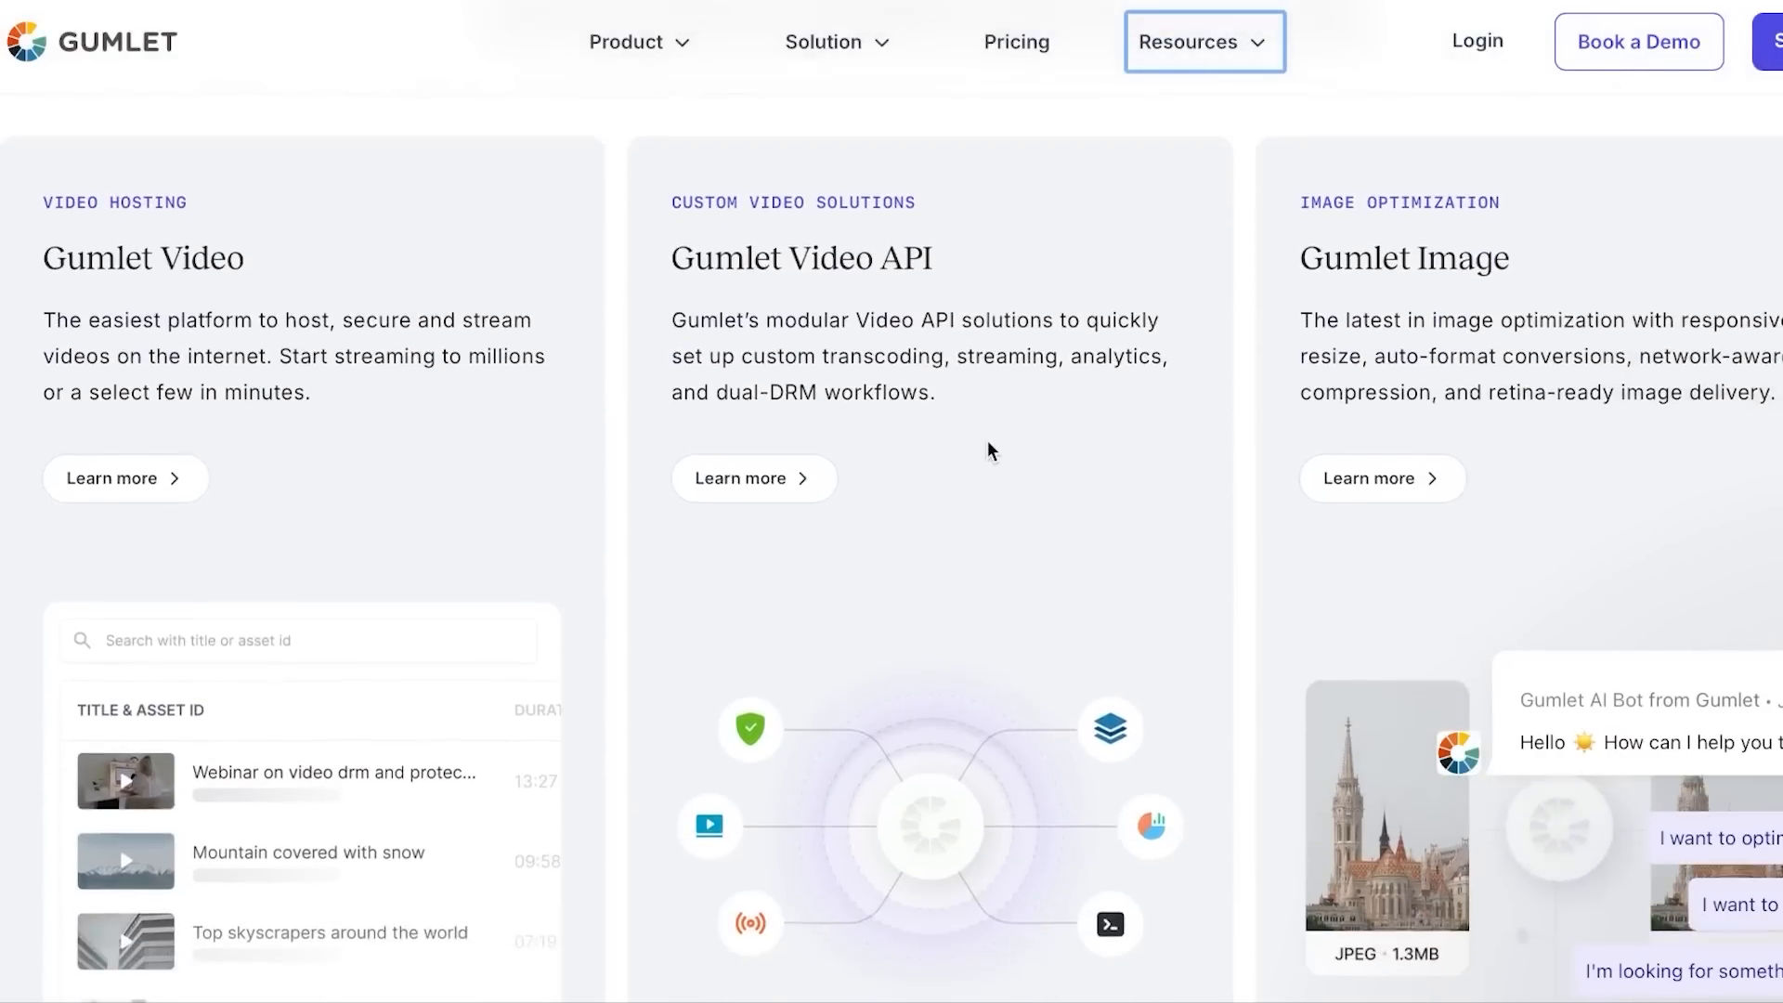
scroll("down", 3)
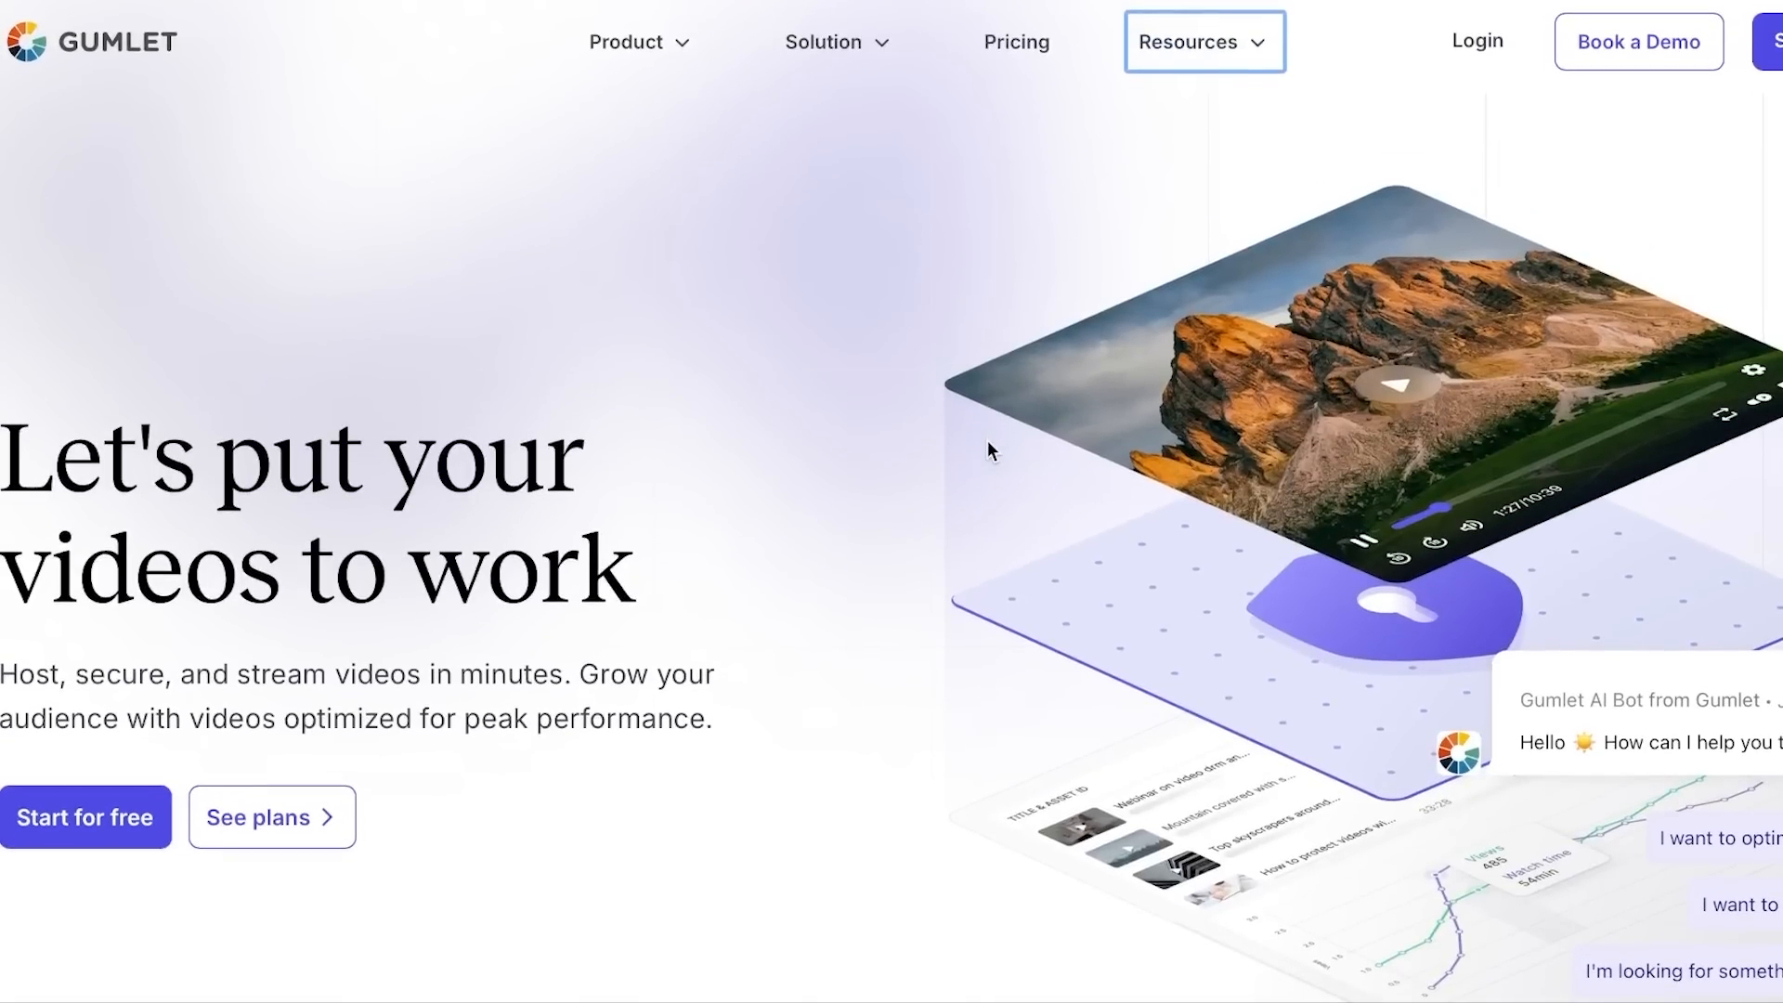
mouse_move(497, 139)
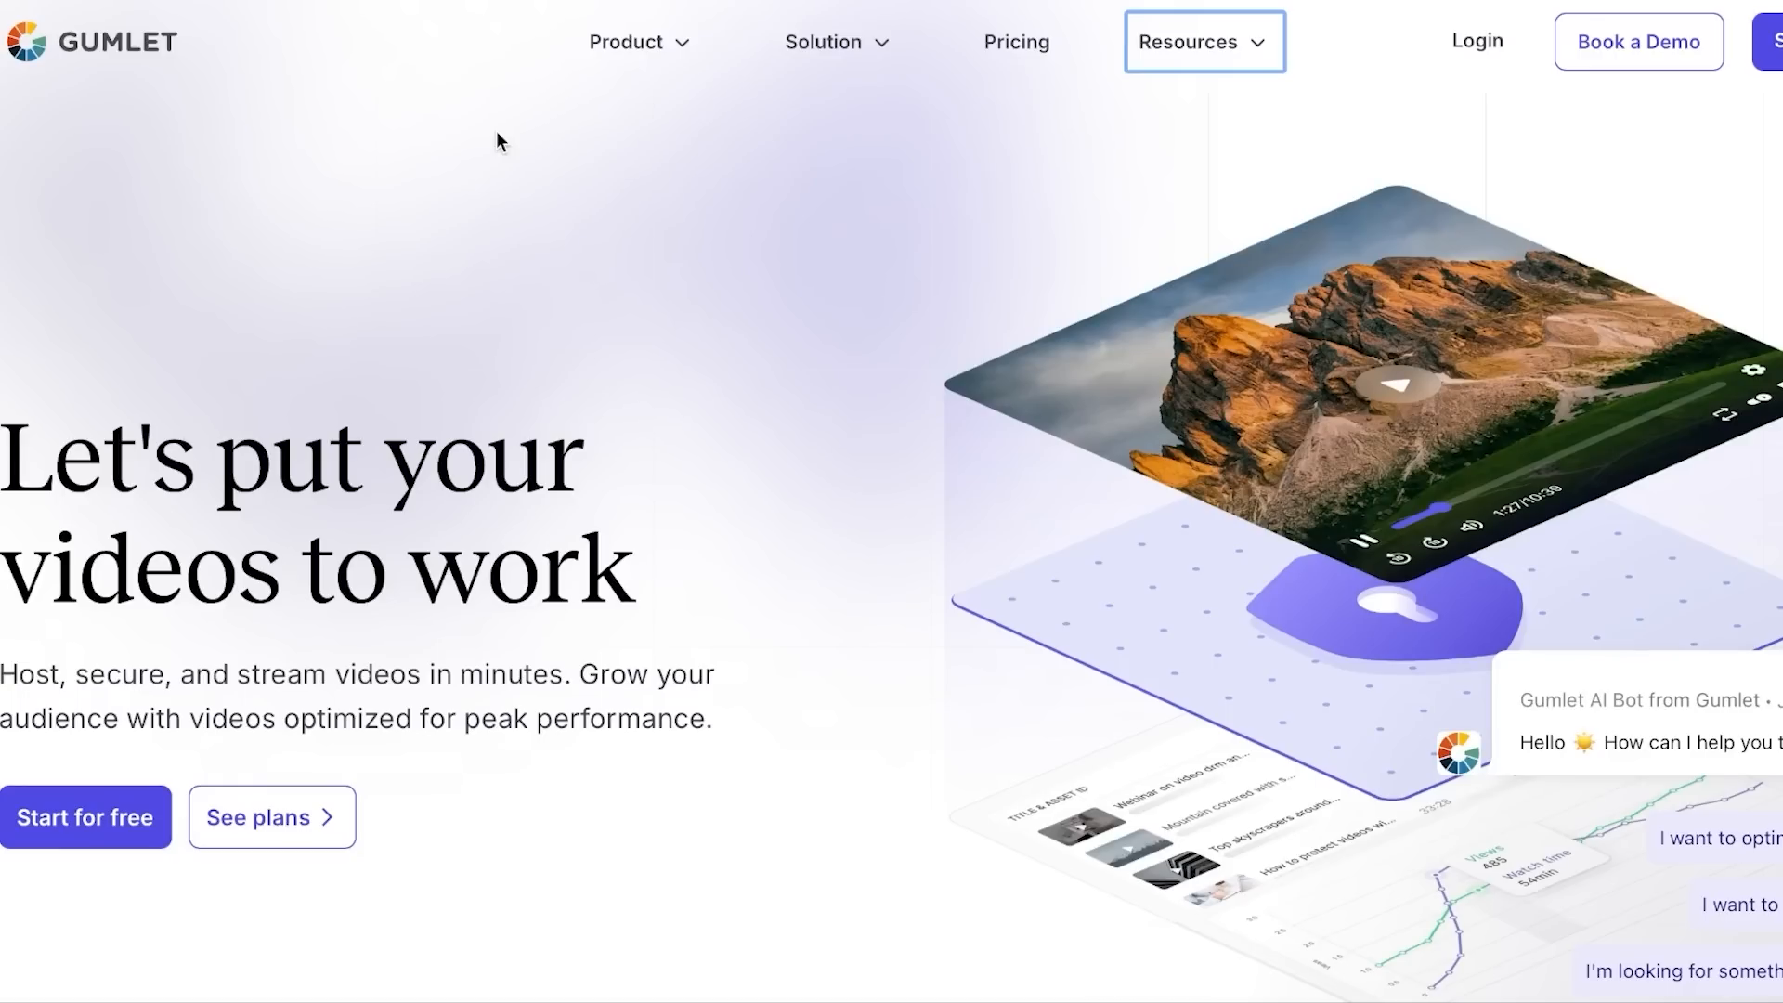
left_click(1203, 41)
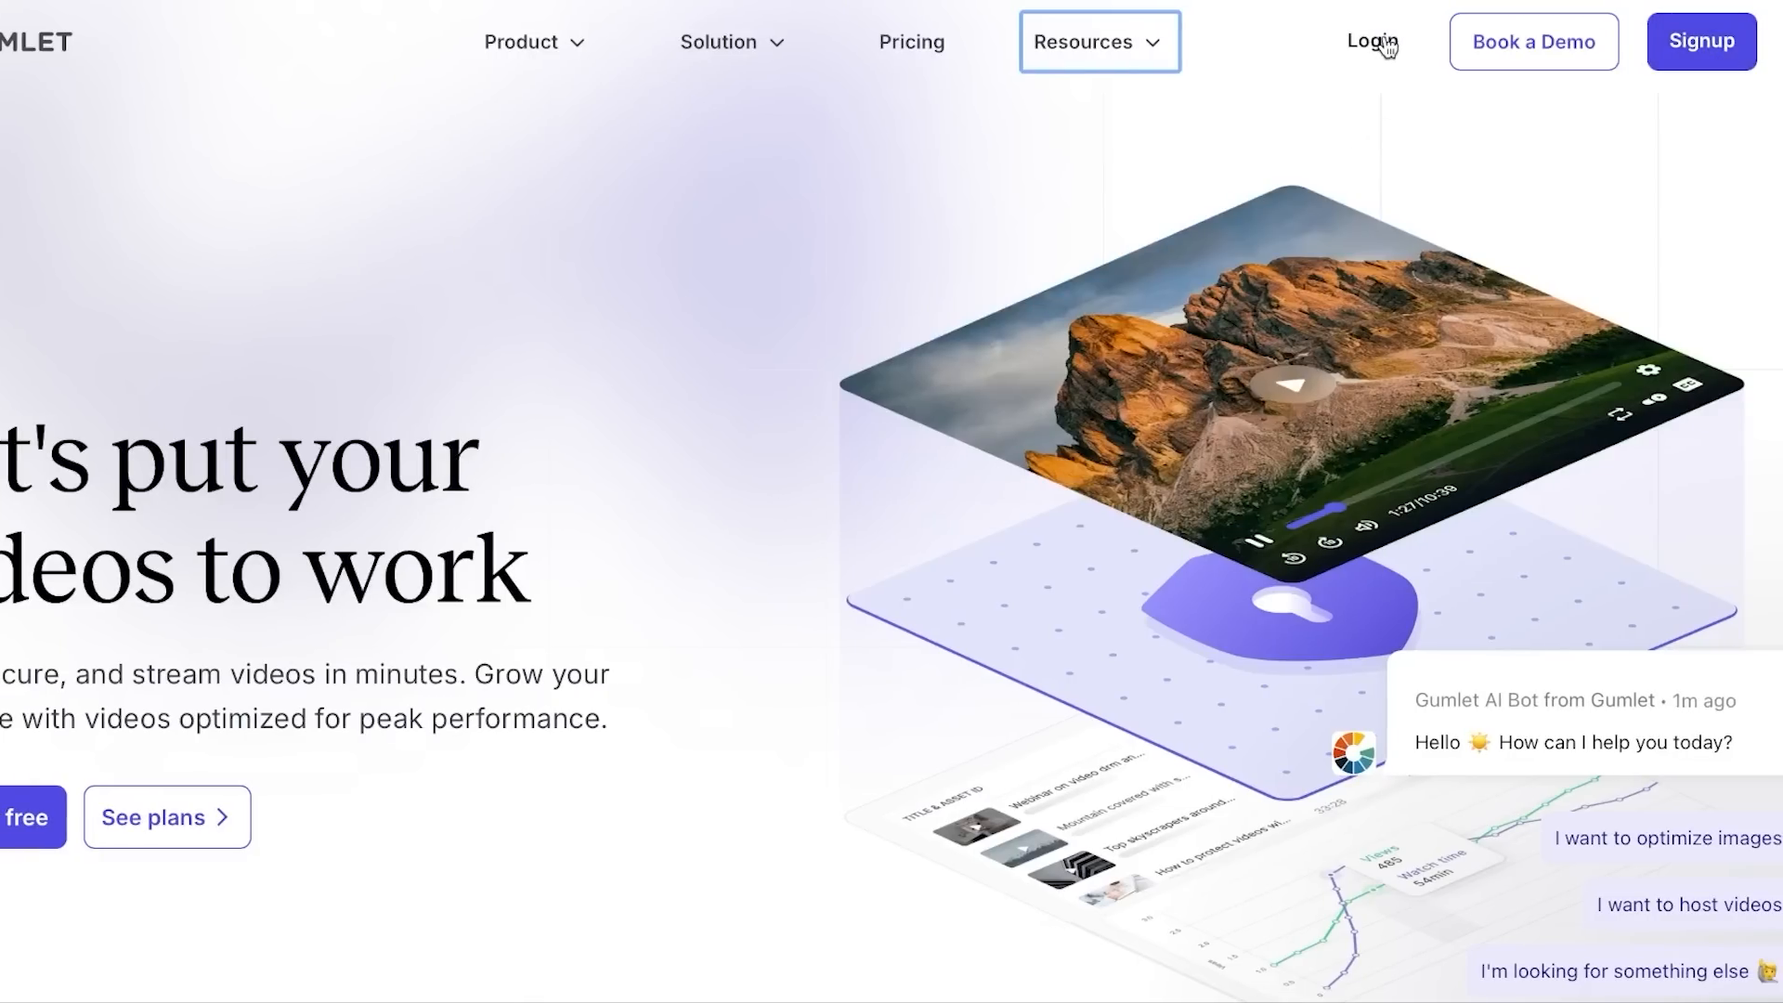
mouse_move(1703, 43)
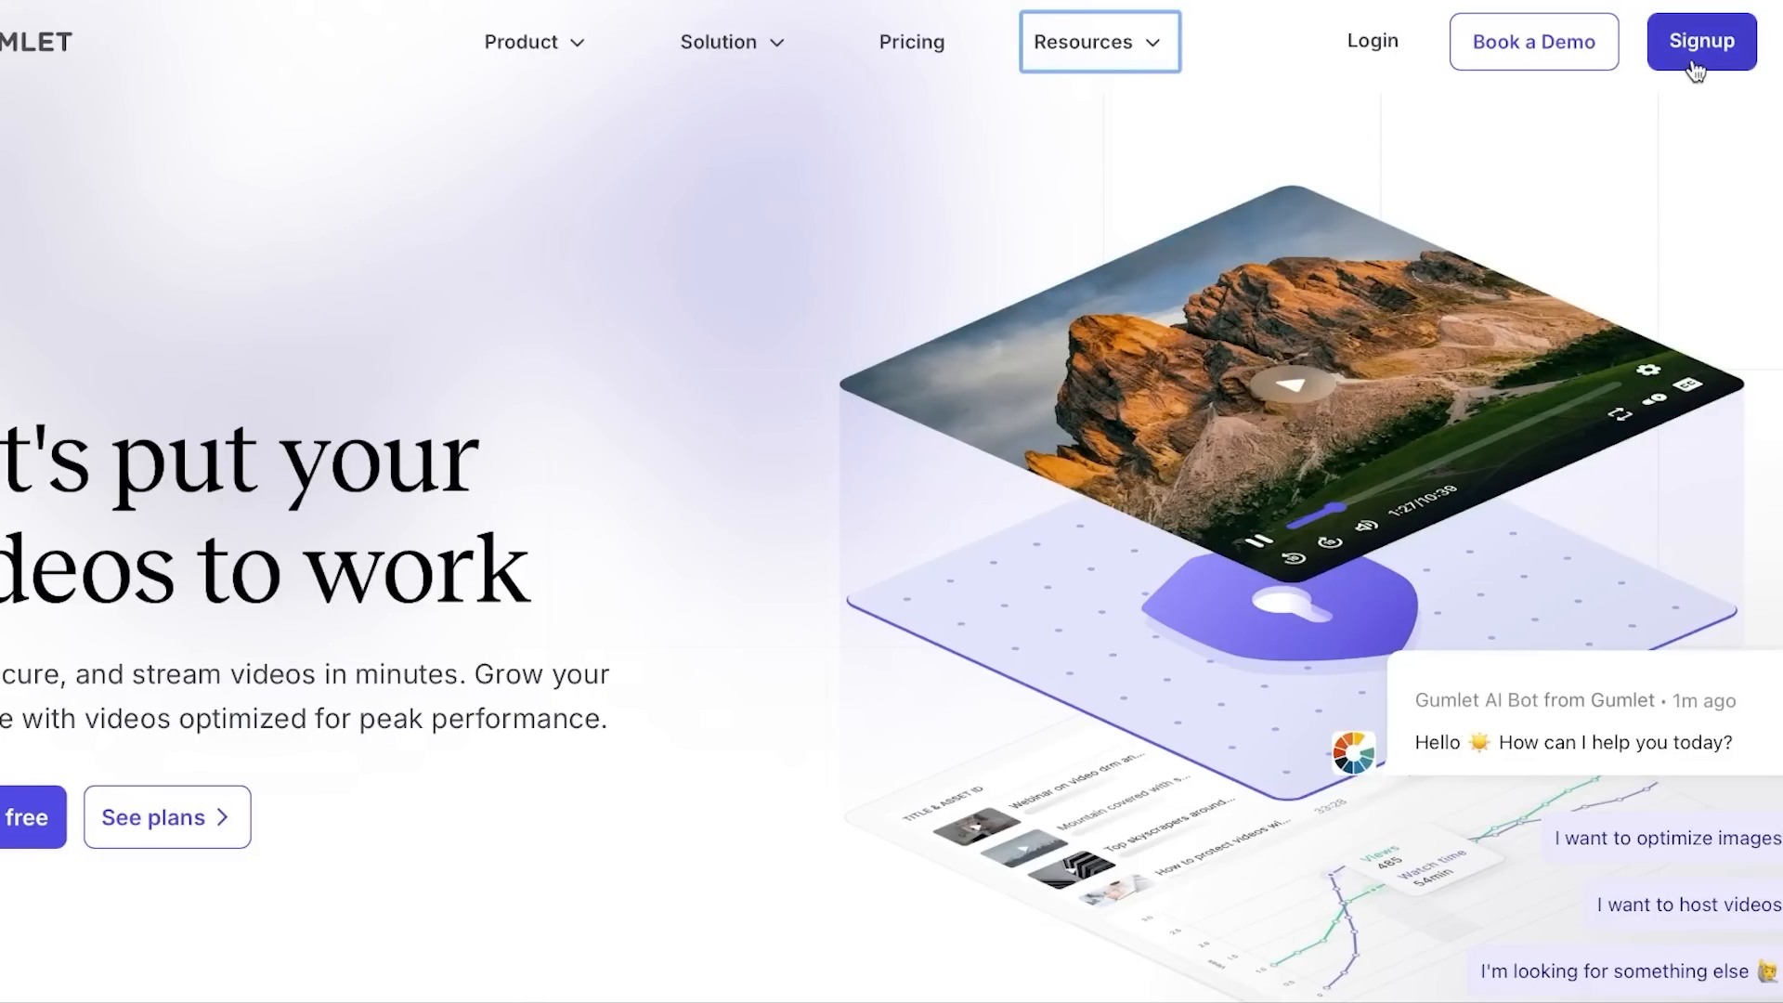
scroll("down", 3)
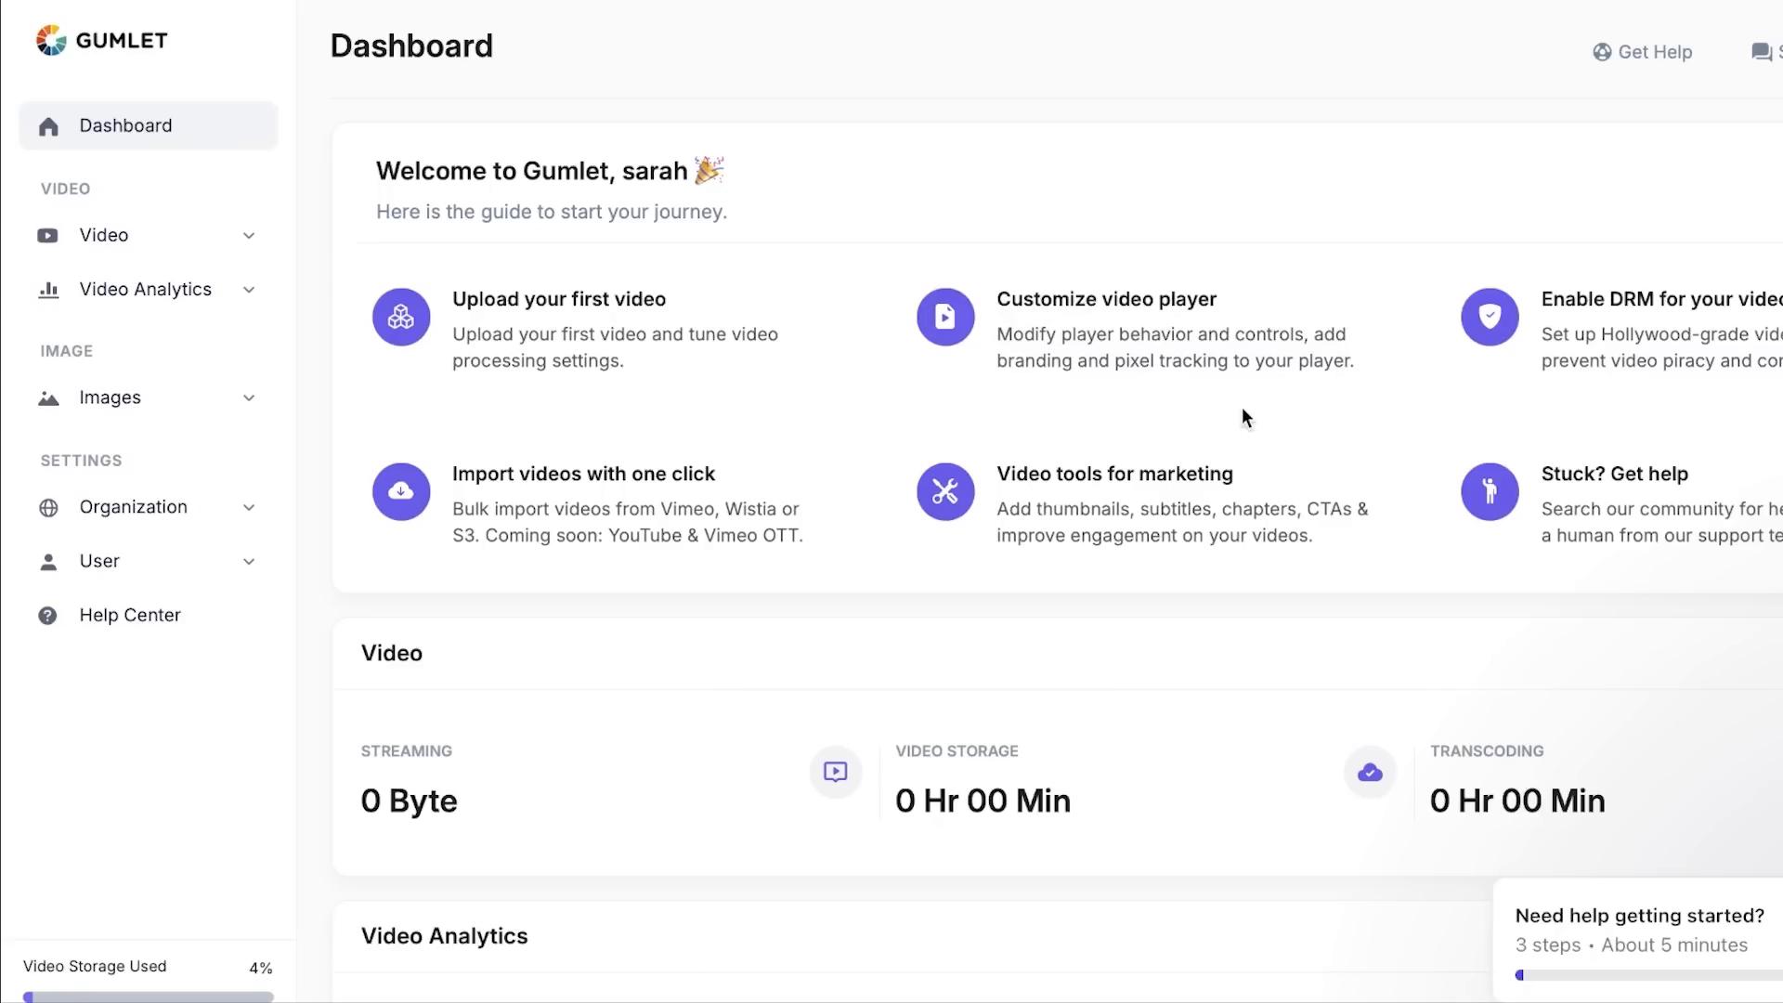
mouse_move(1105, 154)
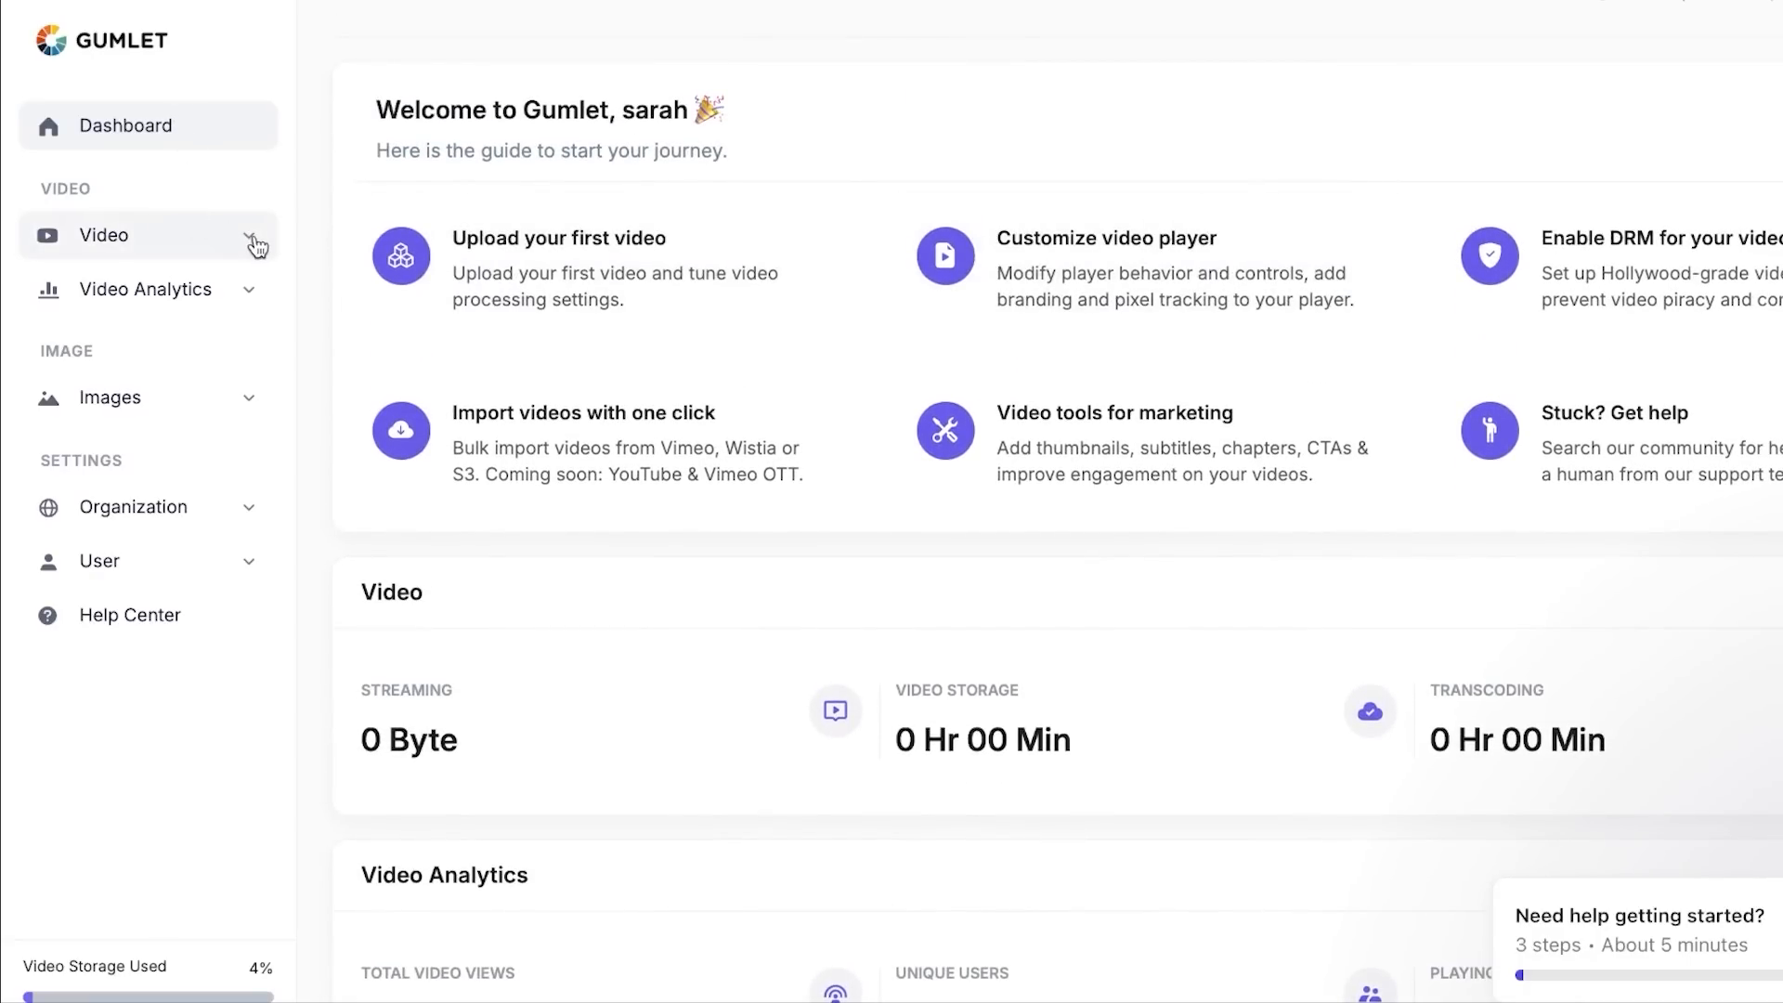
- Expand the Video, Advanced, Video Analytics and Images sections in the sidebar
left_click(104, 234)
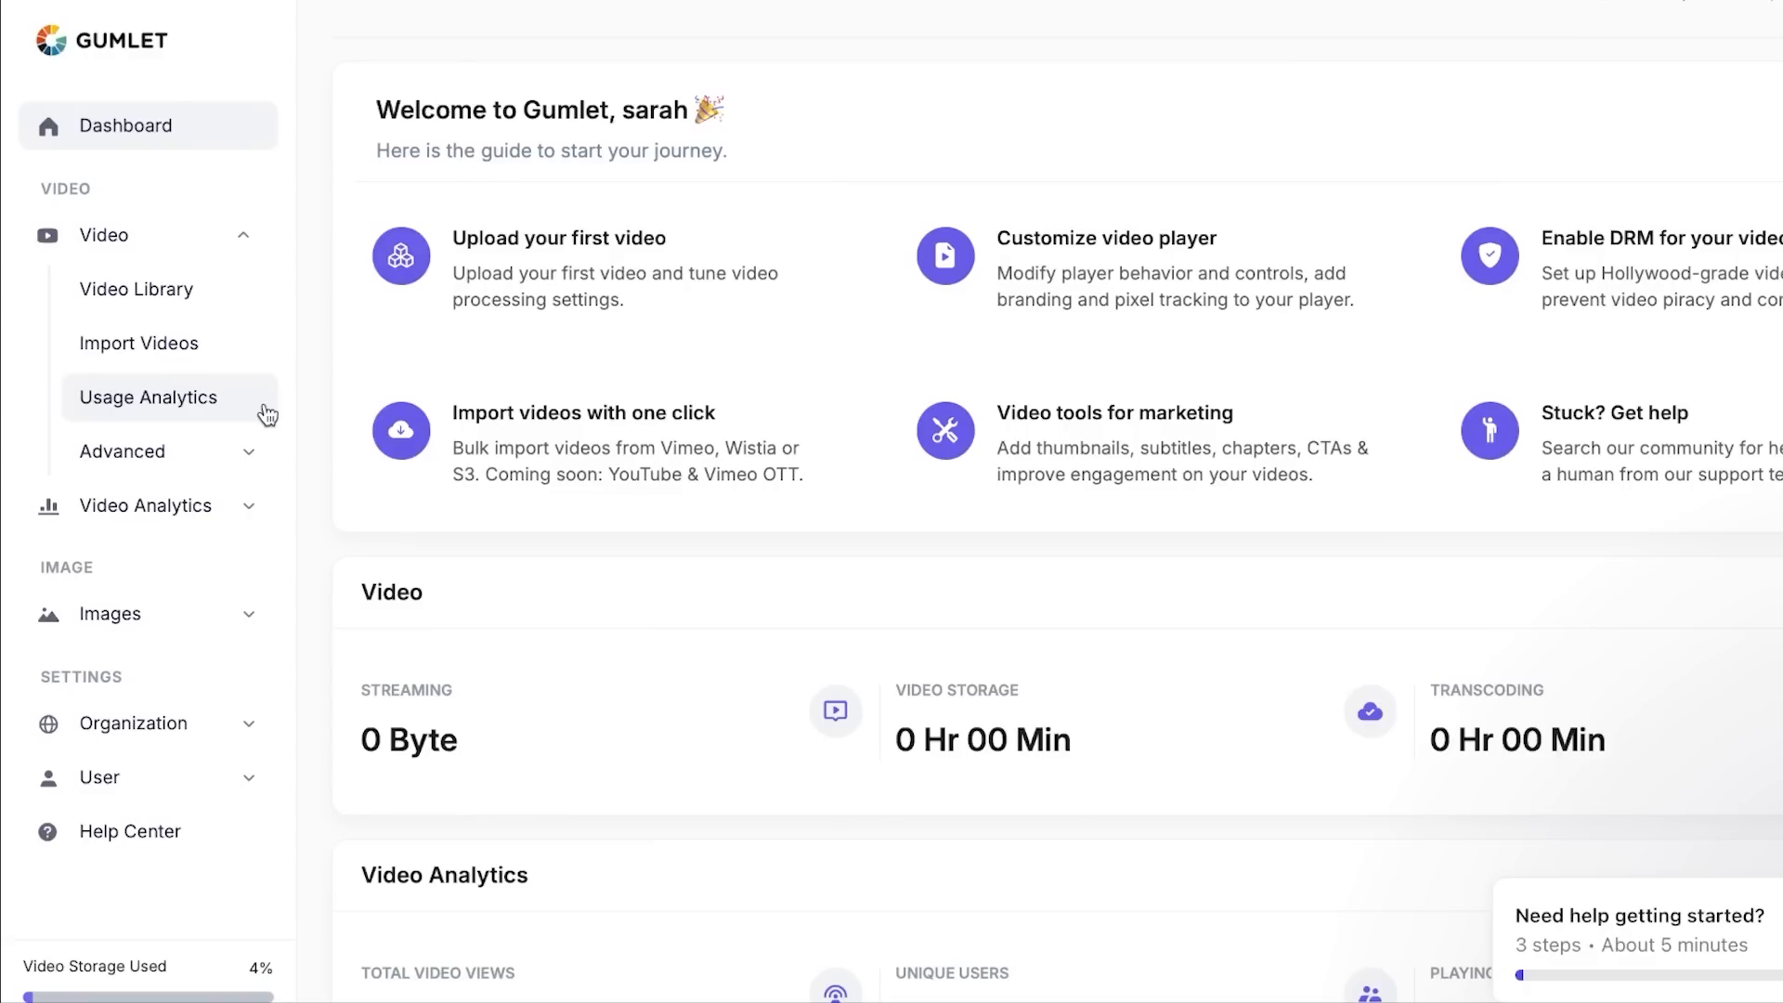
mouse_move(257, 461)
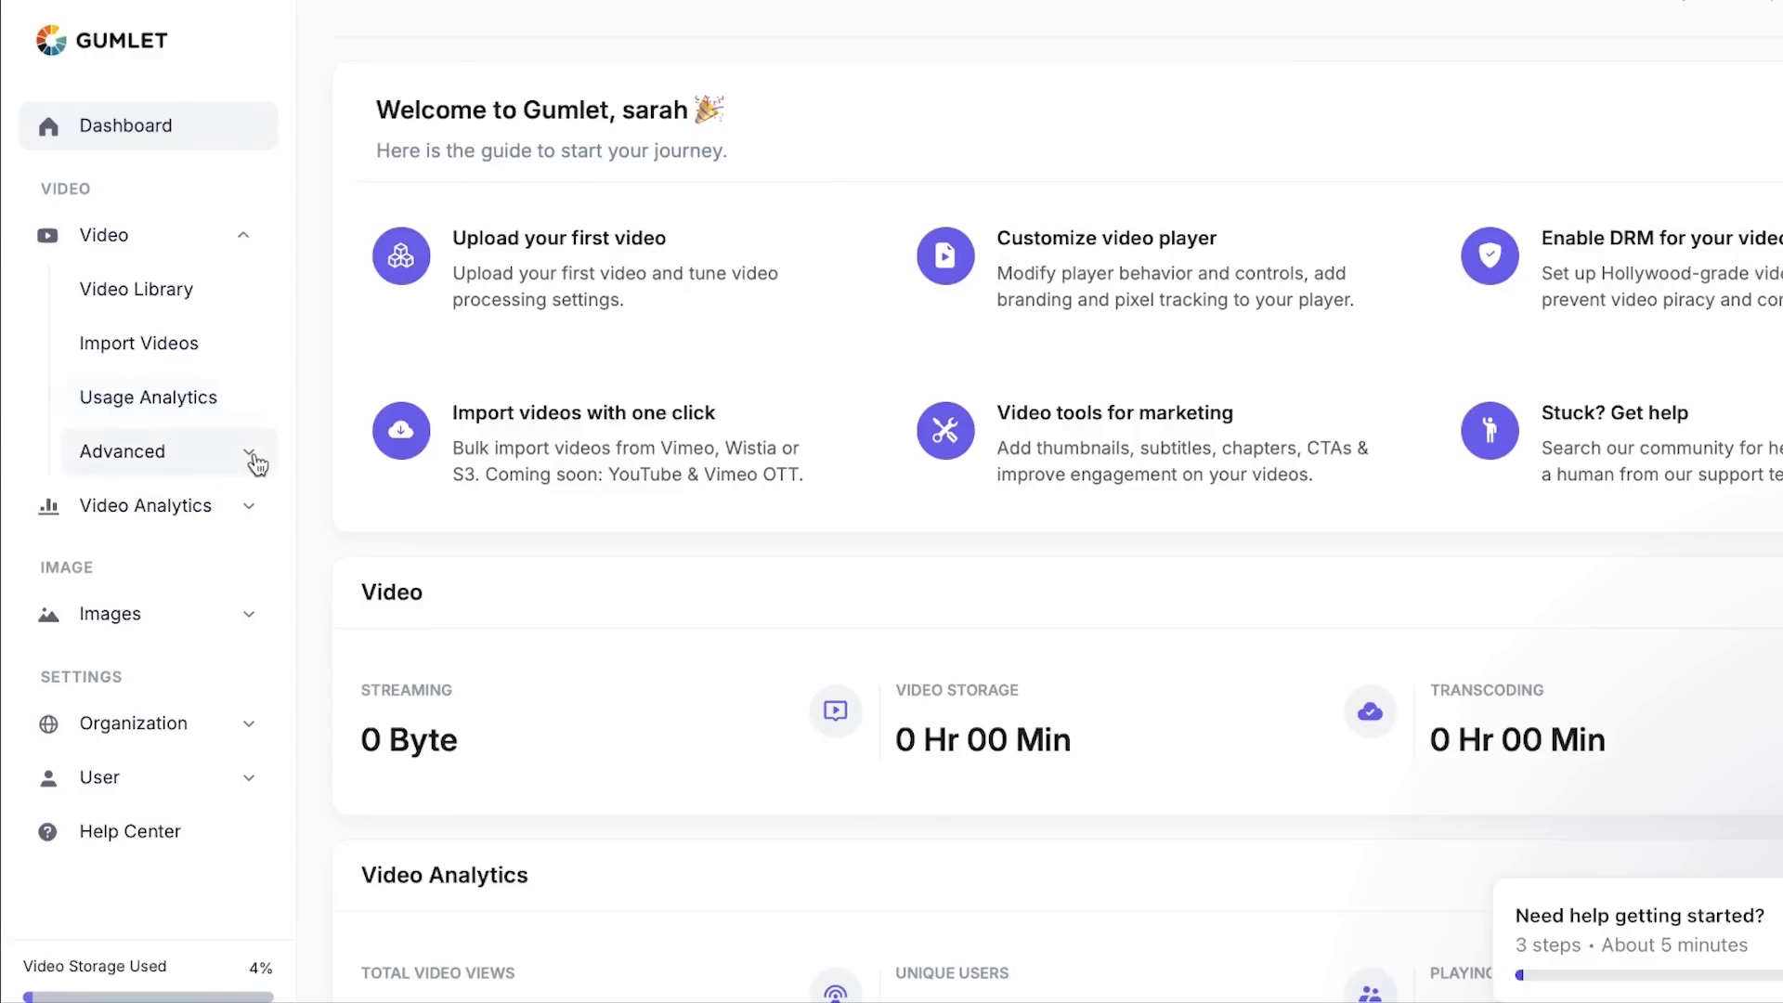
left_click(122, 450)
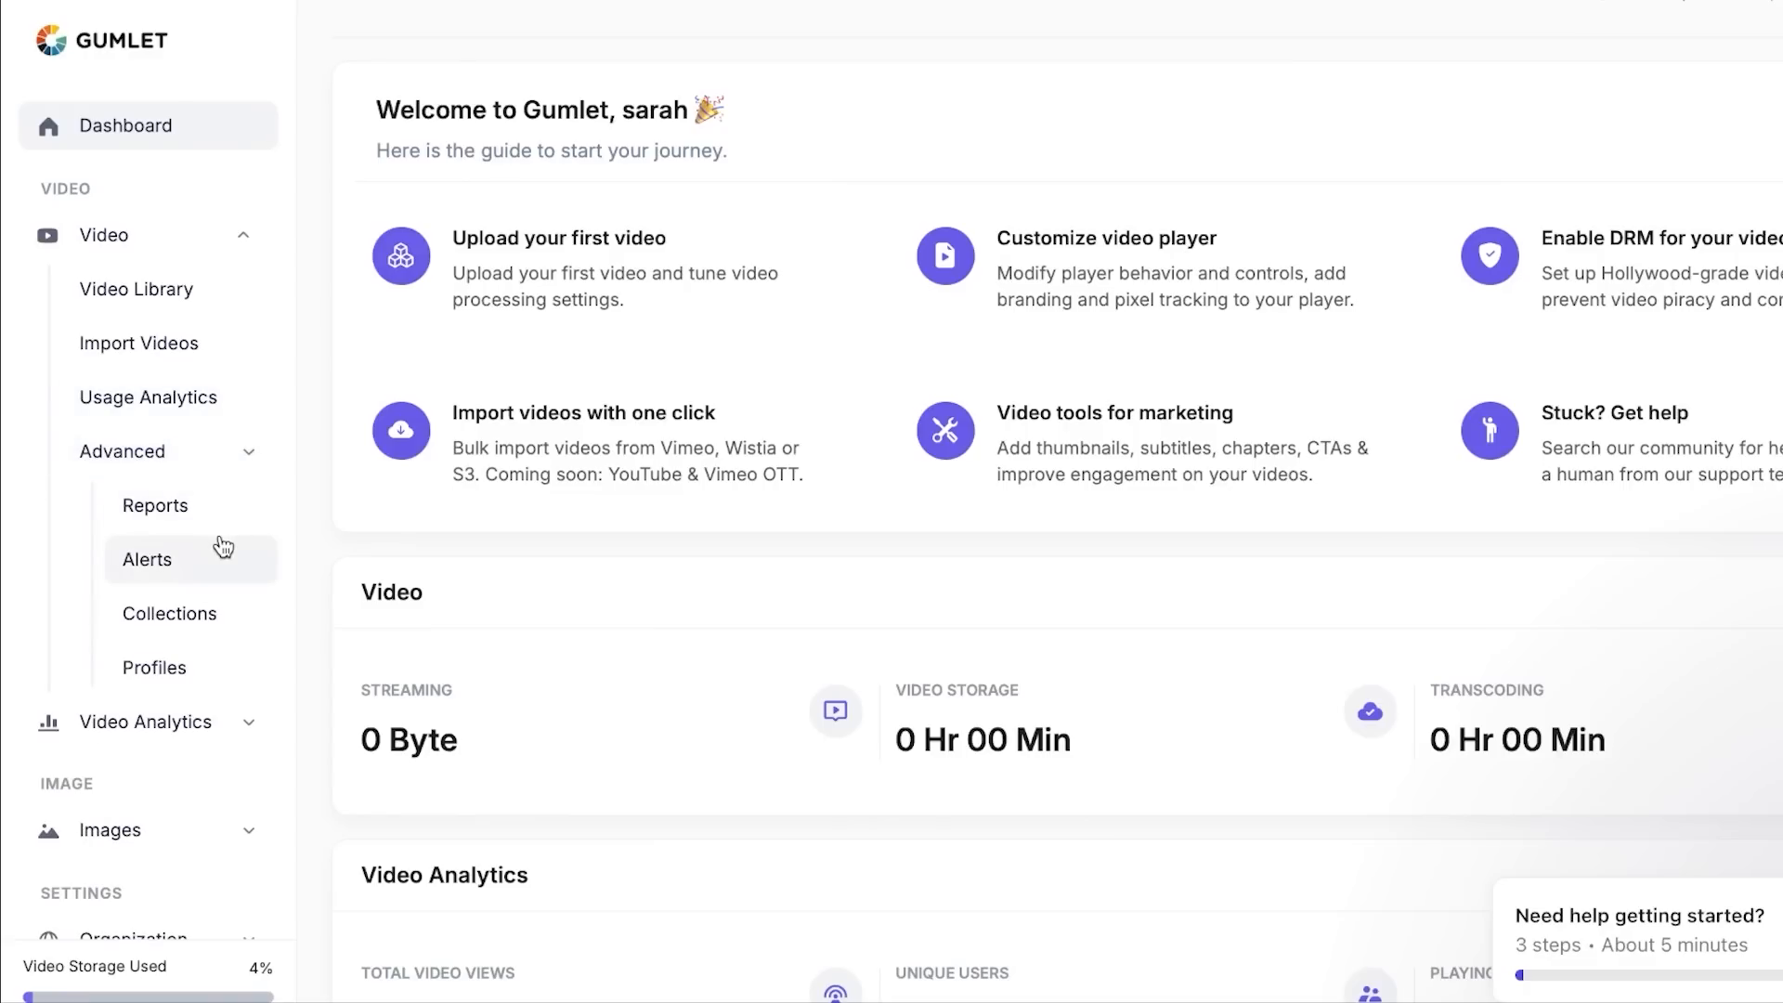
mouse_move(204, 600)
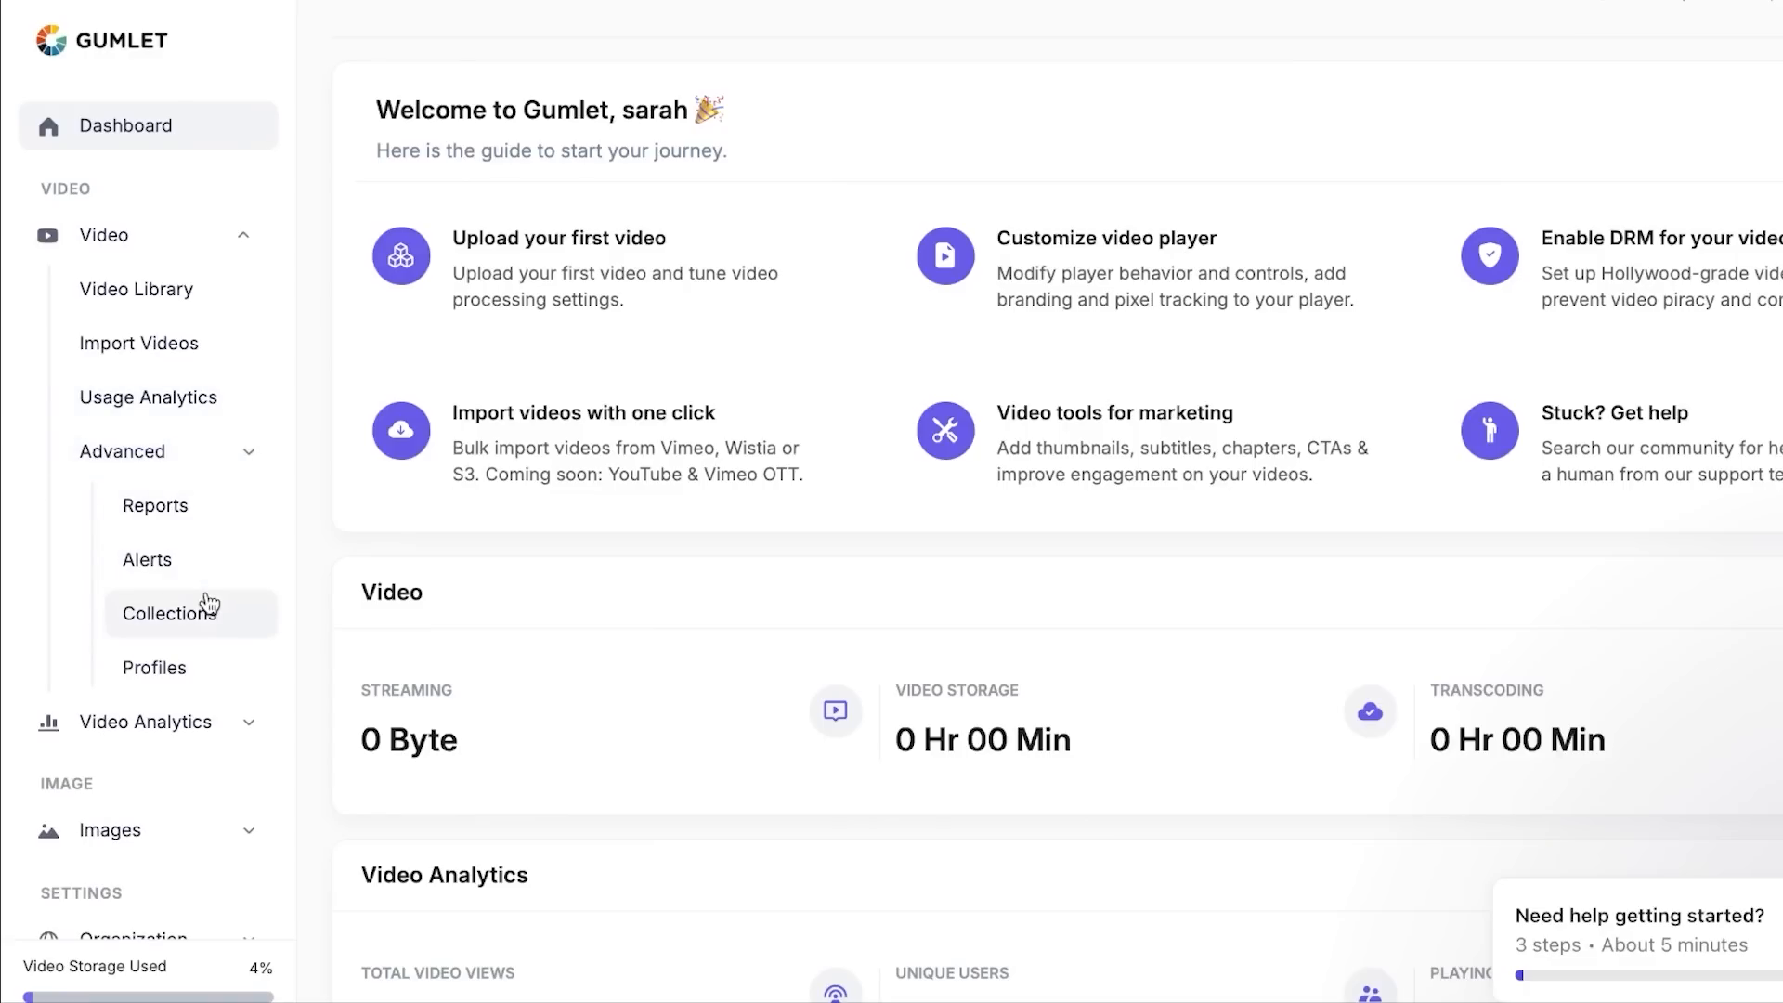
left_click(145, 721)
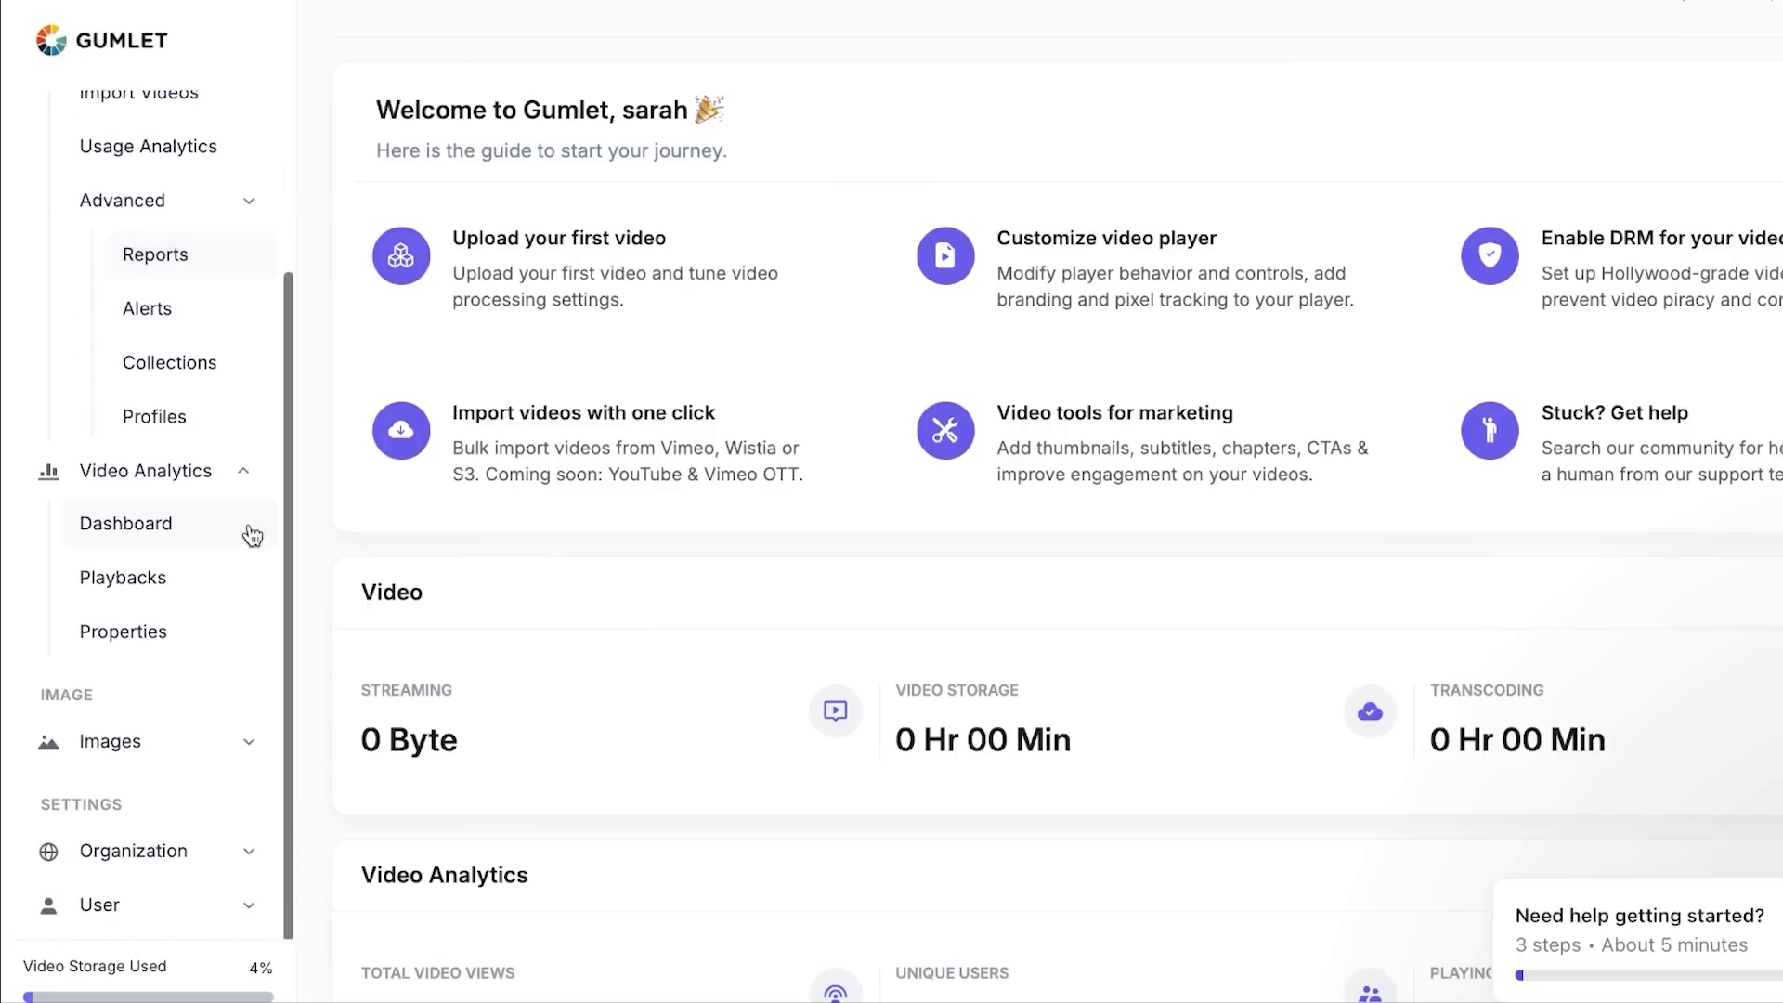
mouse_move(148, 533)
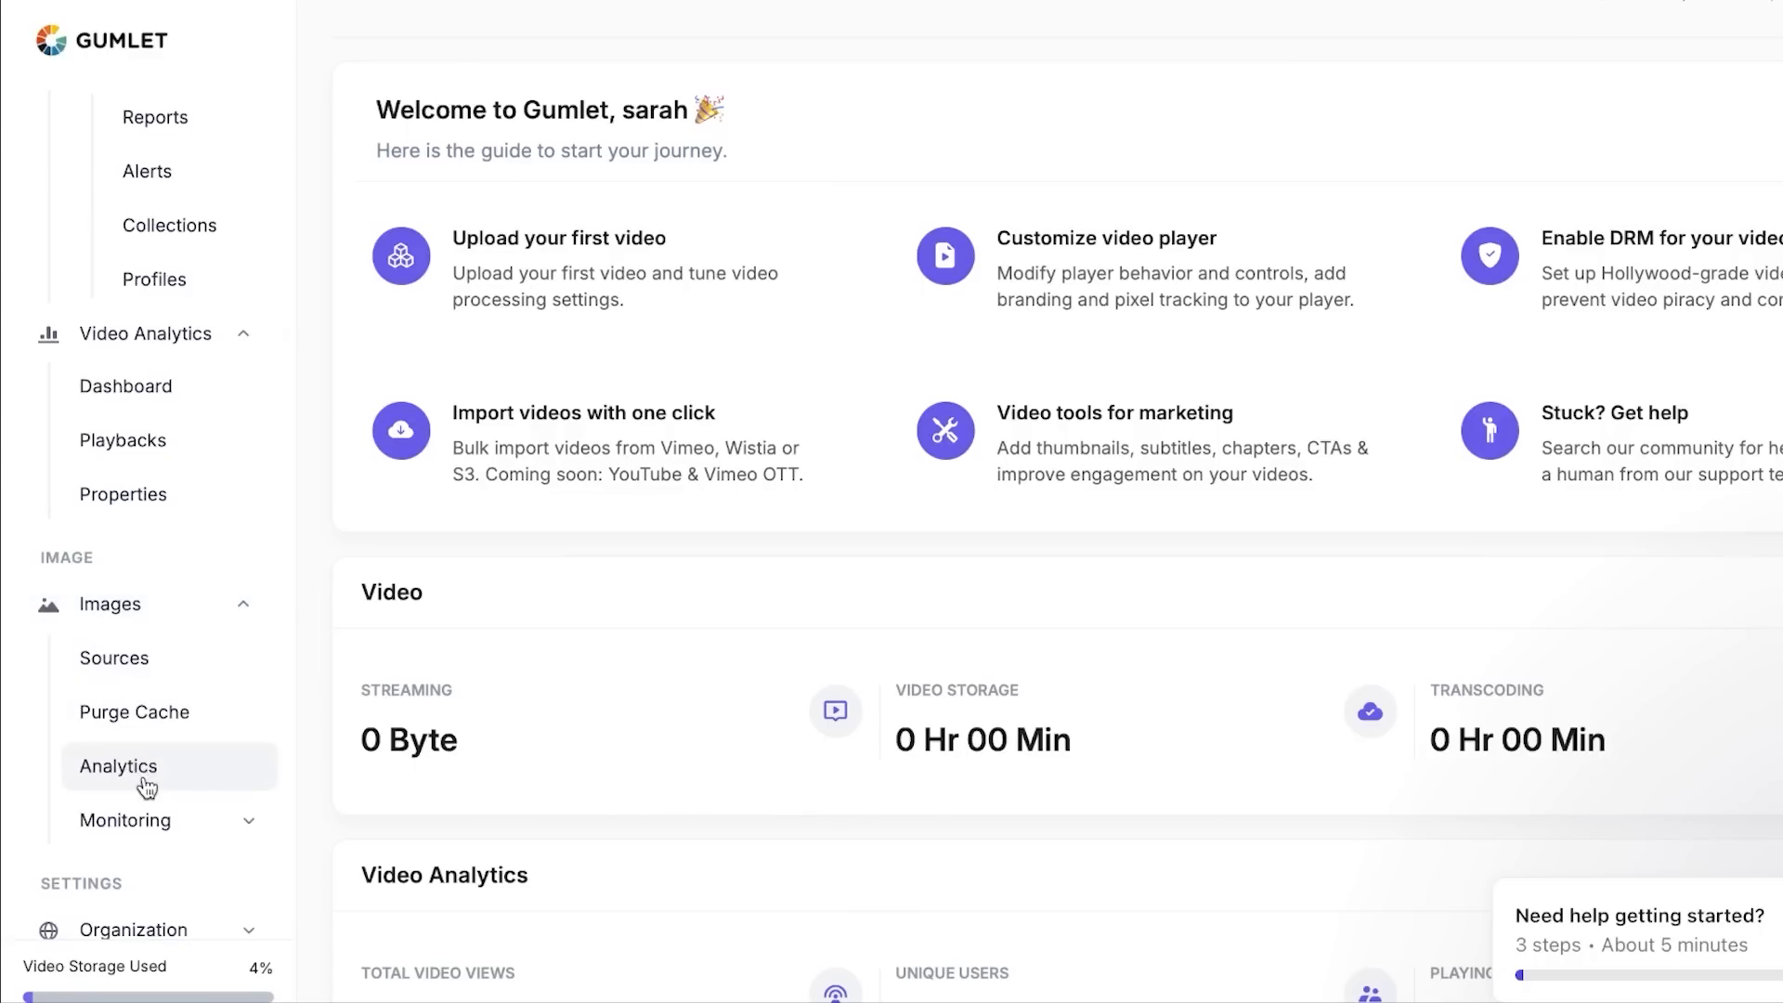
scroll("down", 3)
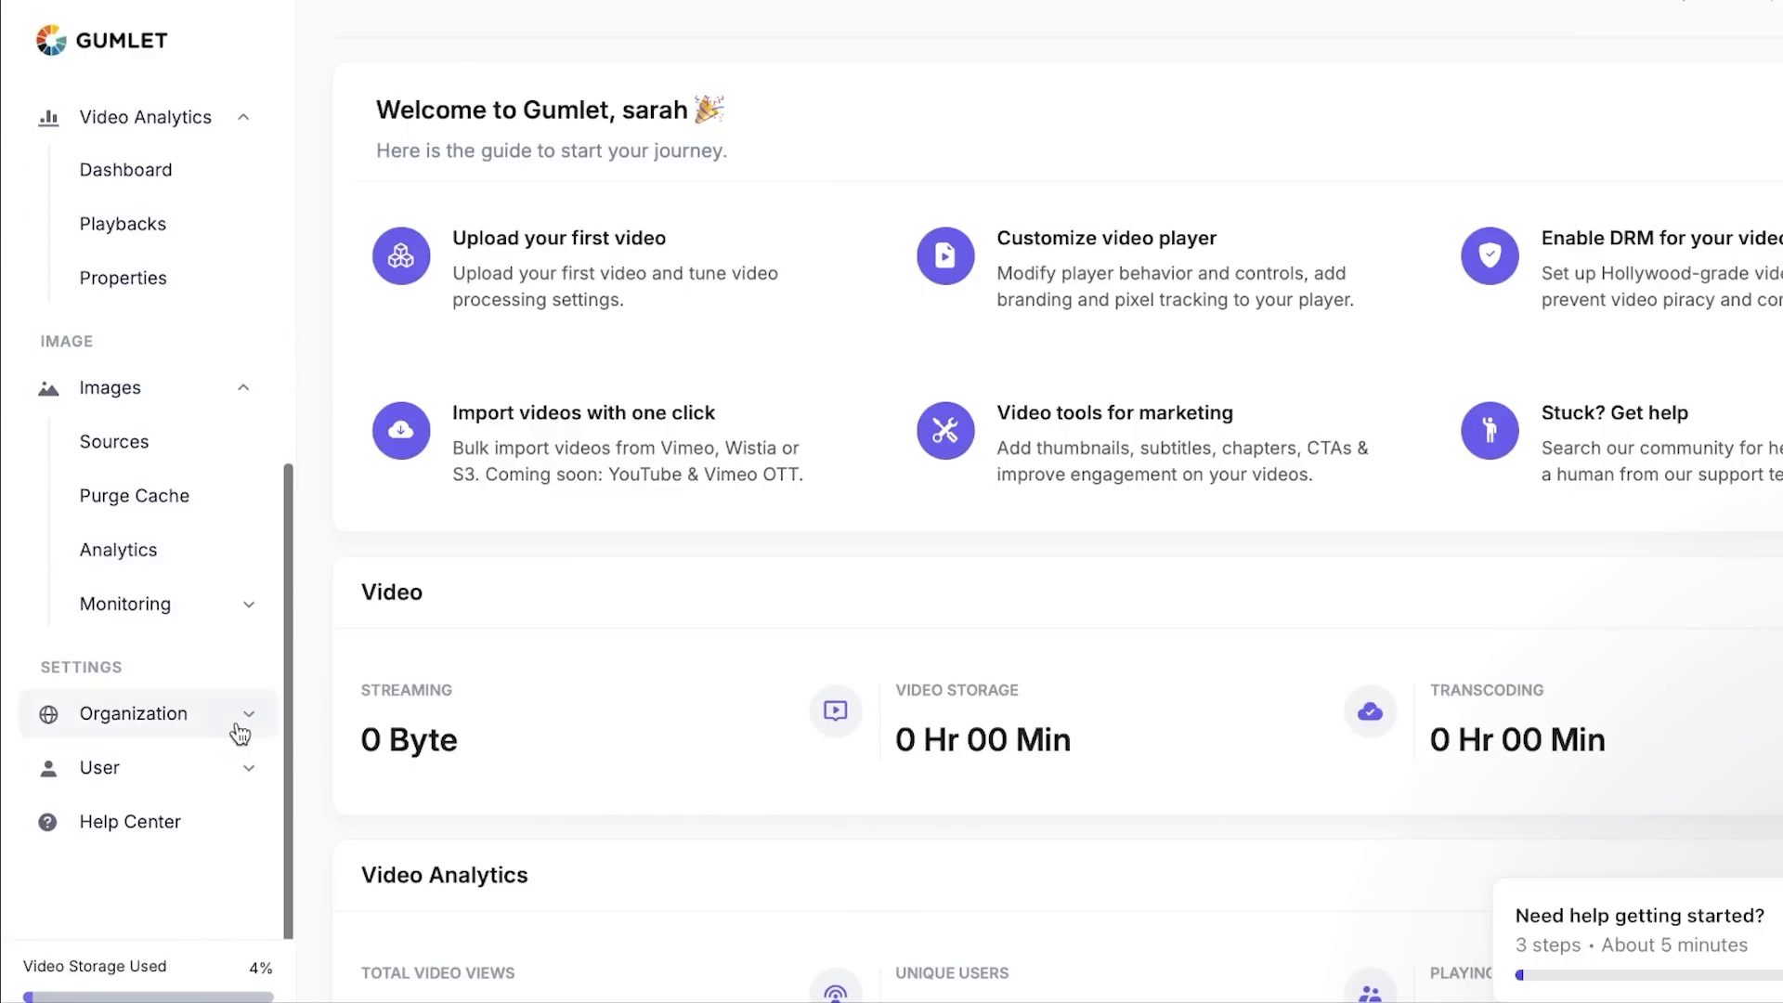
left_click(132, 713)
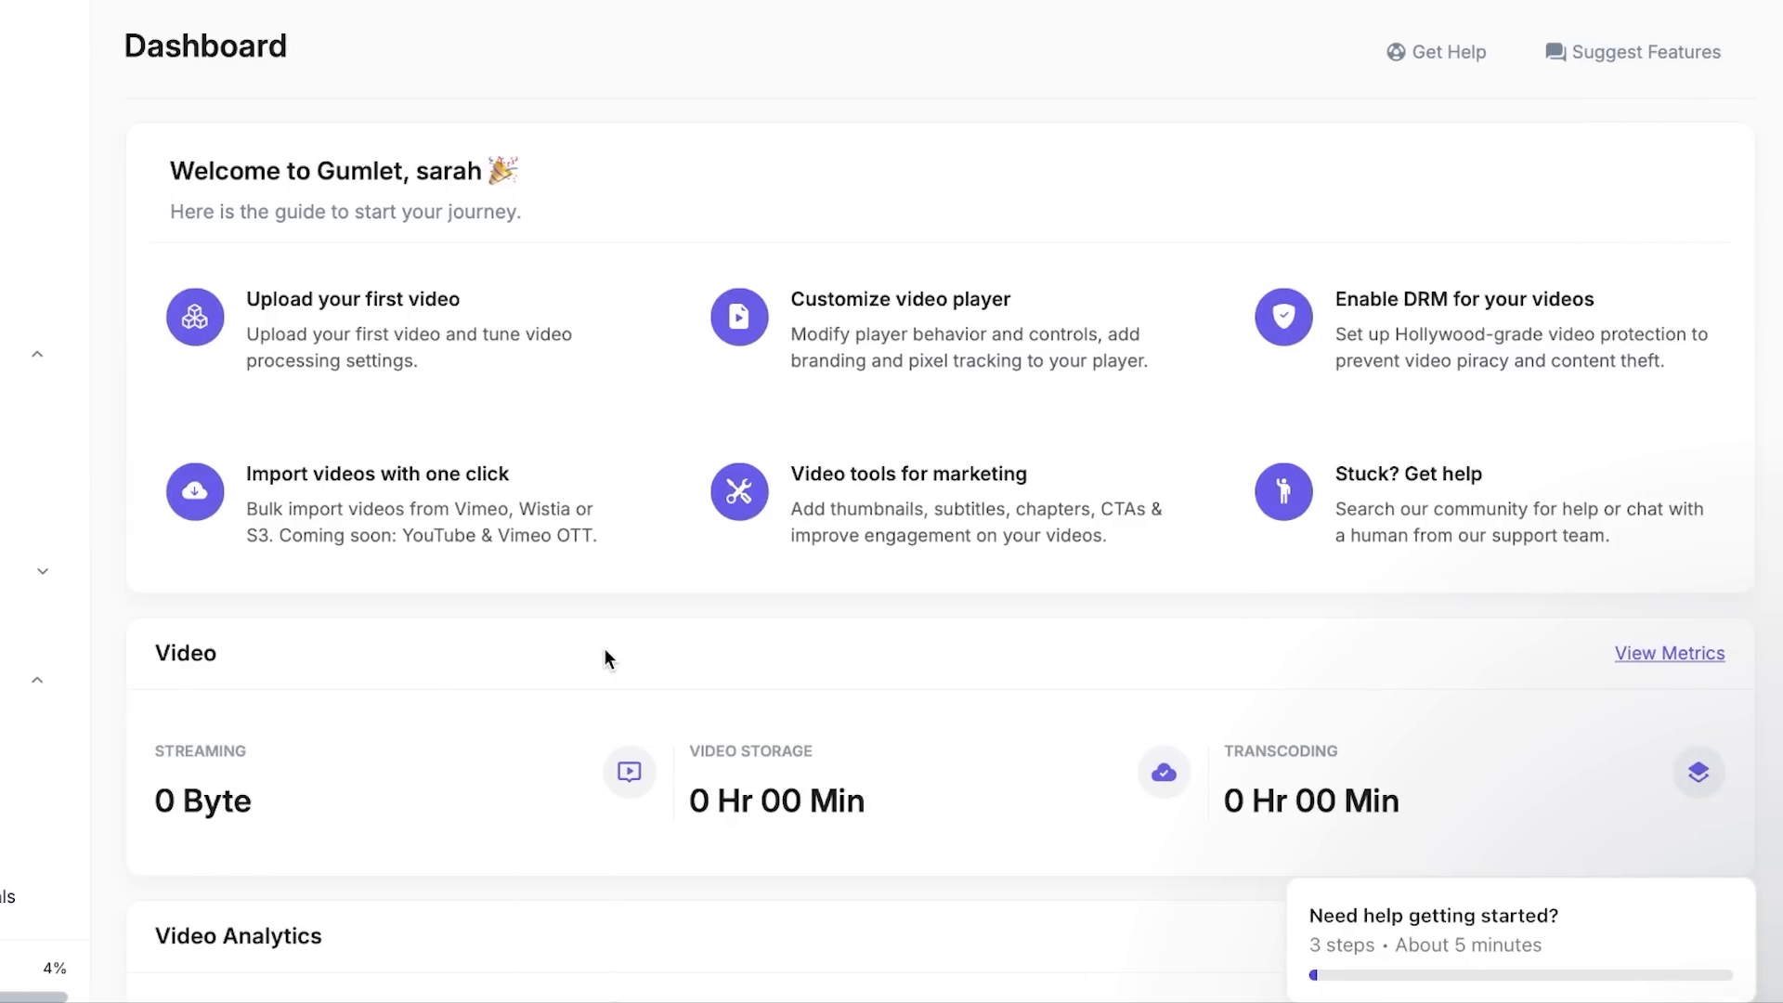
mouse_move(883, 406)
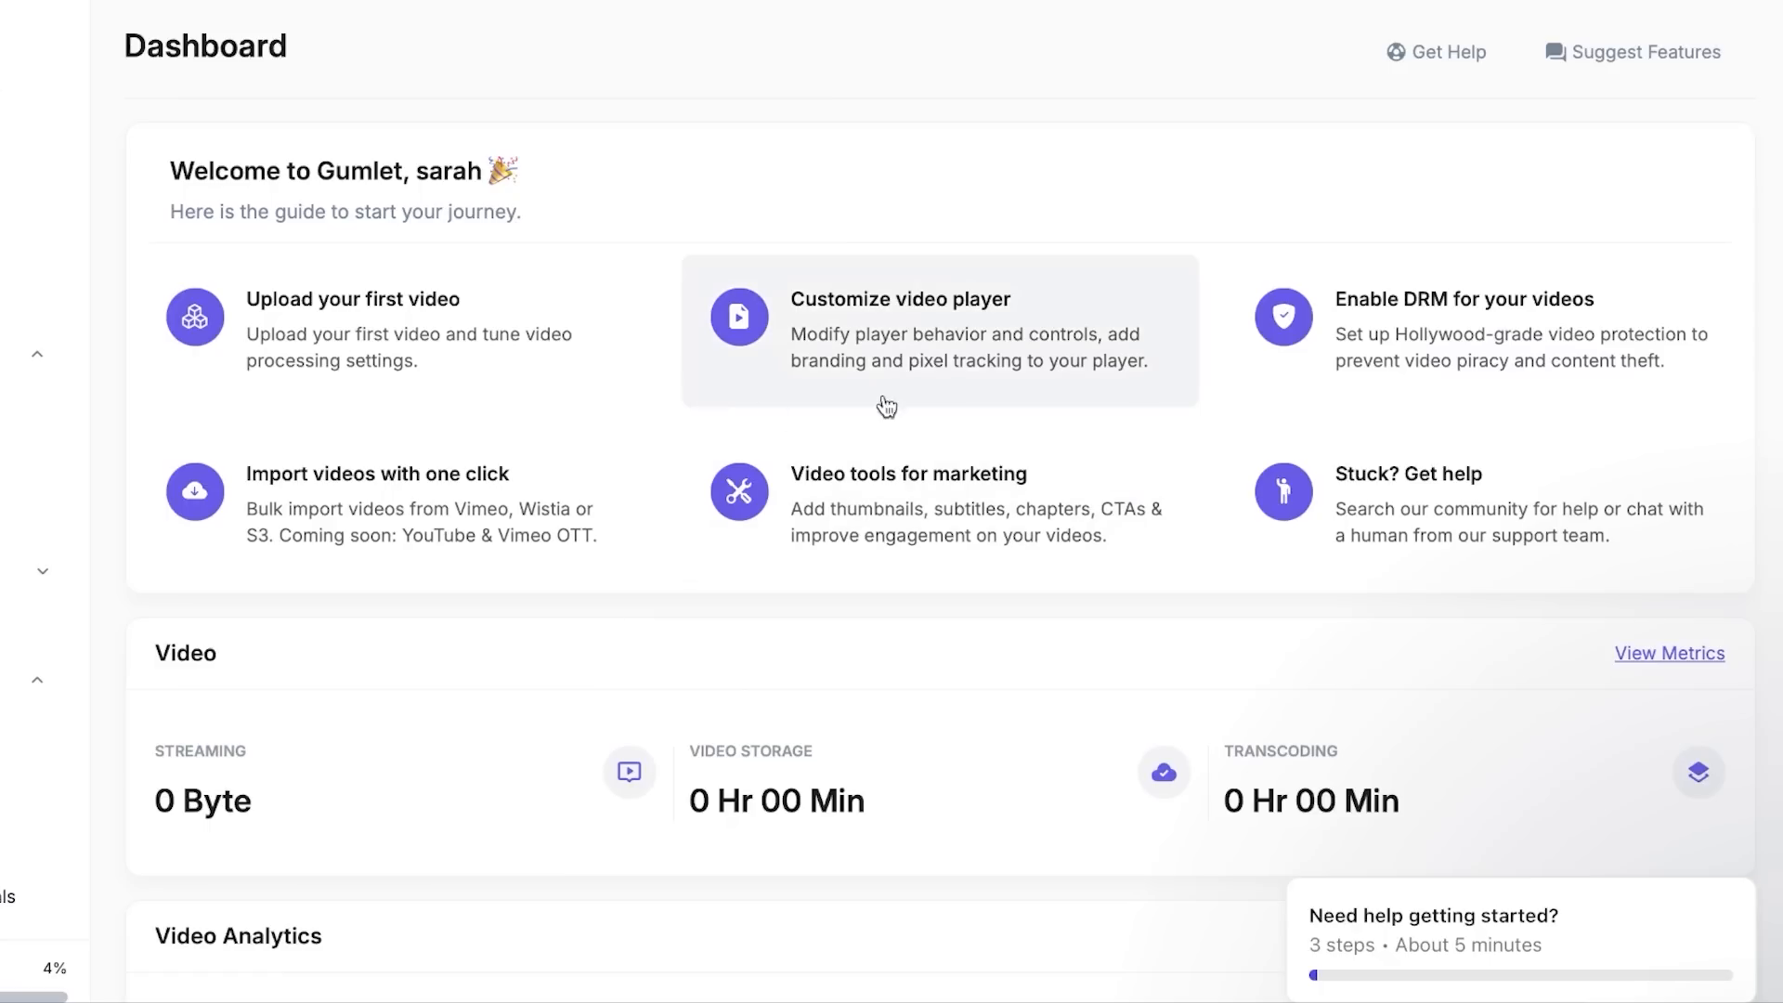
mouse_move(1244, 568)
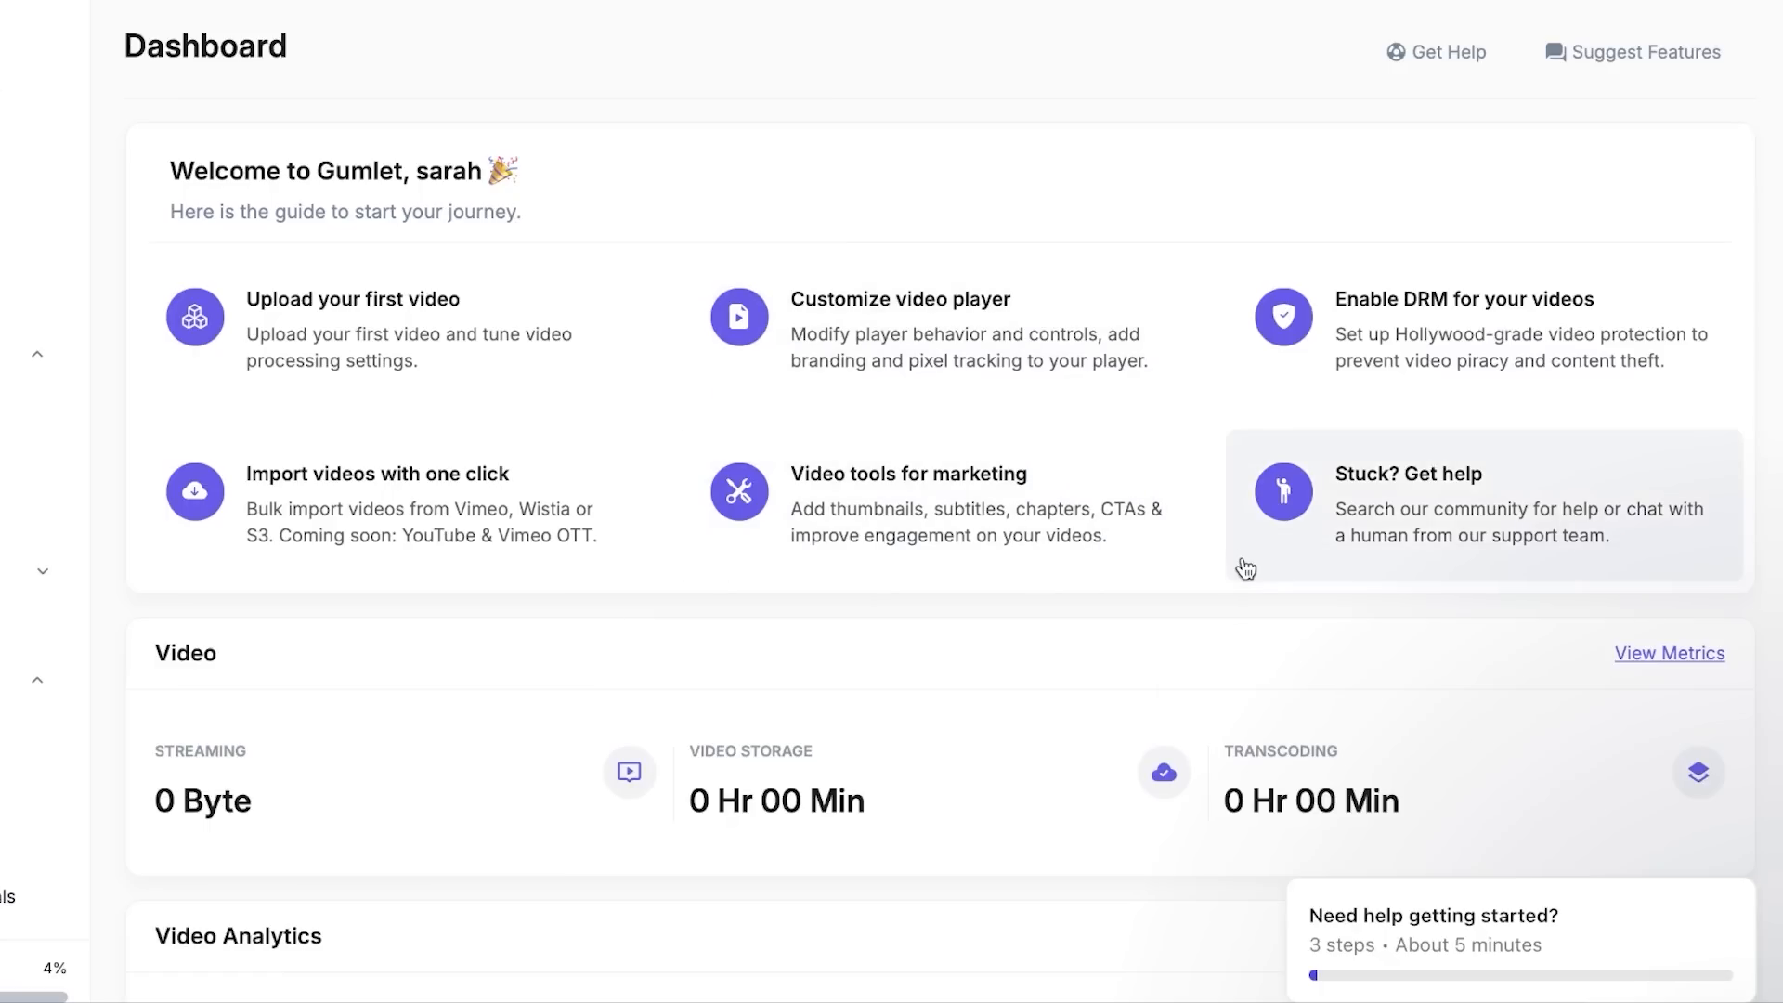
mouse_move(1082, 358)
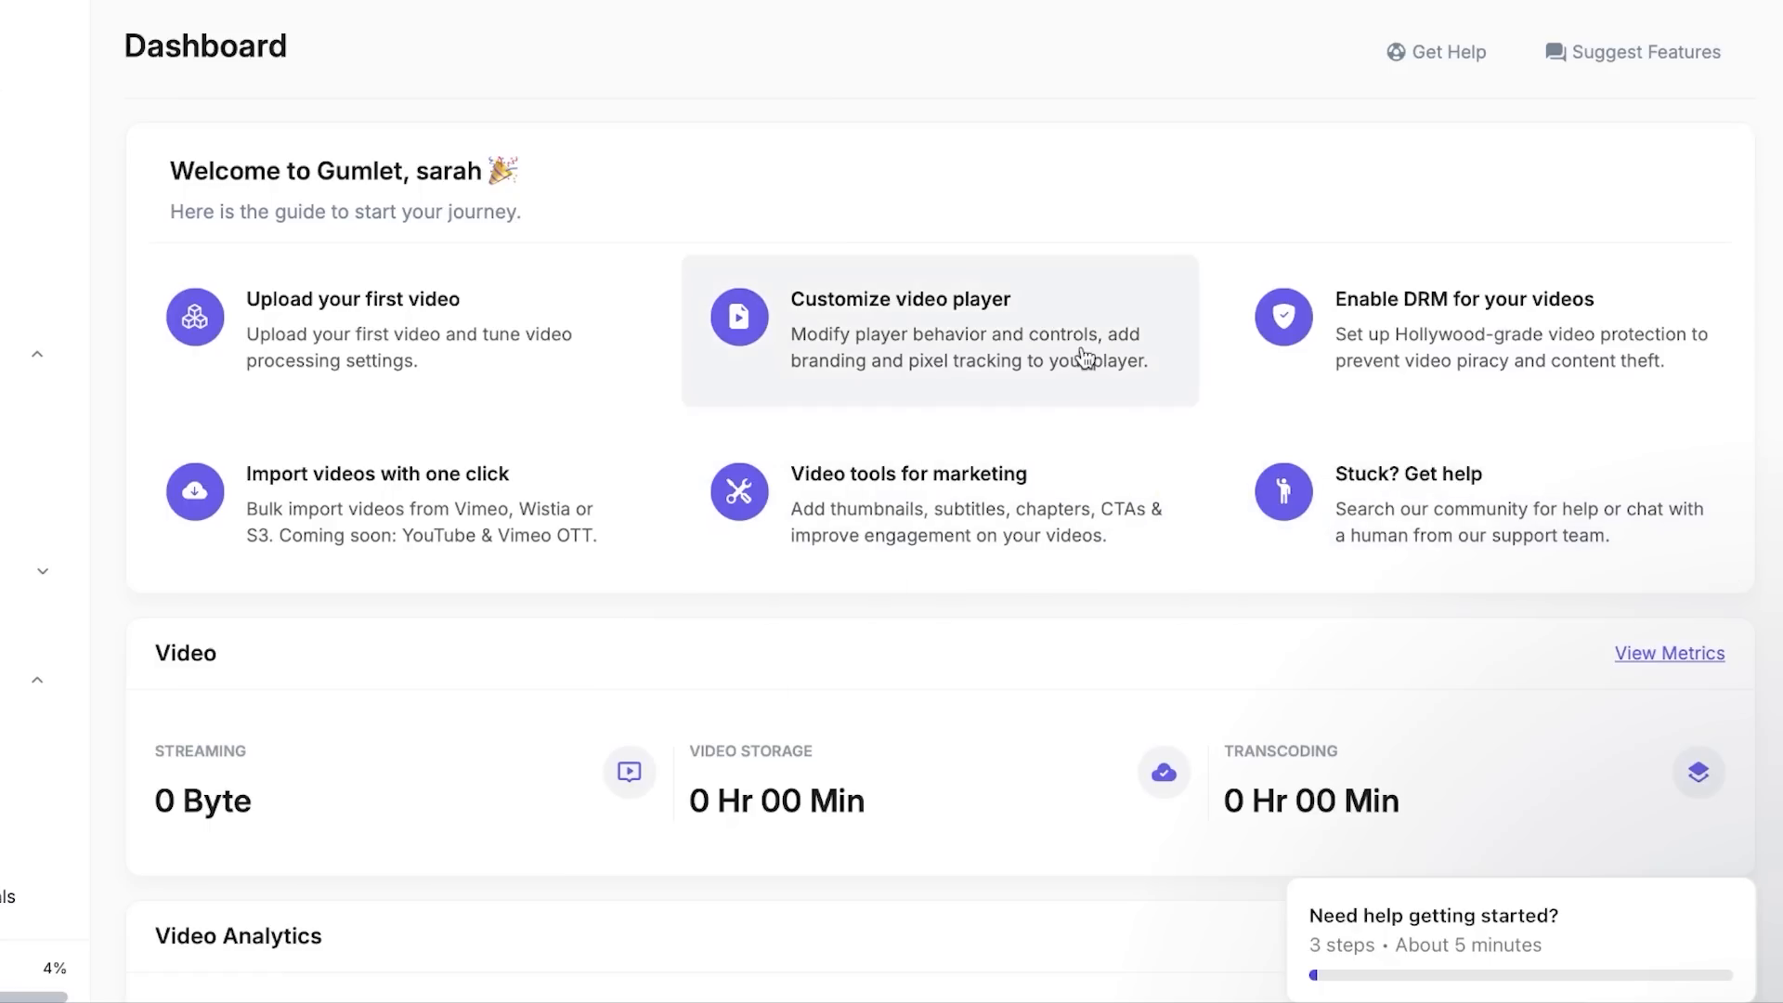
mouse_move(1201, 486)
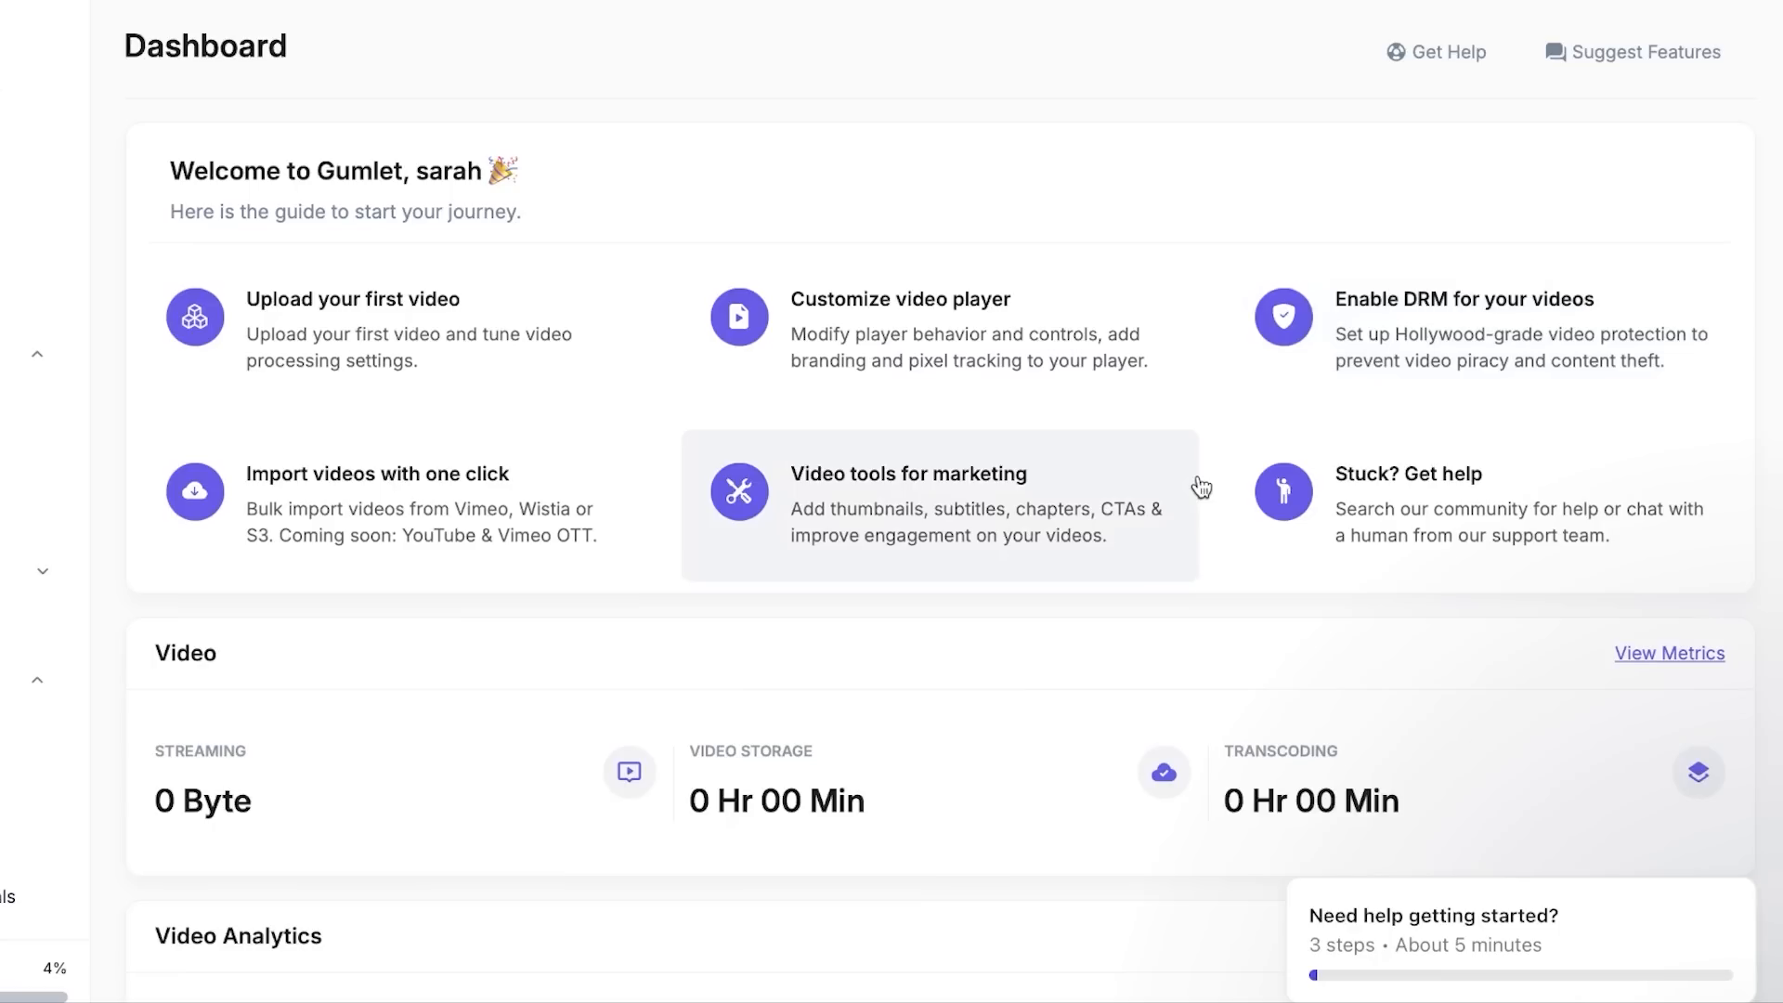
scroll("down", 3)
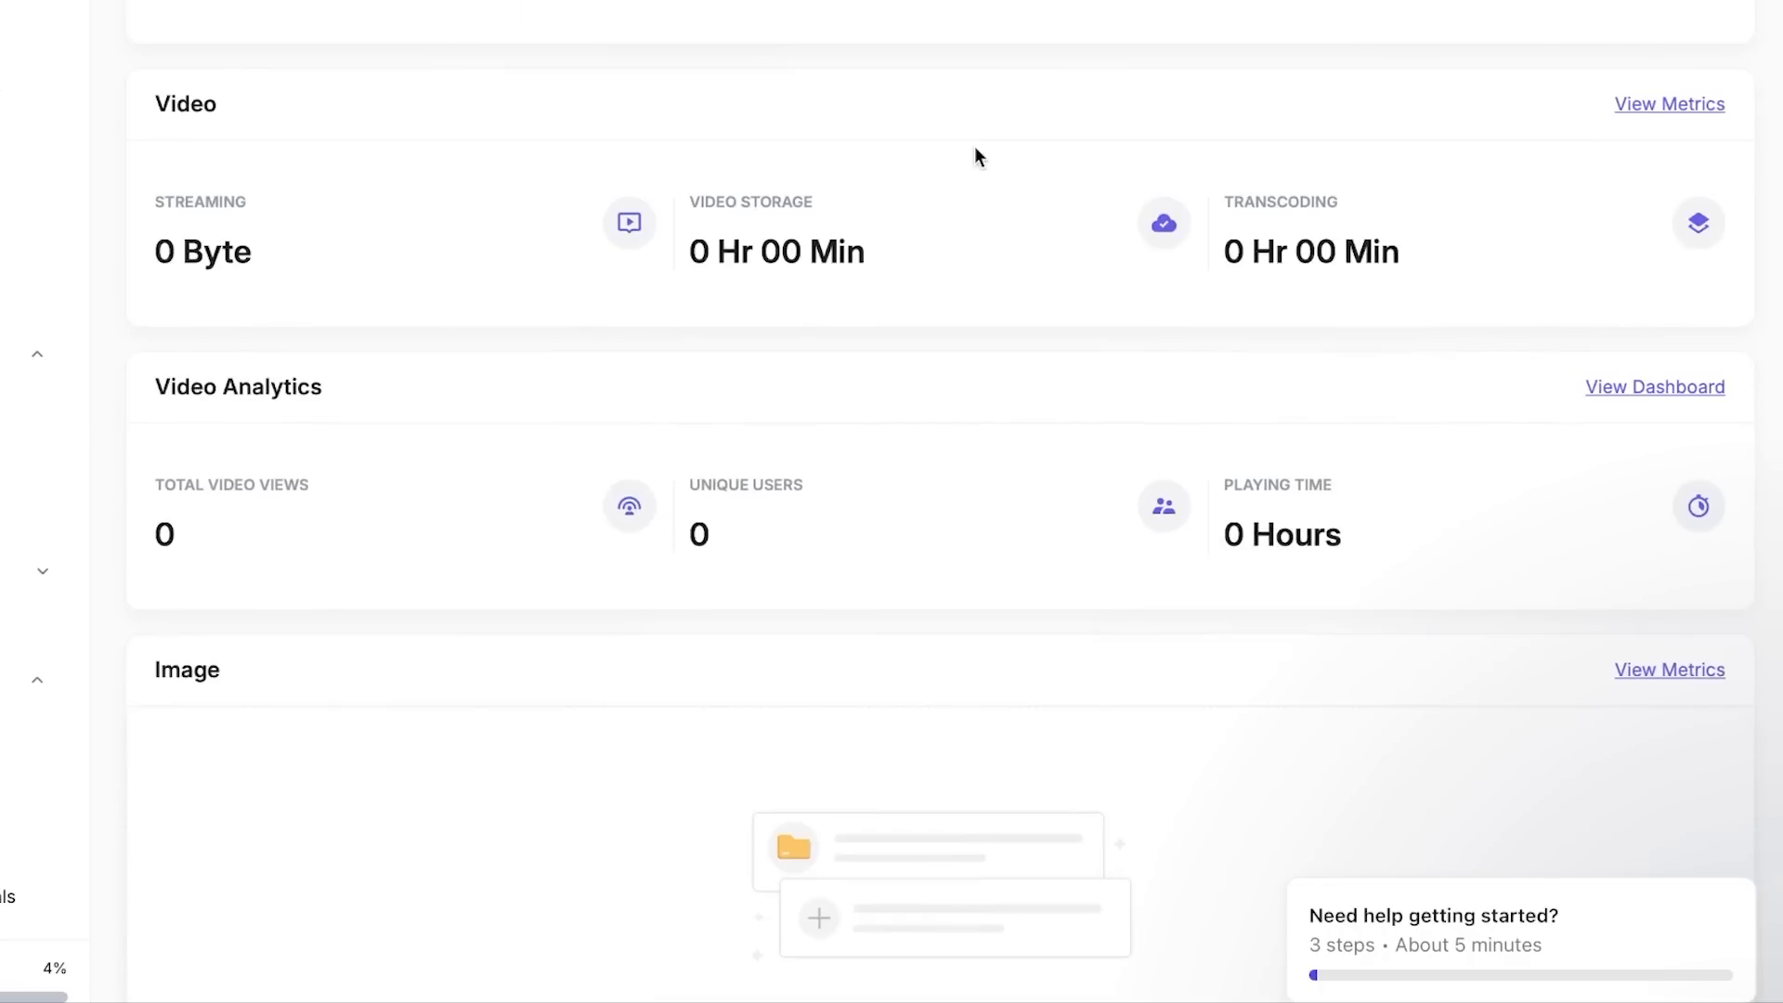
mouse_move(188, 282)
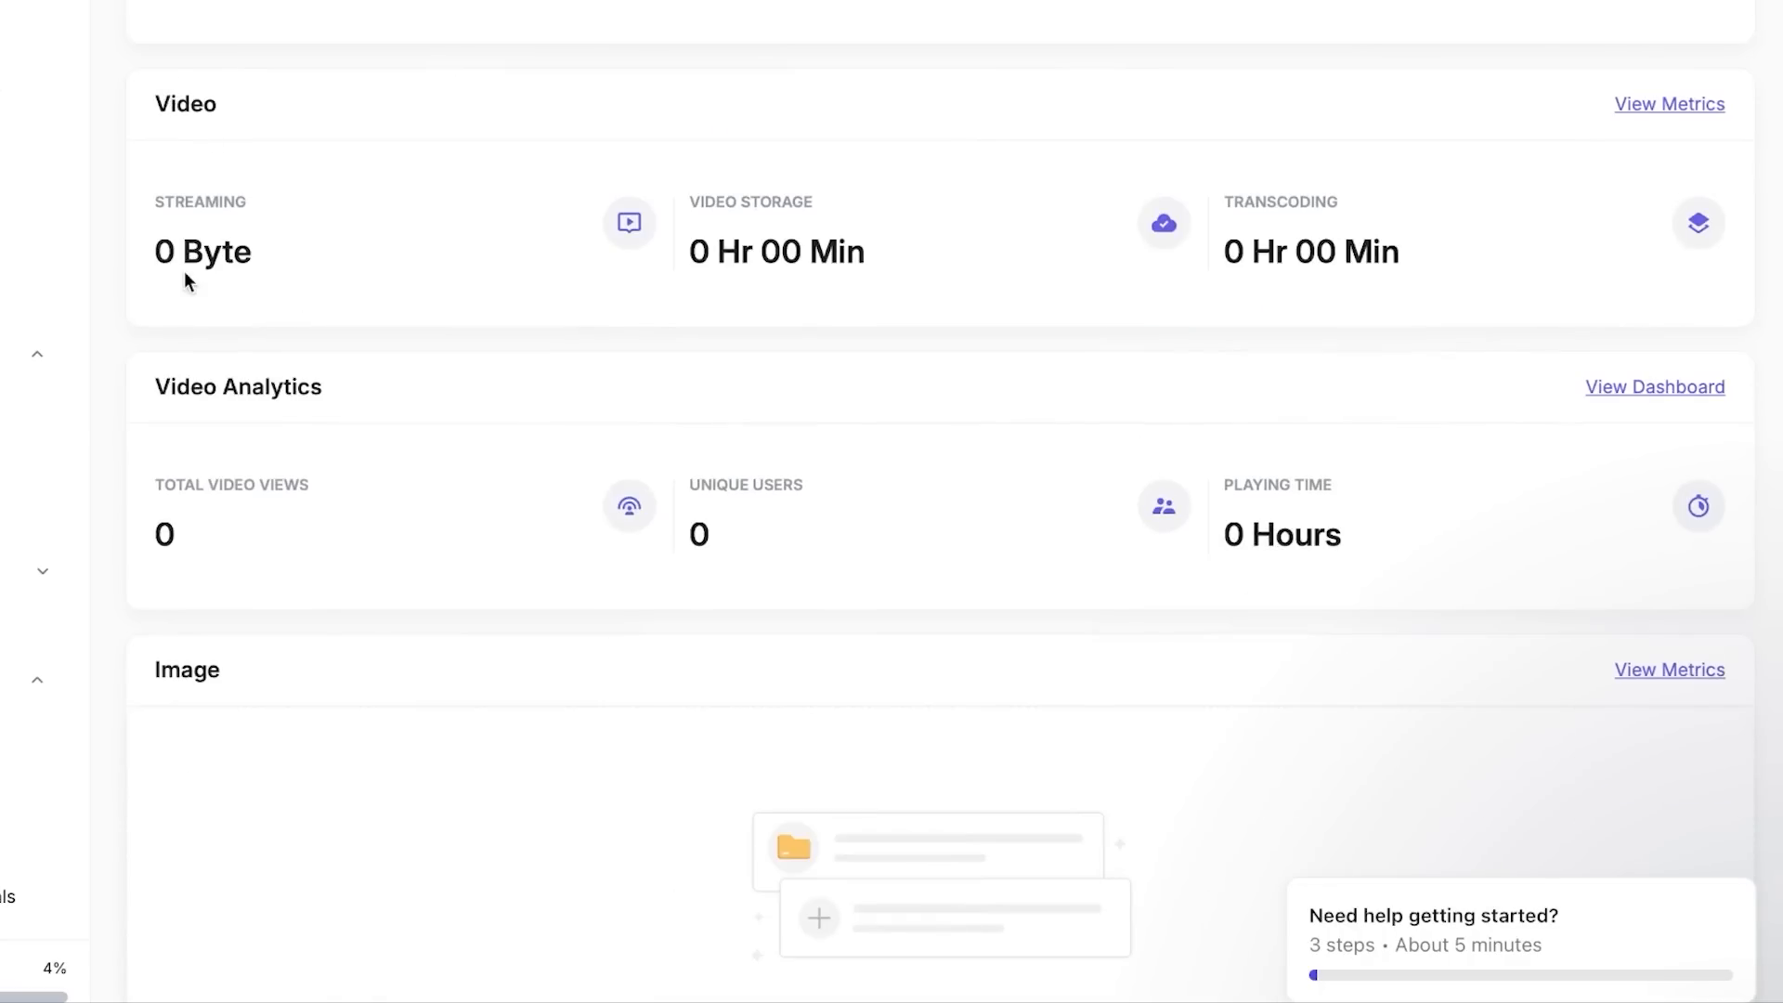
mouse_move(581, 263)
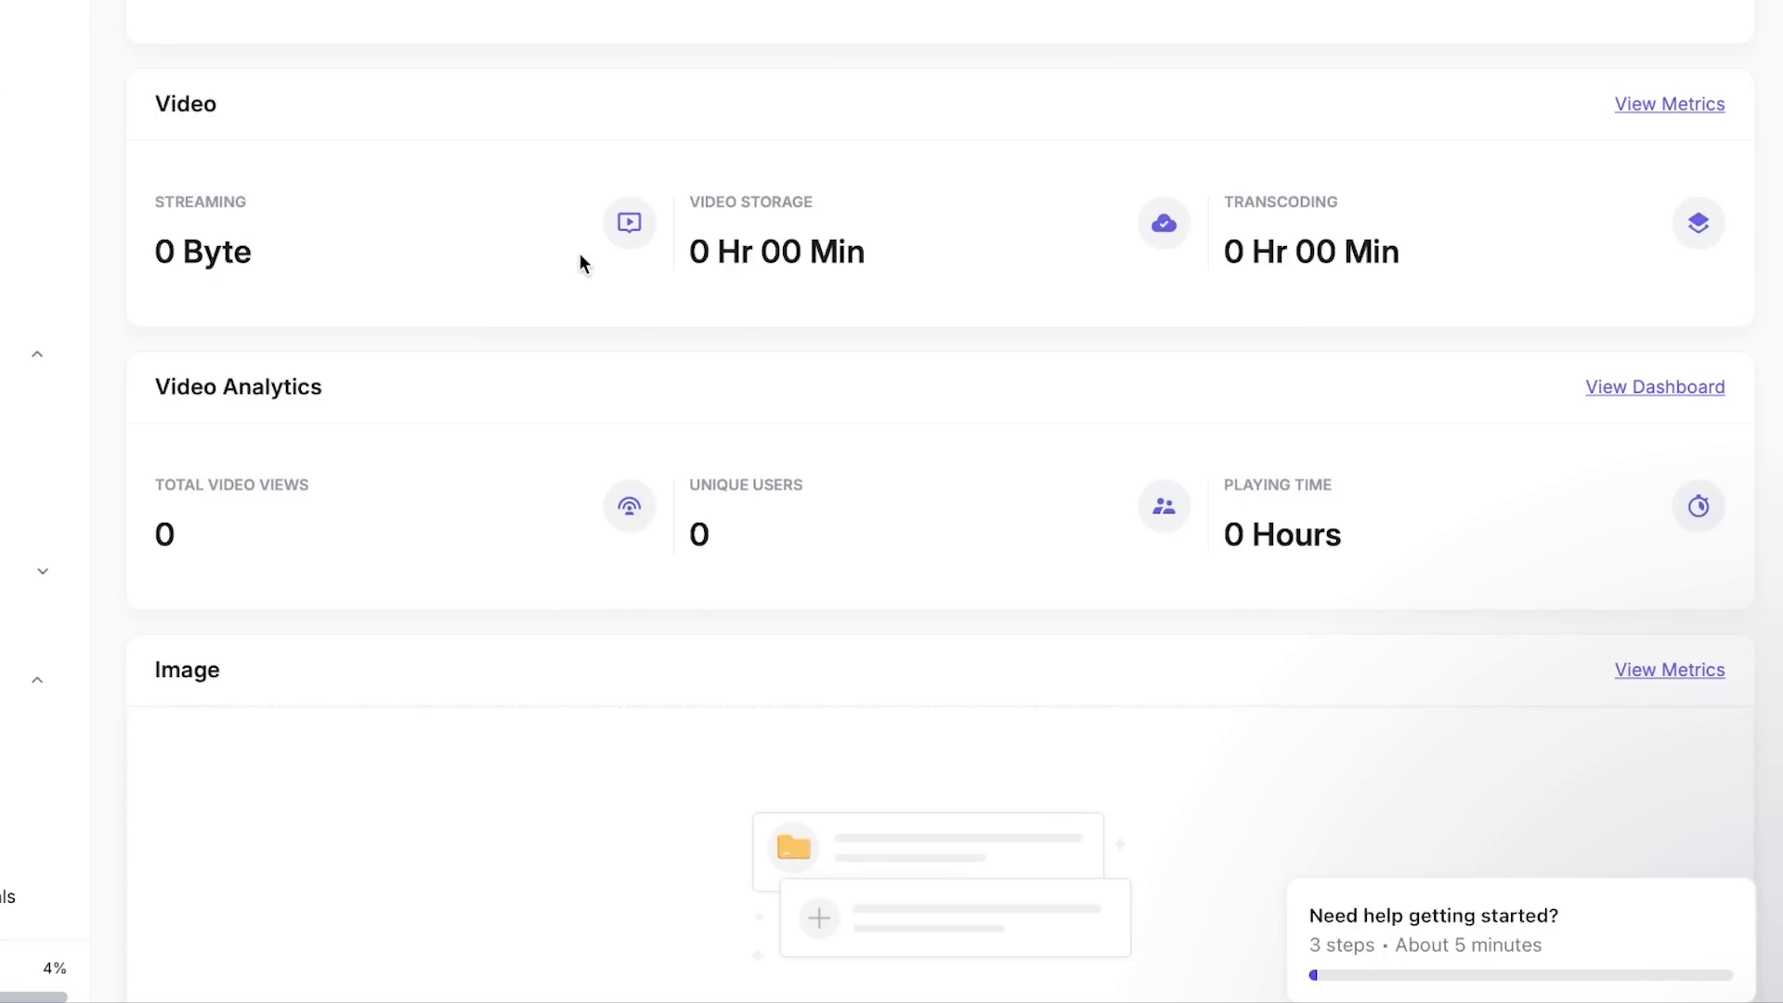
mouse_move(890, 589)
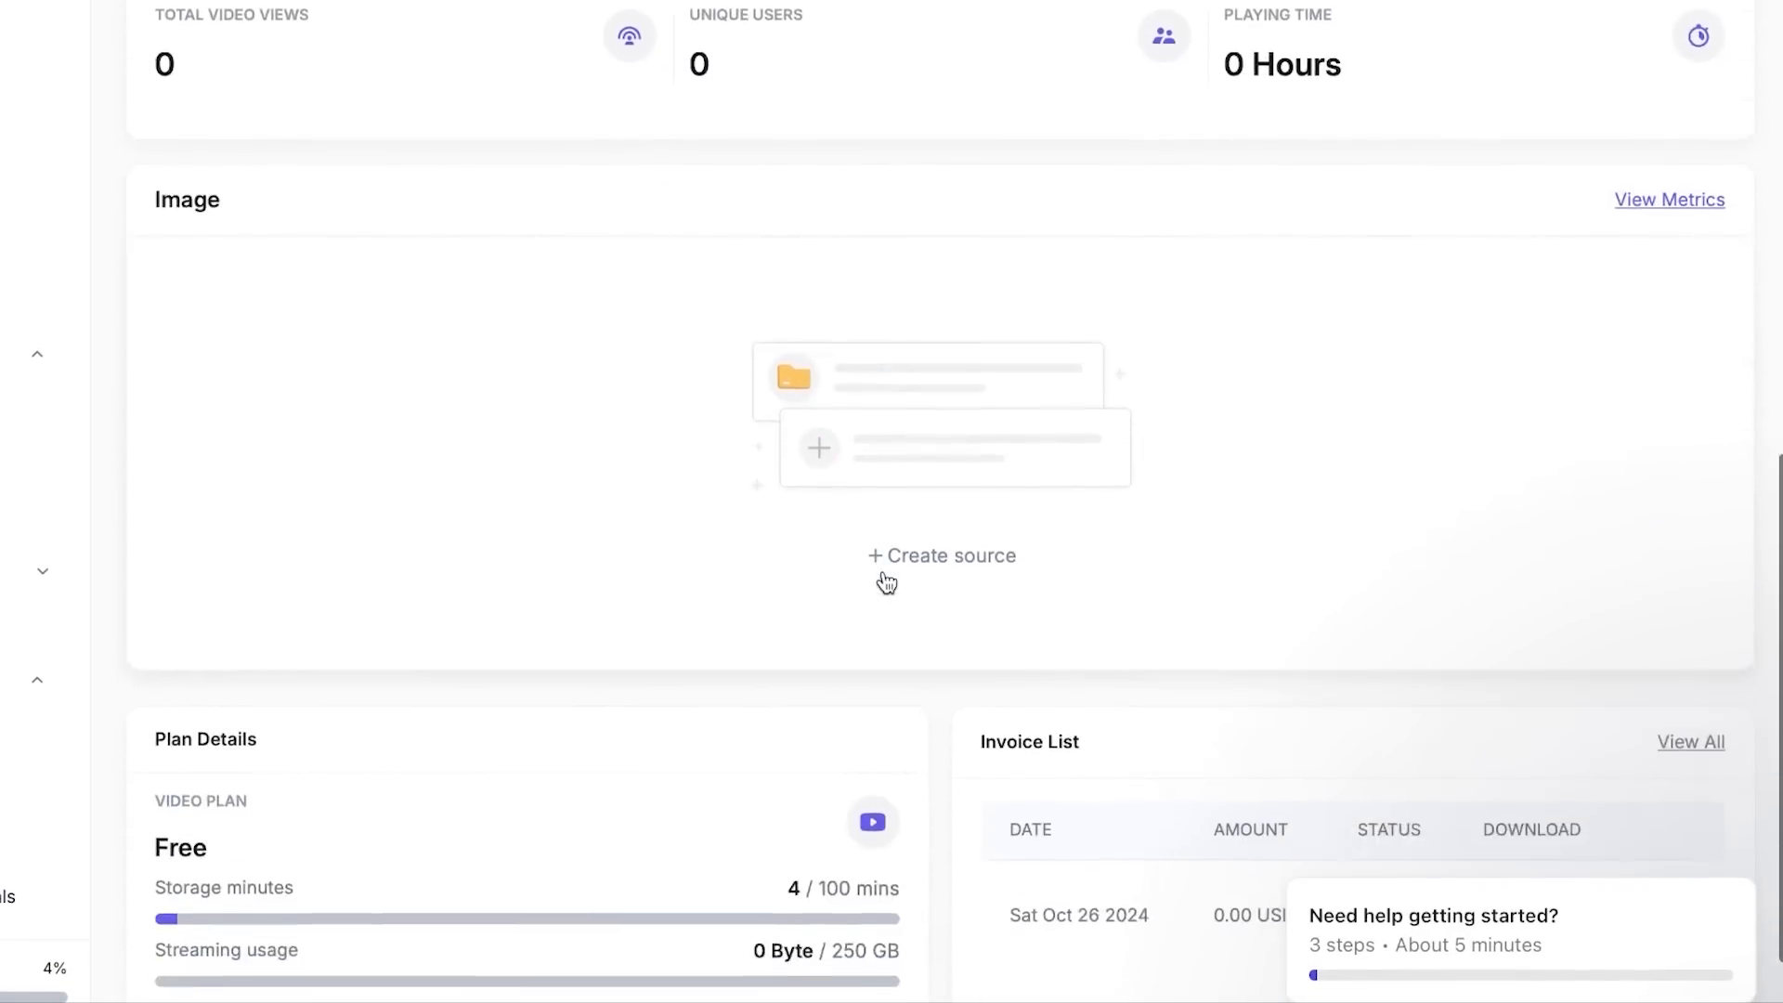
scroll("down", 3)
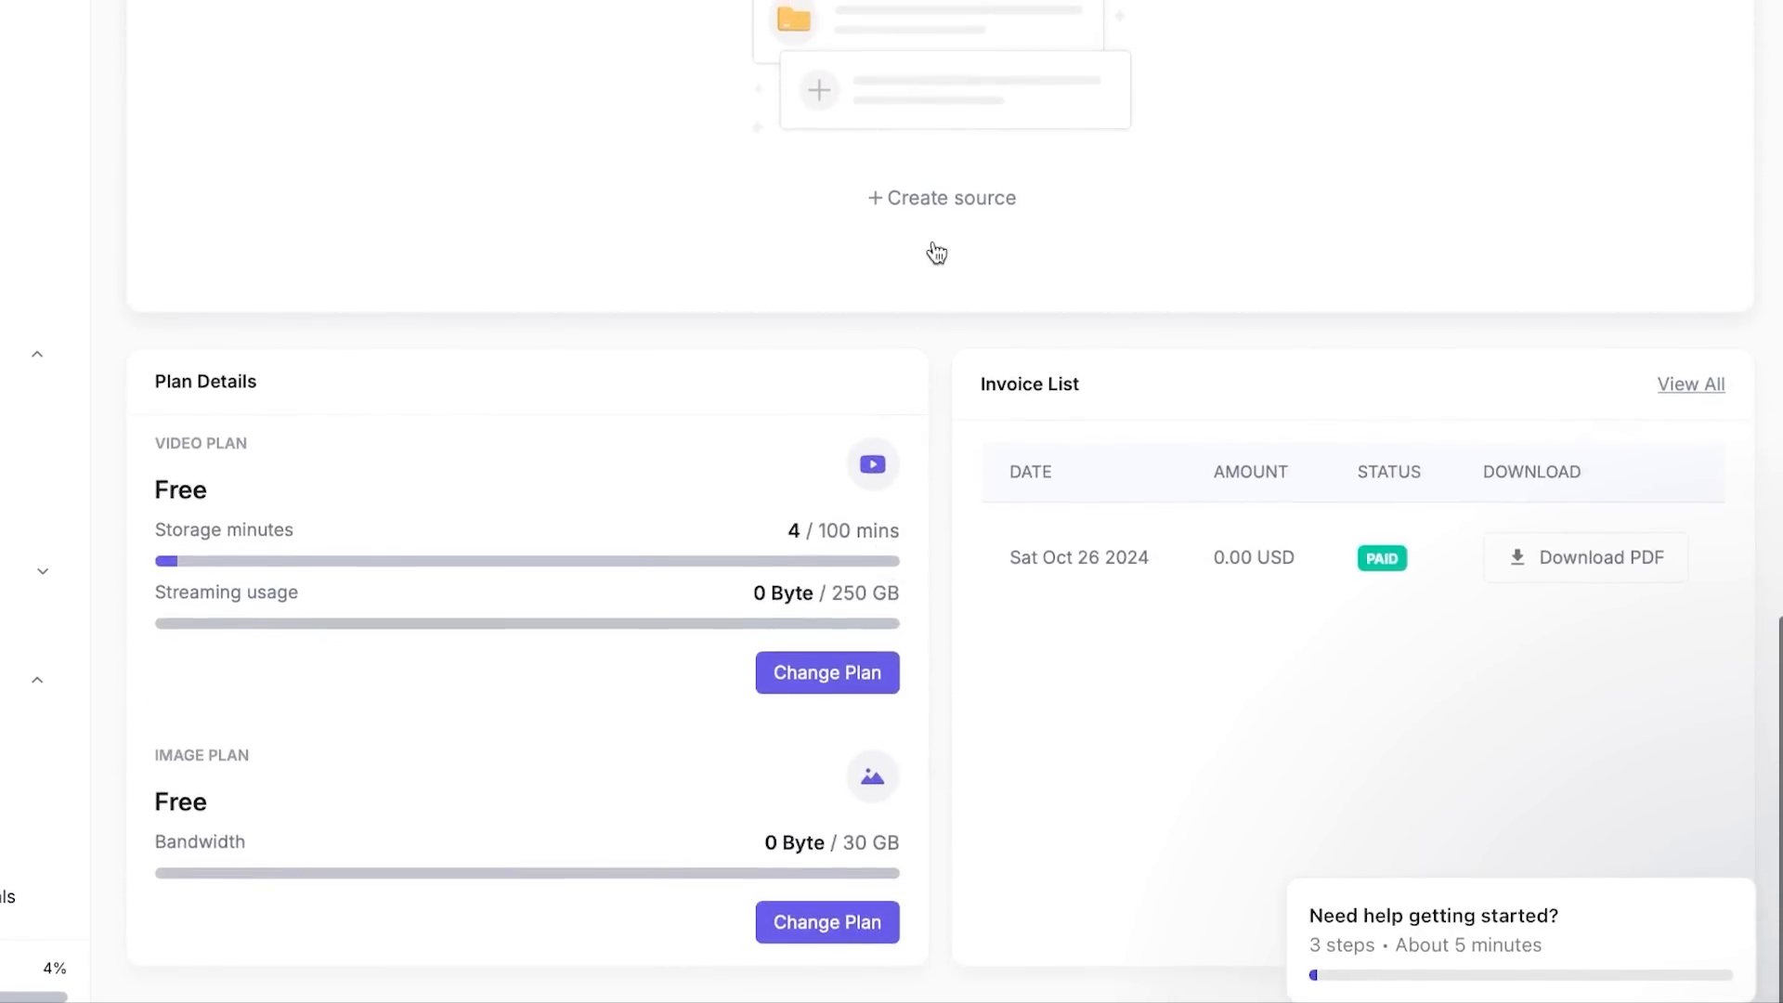
- Start creating a new image source to see the WordPress, Amazon S3 and Azure source types
left_click(939, 197)
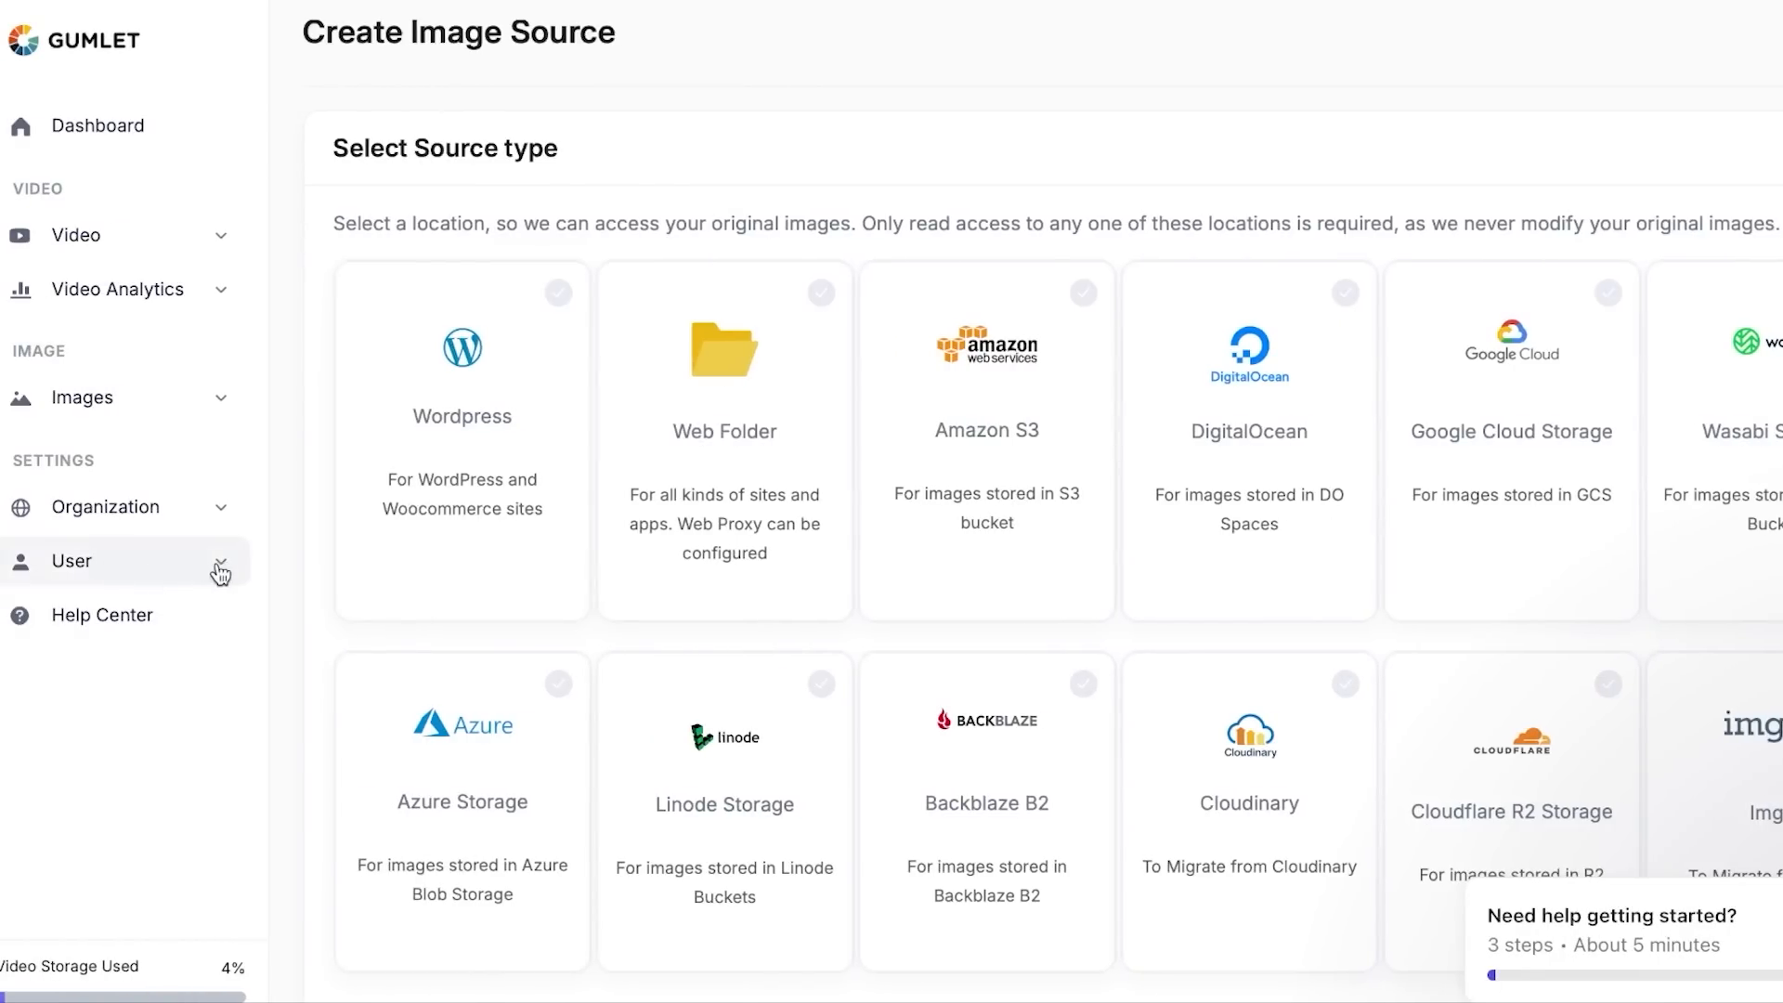
left_click(71, 561)
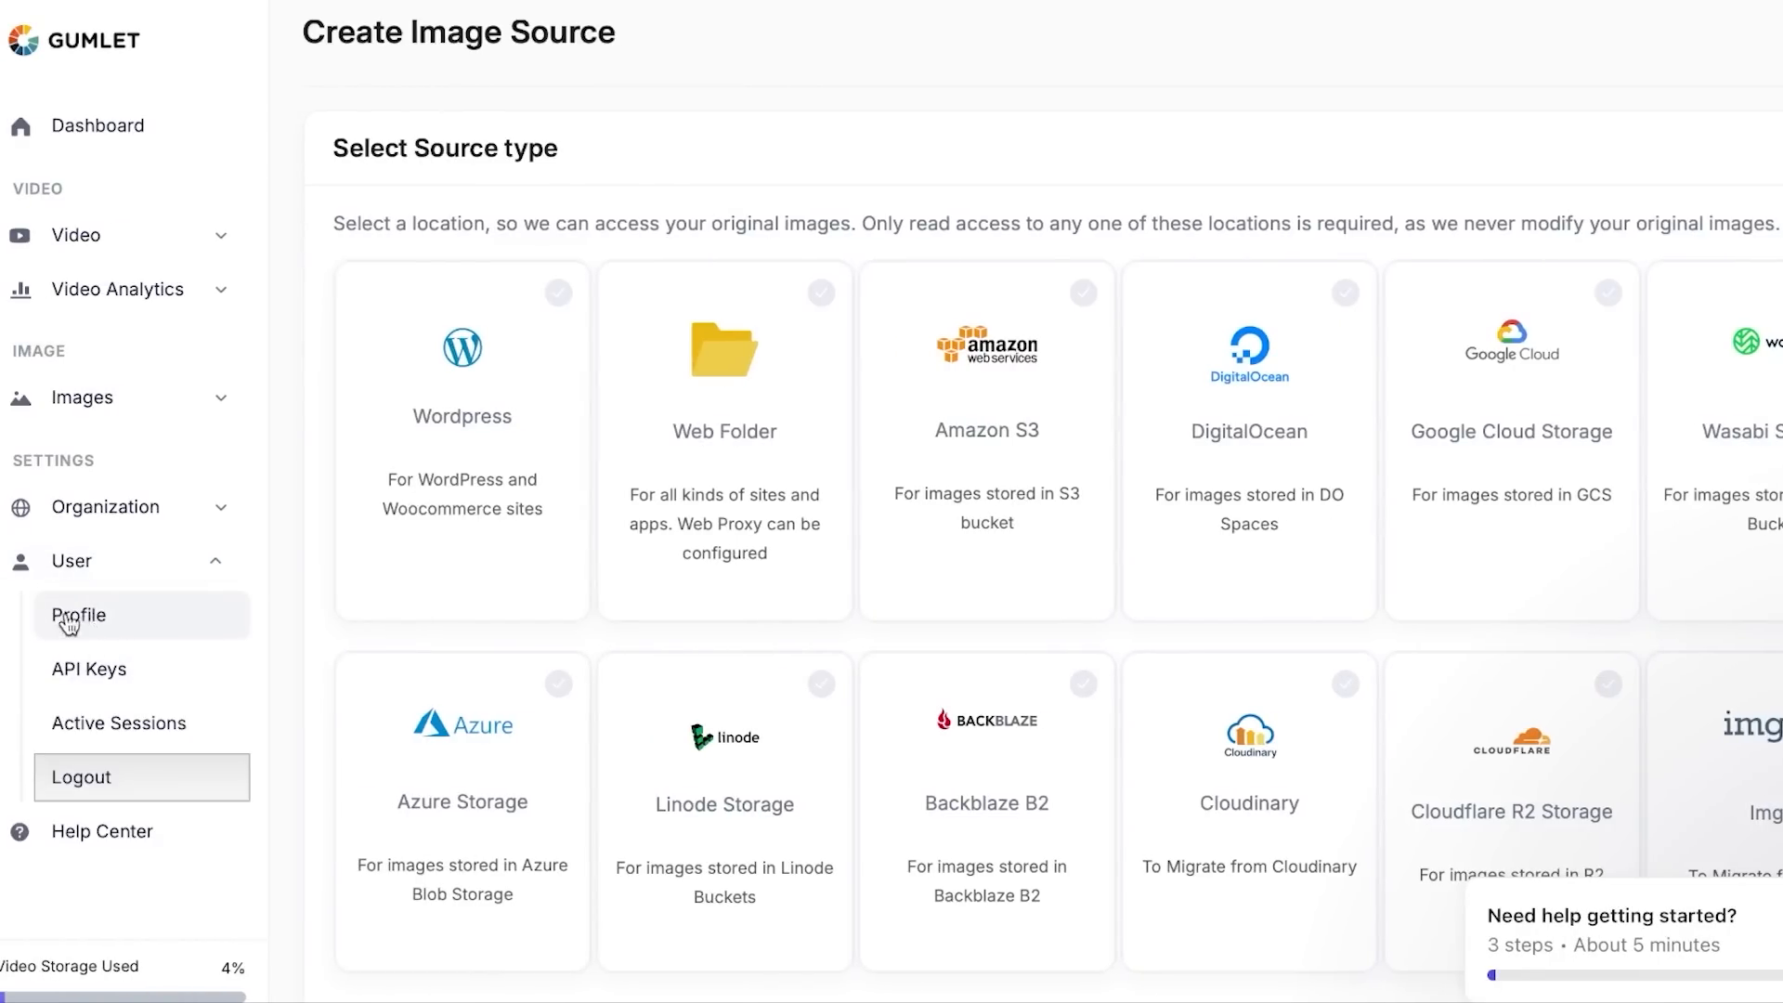
mouse_move(119, 722)
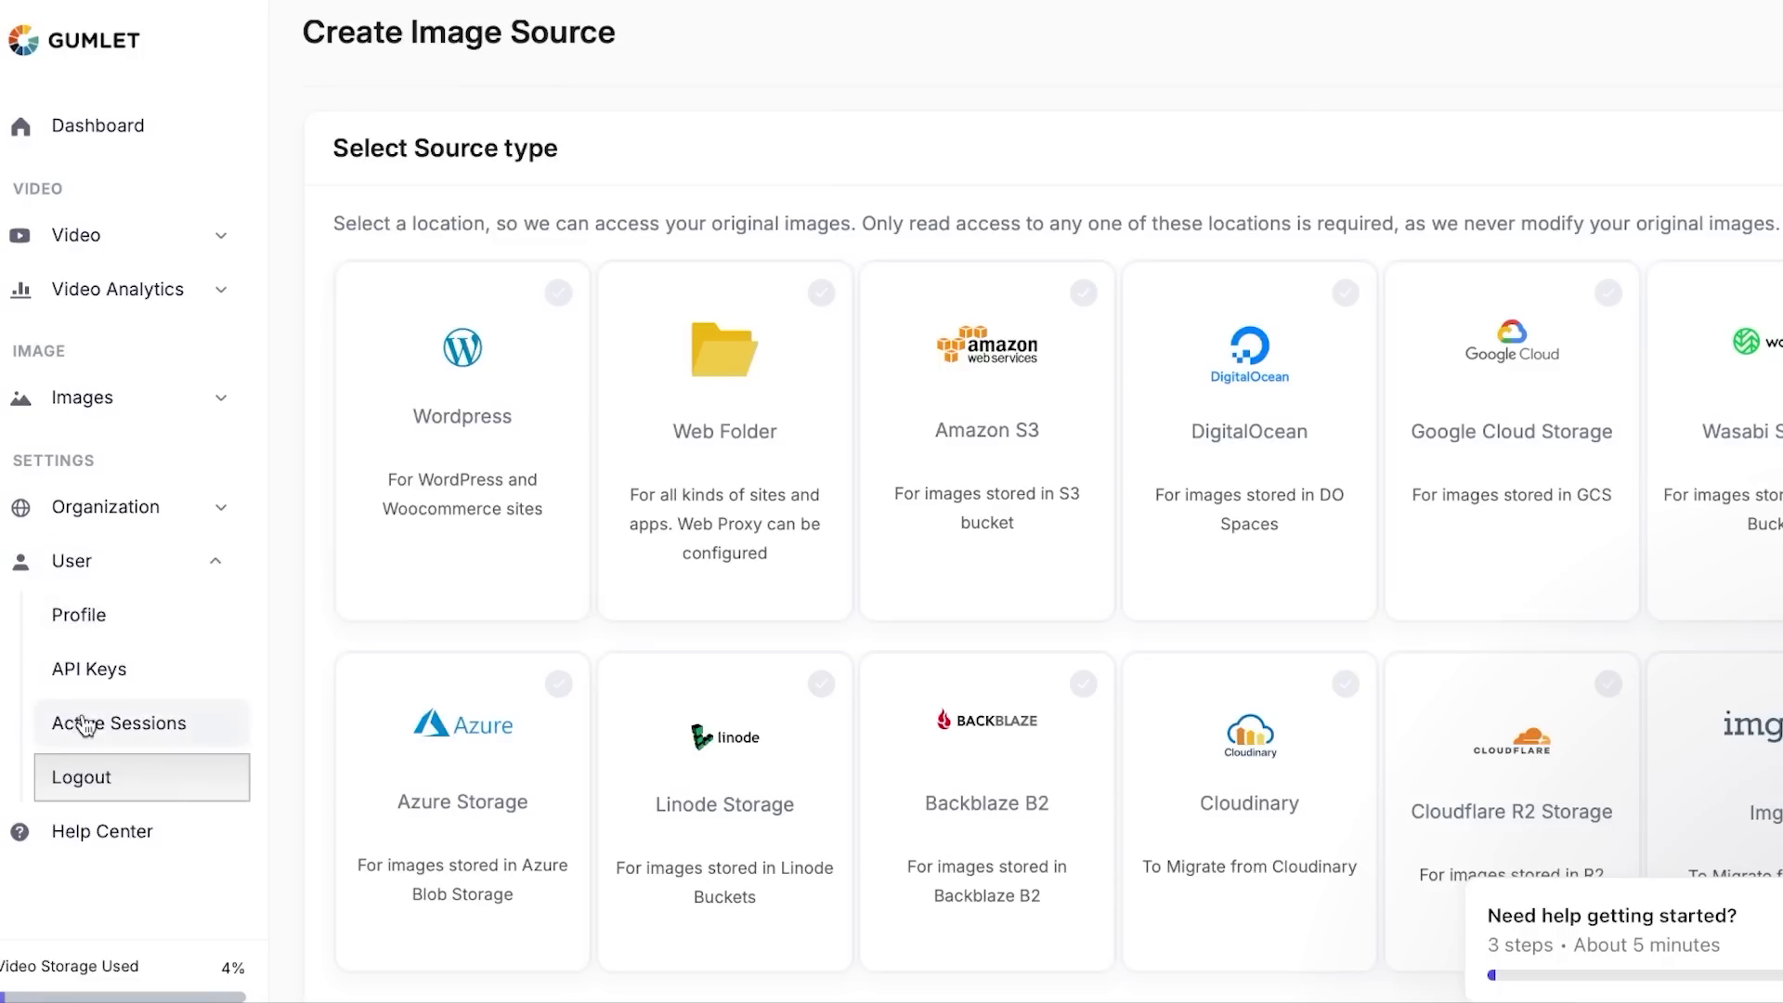
mouse_move(198, 477)
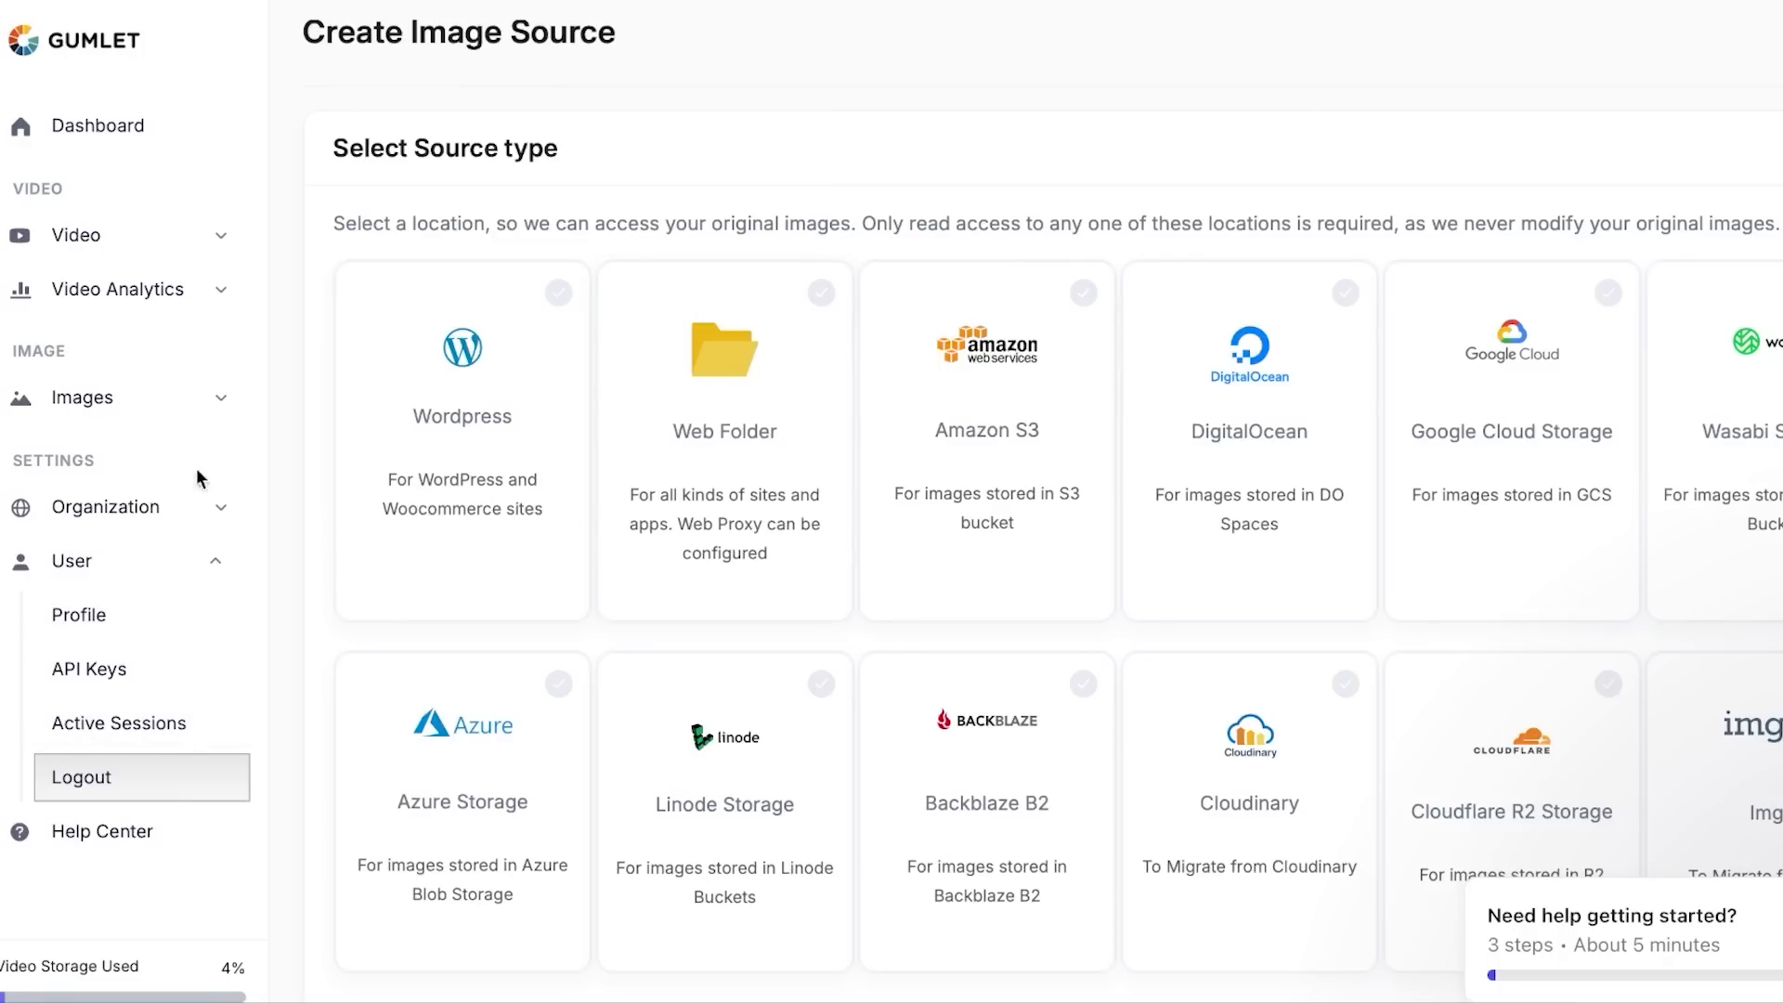
- From the Video Library, add a New Video uploaded from My Device
left_click(76, 236)
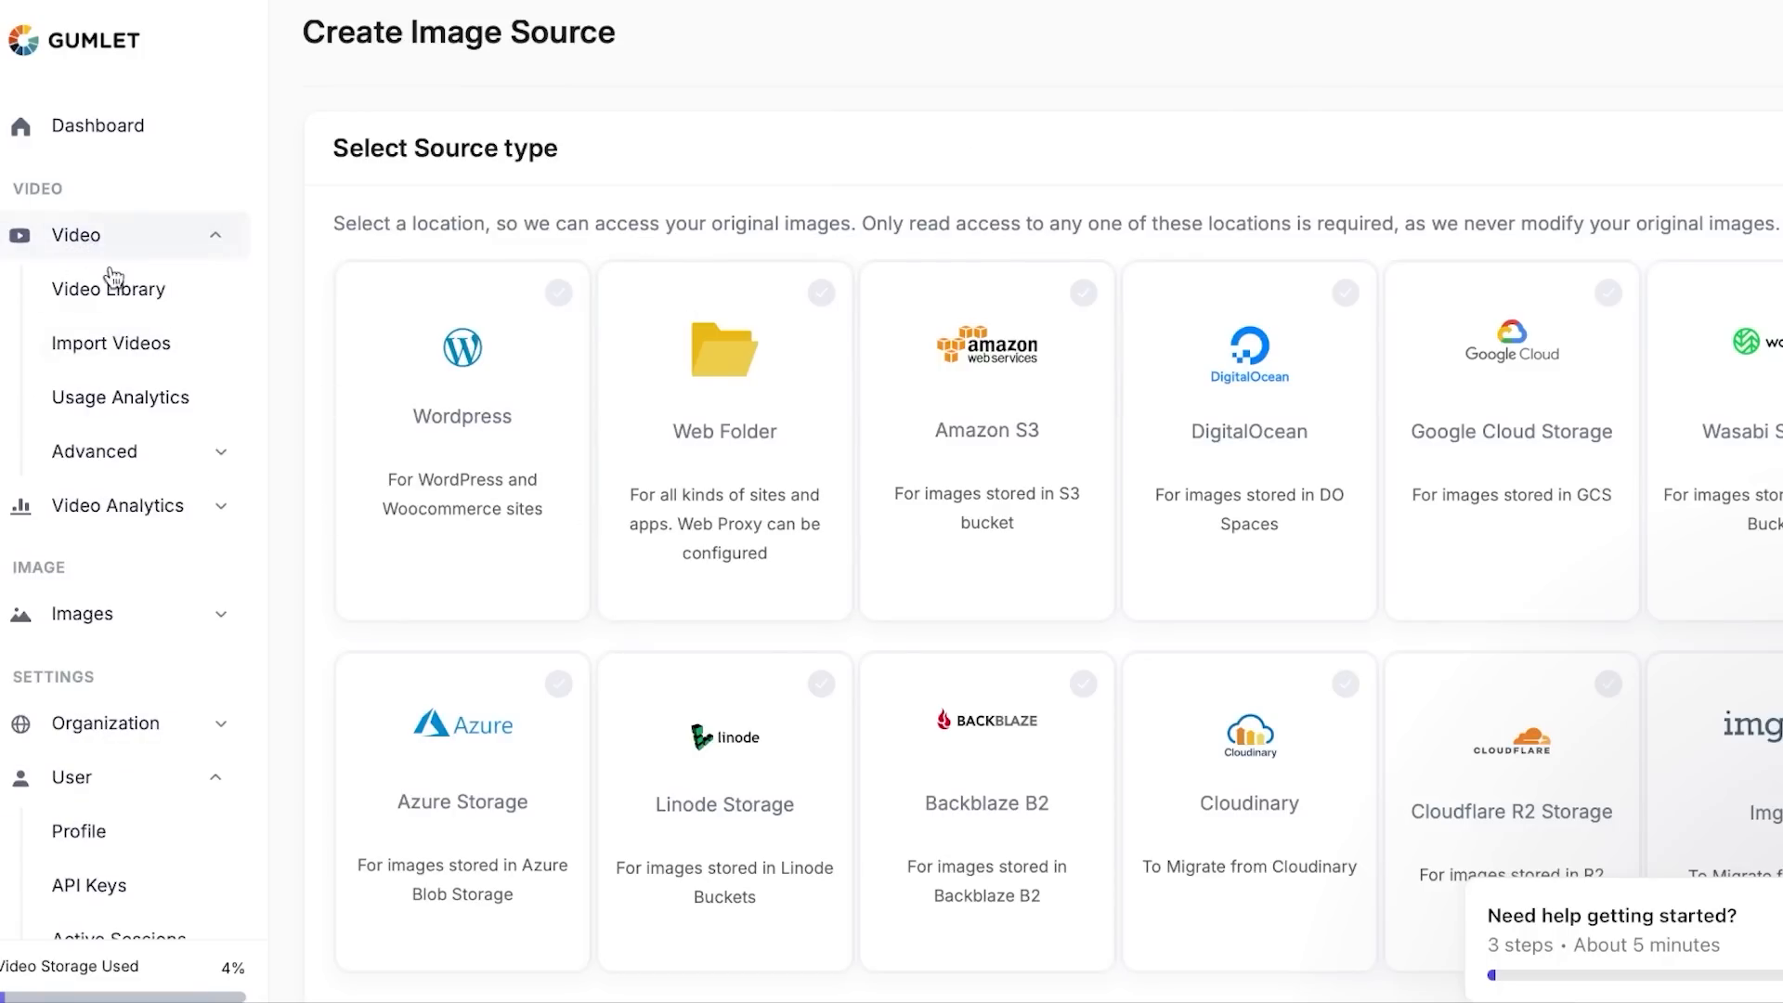
left_click(110, 290)
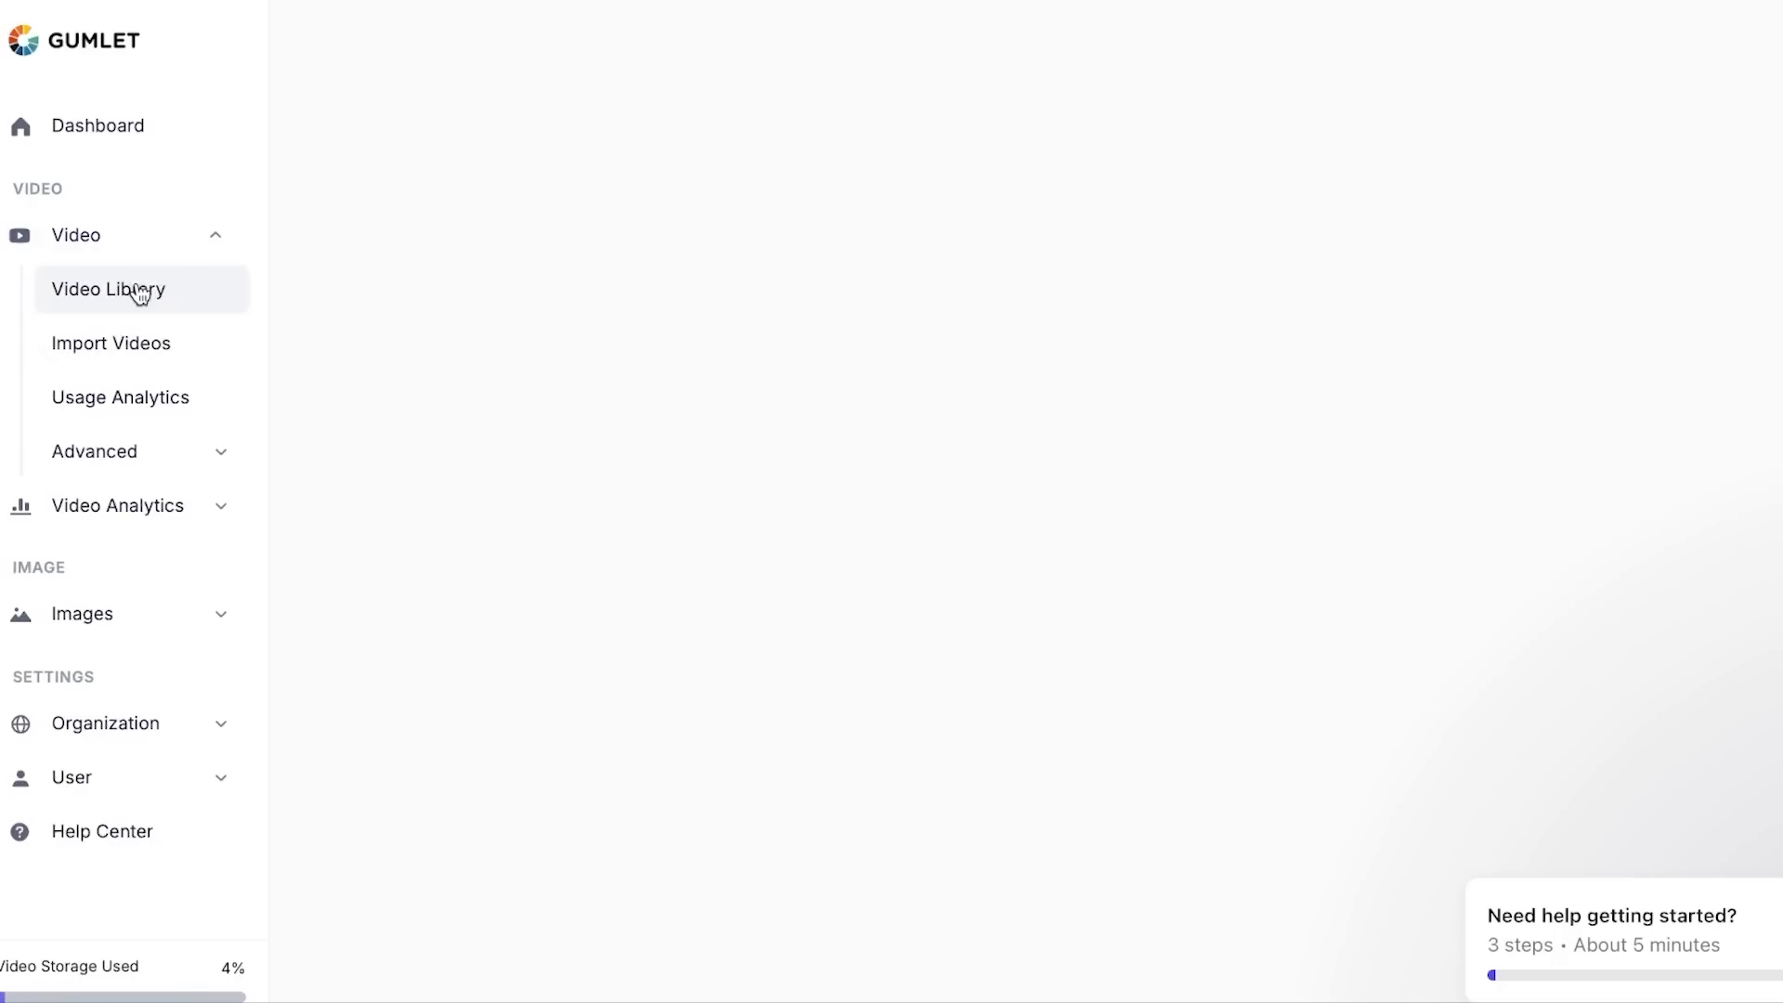
left_click(108, 290)
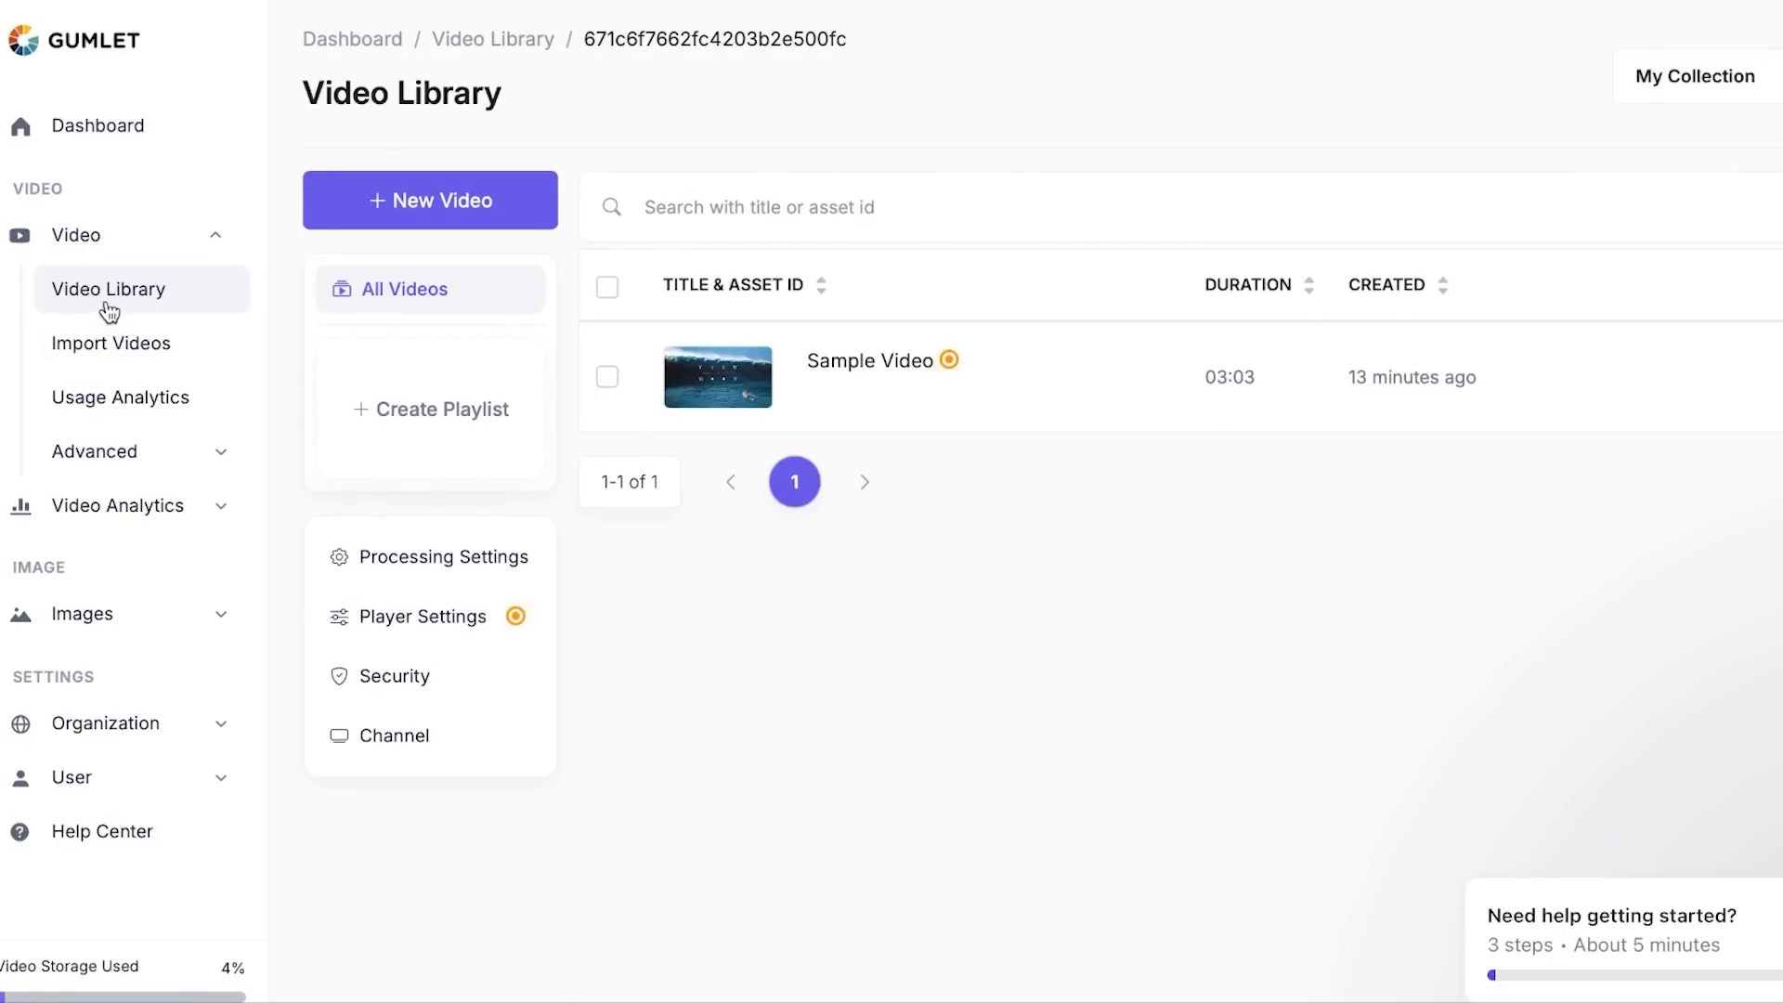
left_click(429, 200)
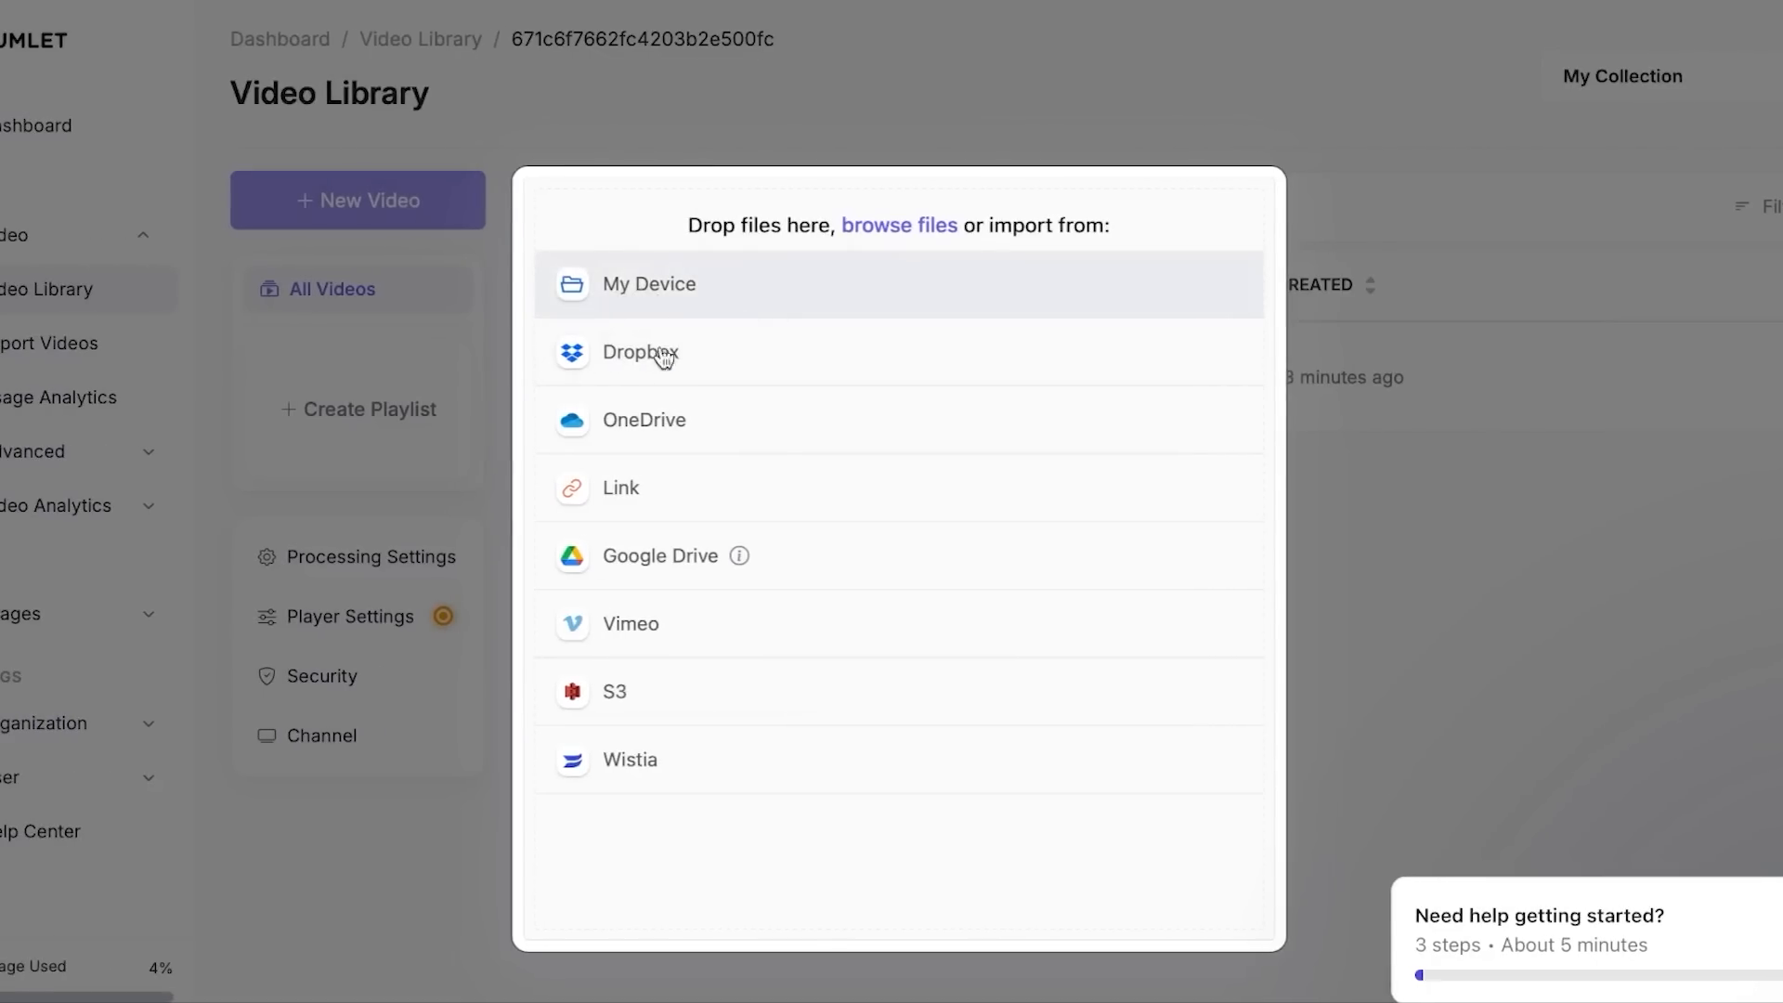
mouse_move(613, 596)
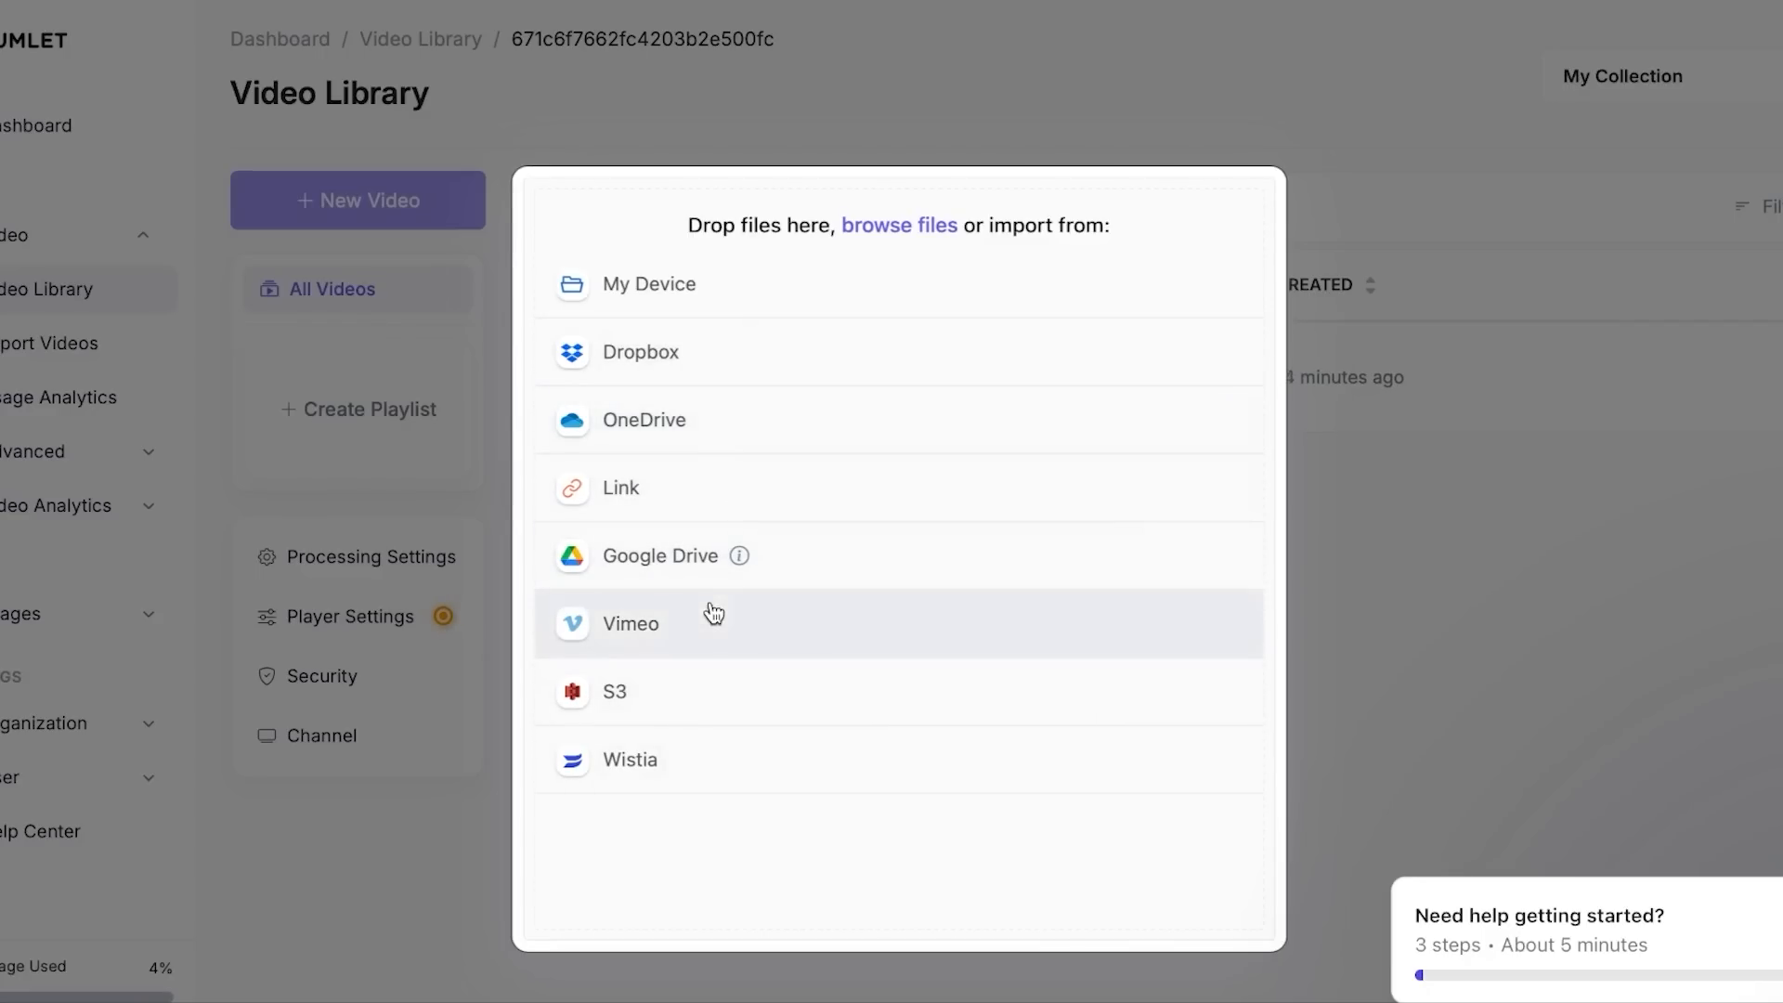
mouse_move(648, 284)
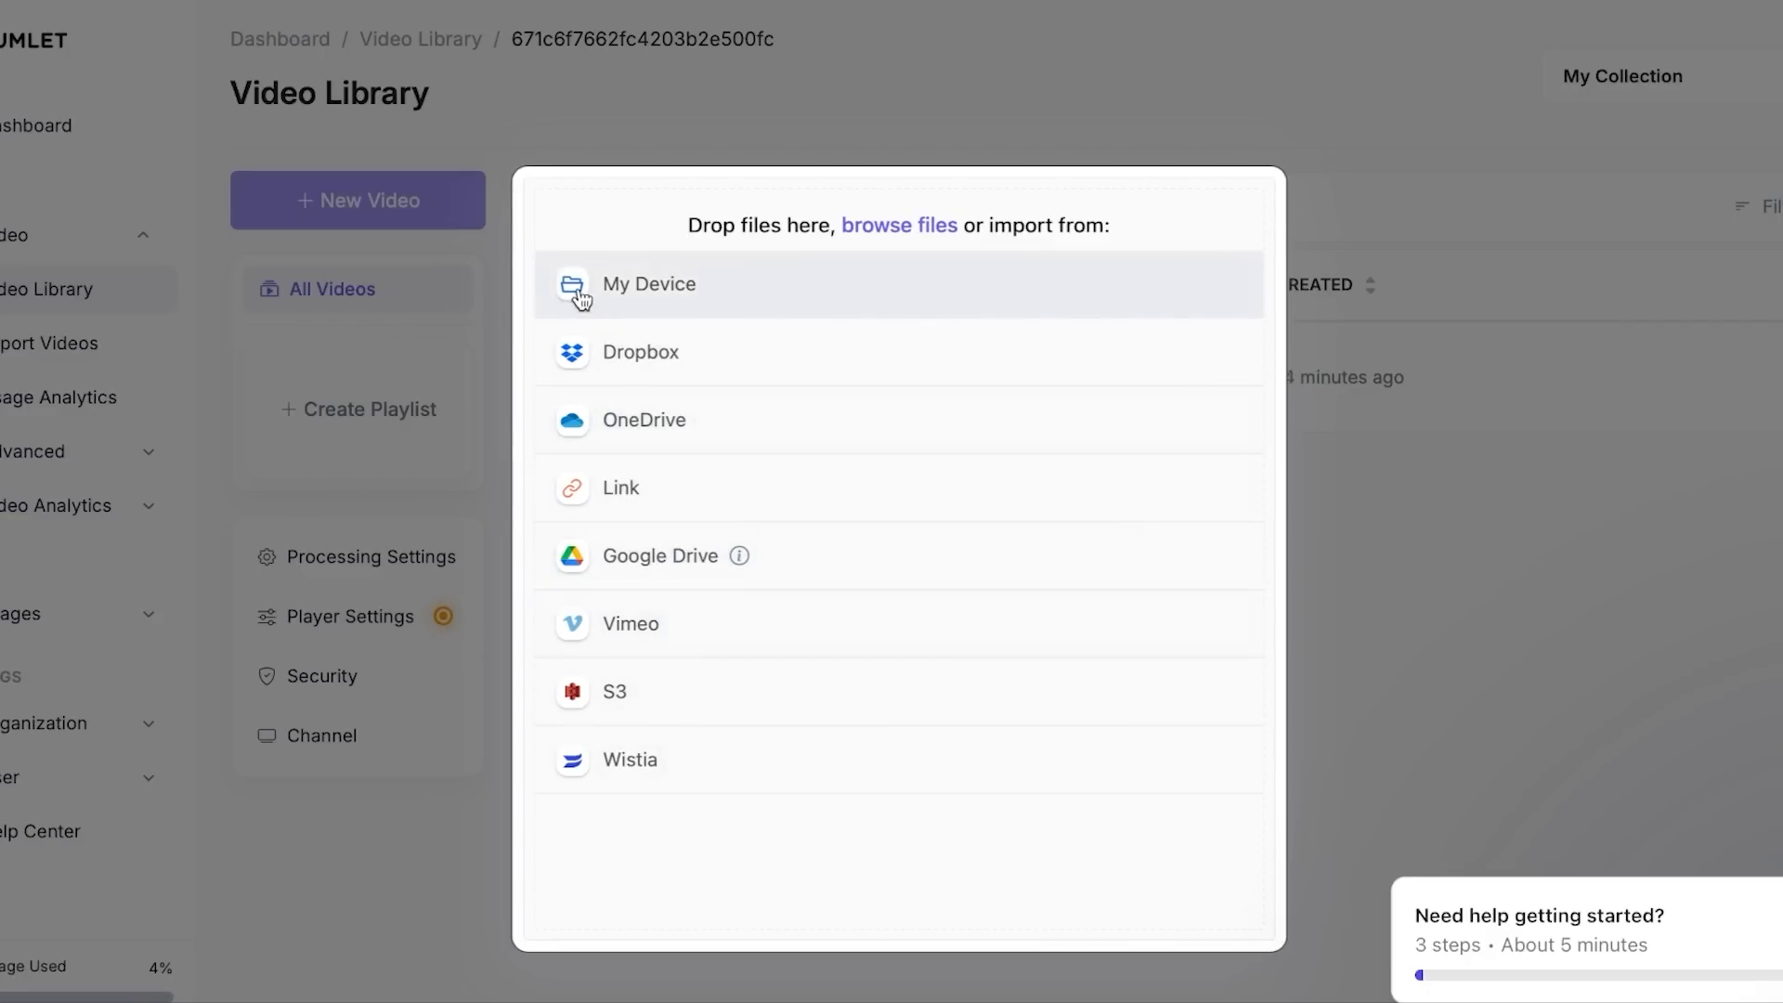
left_click(650, 284)
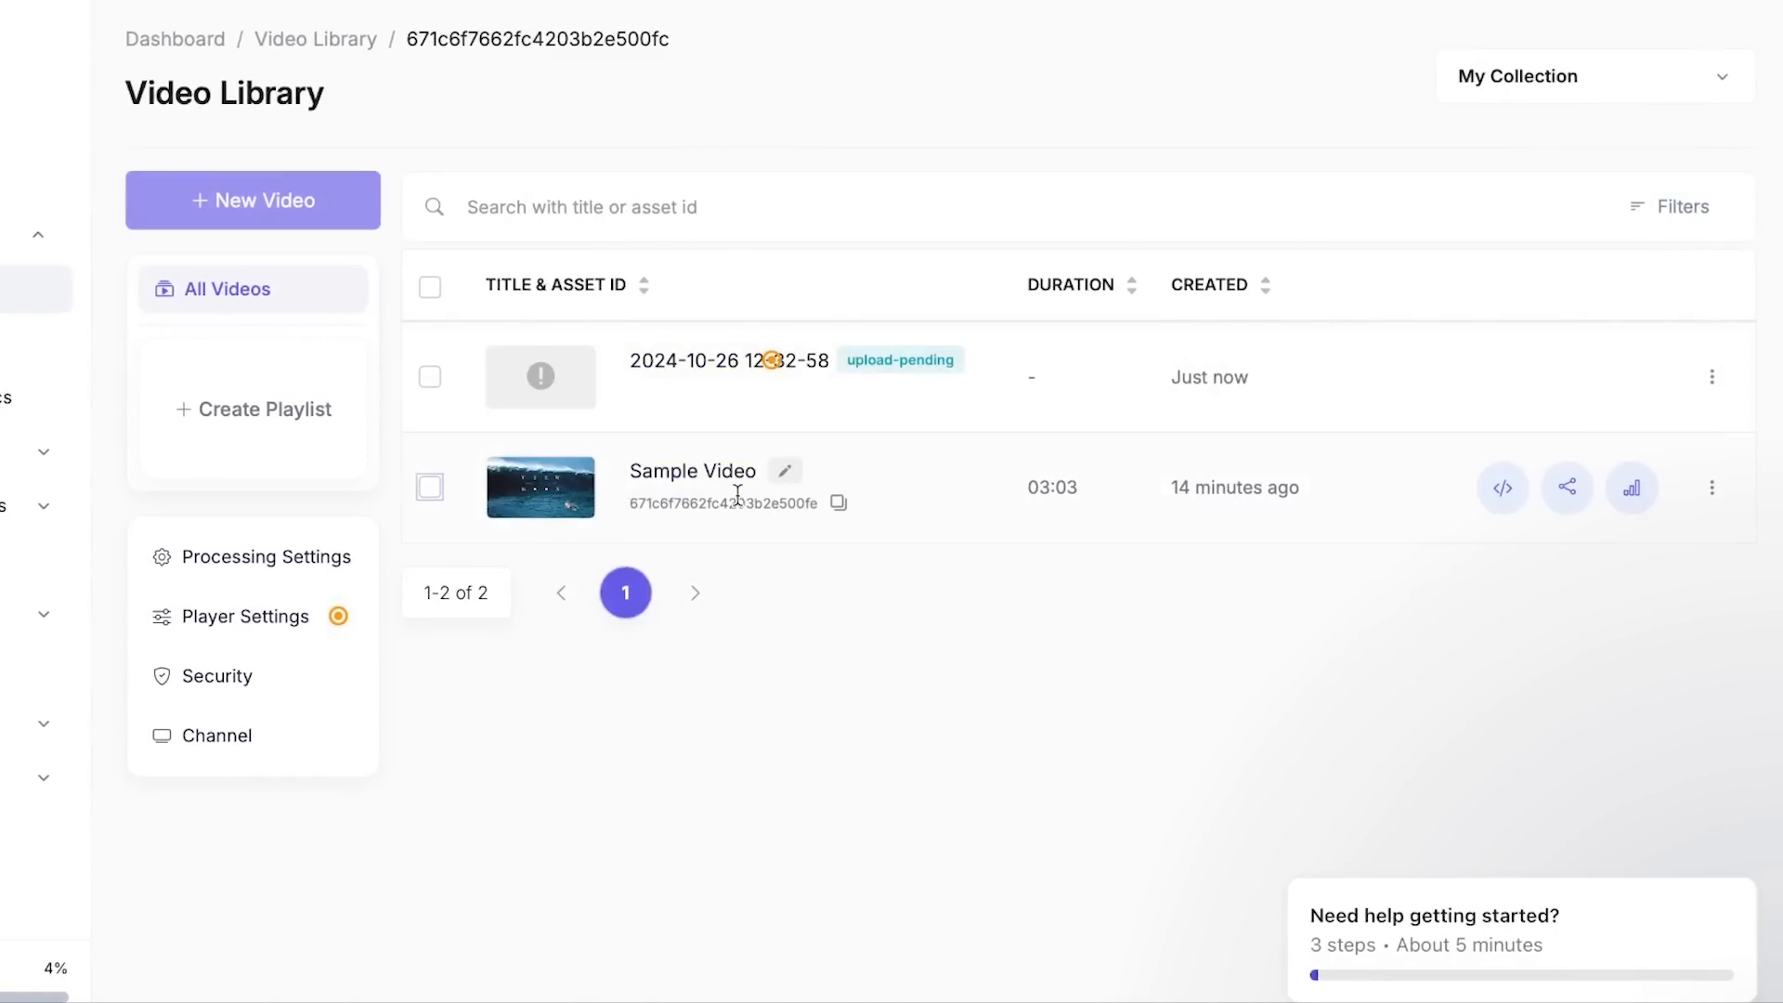
mouse_move(770, 497)
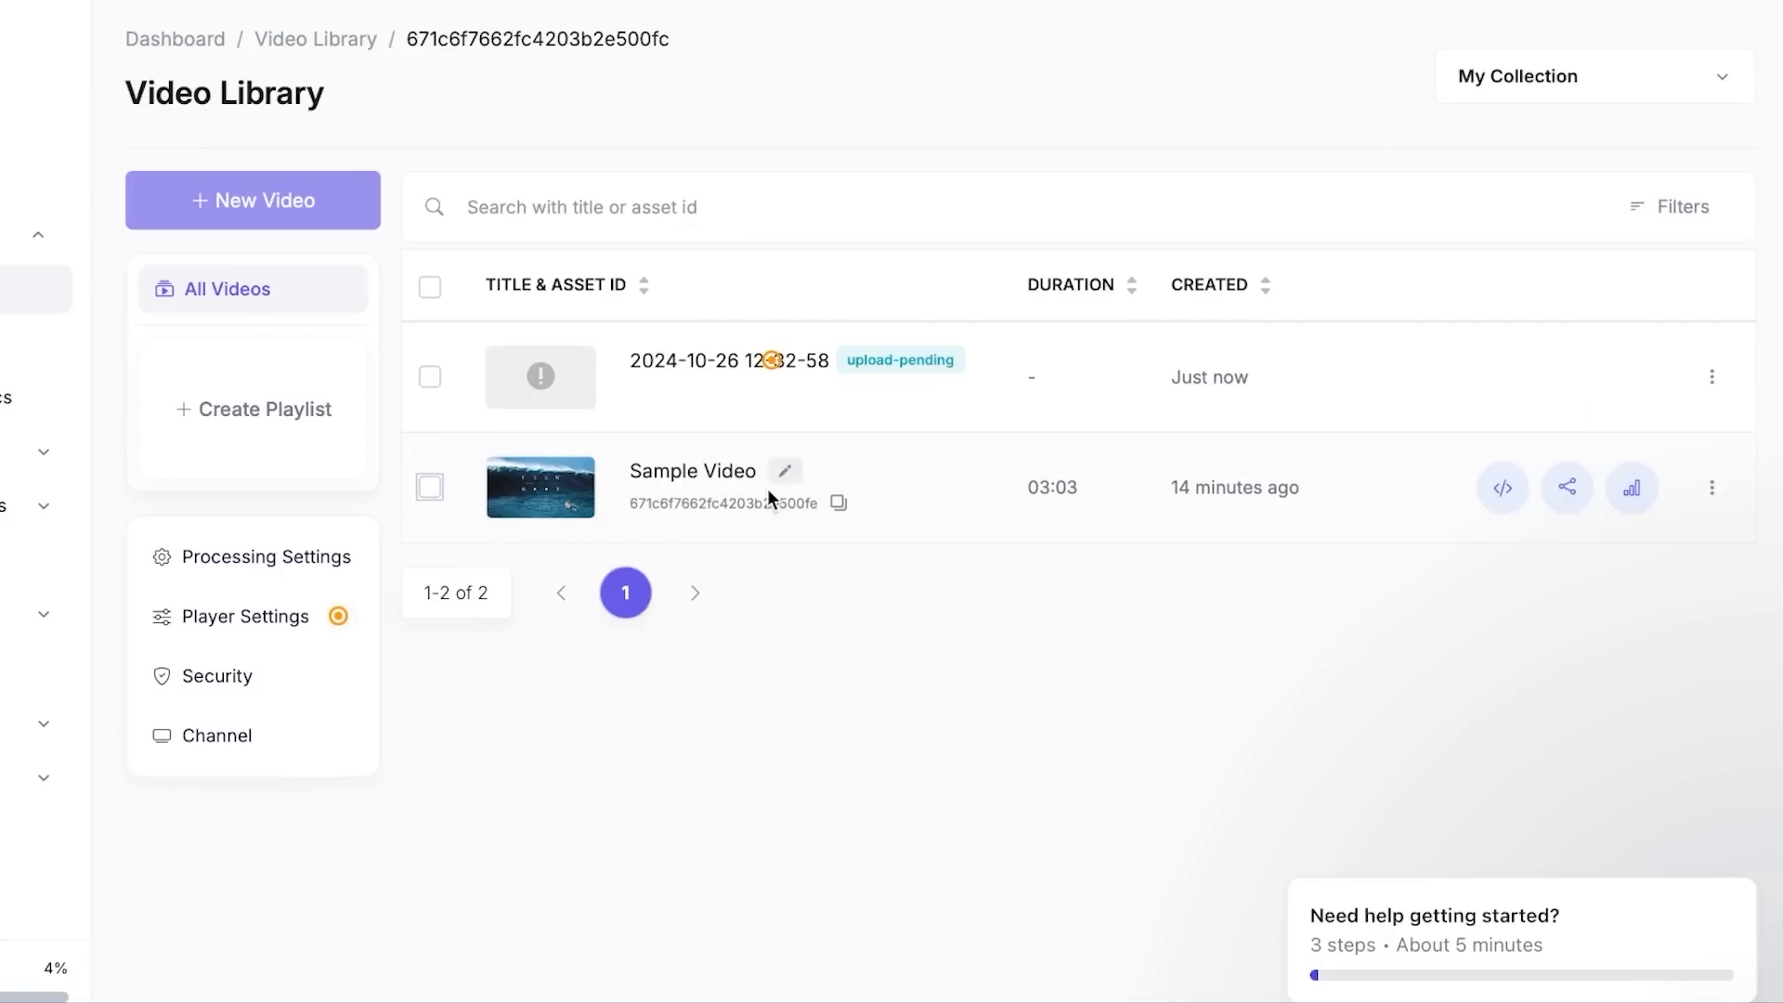
- Open the Sample Video's detail page and view its stats and ready status
left_click(782, 470)
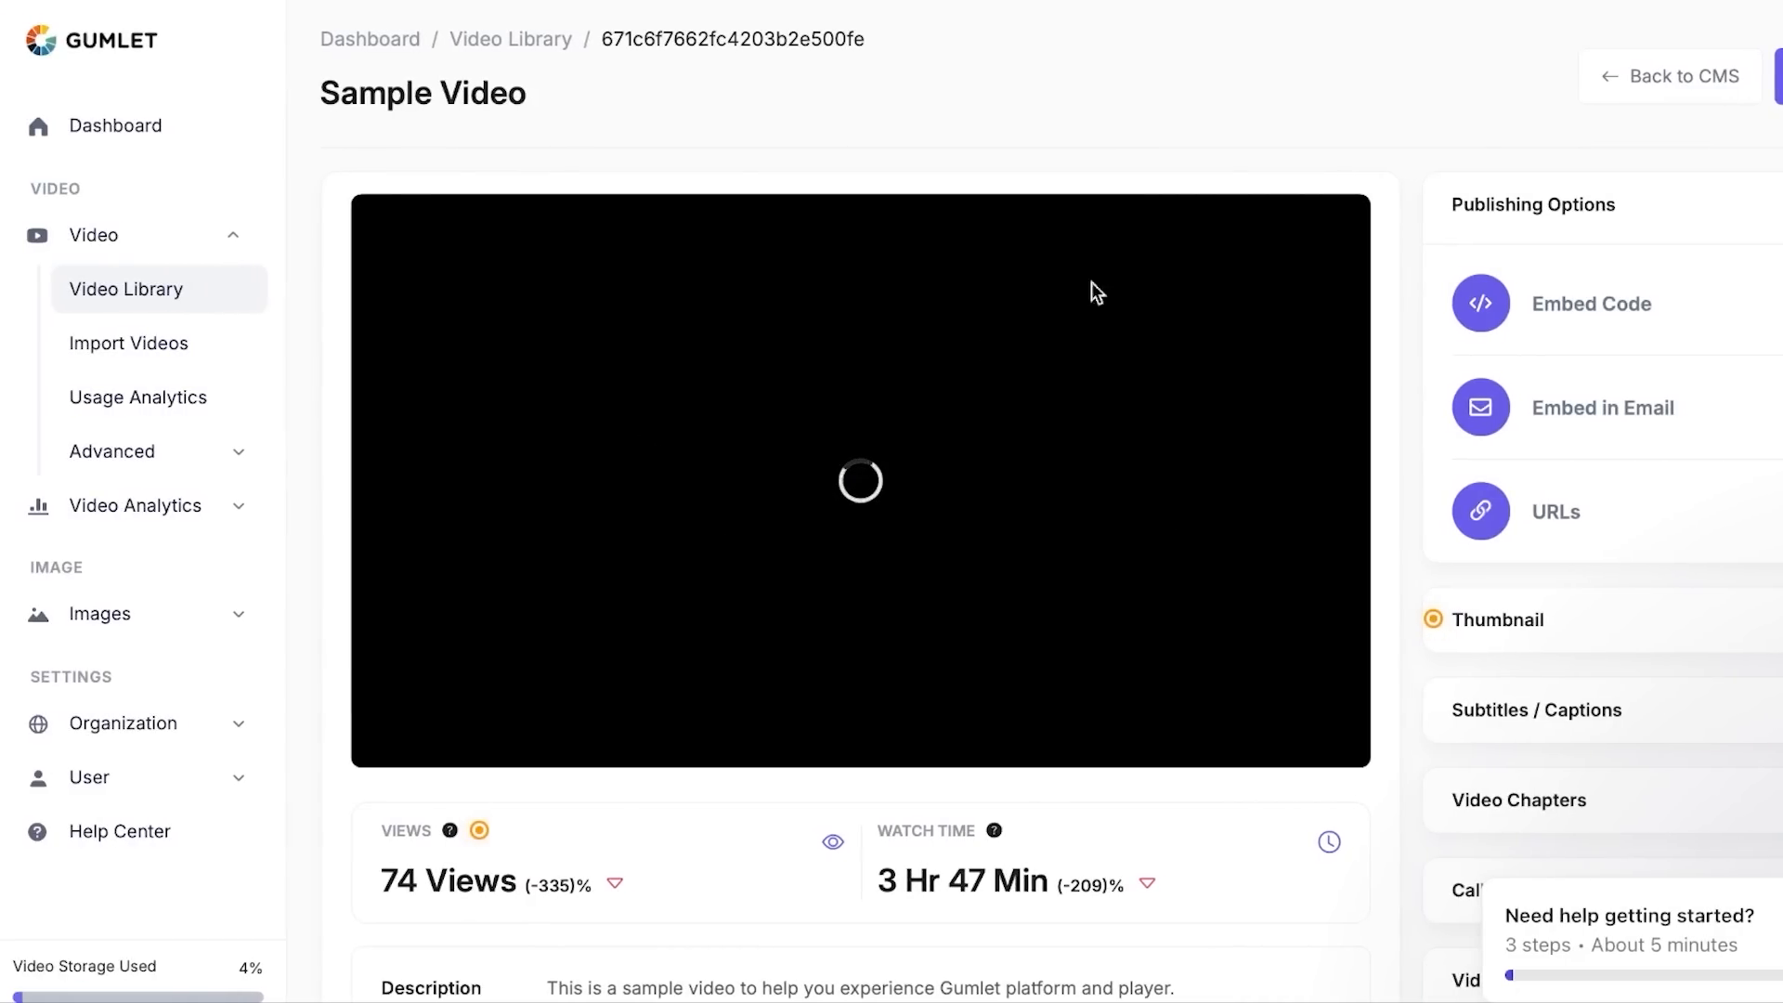
scroll("down", 3)
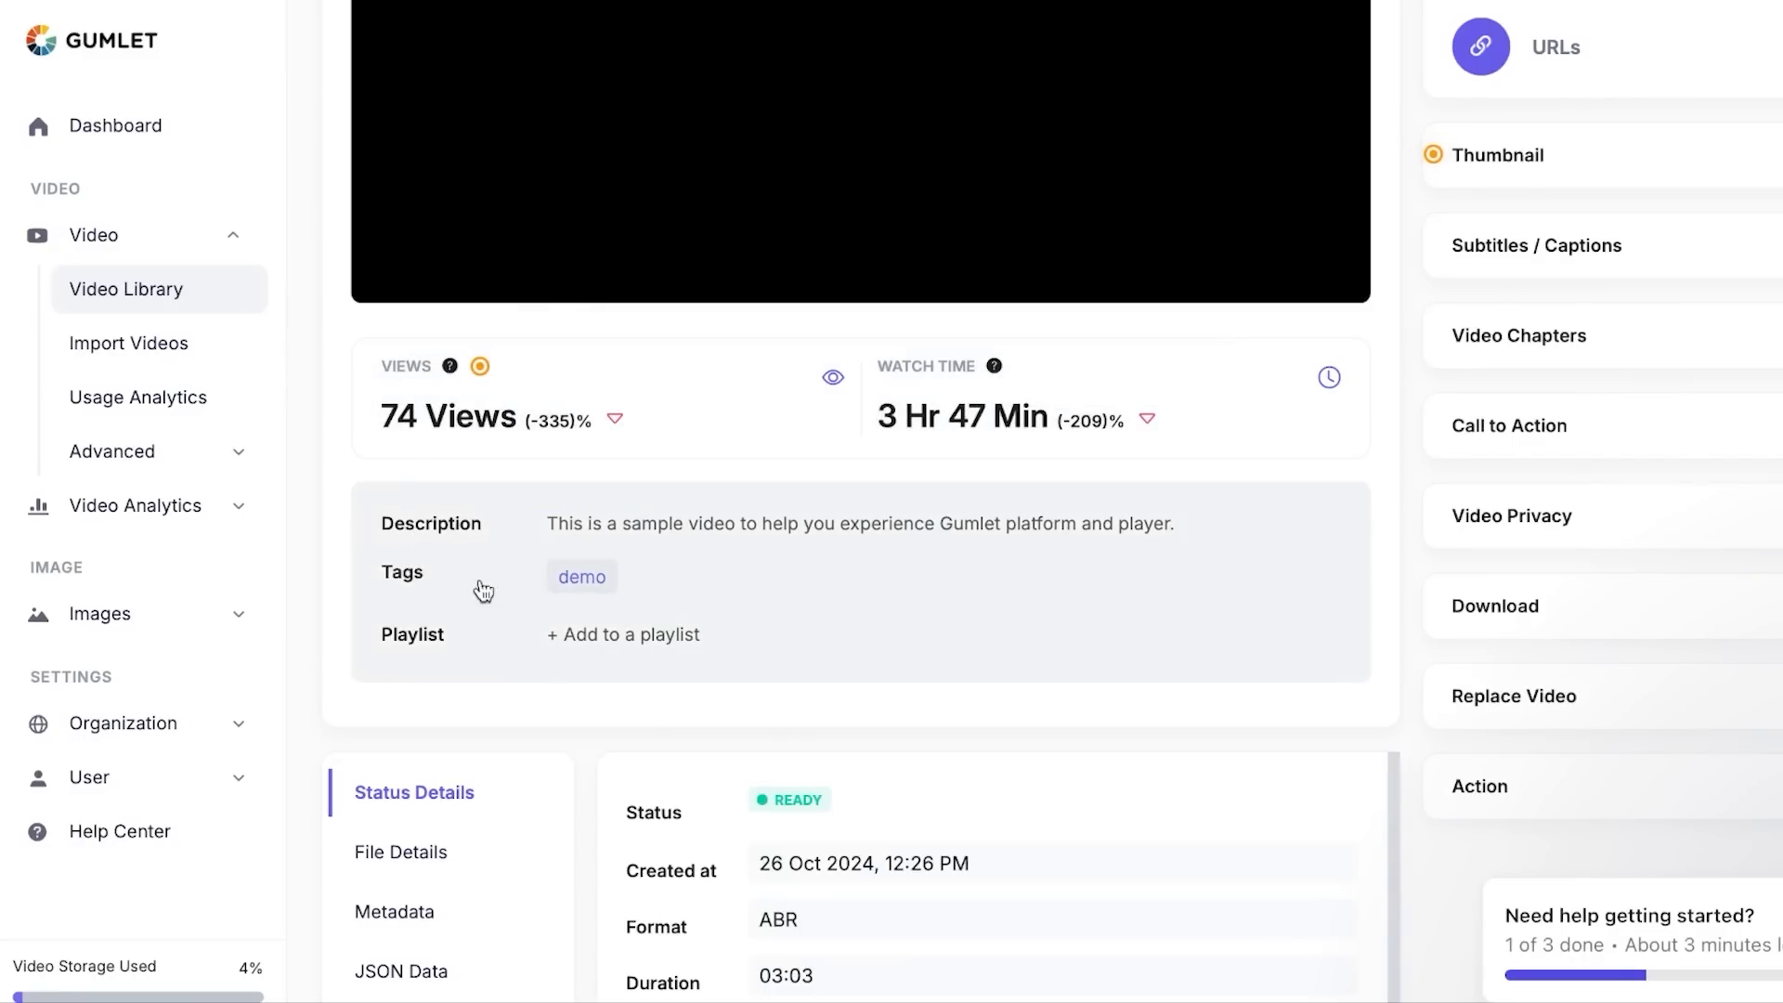
- Append 'demo' to the Sample Video's description, glance at playlists, and save the changes
left_click(860, 523)
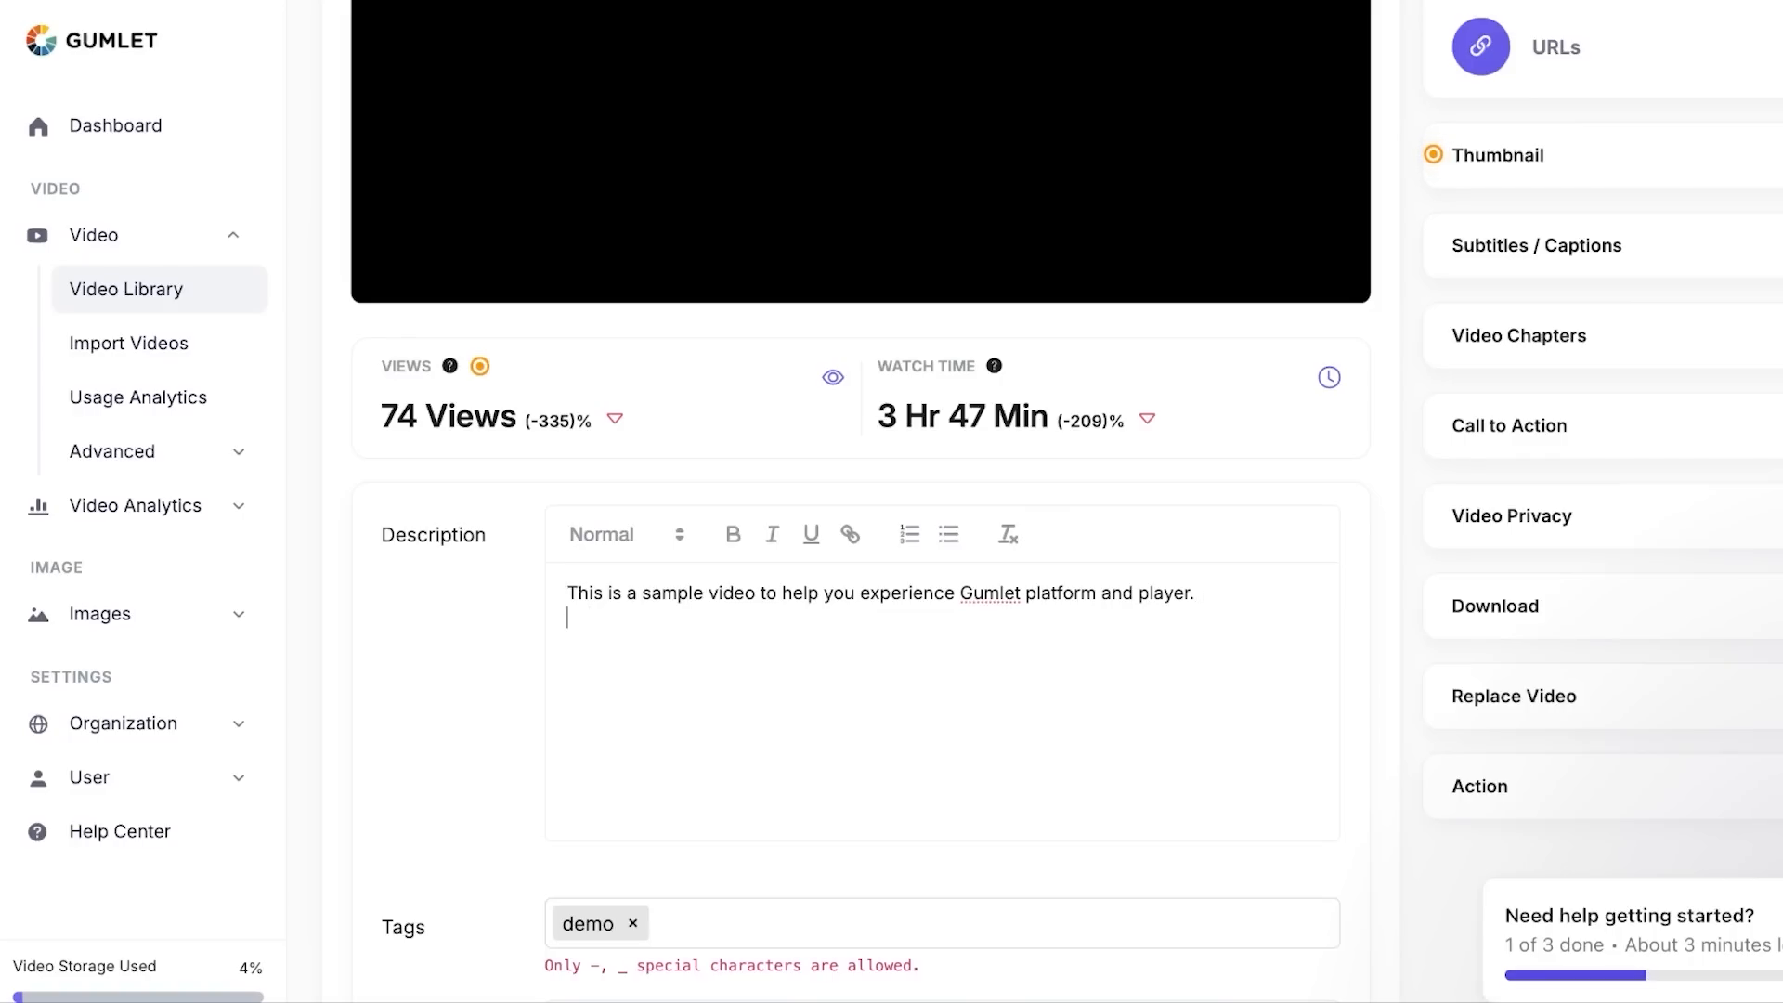
type("demo")
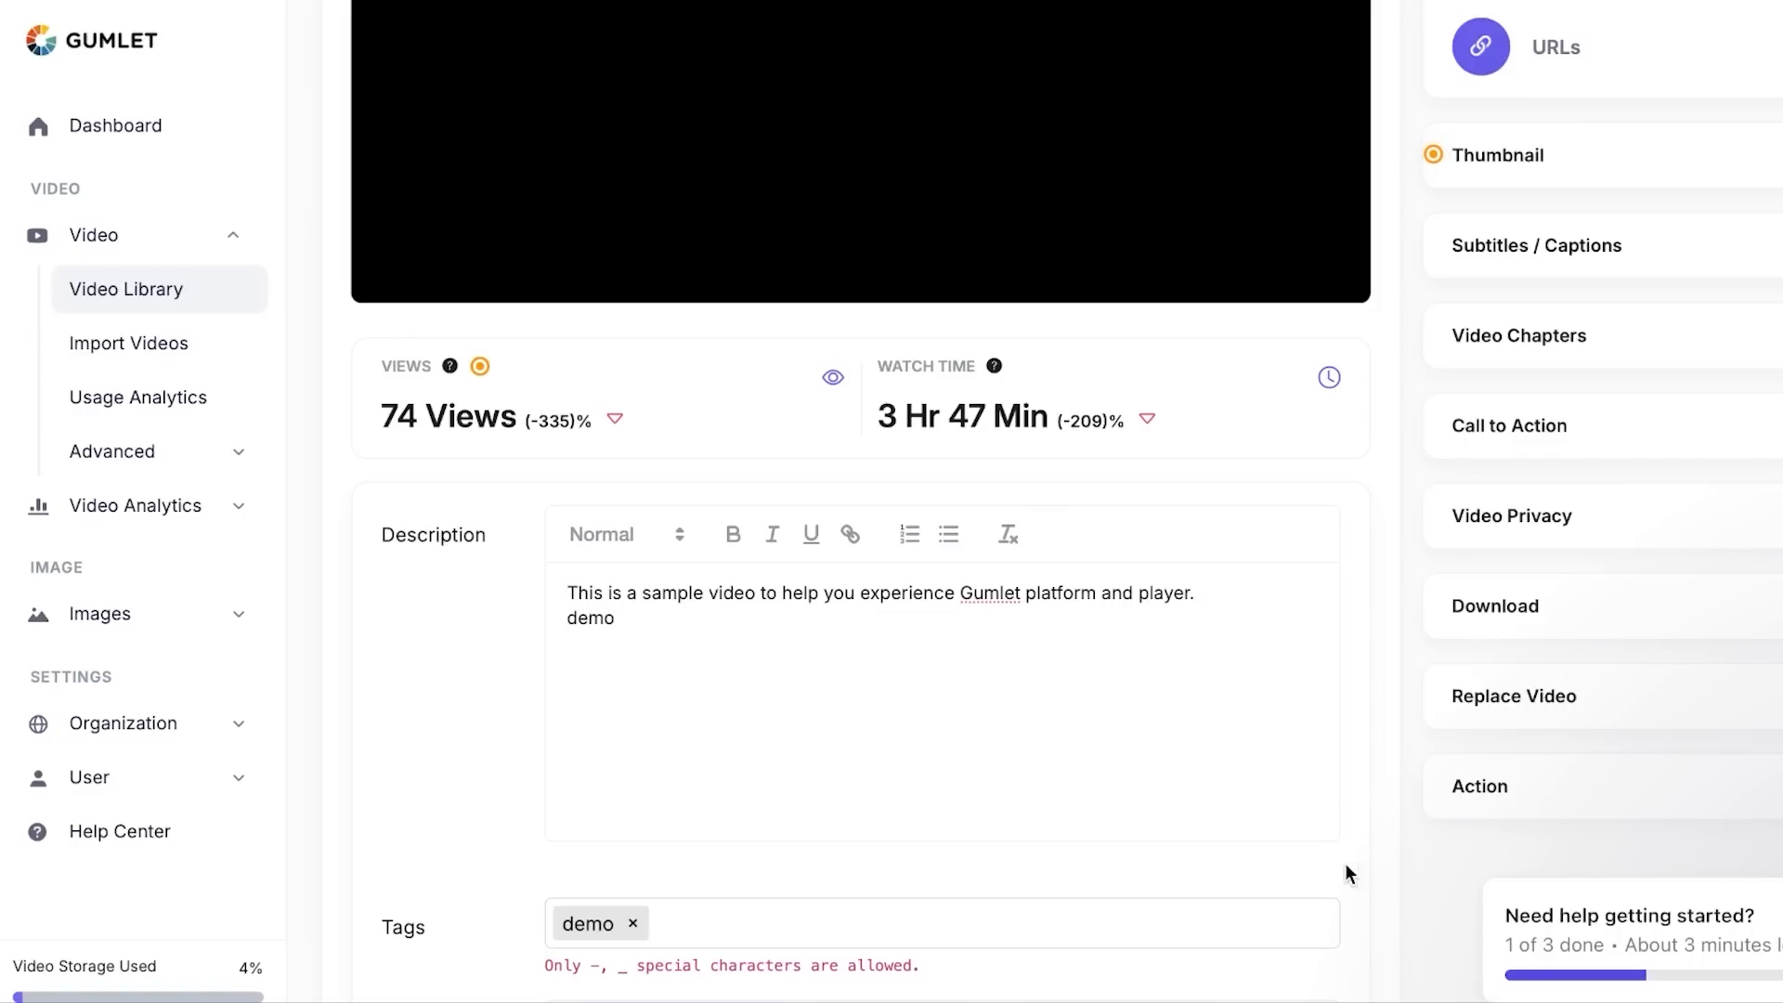
scroll("down", 3)
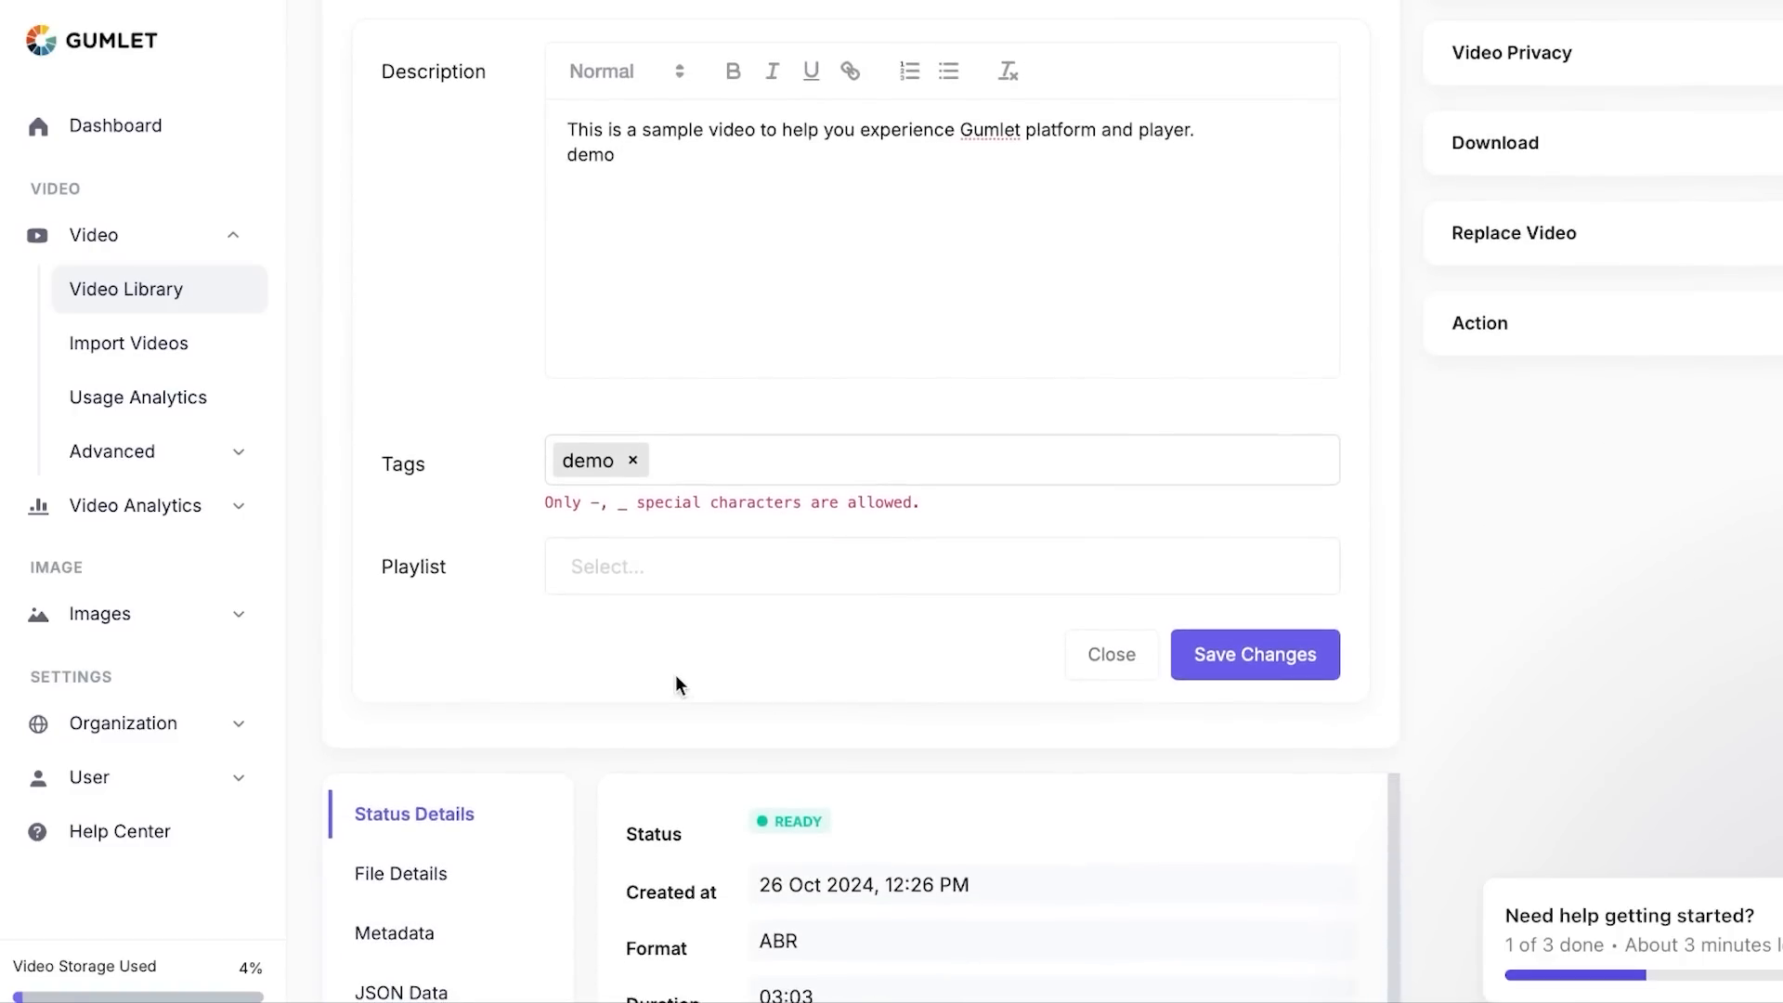
mouse_move(663, 535)
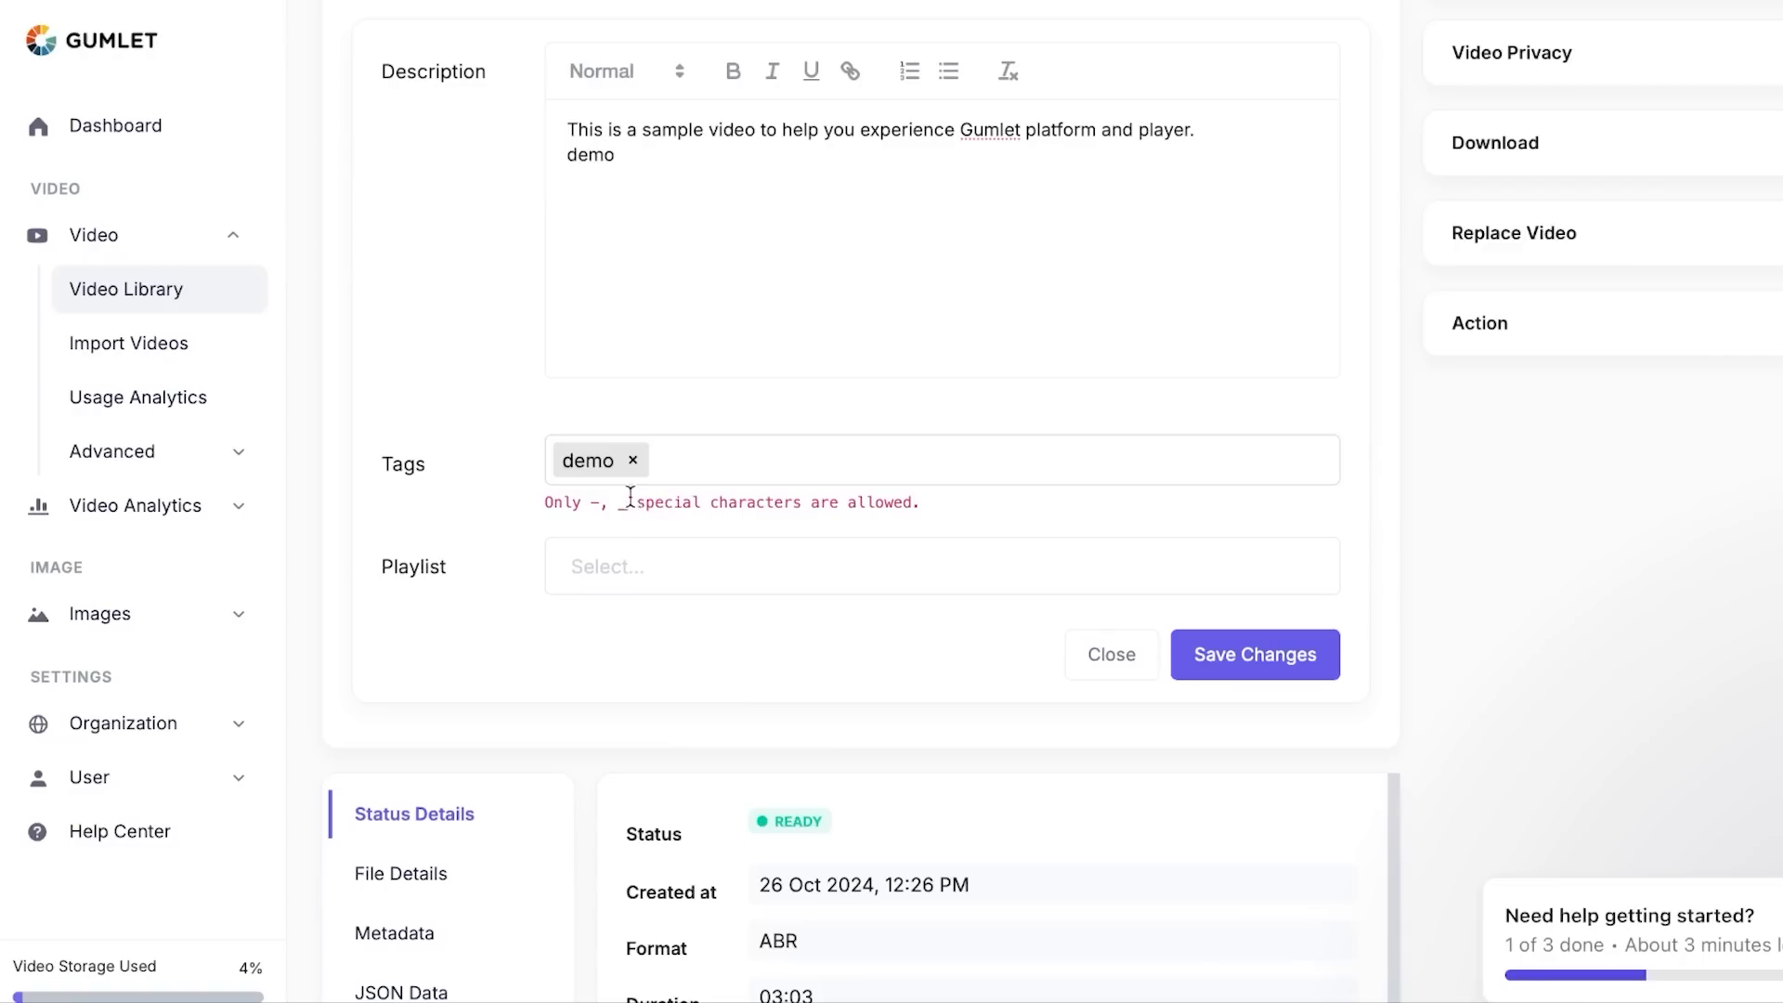
mouse_move(633, 576)
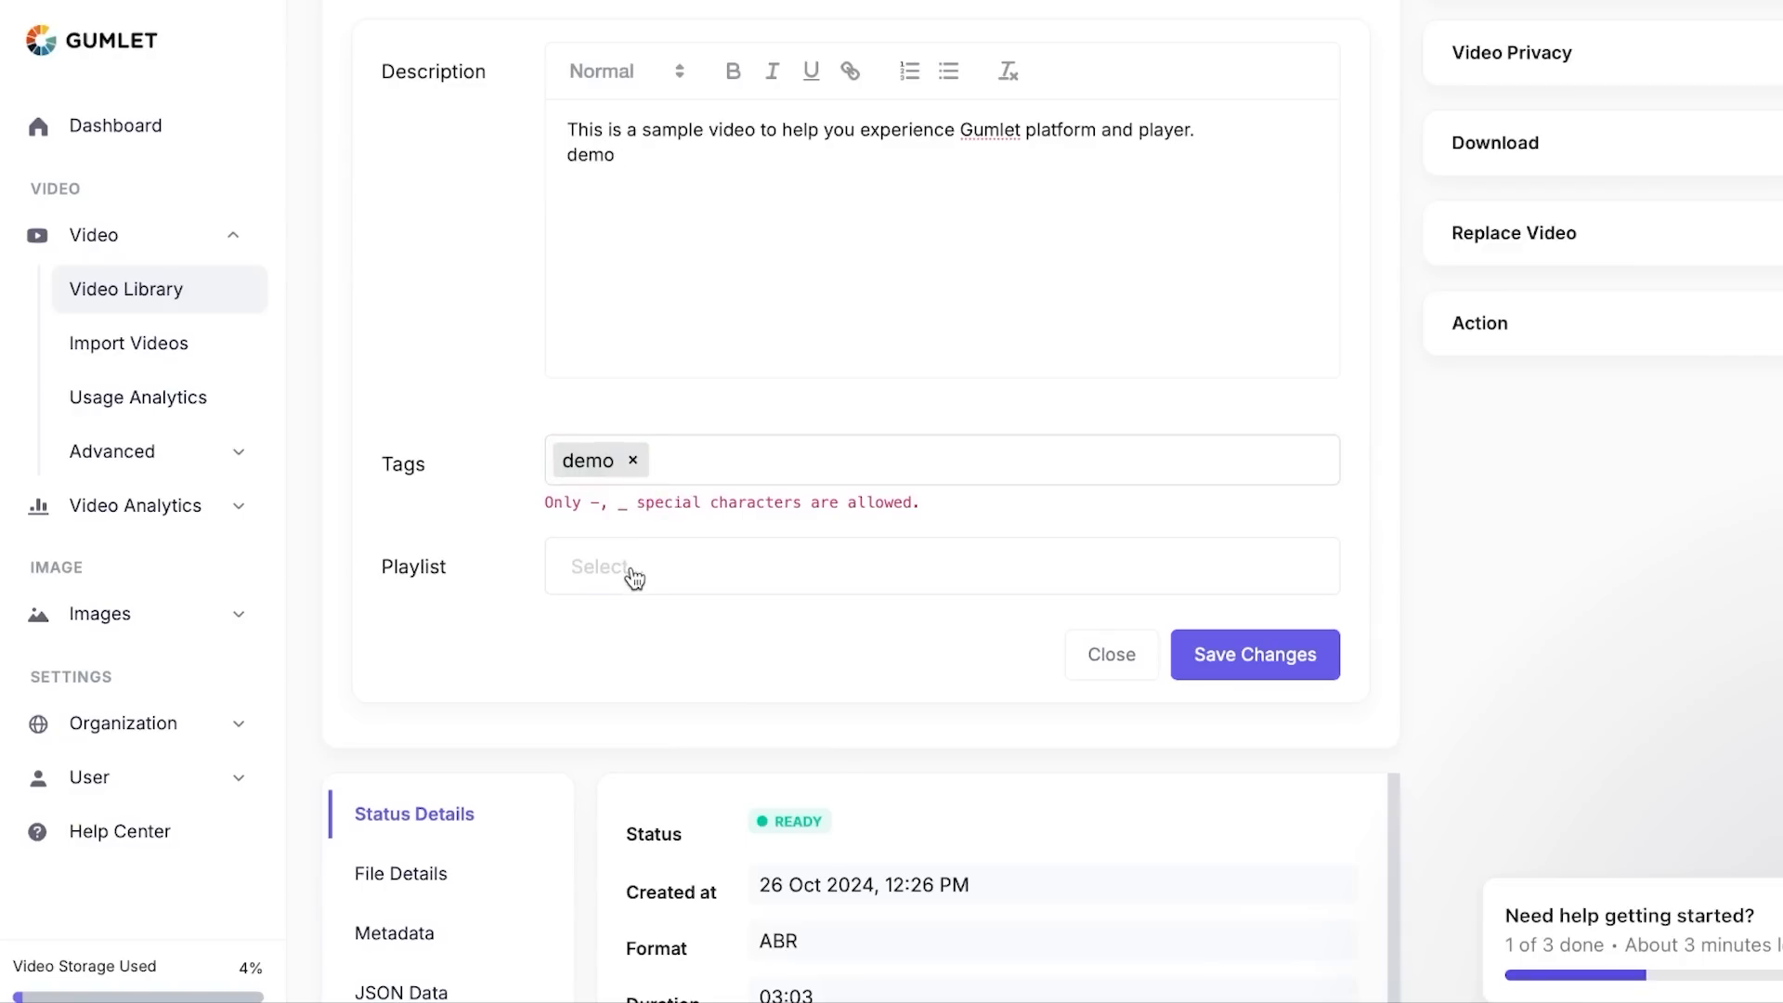
left_click(940, 566)
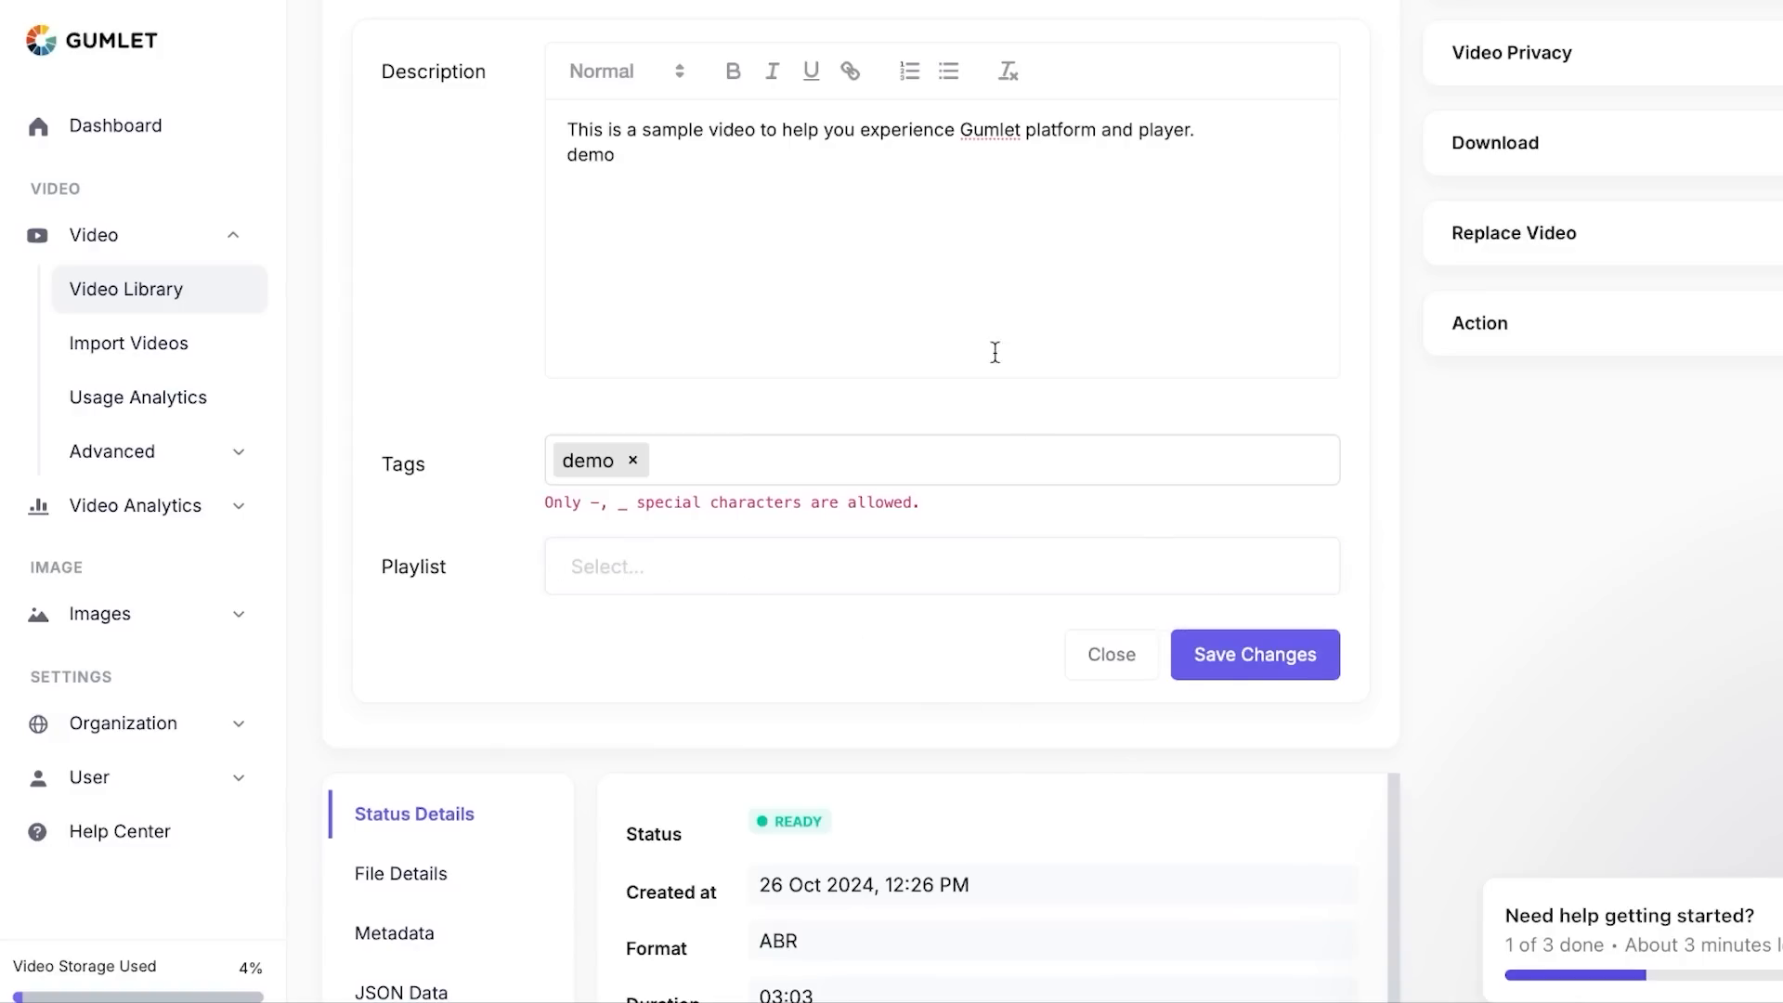
left_click(1254, 654)
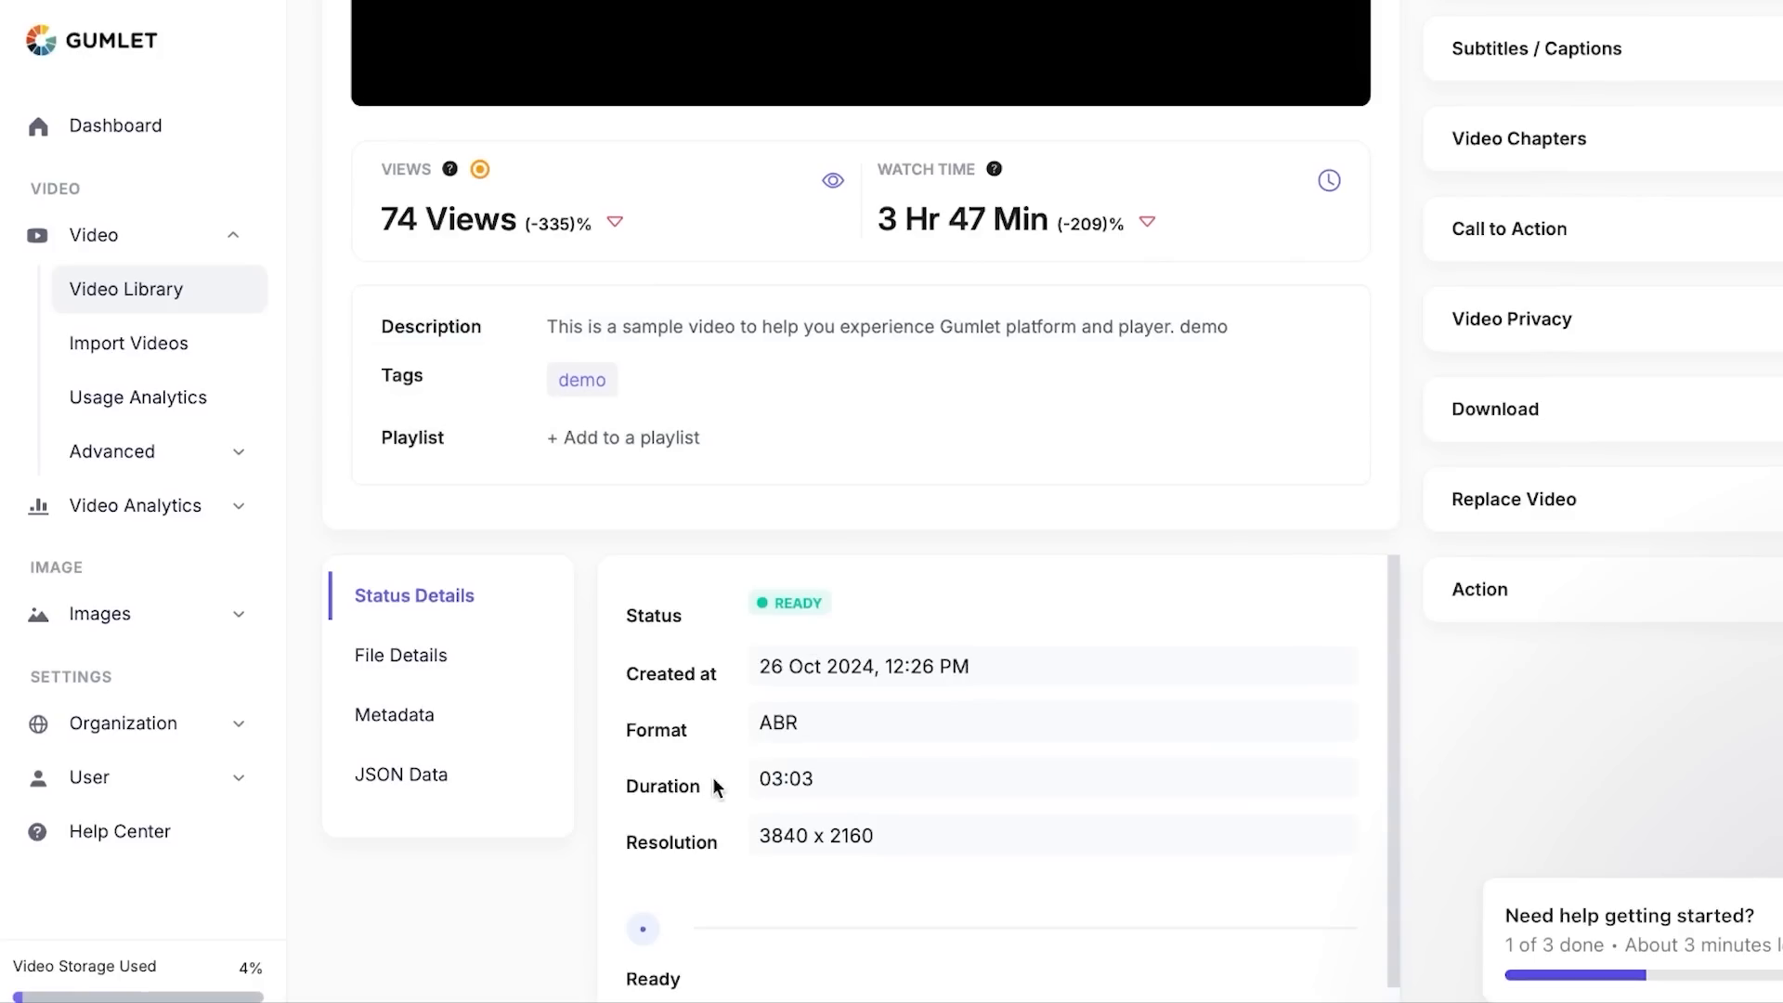
mouse_move(401, 656)
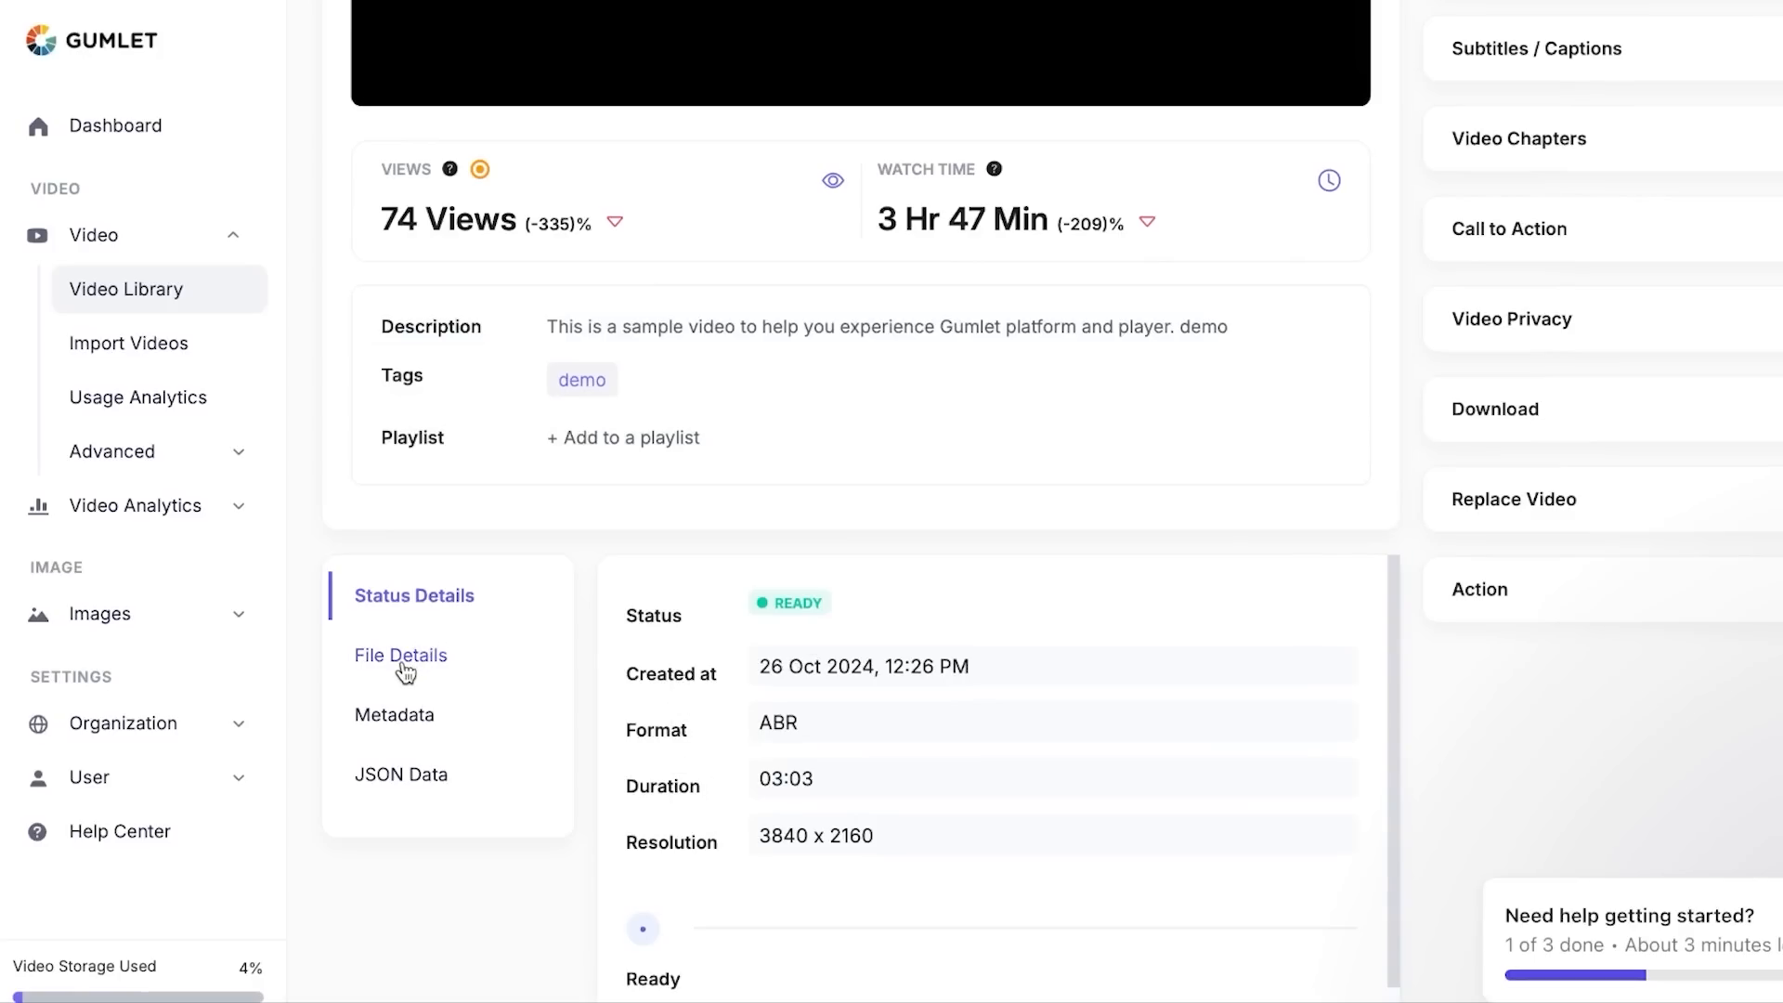
- Show the File Details: 674.03 MB total with renditions from 240p to 2160p
left_click(401, 654)
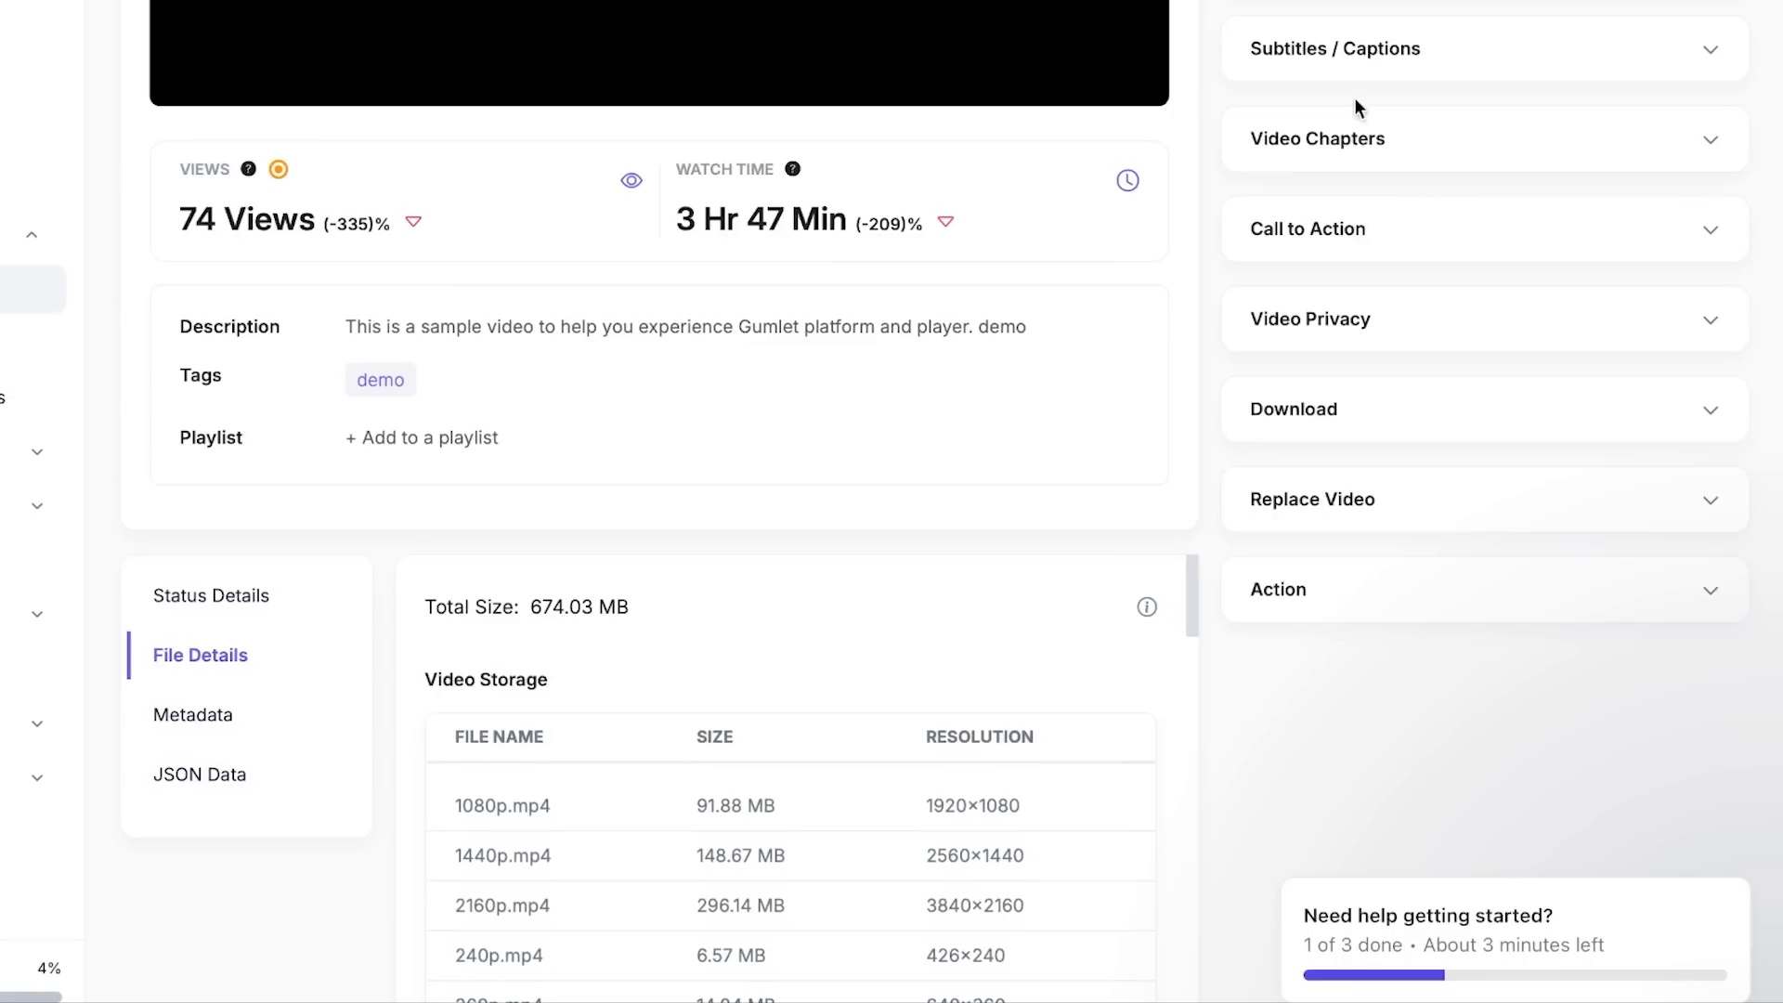
mouse_move(1426, 80)
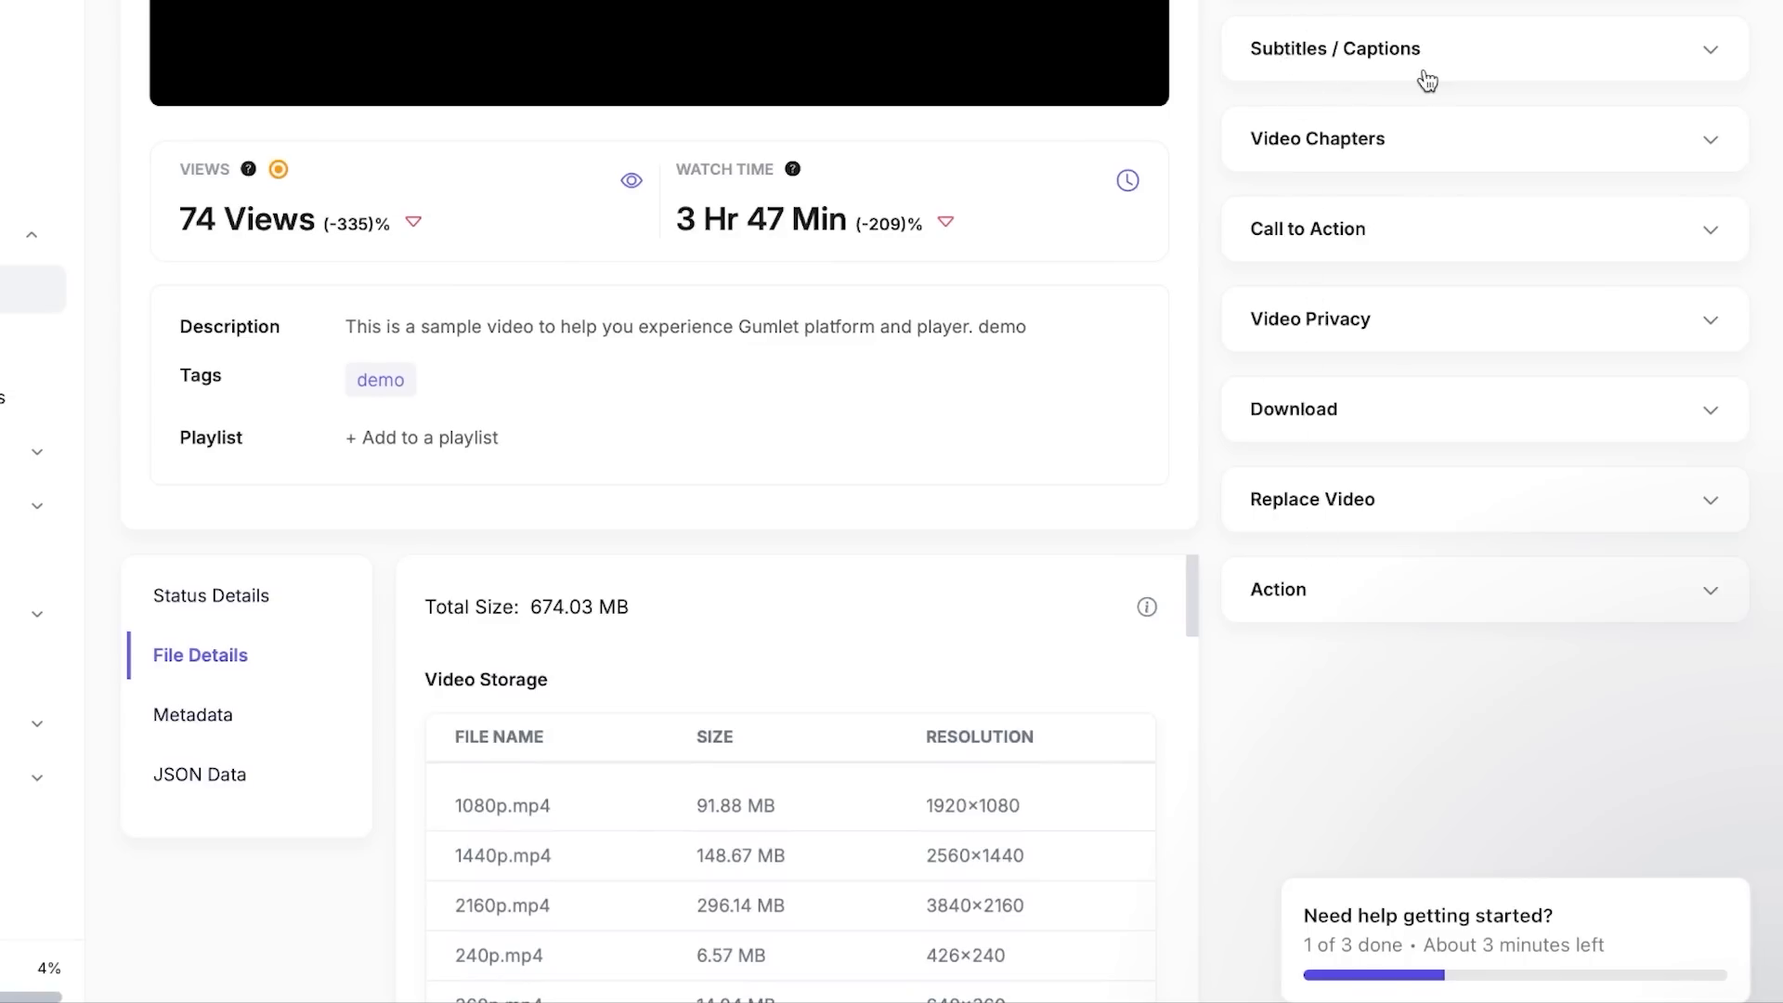
mouse_move(1305, 182)
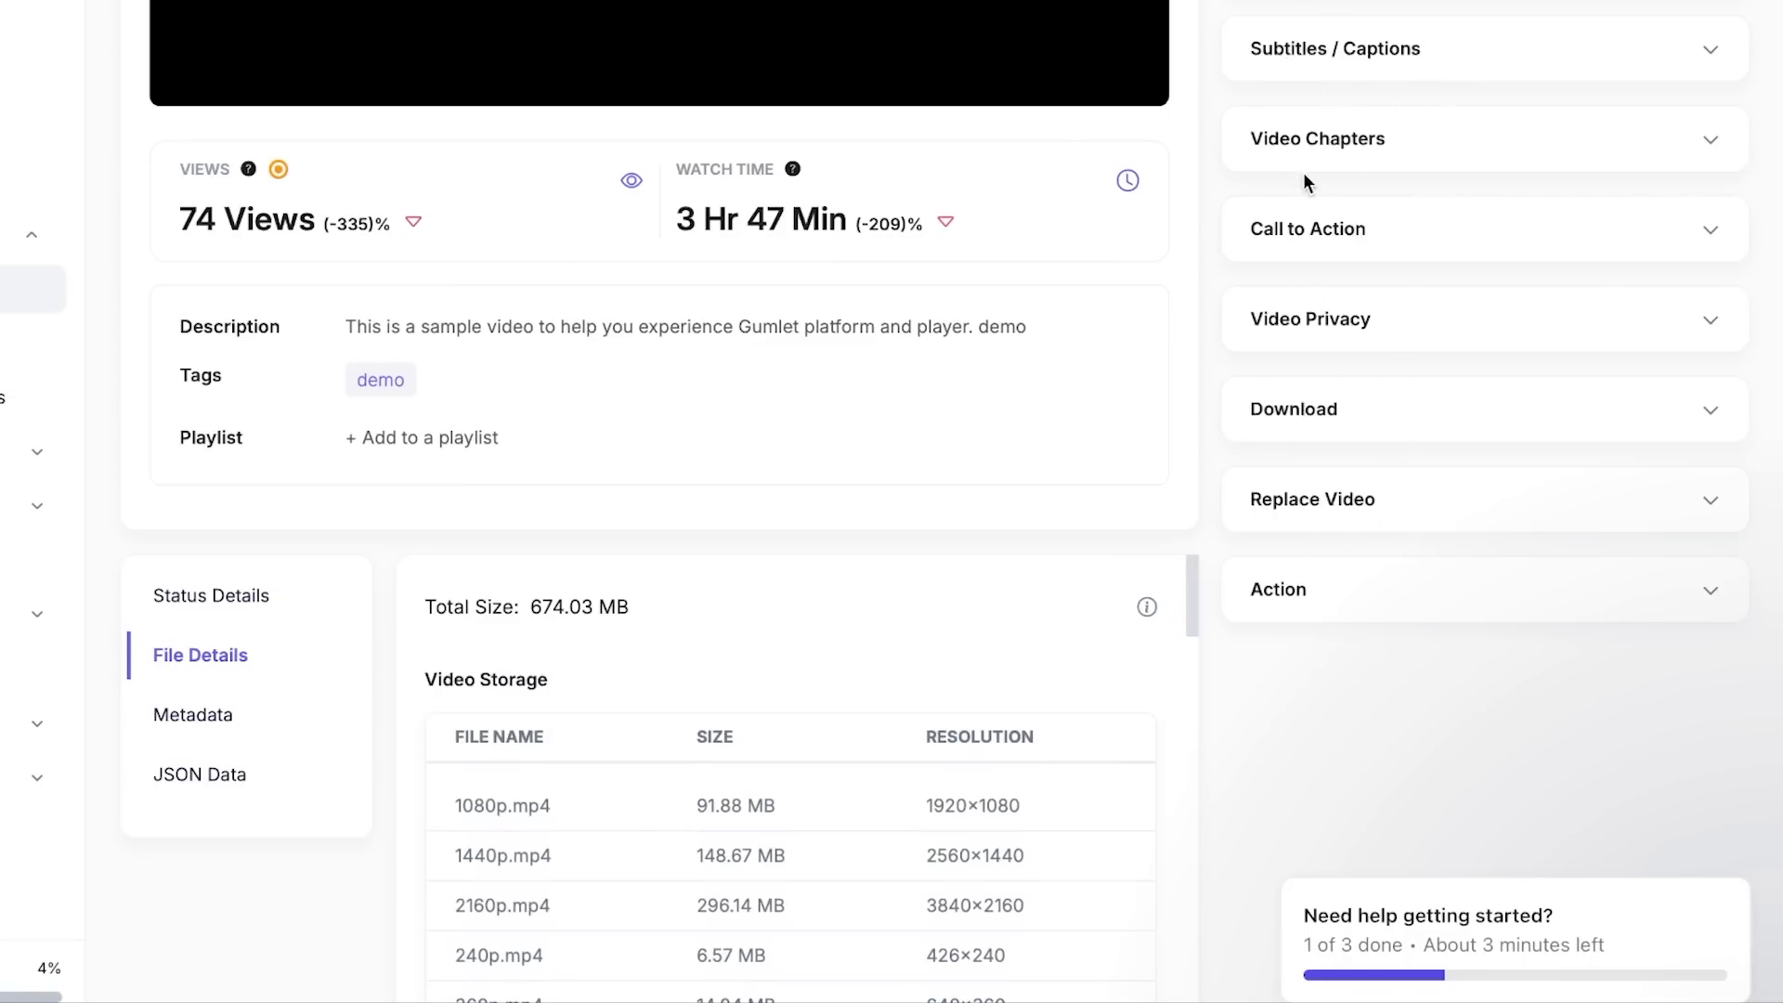
- In Subtitles / Captions, remove the Hindi subtitle and confirm the deletion
left_click(1333, 48)
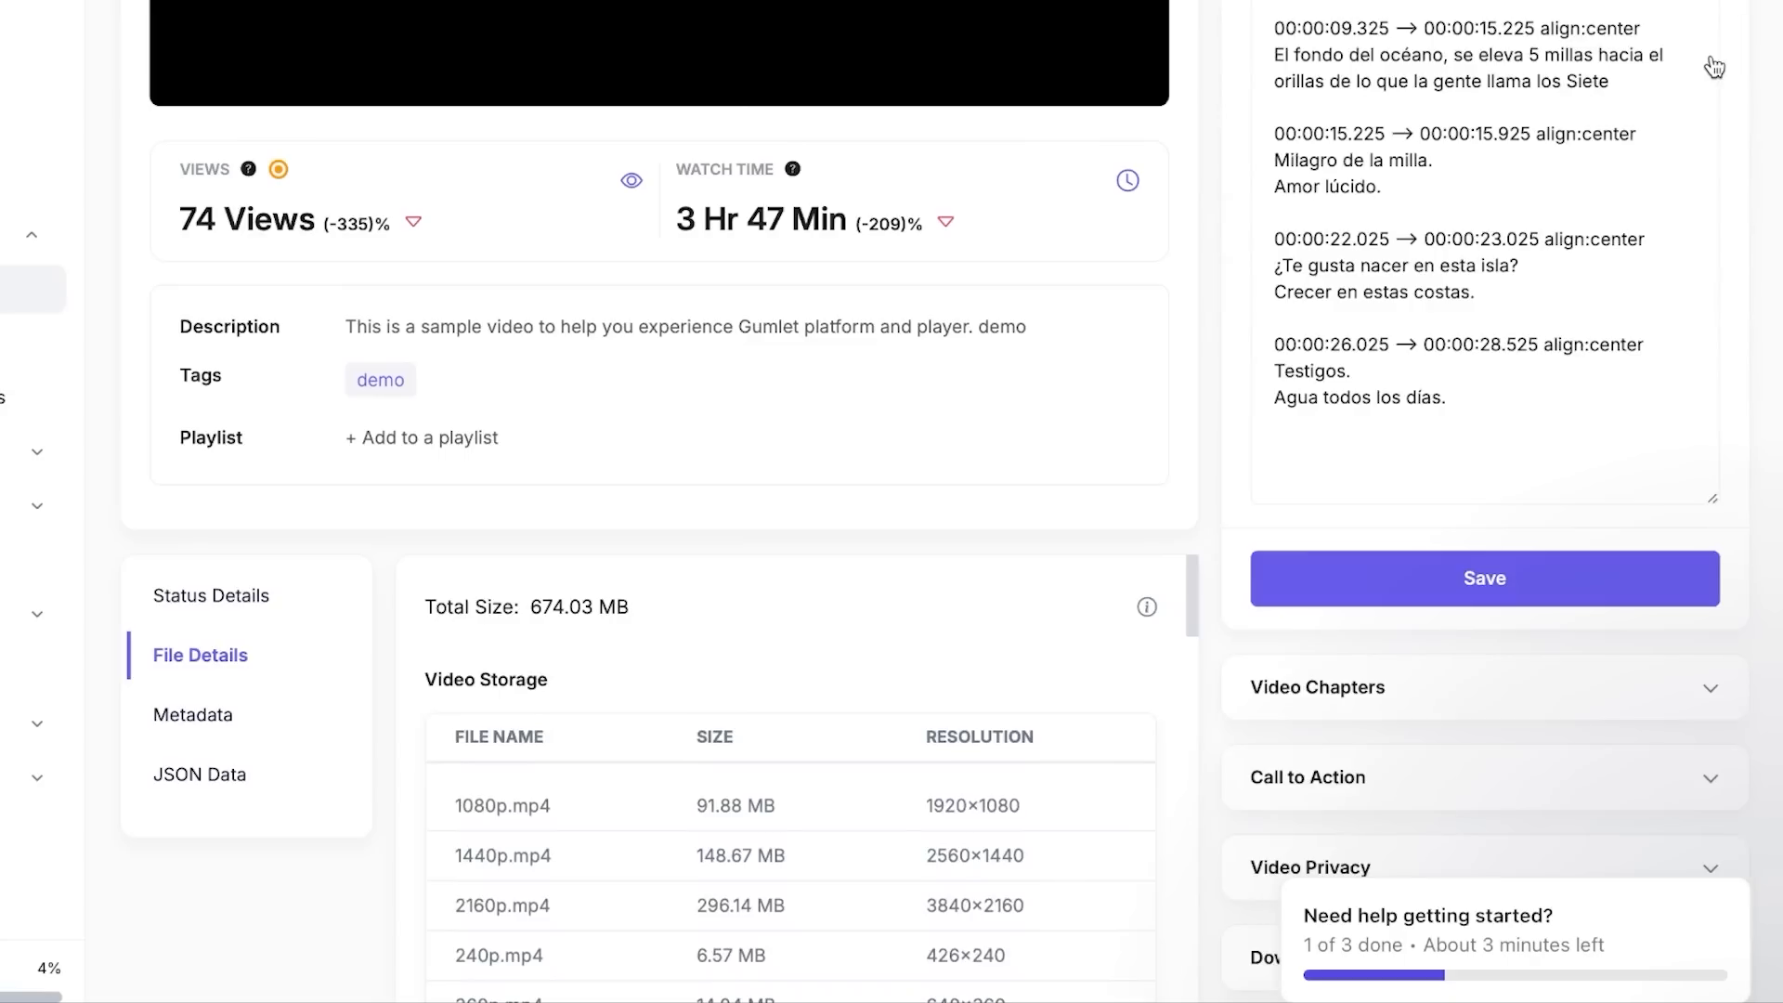
scroll("down", 3)
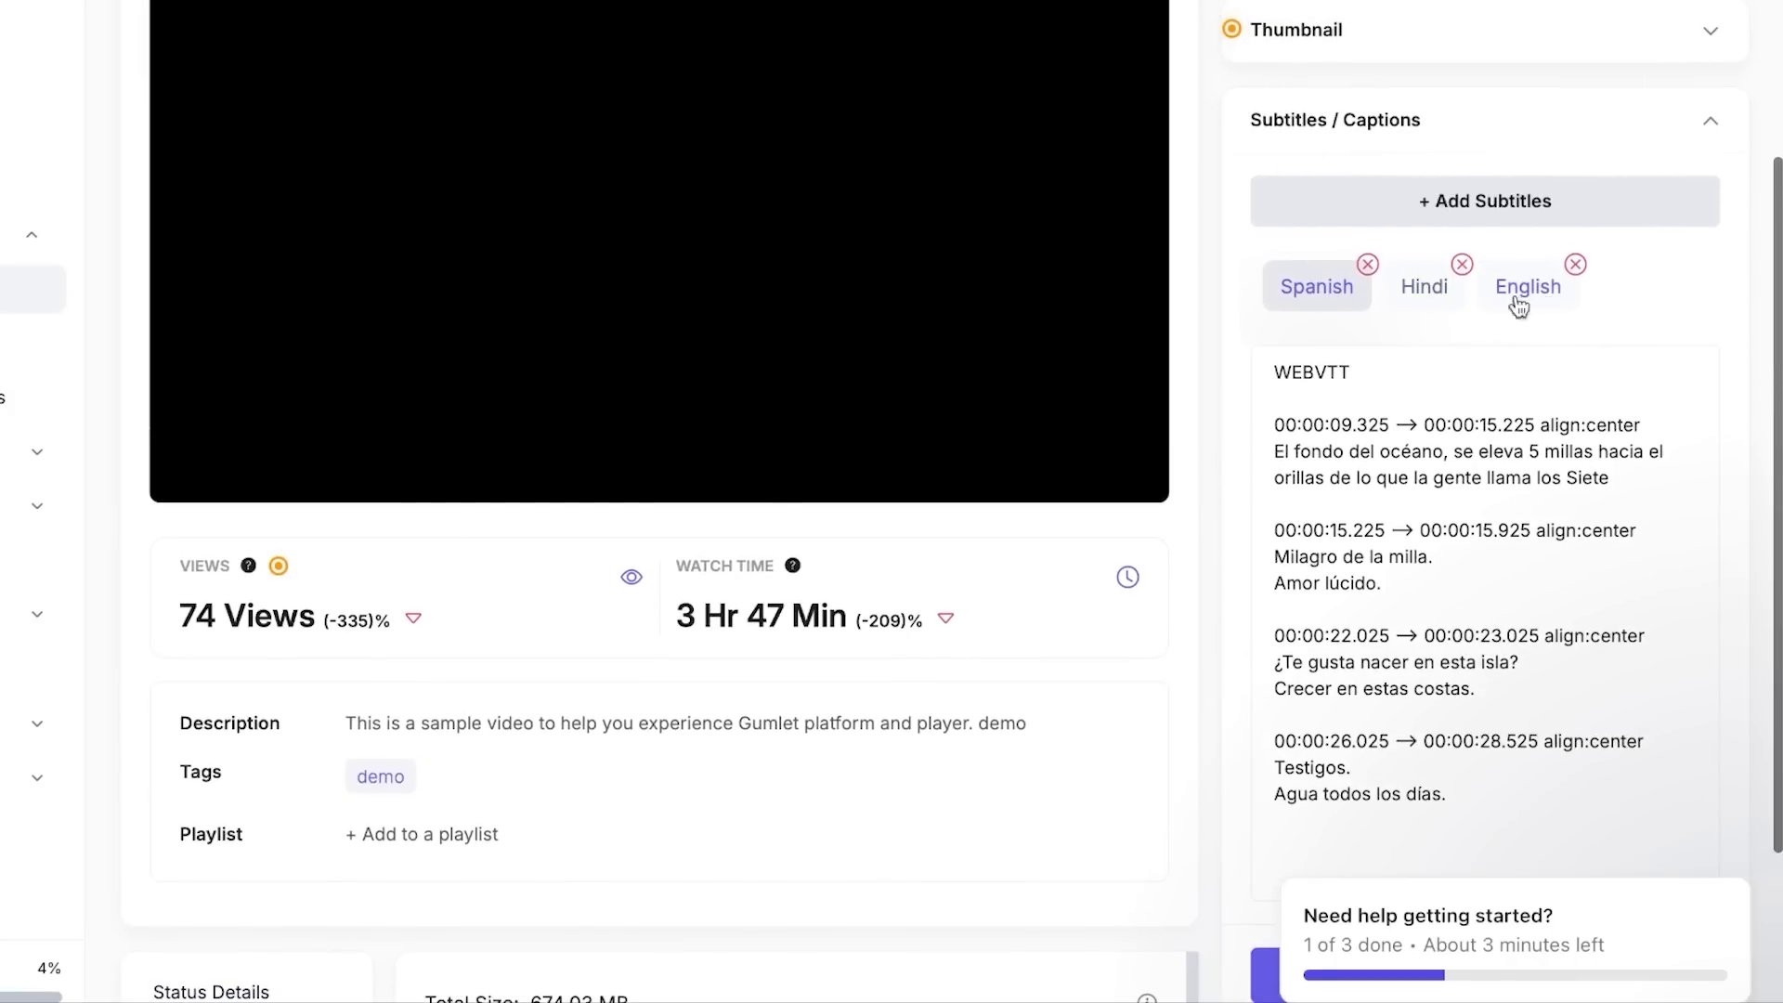
left_click(1462, 264)
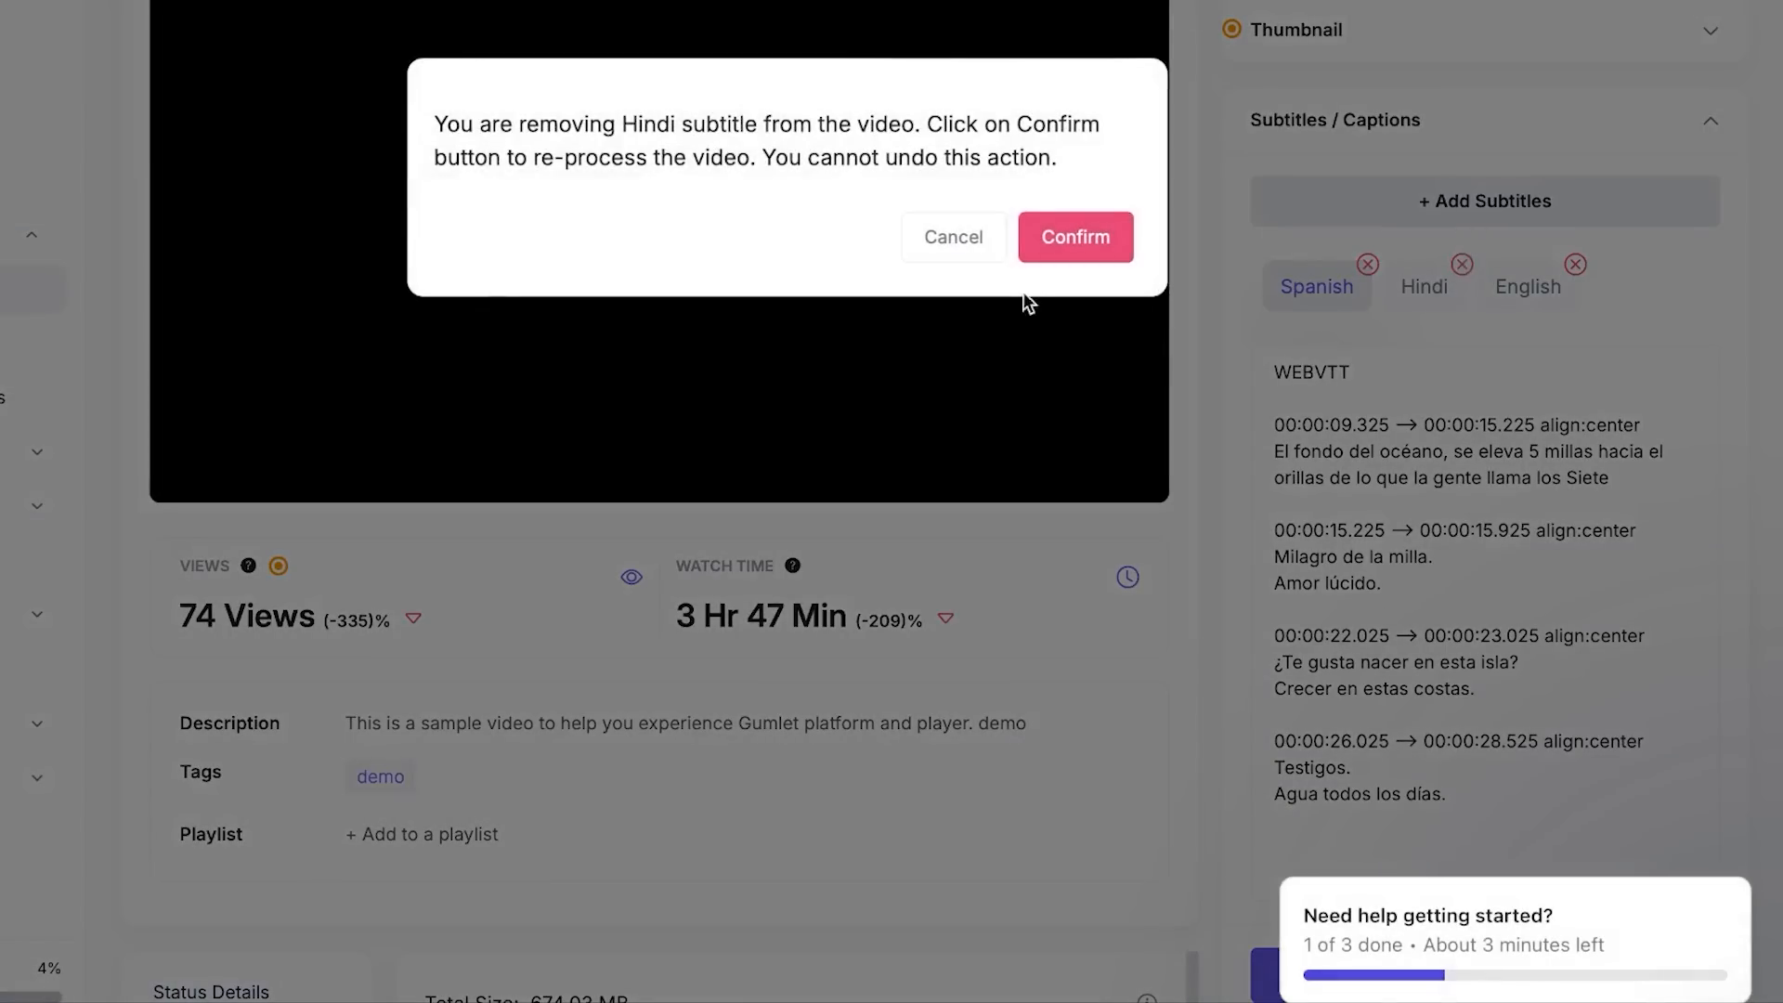
left_click(1073, 235)
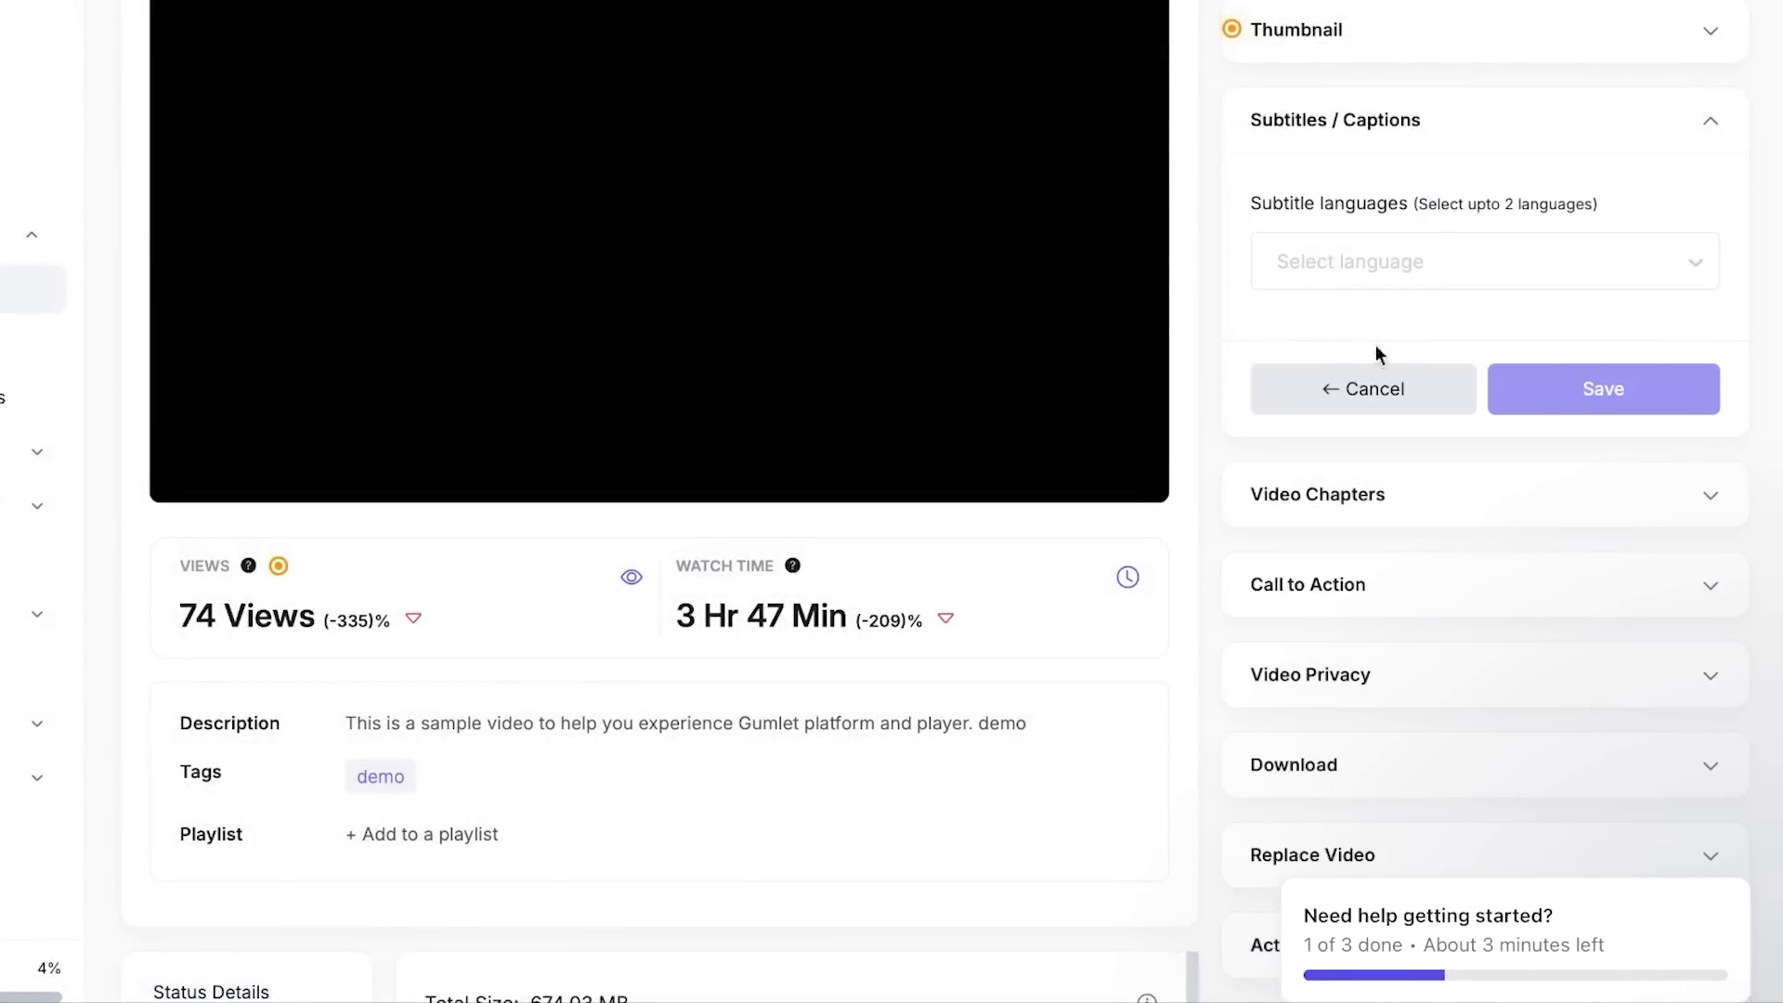
- Pick Chinese as a new subtitle language, cancel it, and review the Spanish WEBVTT text
left_click(1481, 260)
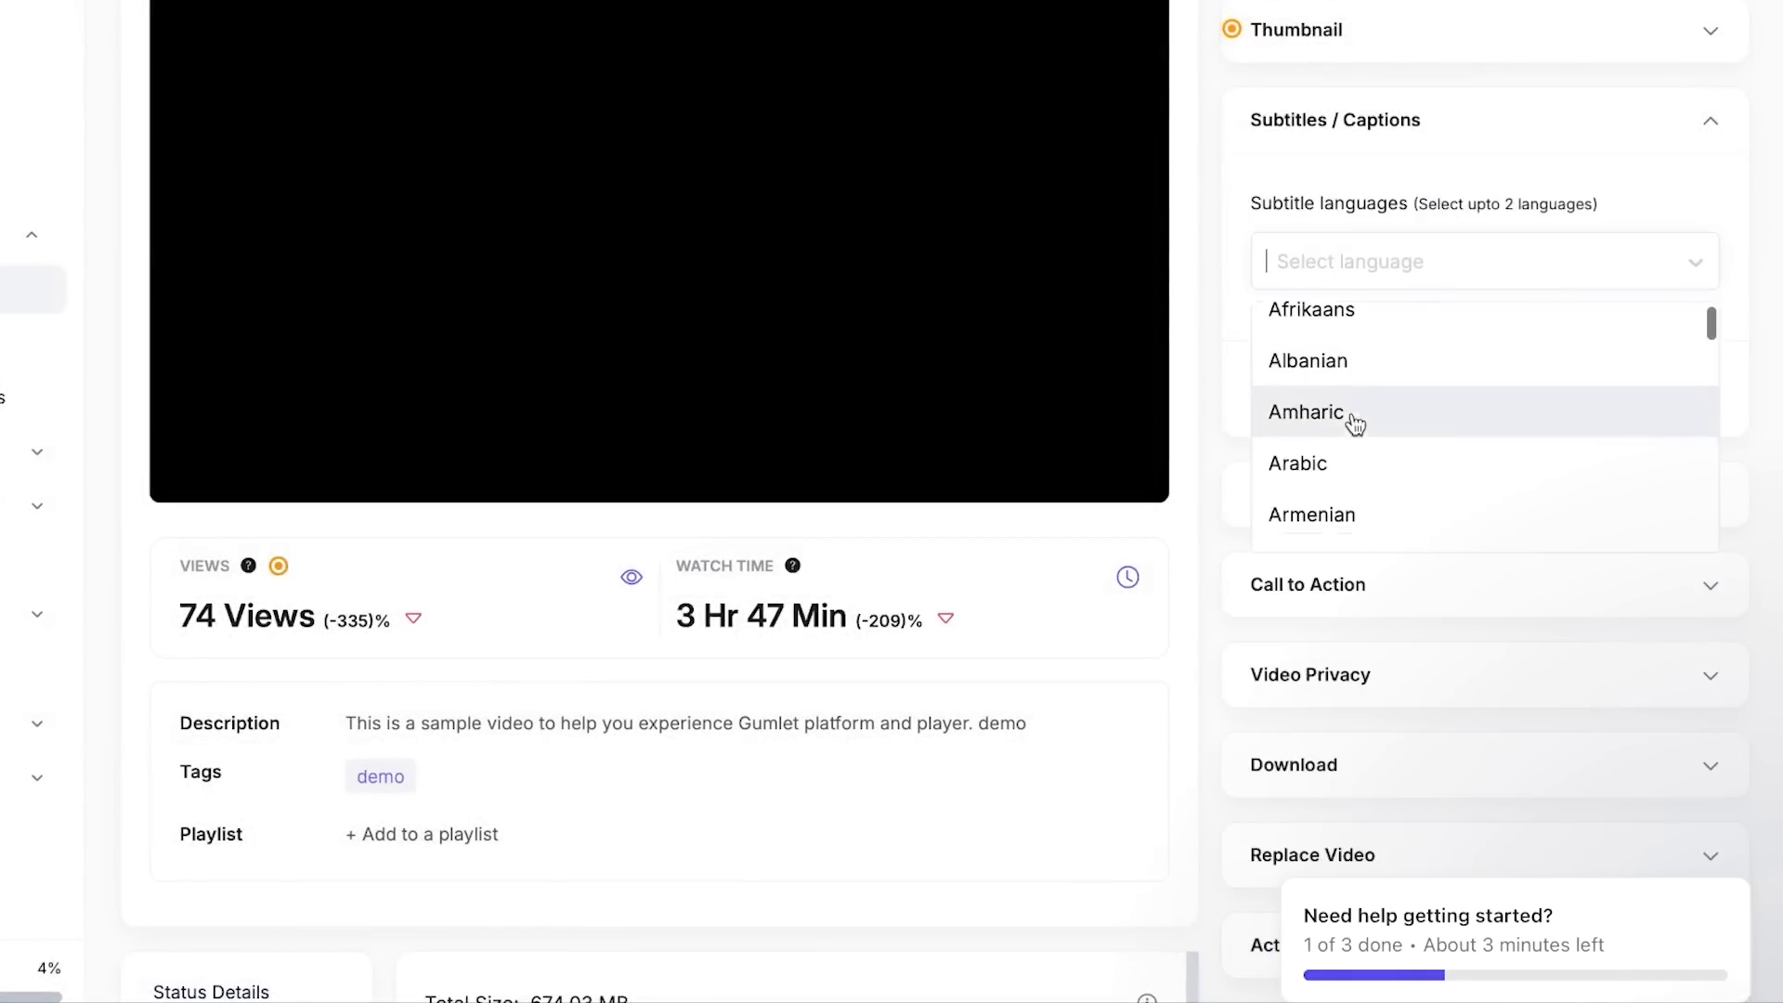
scroll("down", 3)
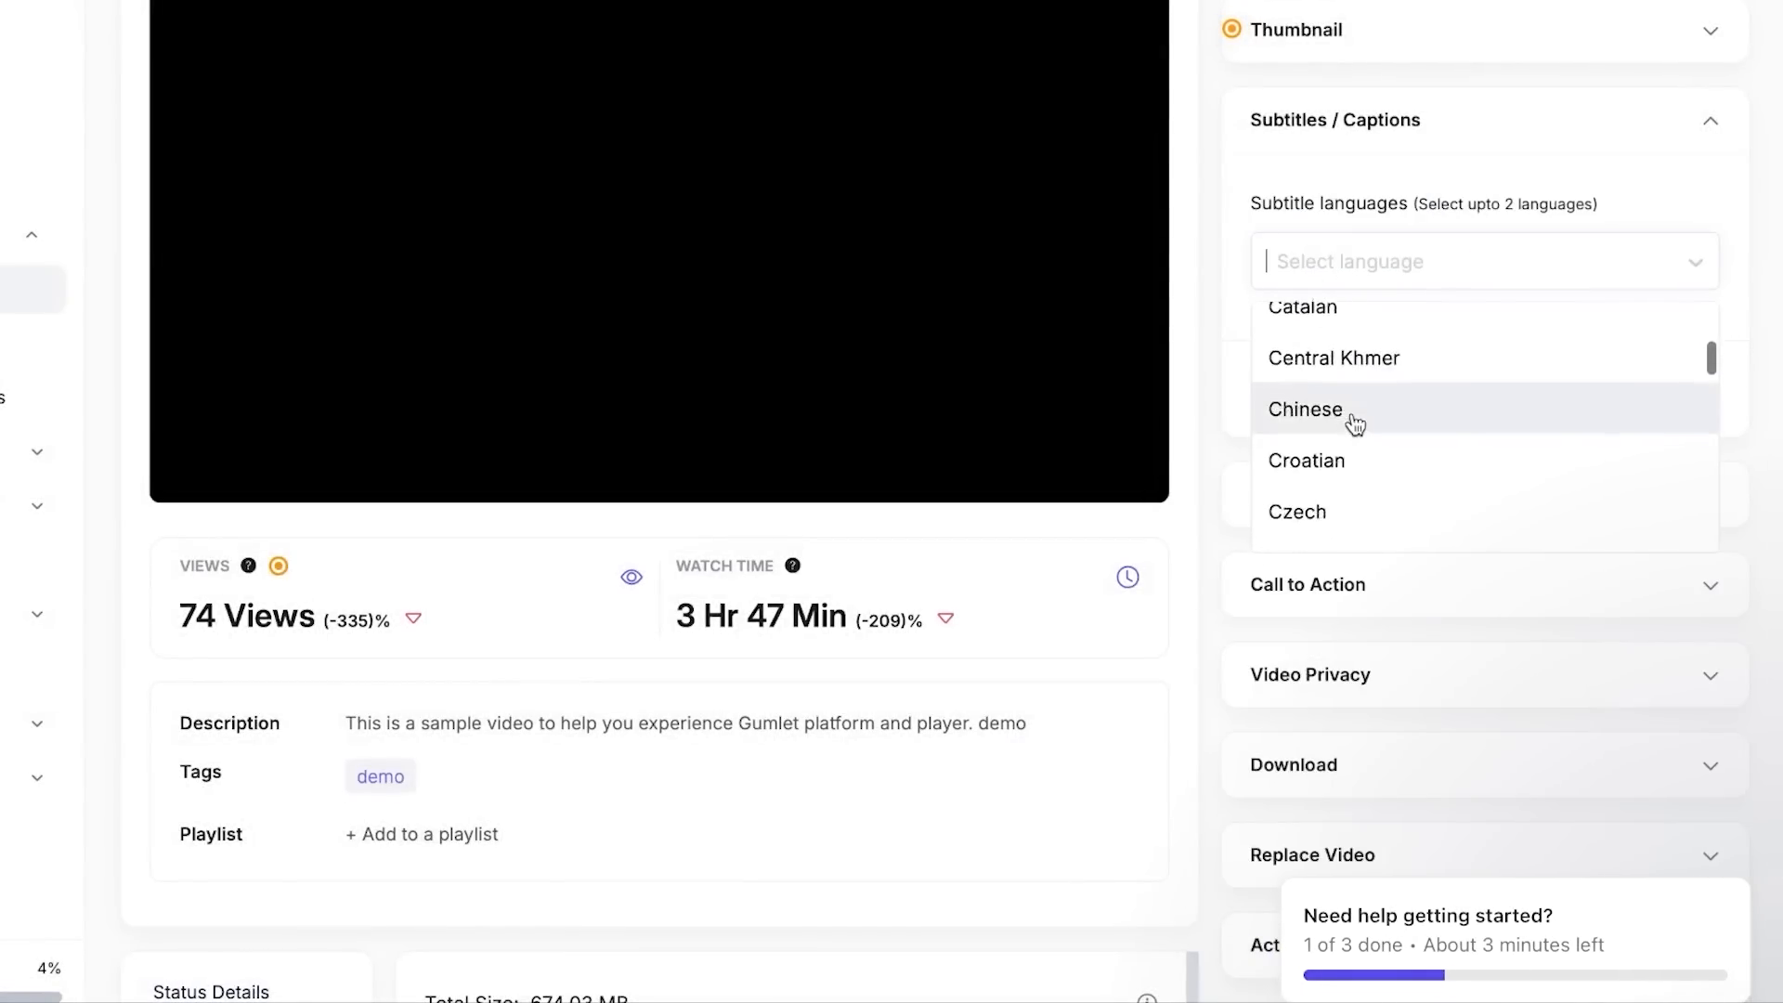
left_click(1306, 408)
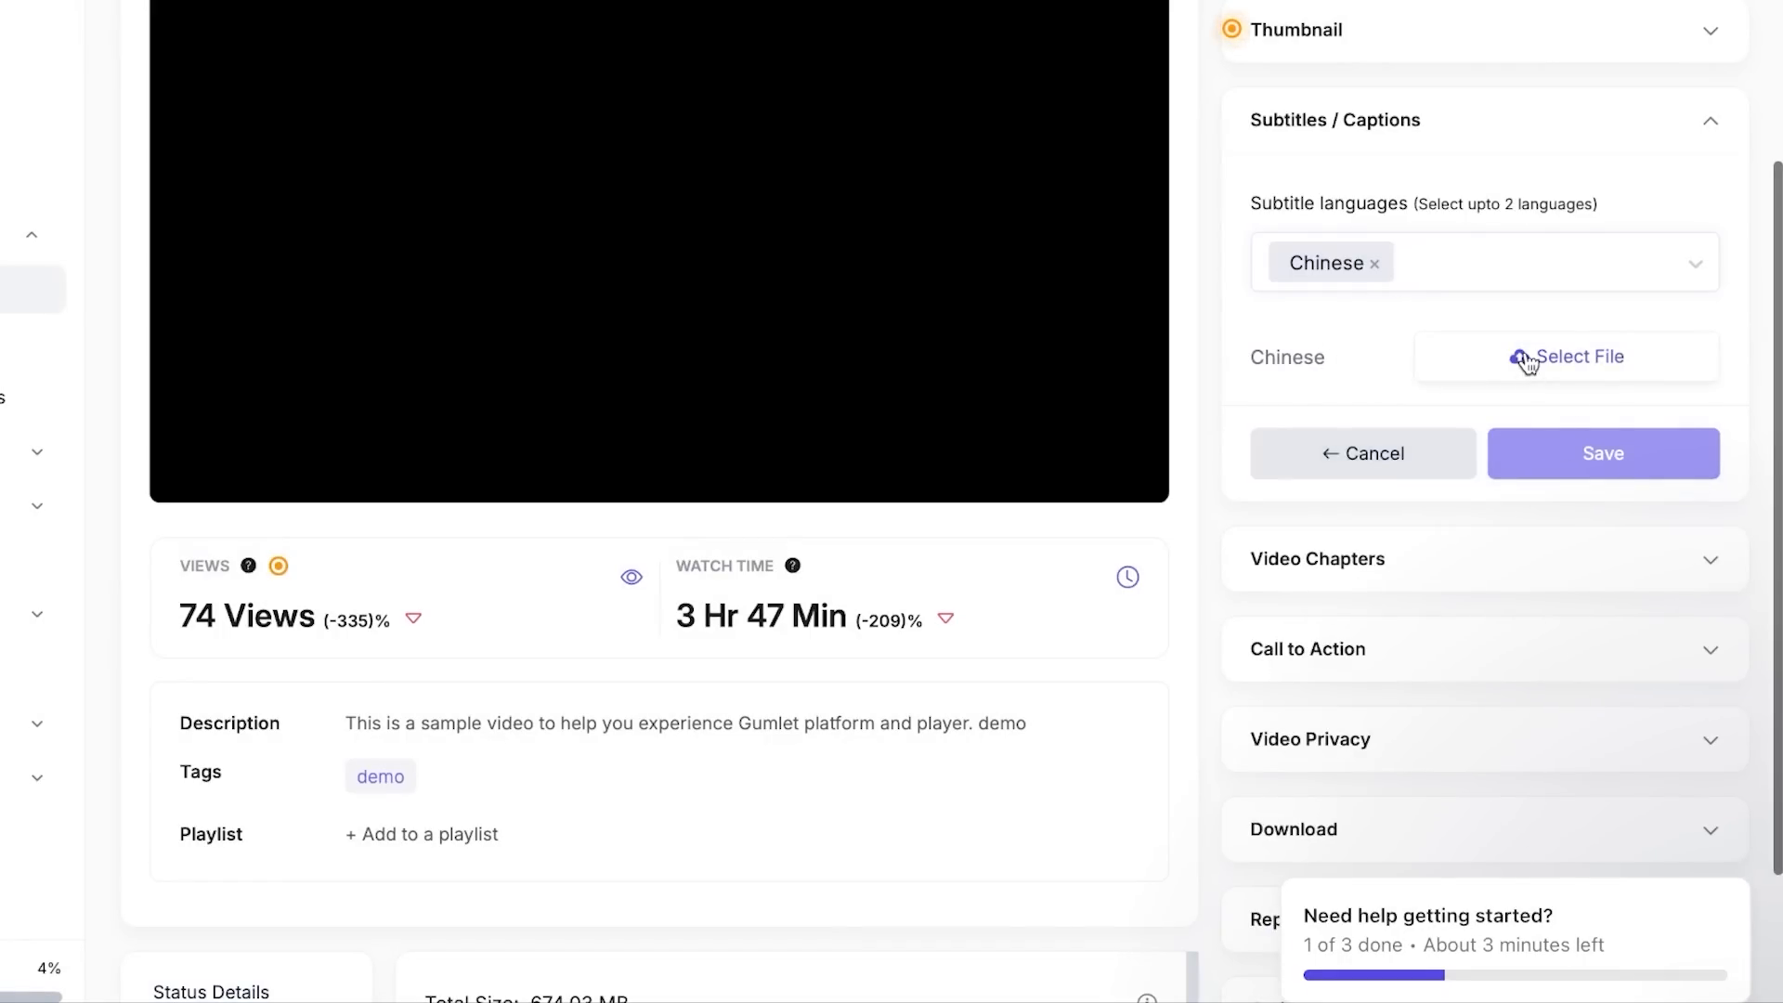
left_click(1578, 356)
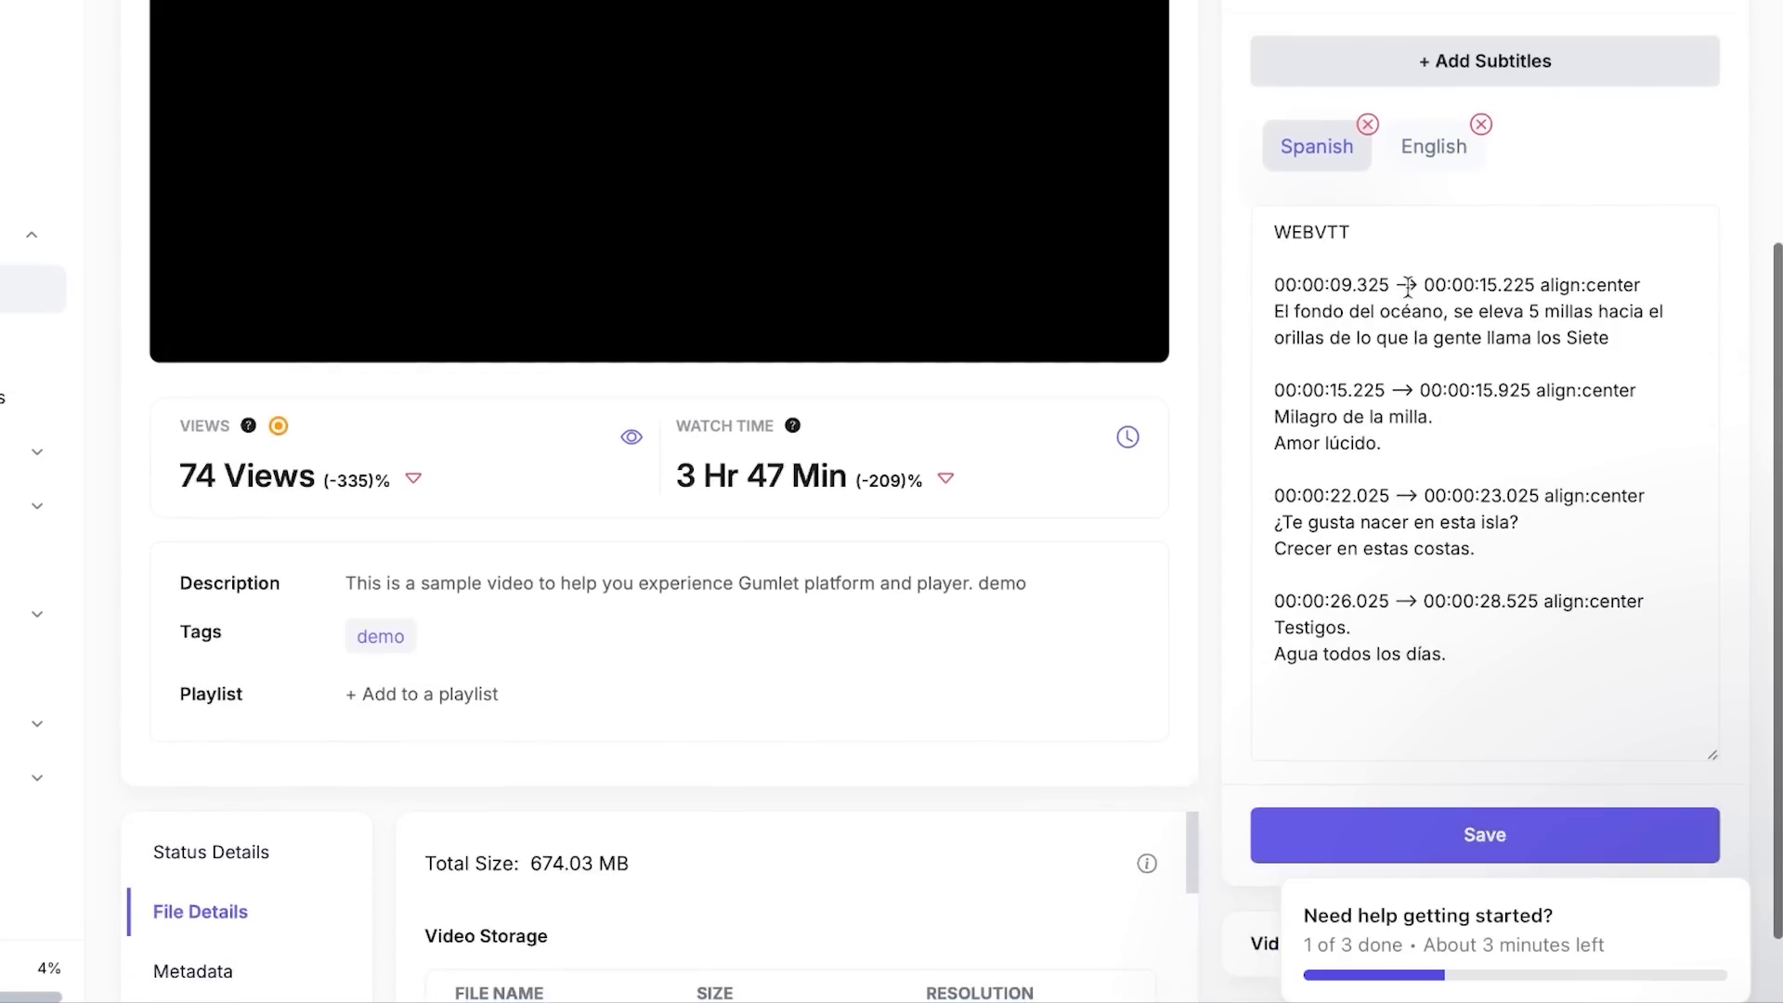
scroll("down", 3)
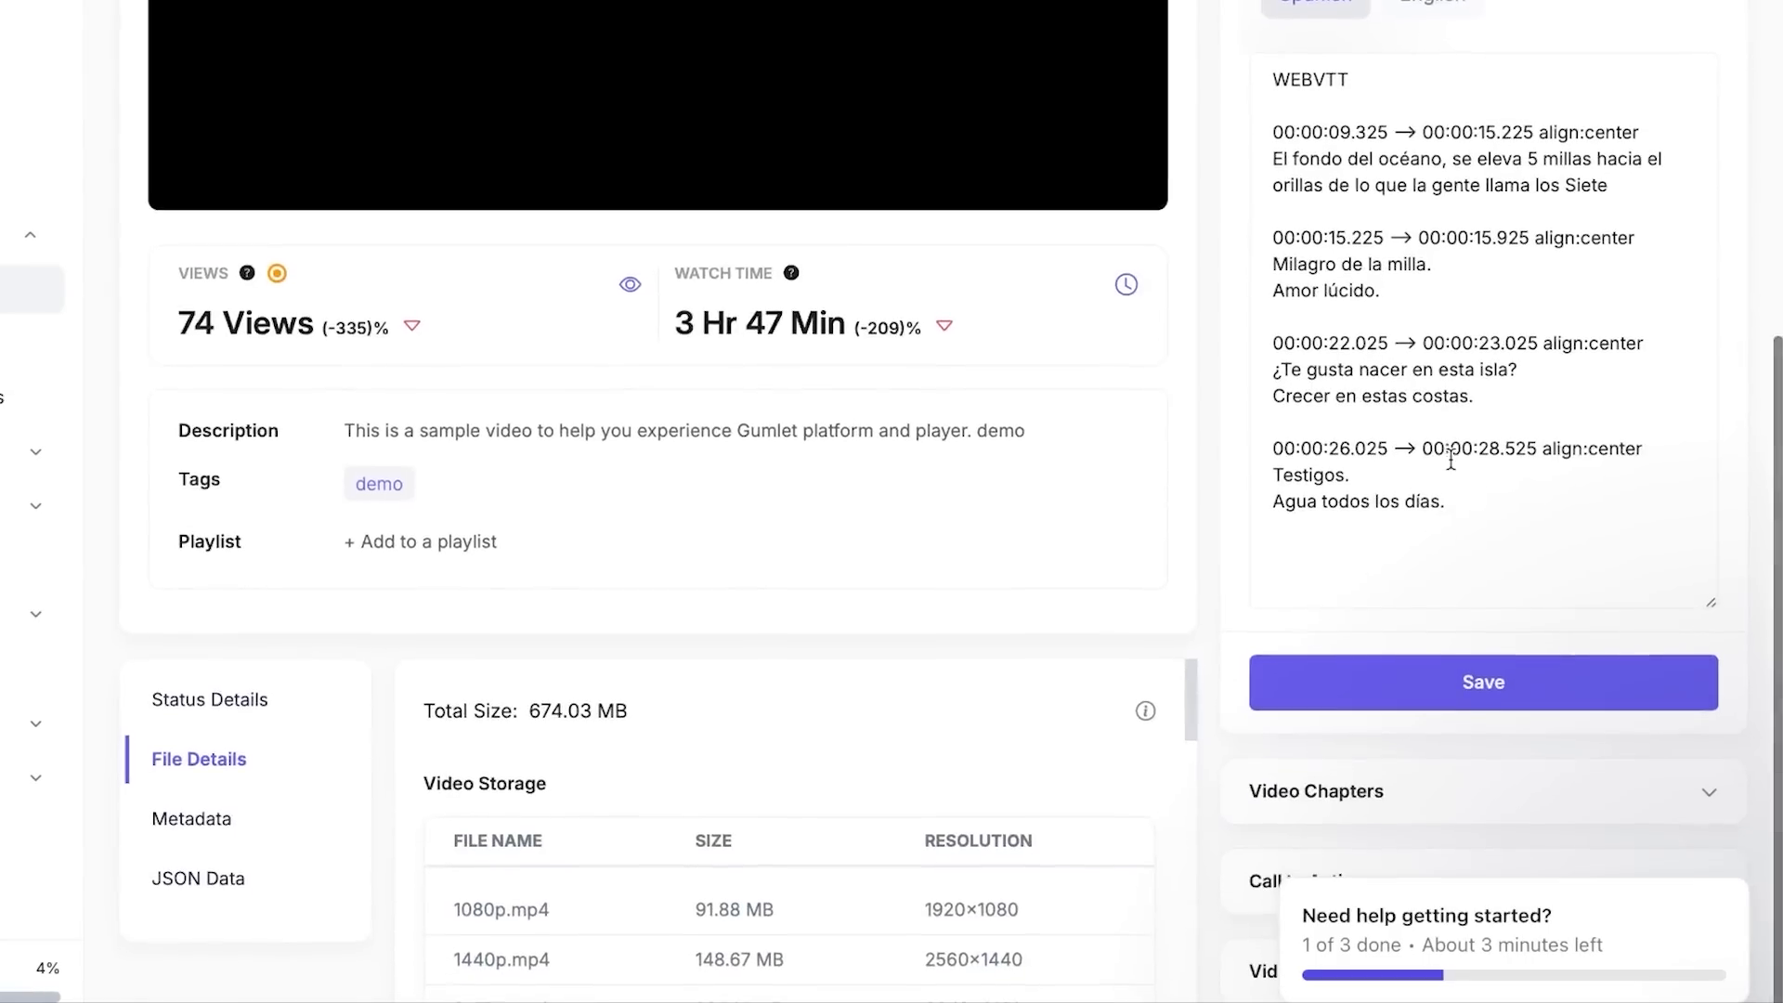
scroll("down", 3)
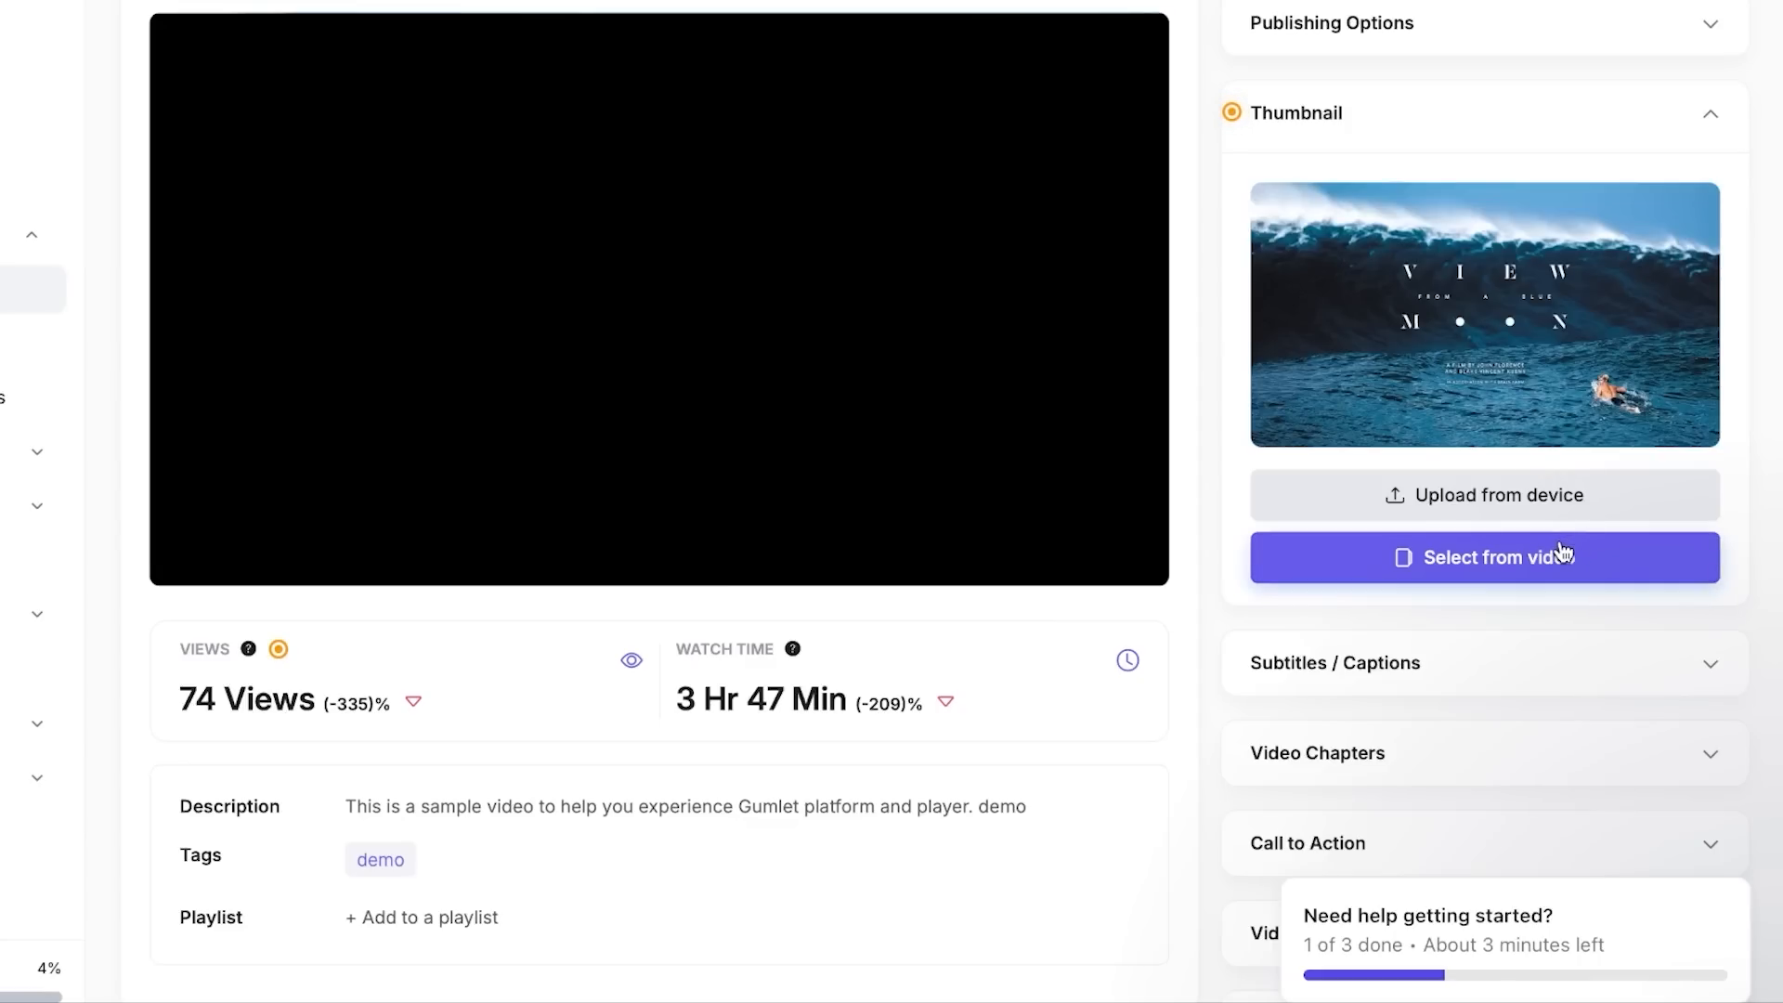
- Scroll to the Video Chapters list with chapters ending at 00:10, 00:50, 02:10 and 02:35
scroll("down", 3)
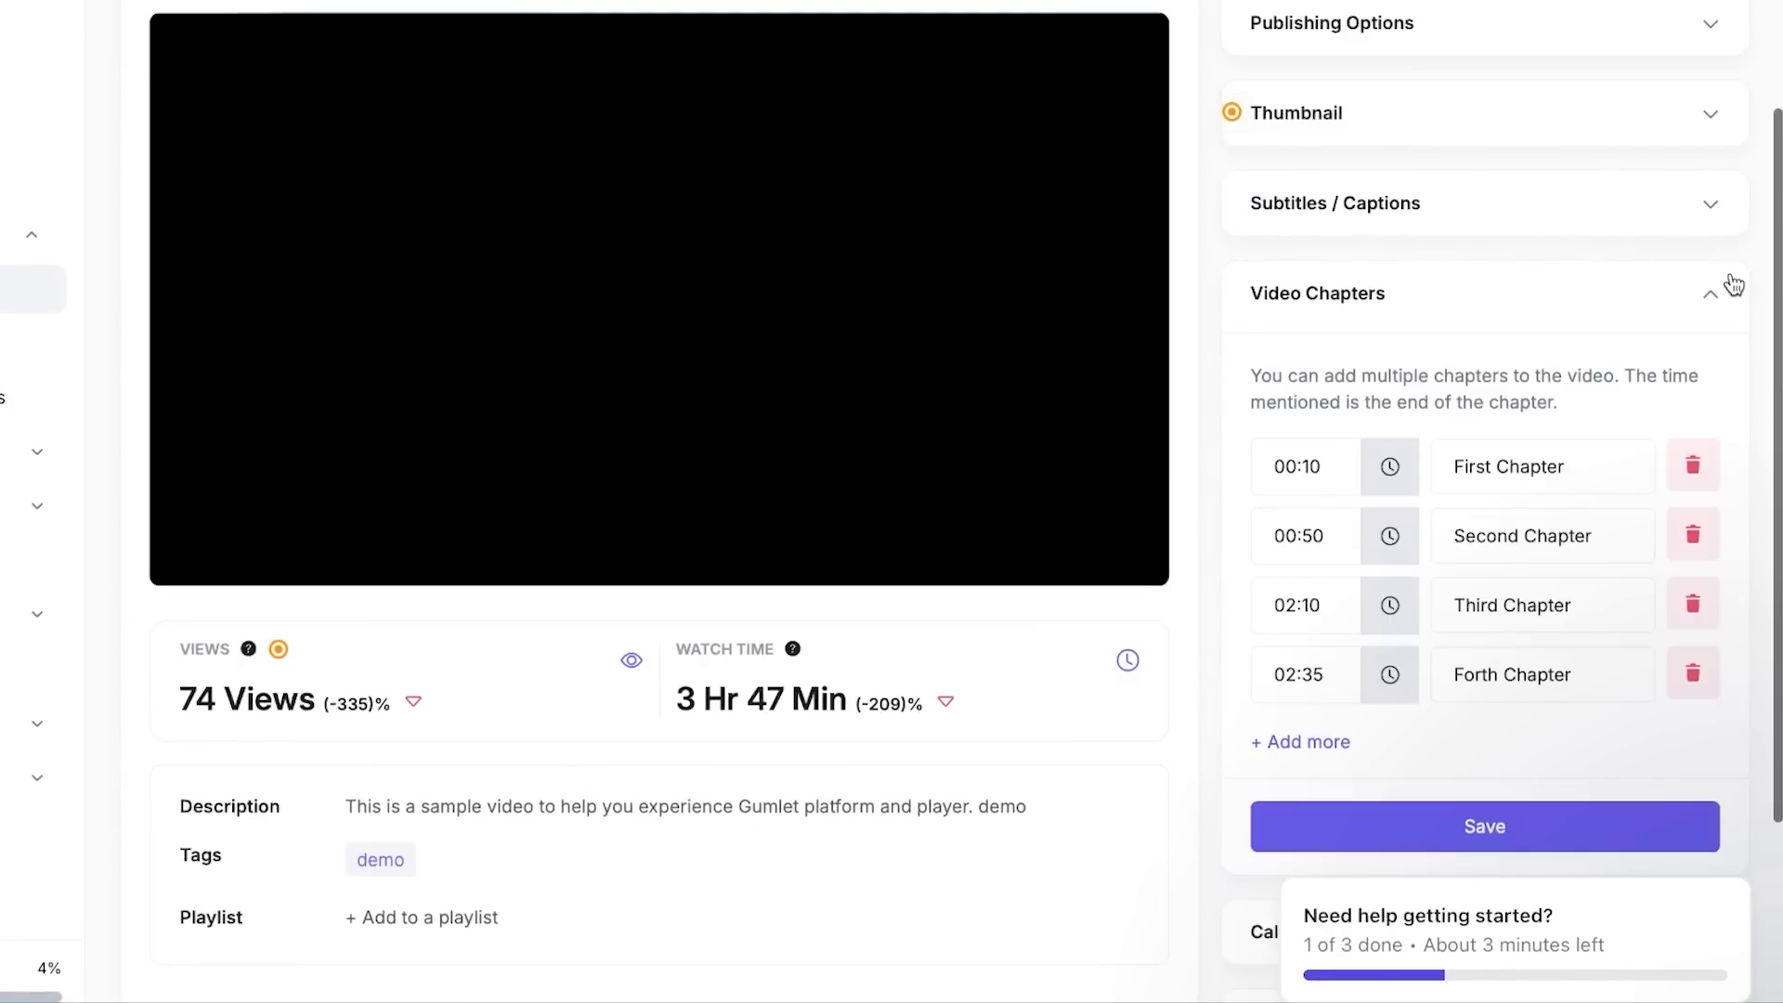
mouse_move(1389, 534)
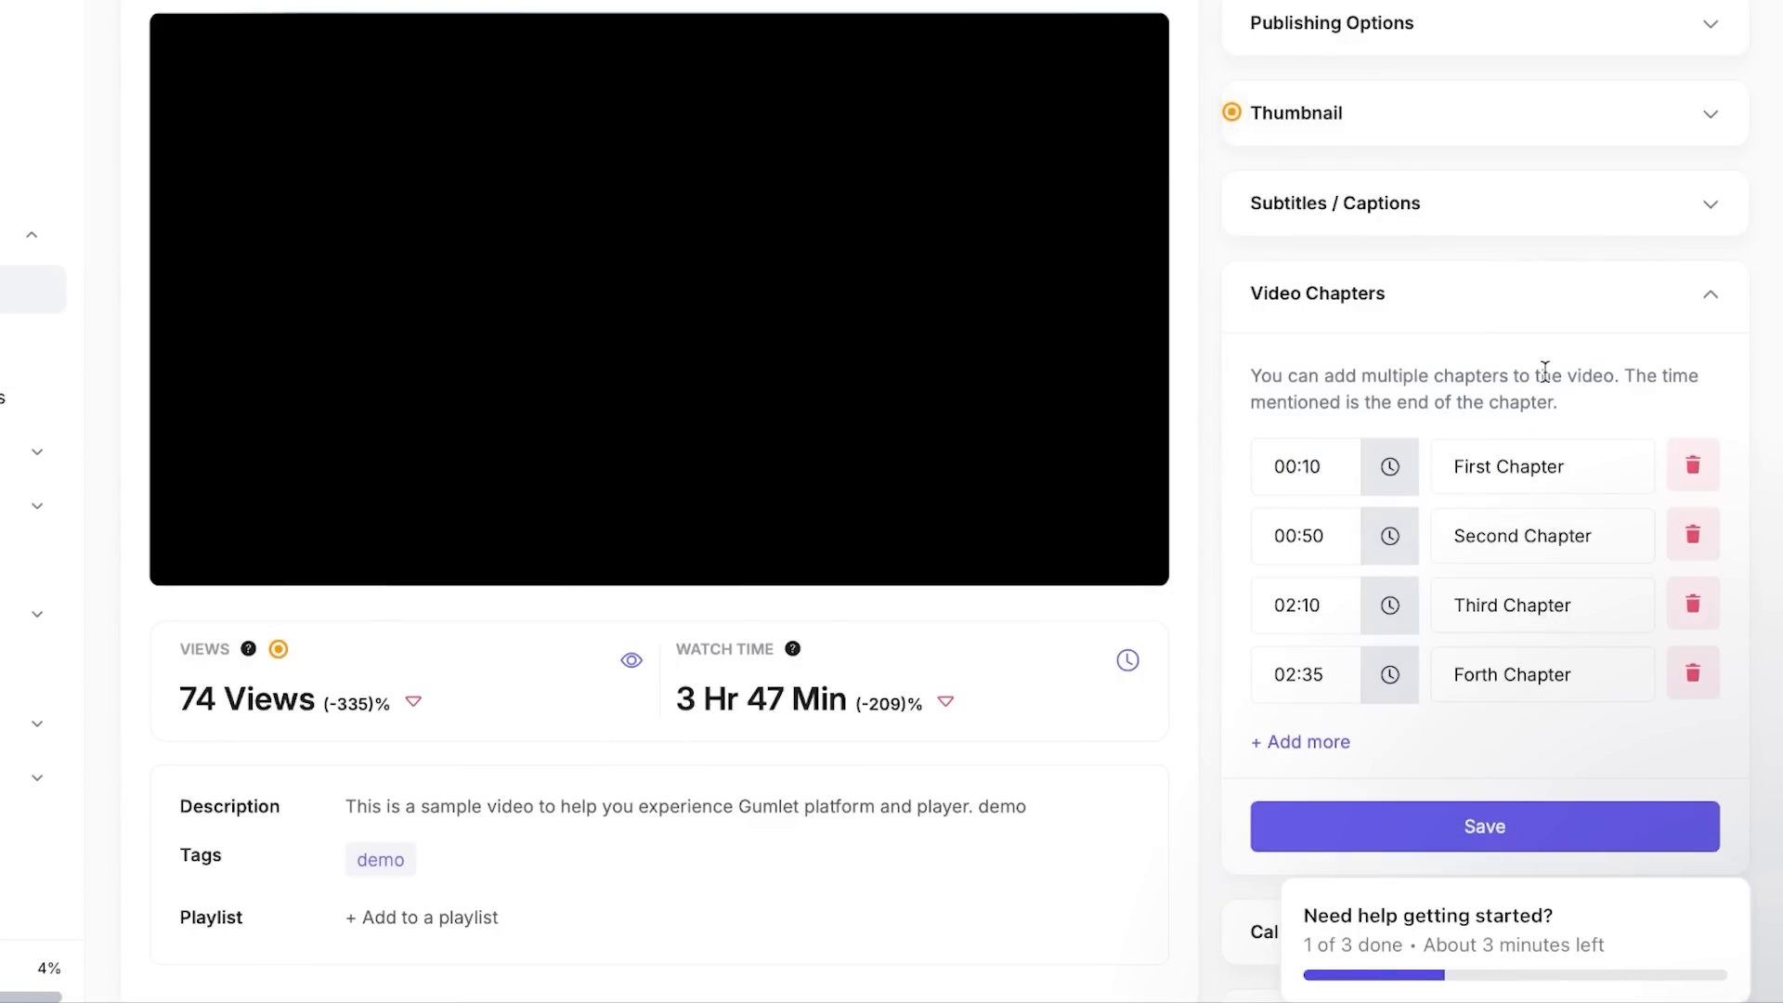
scroll("down", 3)
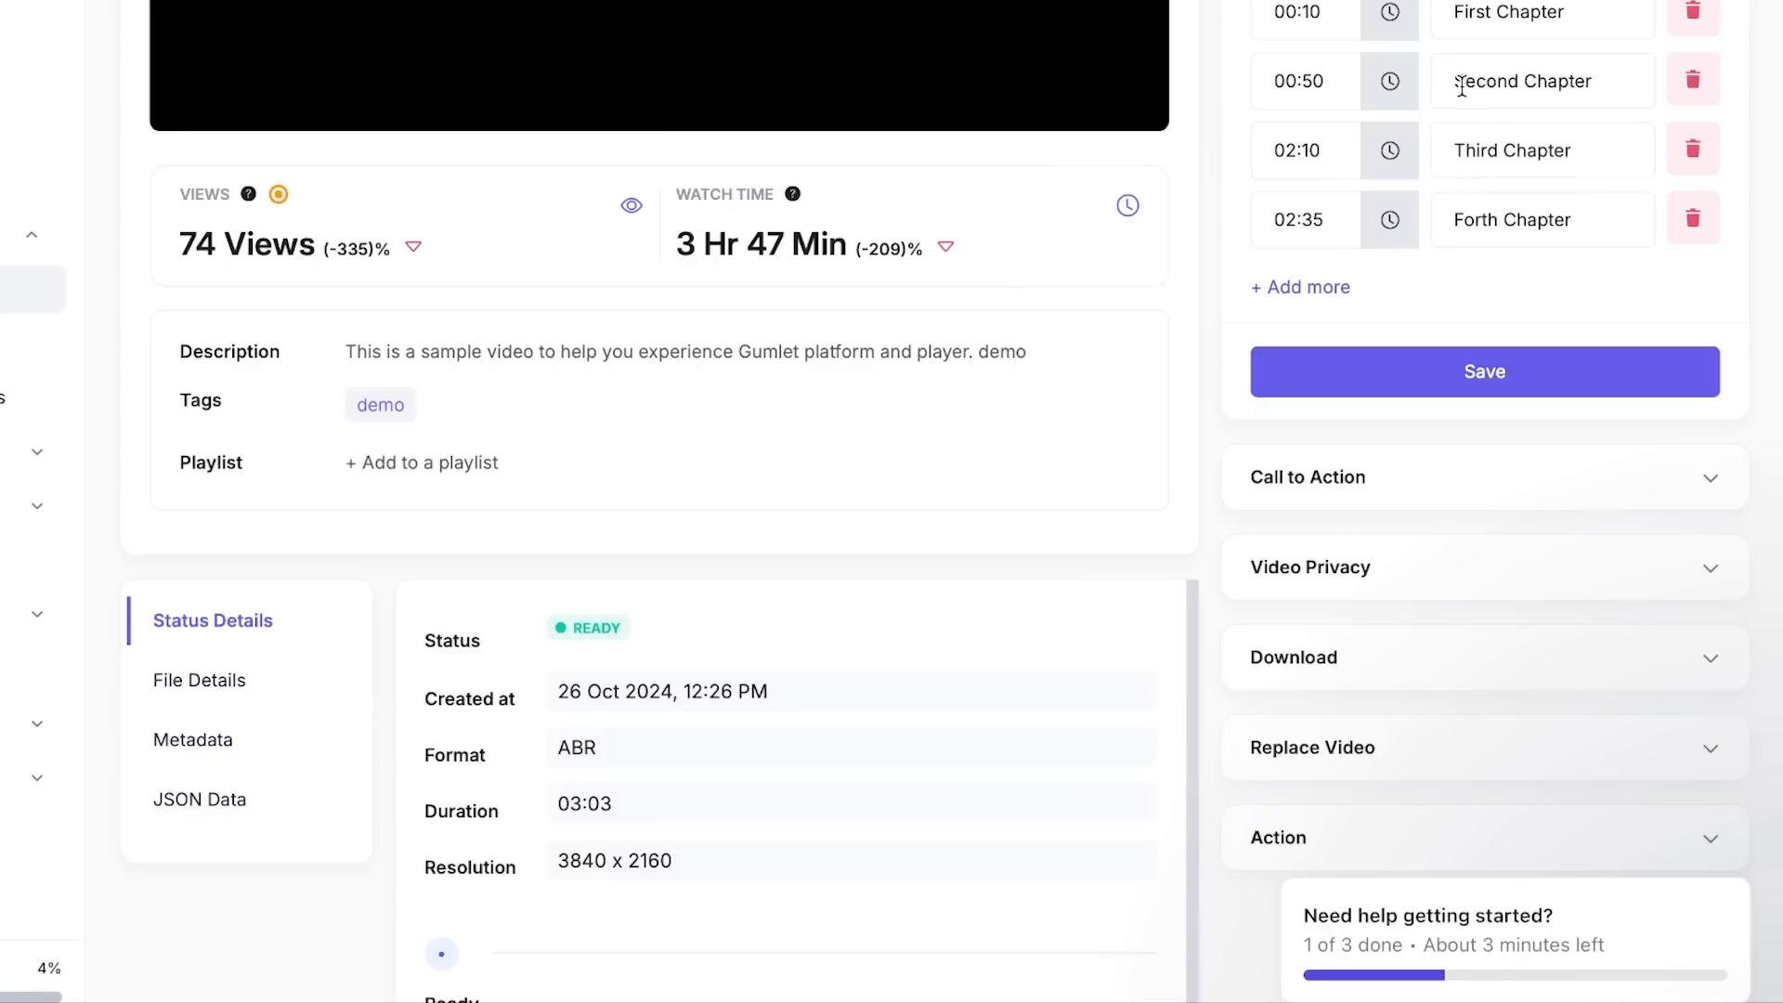
mouse_move(1612, 479)
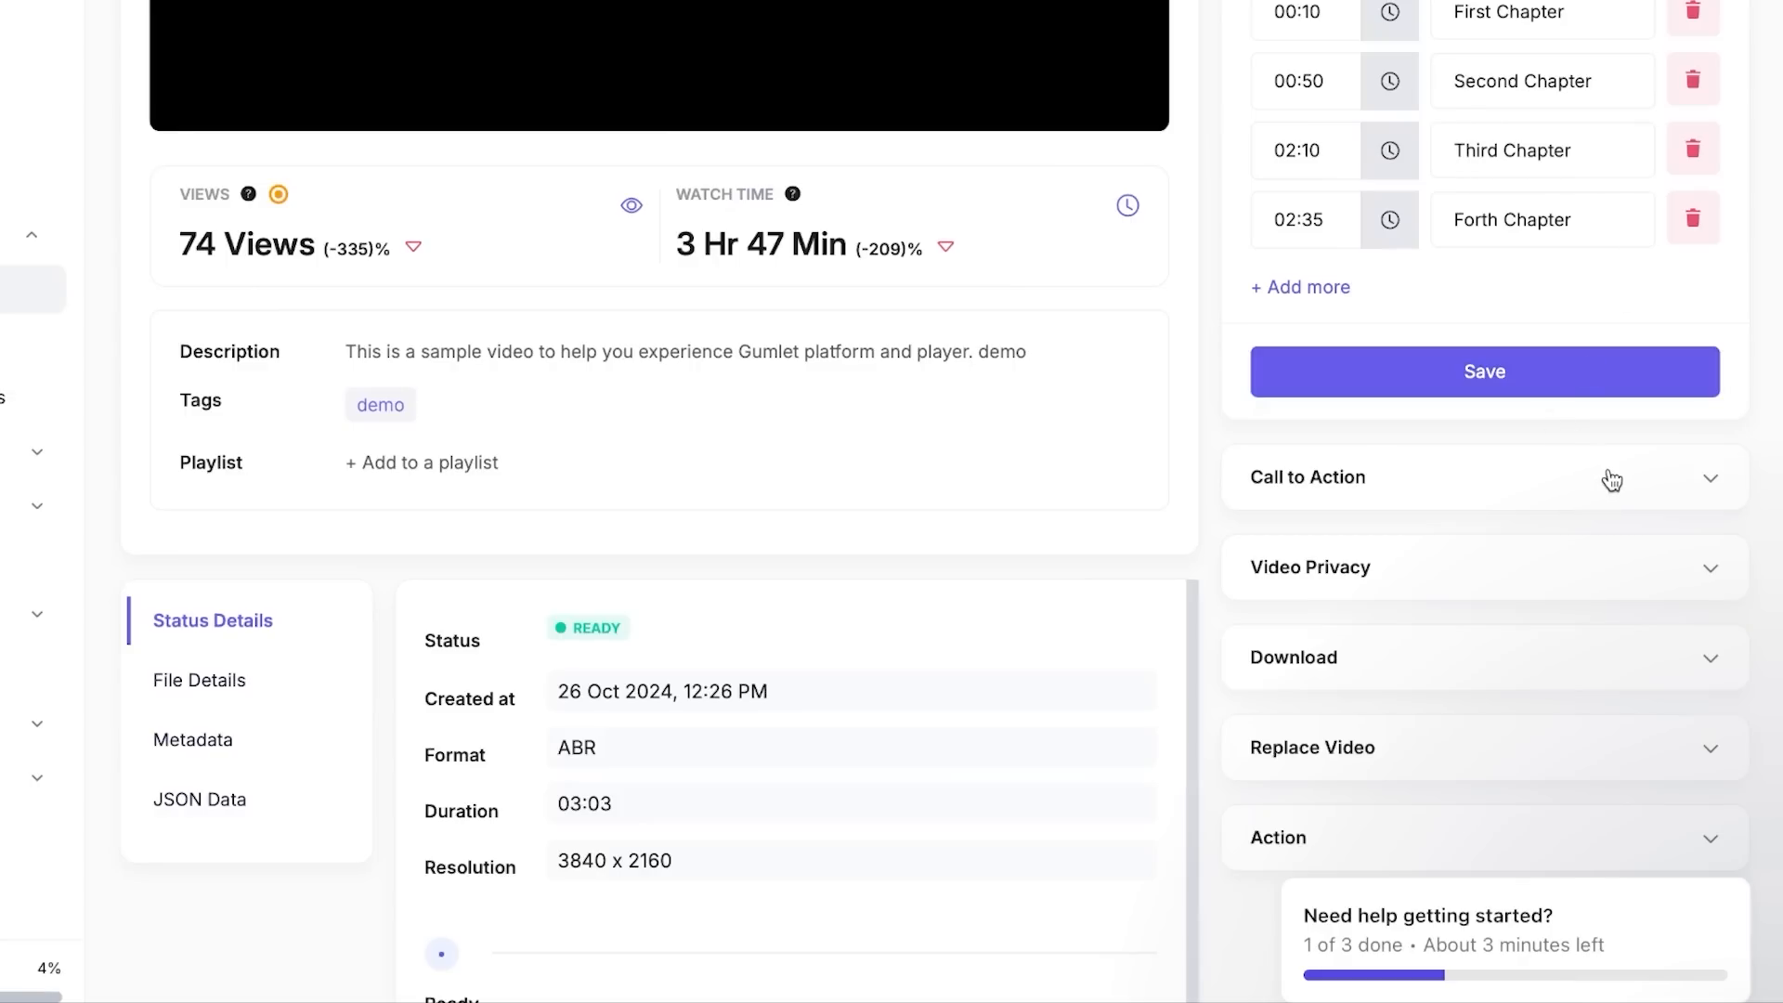
- Expand Call to Action, start a new CTA form, then cancel it without adding one
left_click(1307, 477)
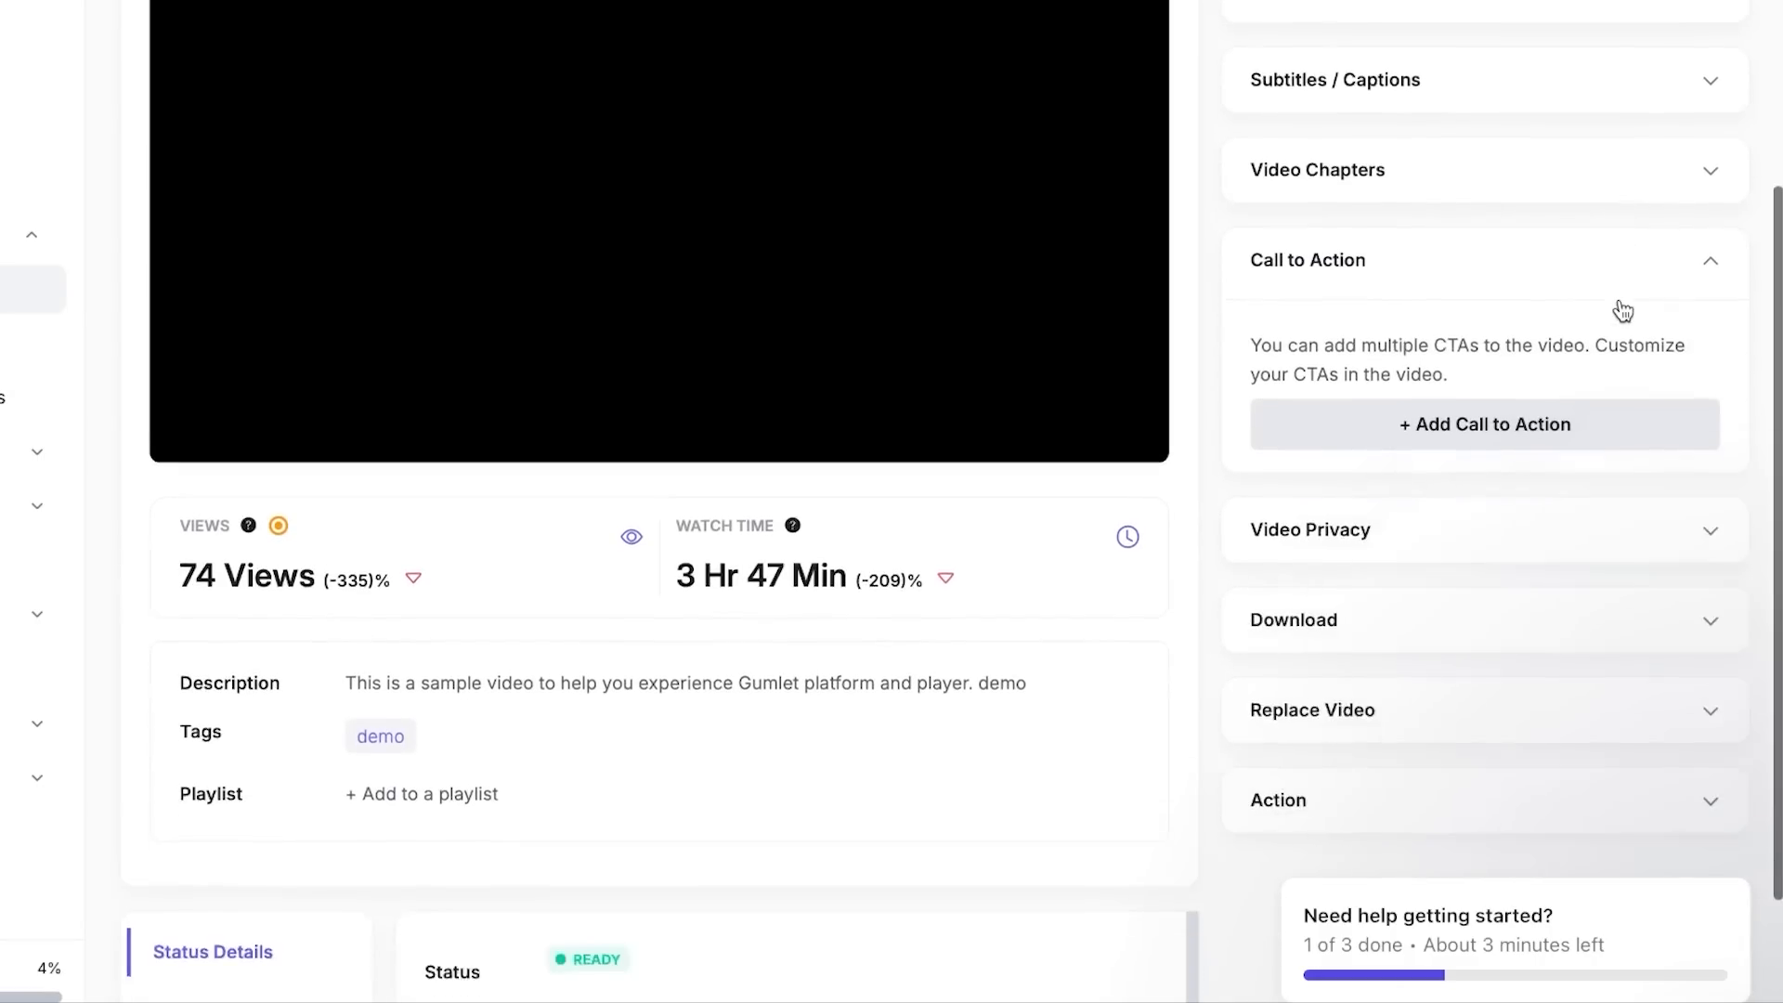
scroll("down", 3)
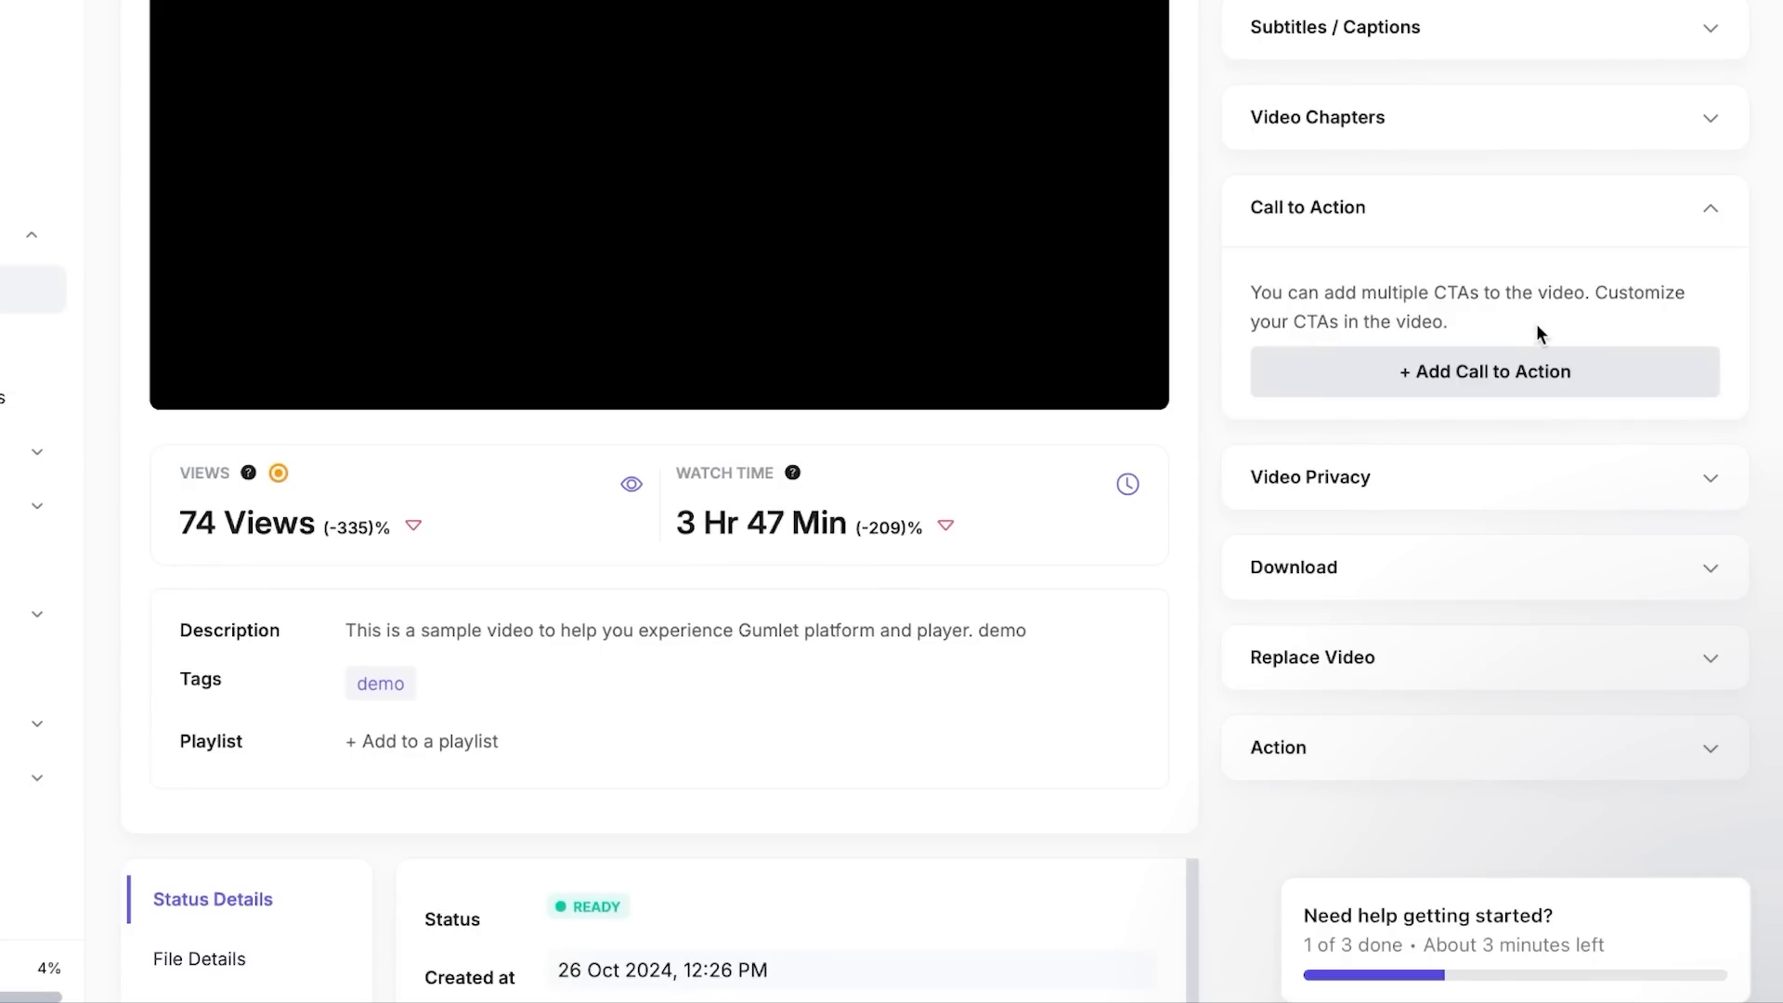
left_click(1483, 372)
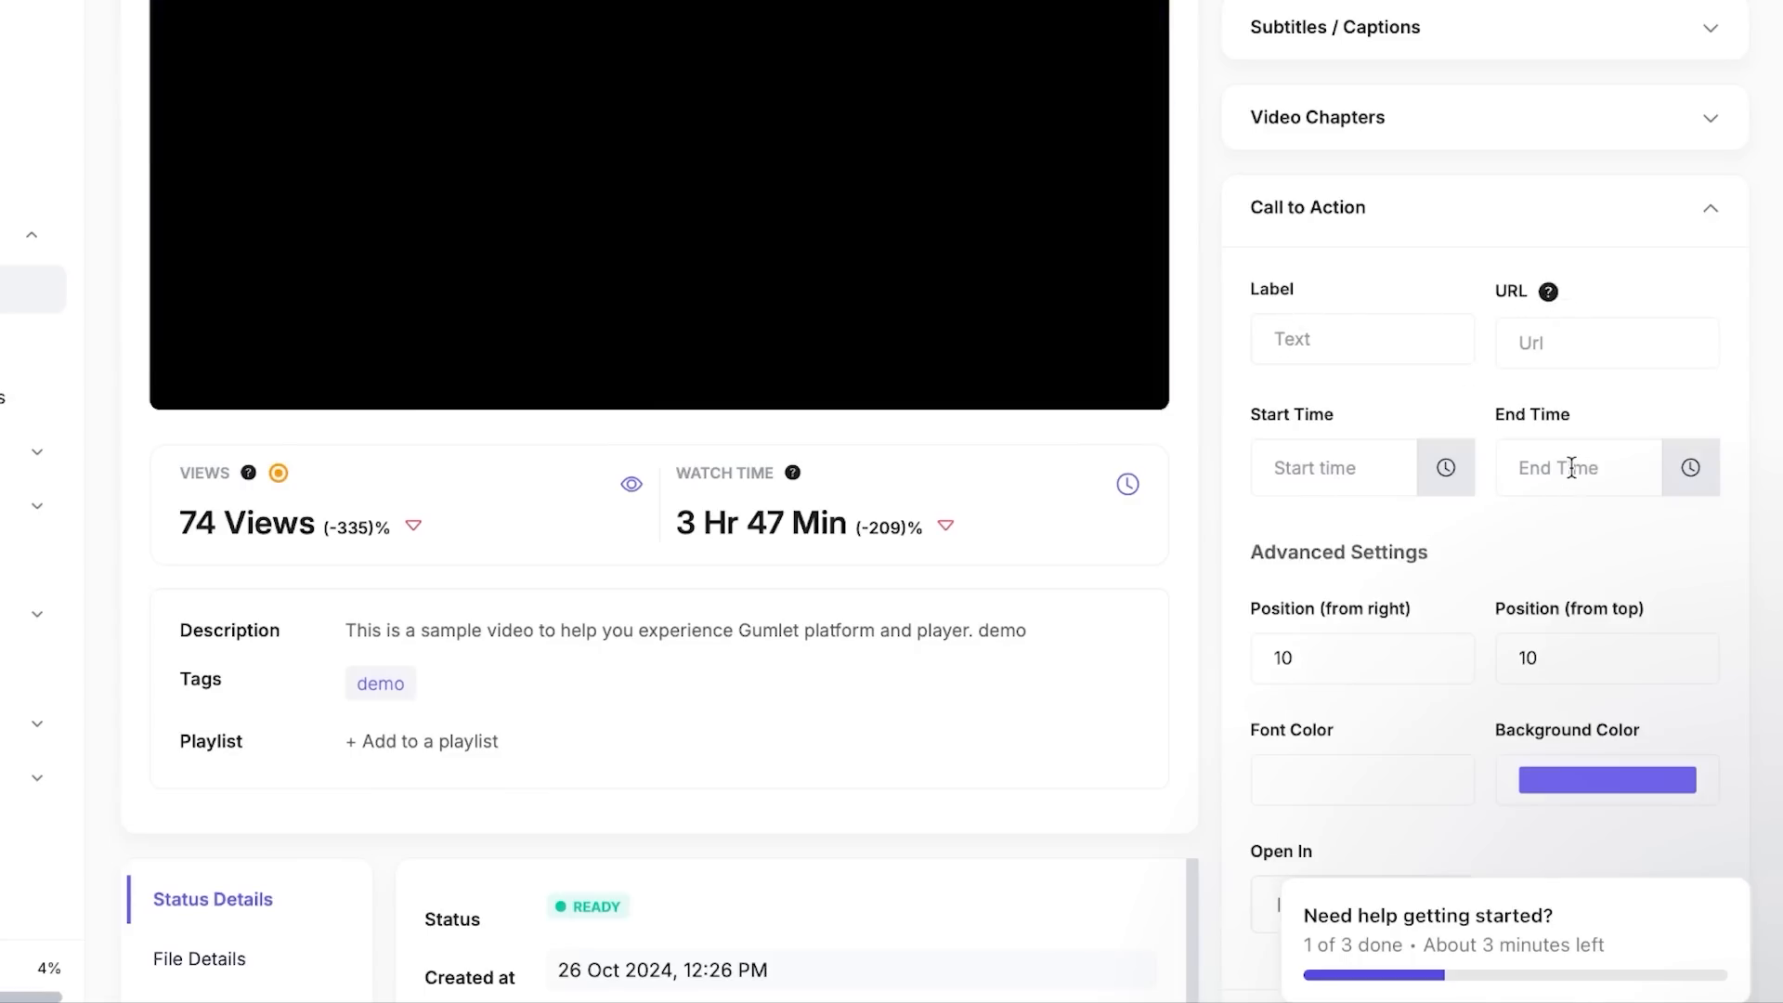
scroll("down", 3)
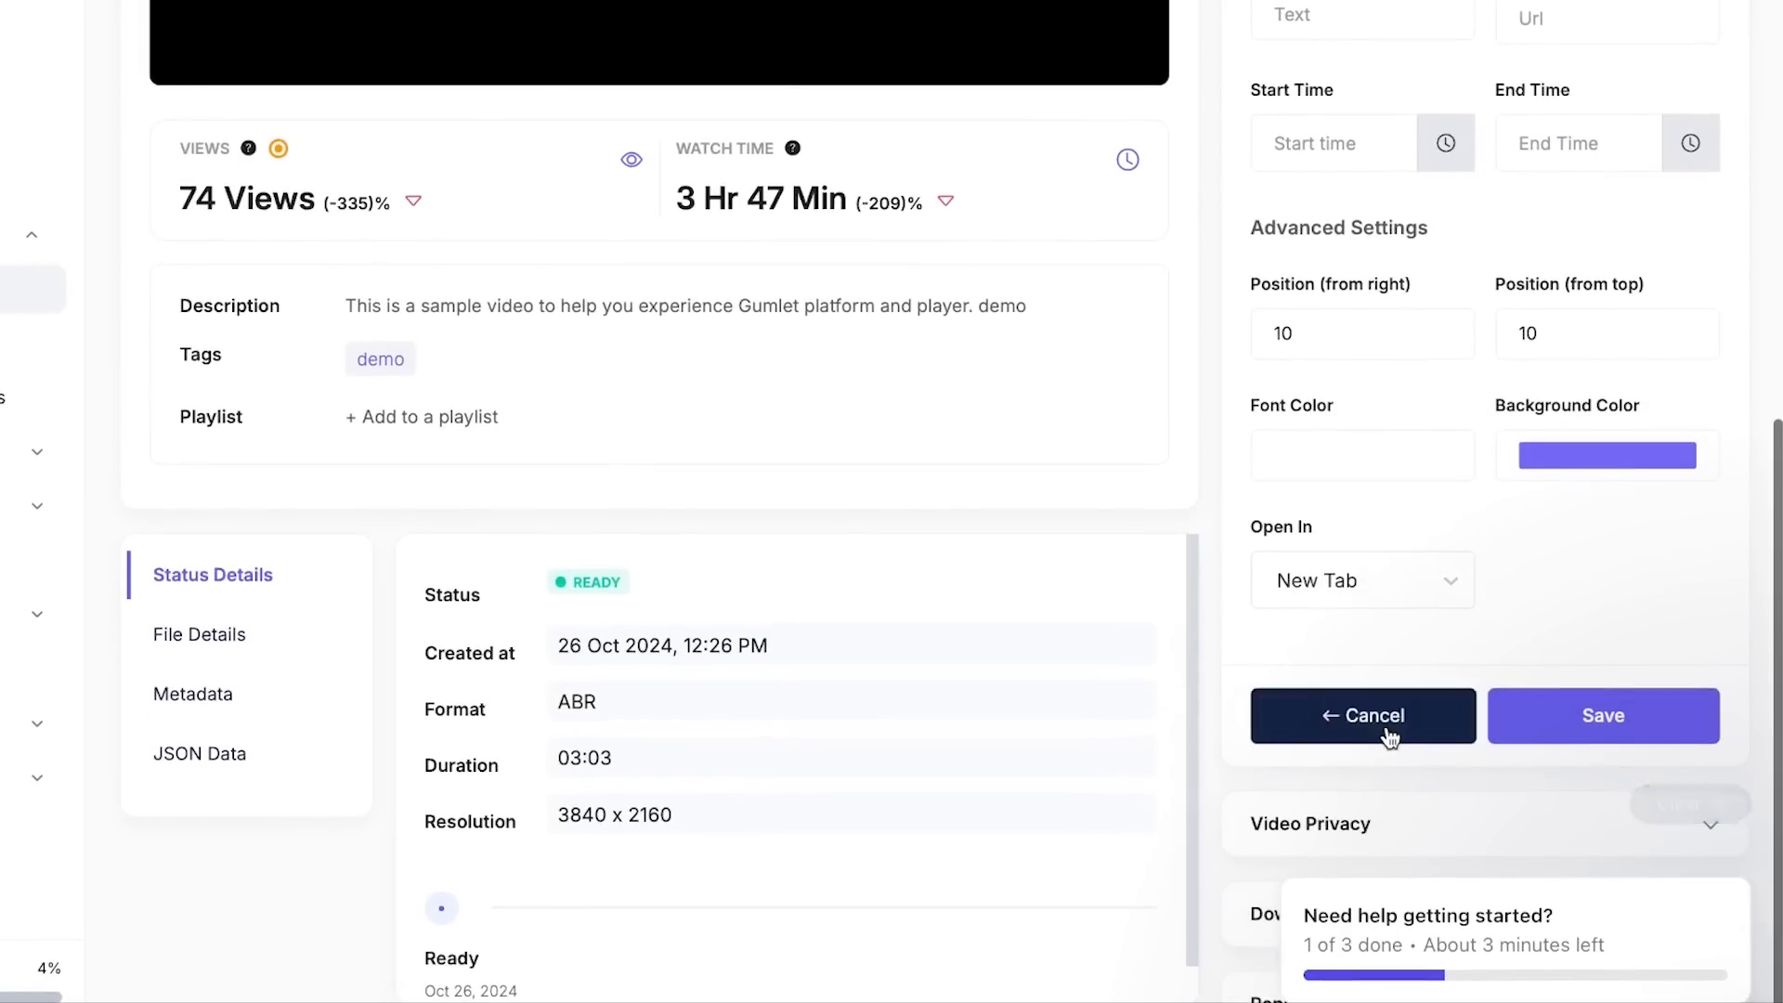
left_click(1361, 715)
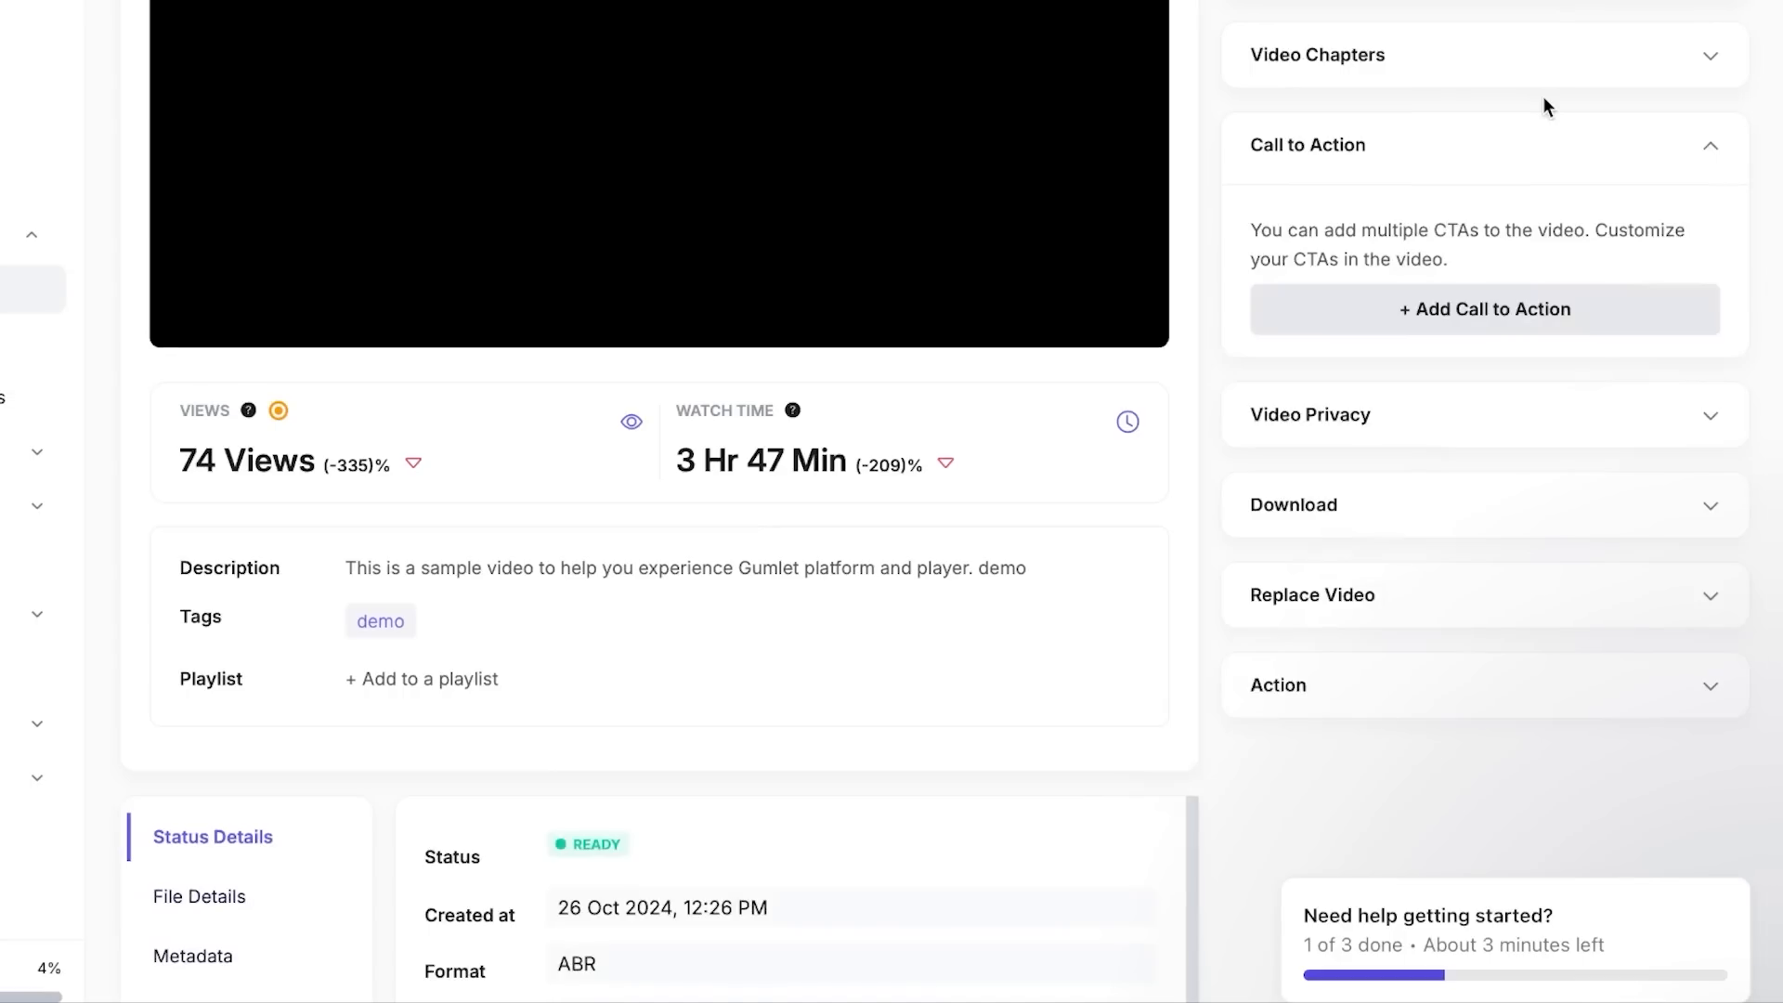
scroll("down", 3)
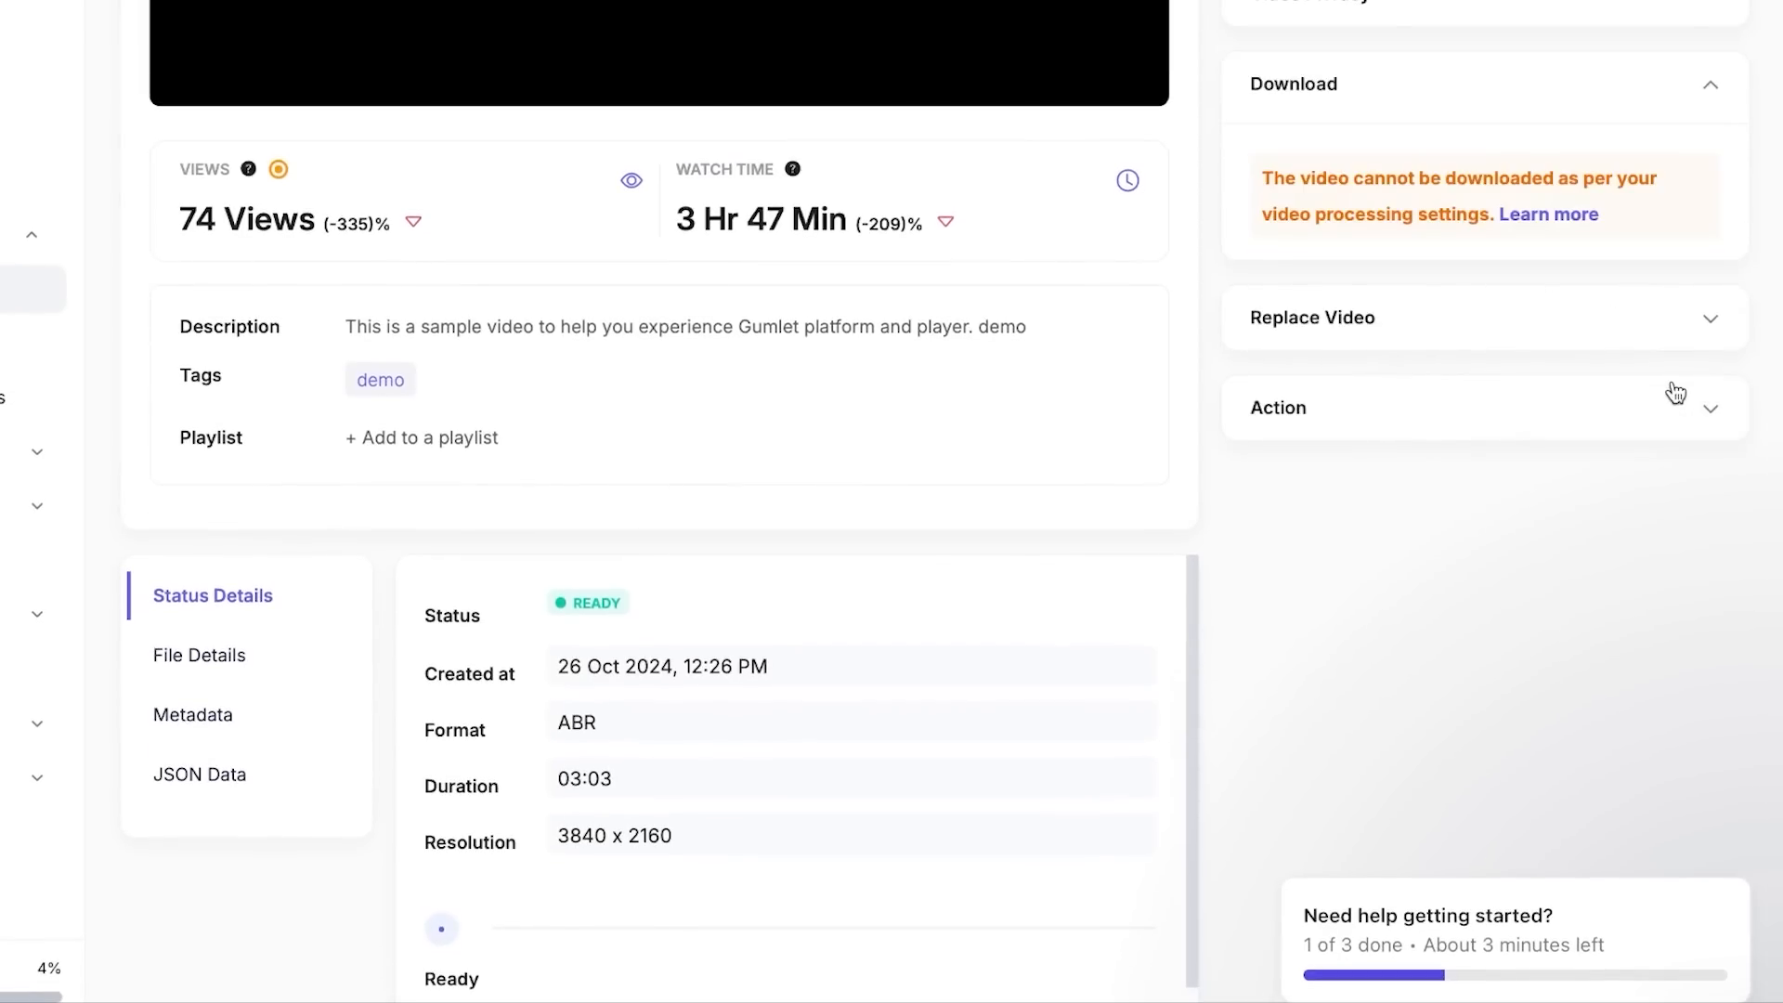
mouse_move(1521, 199)
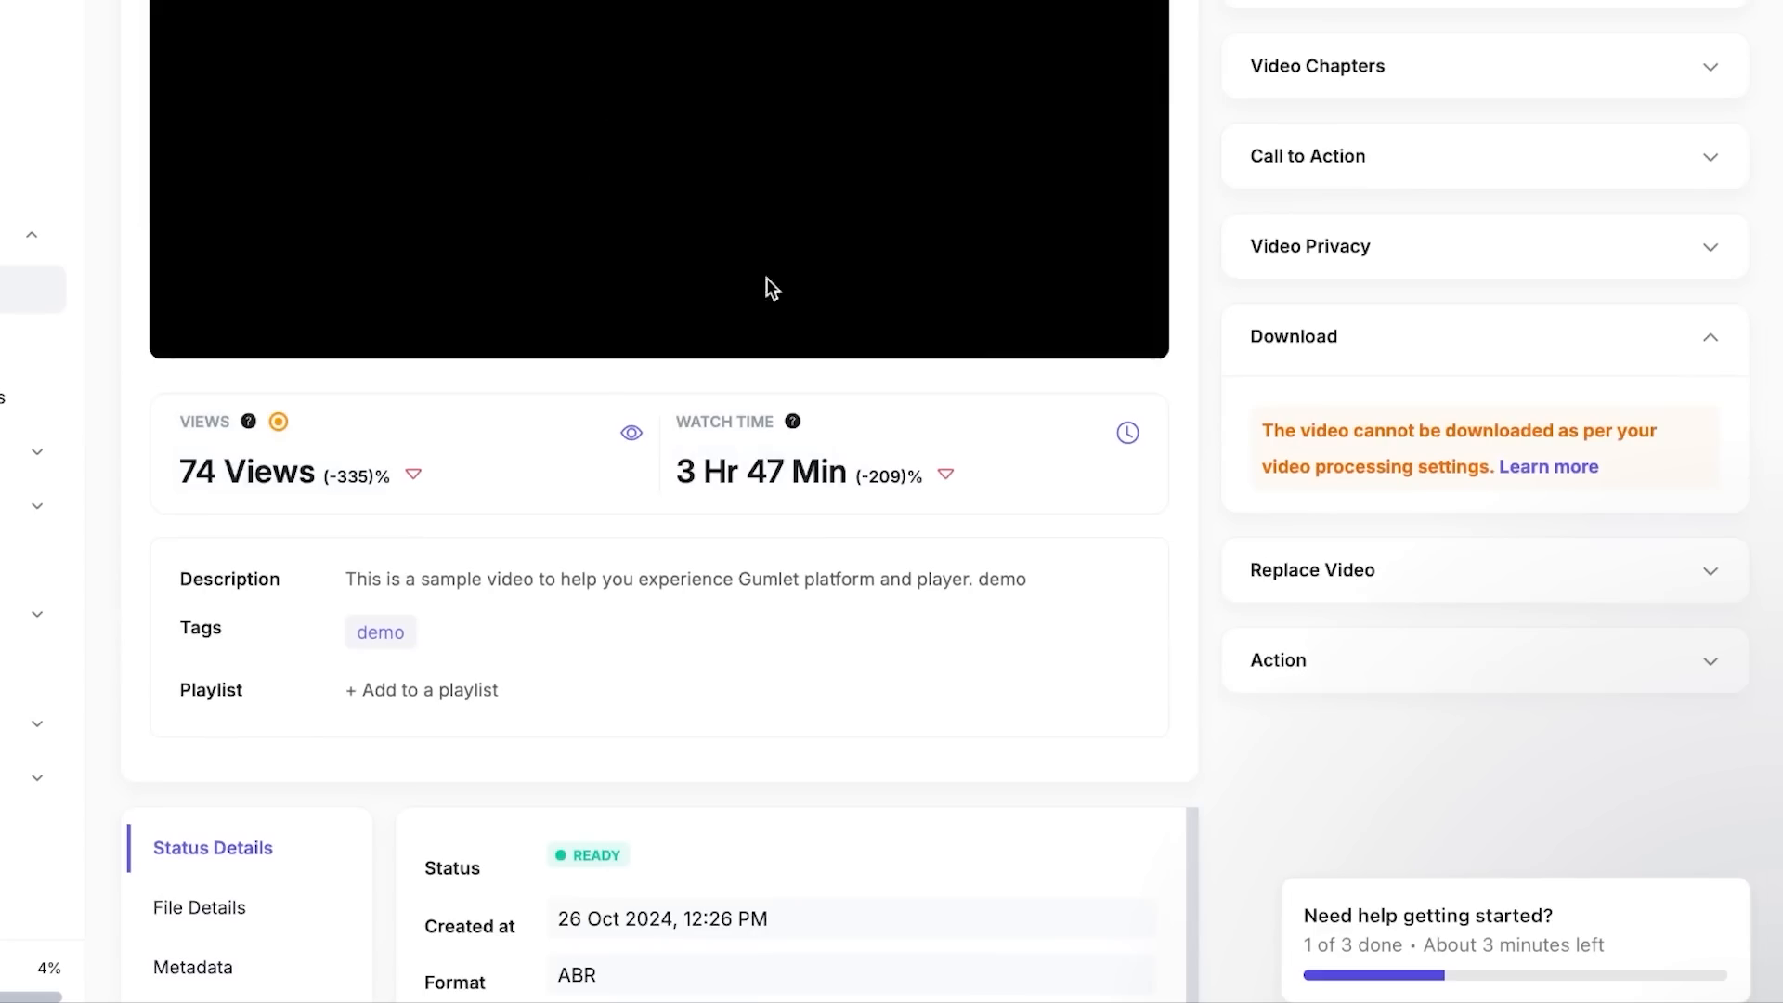
- Scroll to the Download restriction note and the Action section's DELETE ASSET option
scroll("down", 3)
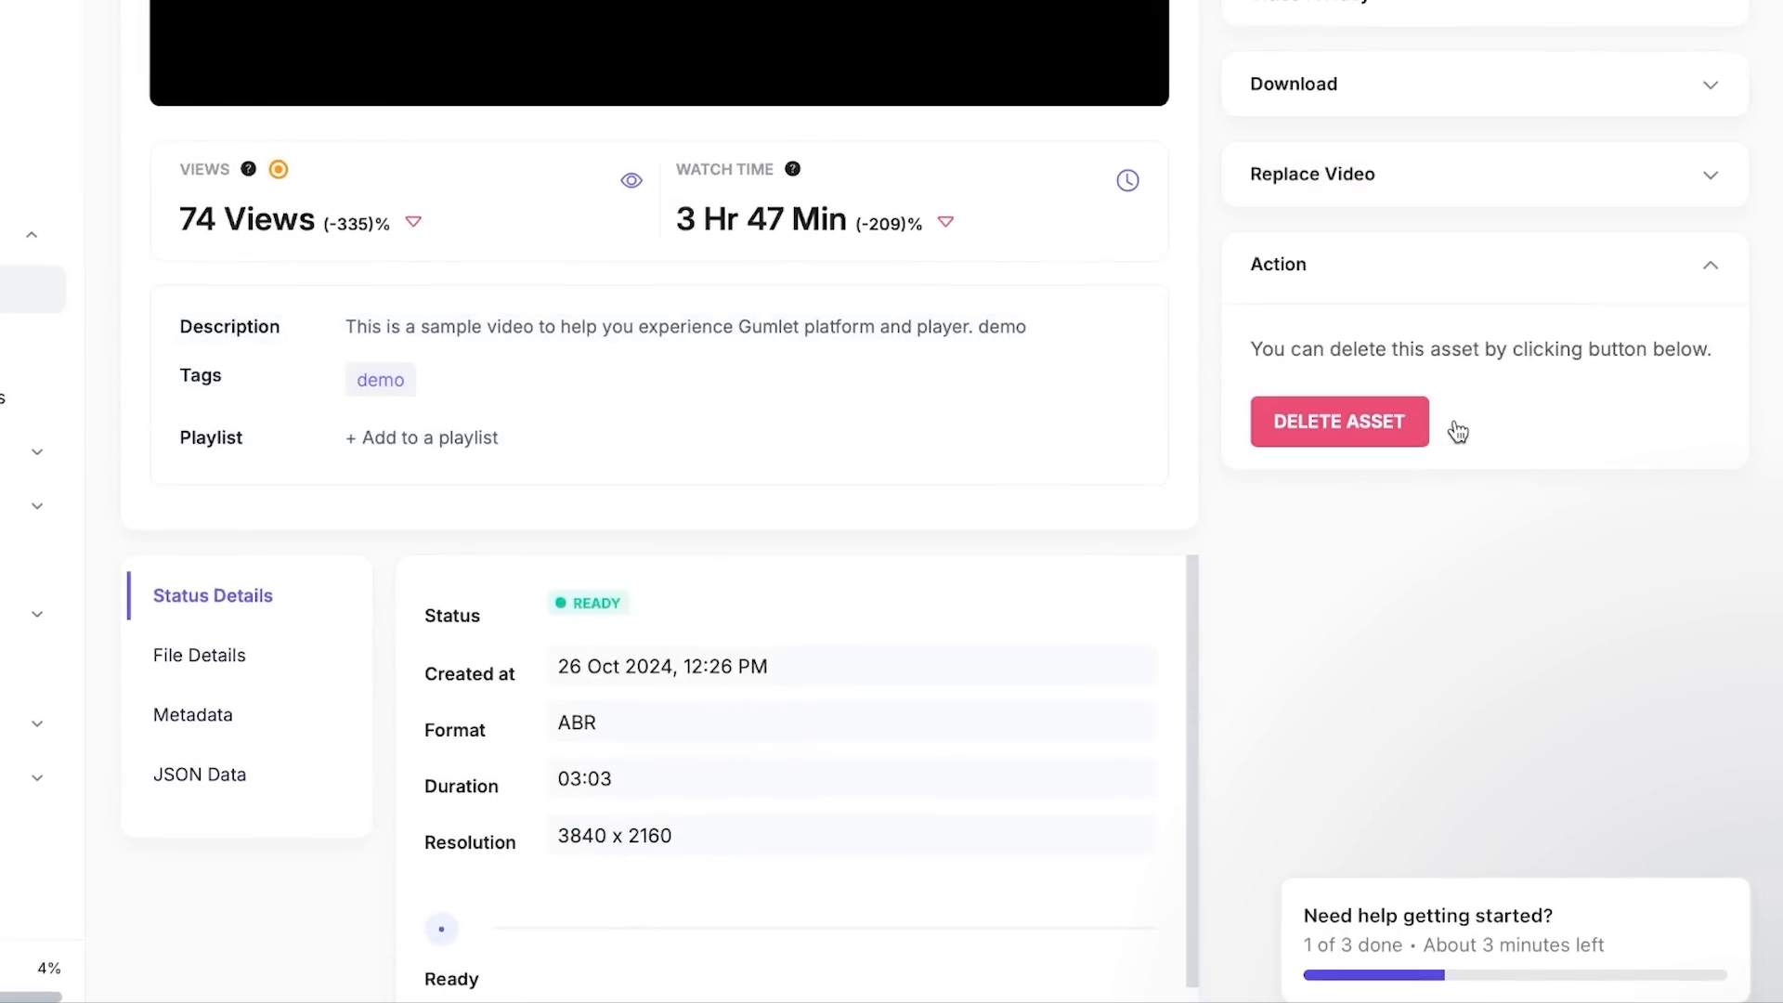
mouse_move(1520, 371)
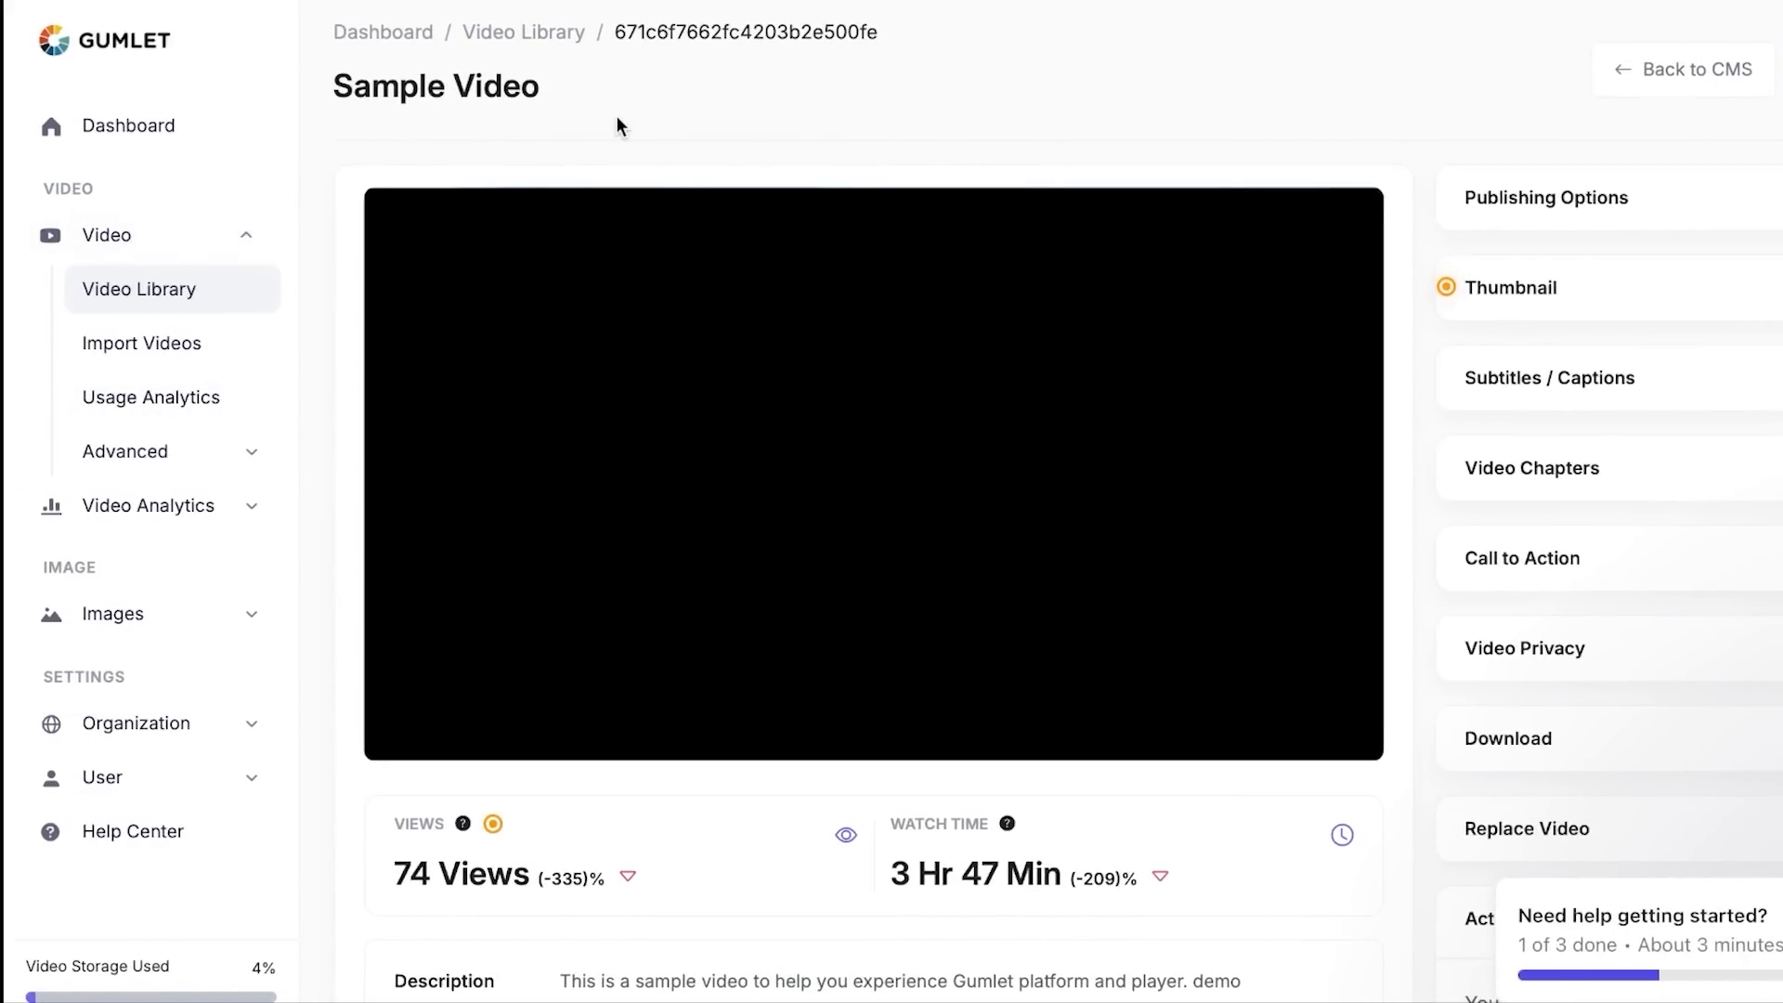
mouse_move(326, 353)
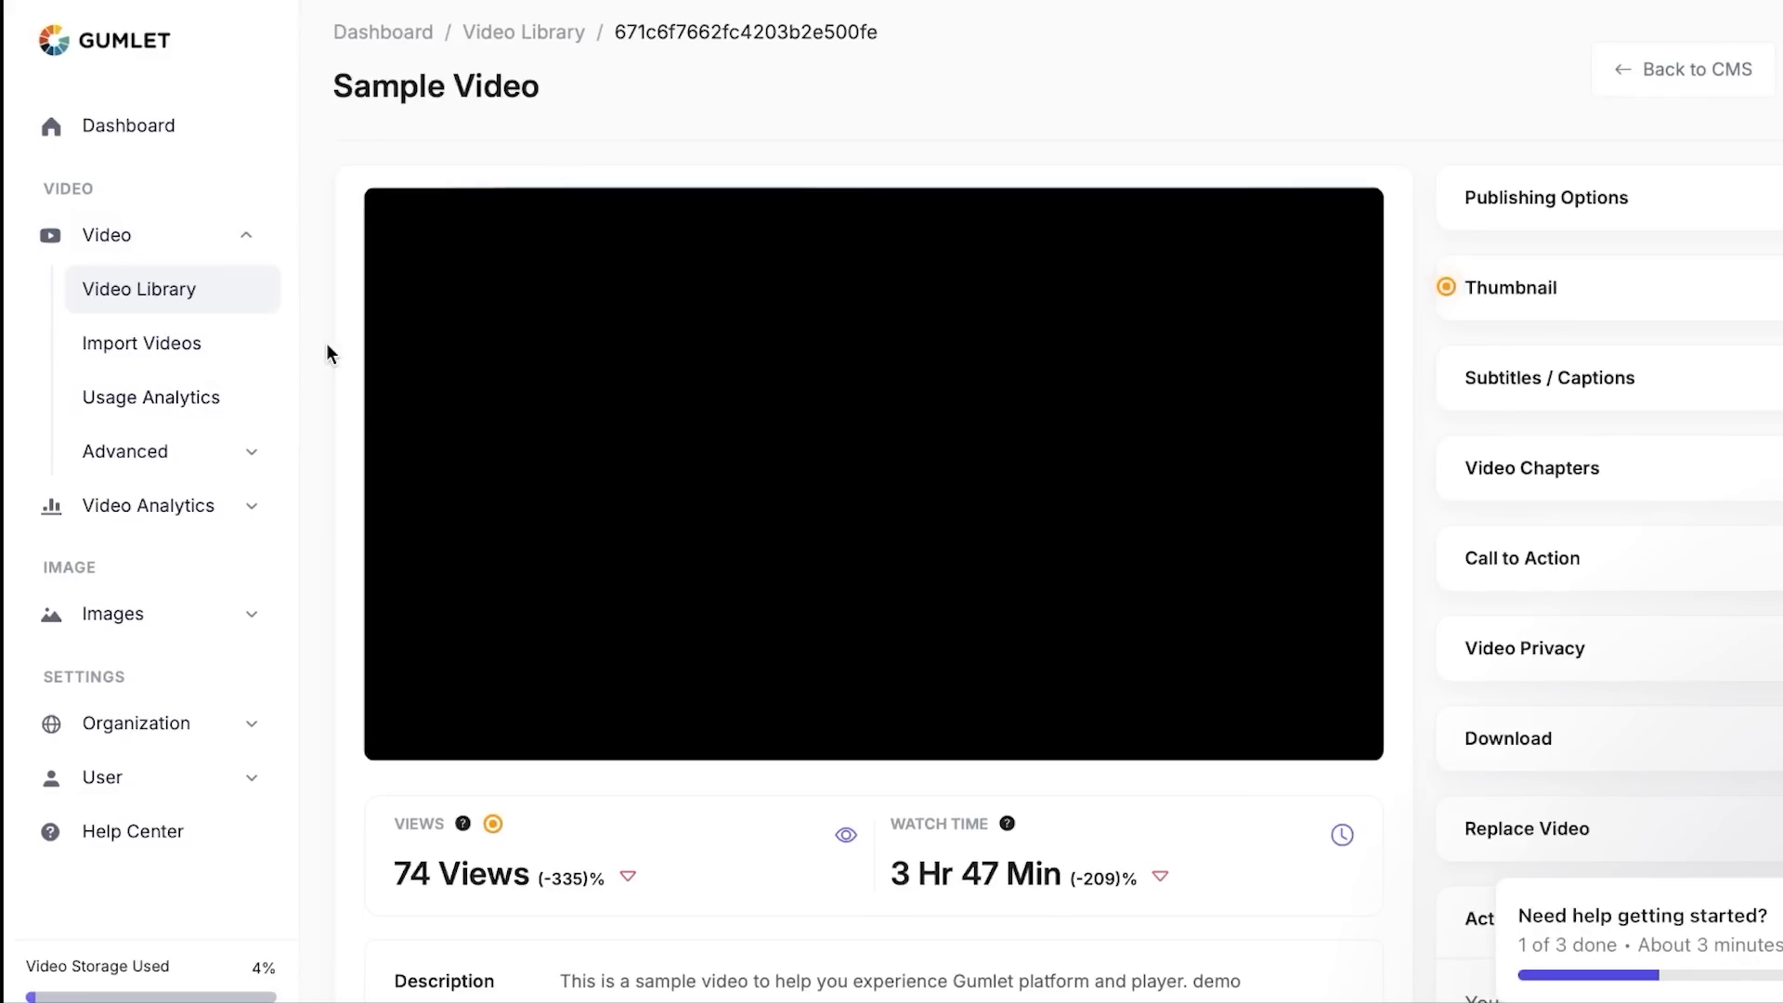
mouse_move(141, 341)
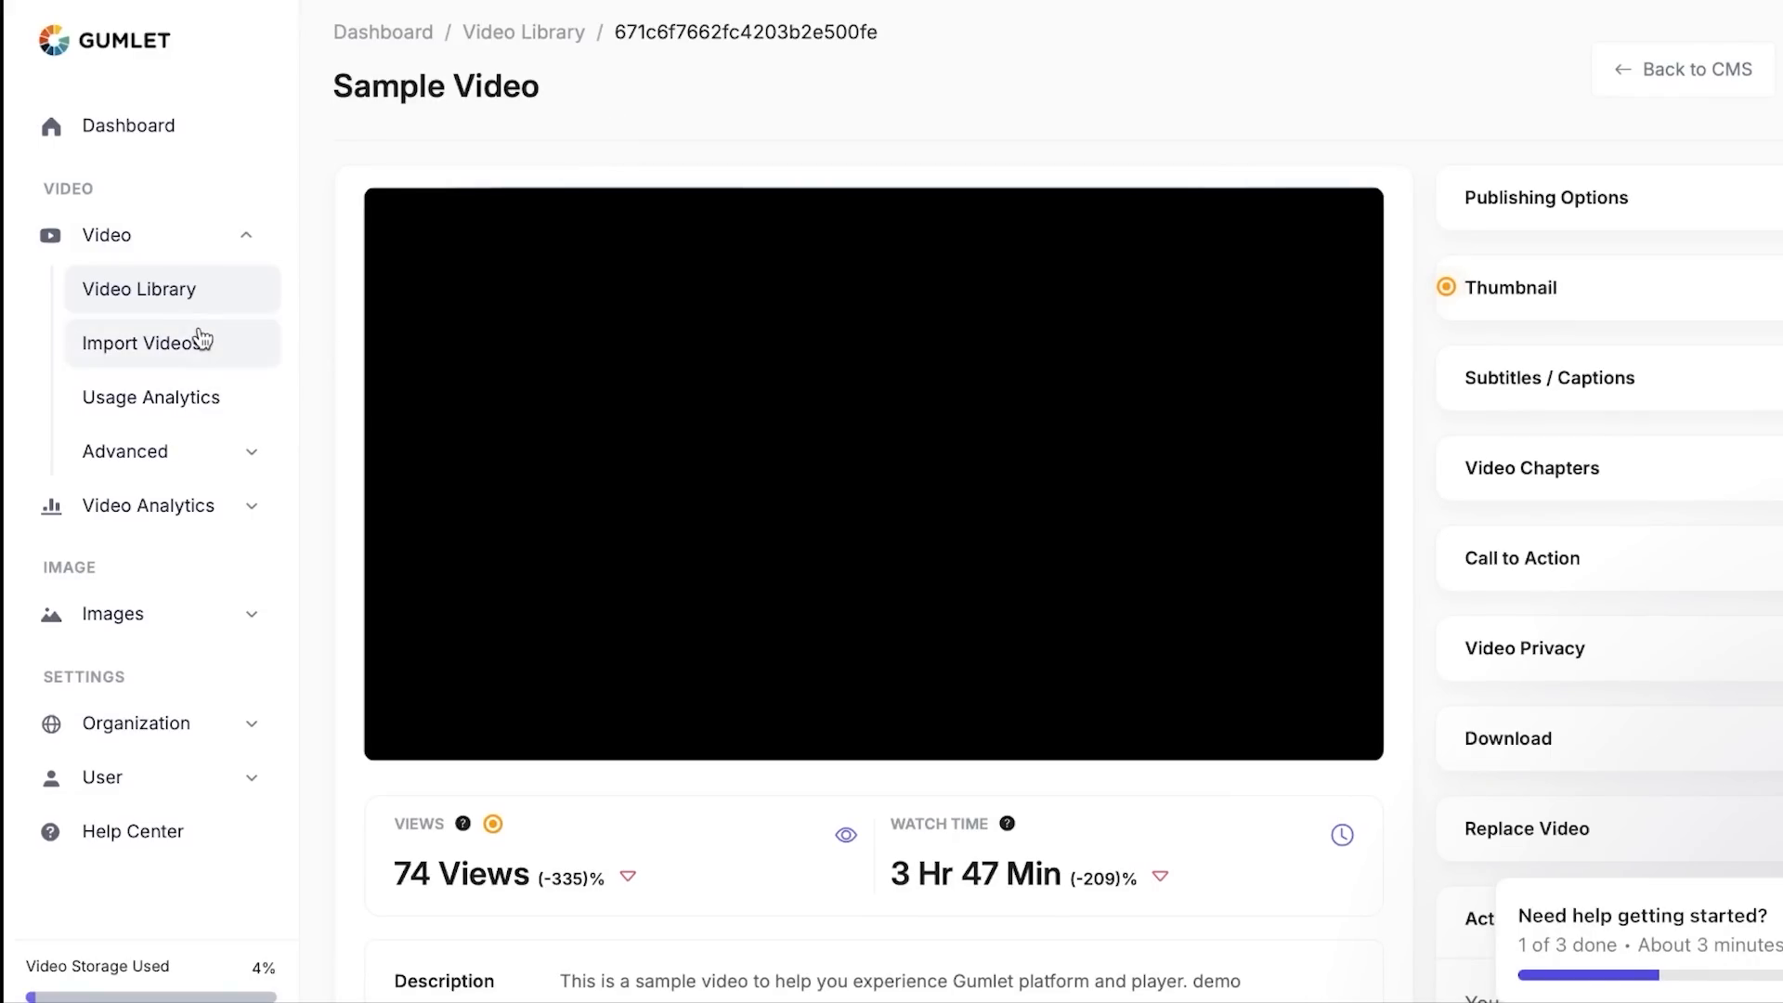
- Visit the Import Videos page, then expand the Video Analytics section in the sidebar
left_click(143, 342)
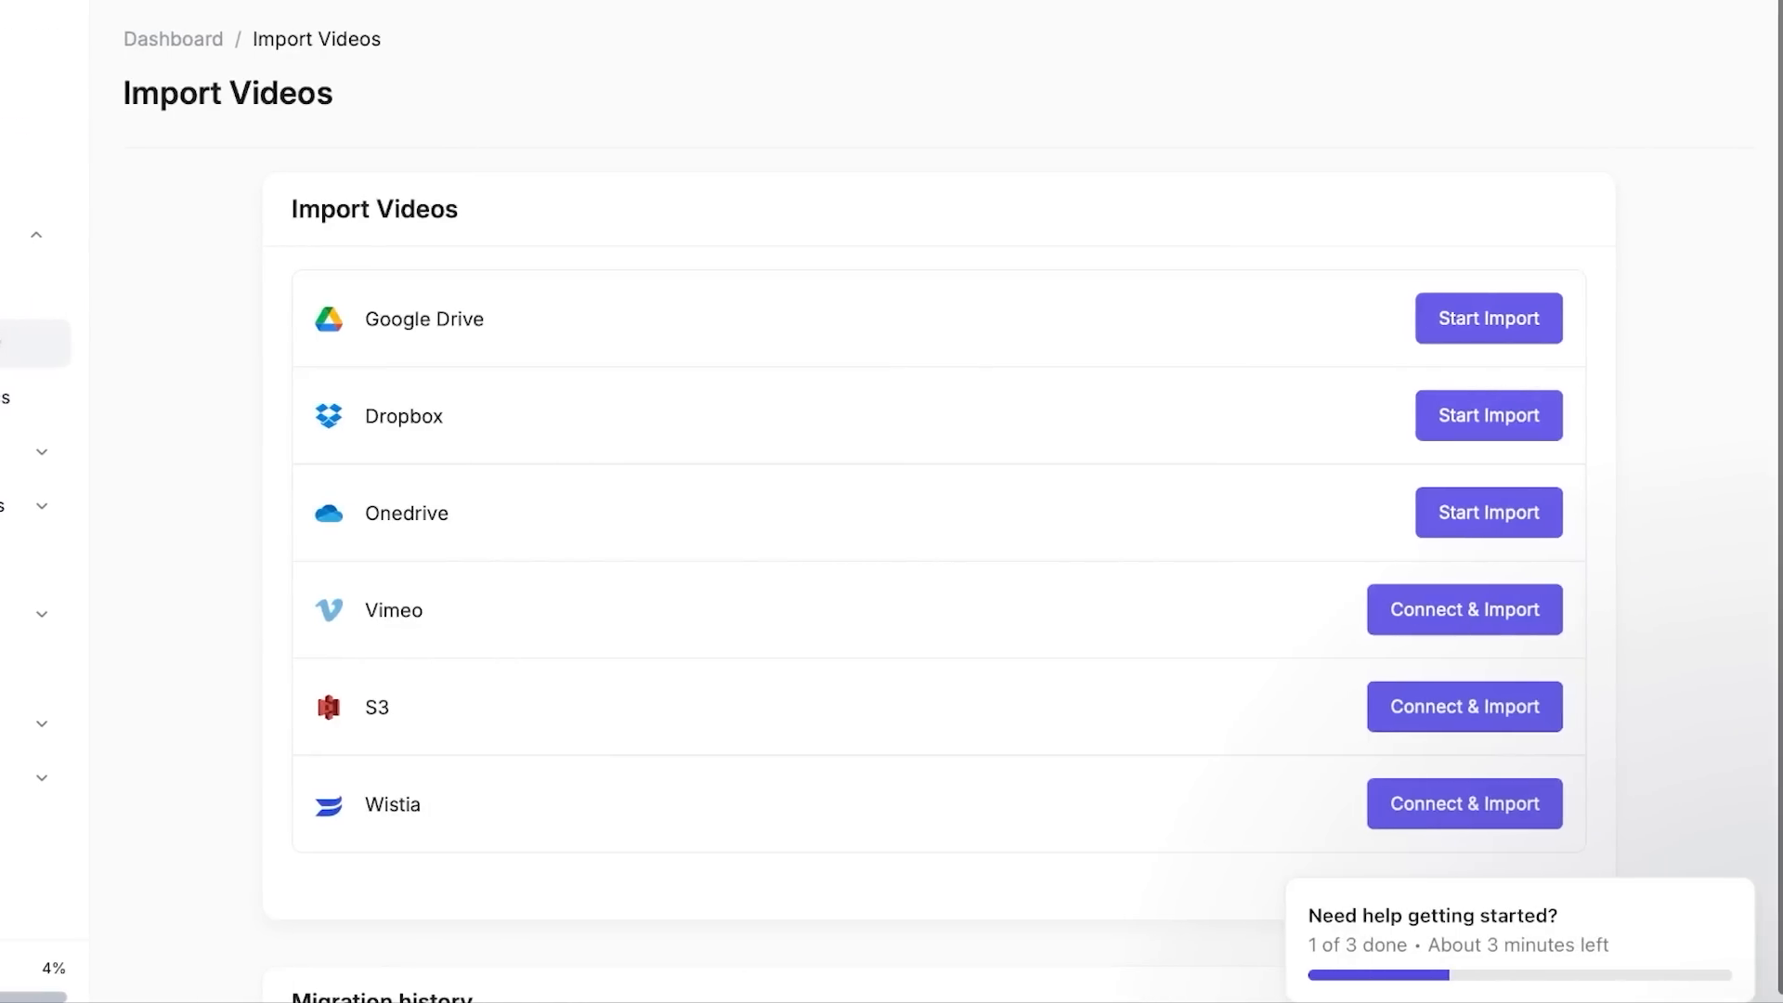
mouse_move(364, 520)
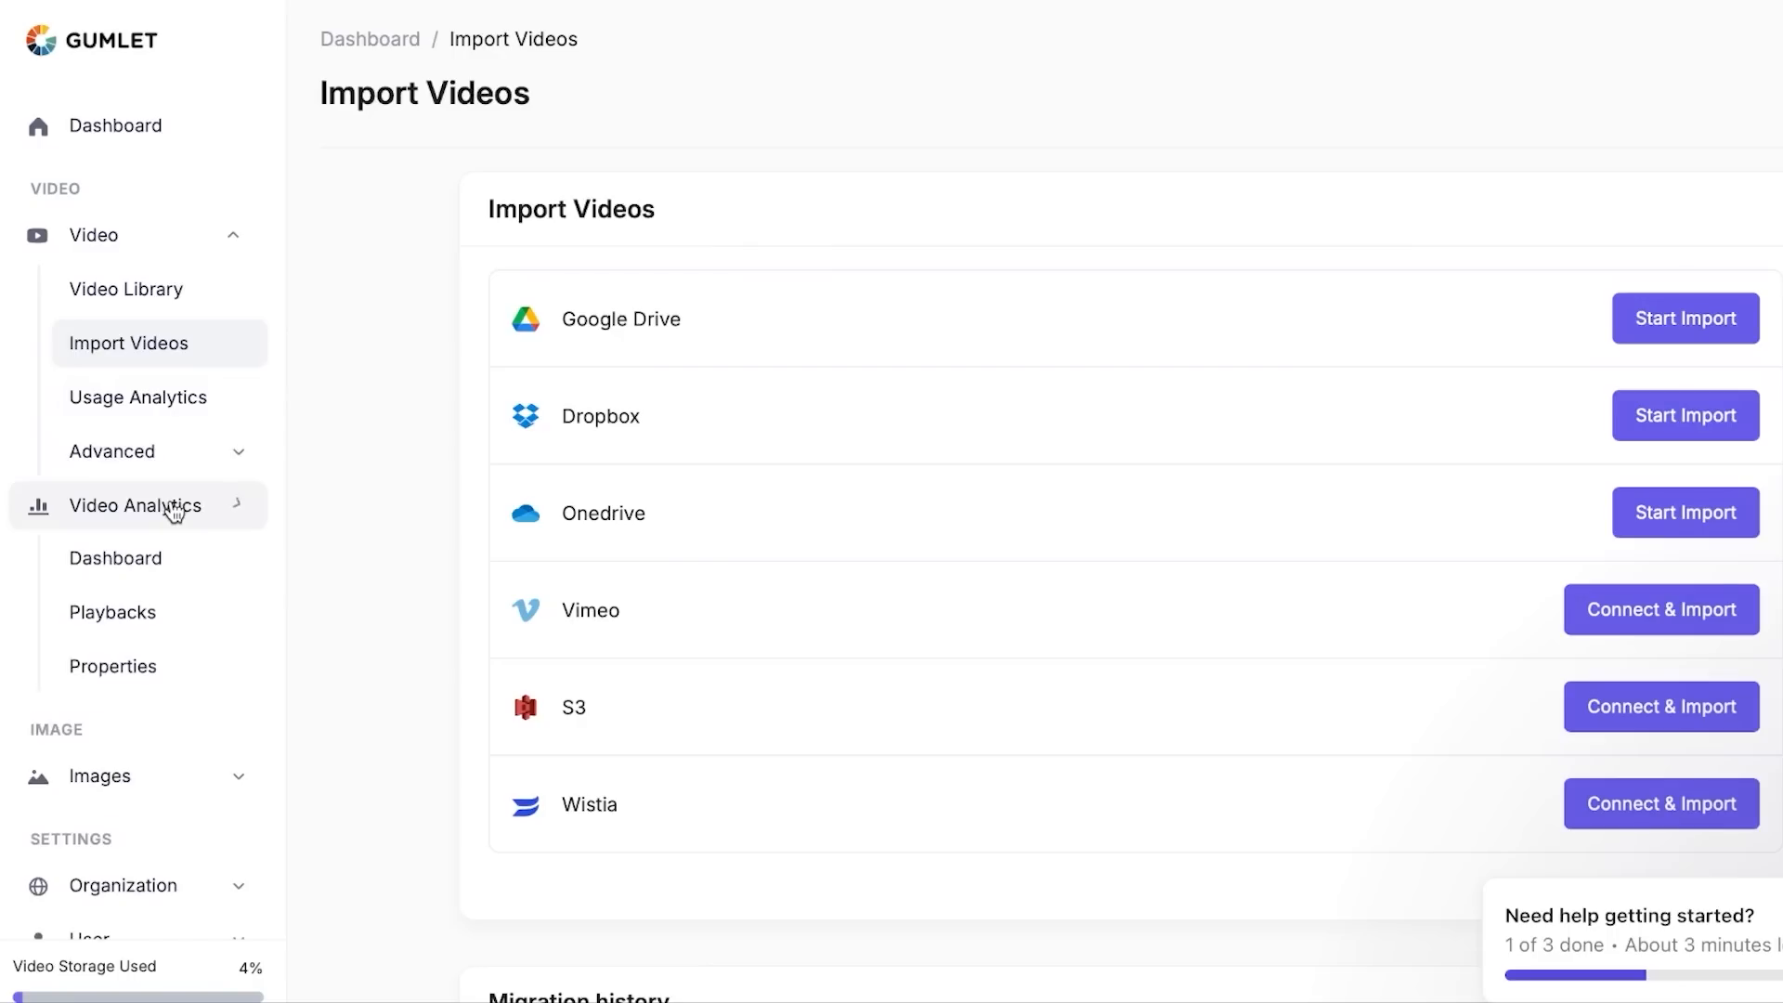
left_click(136, 505)
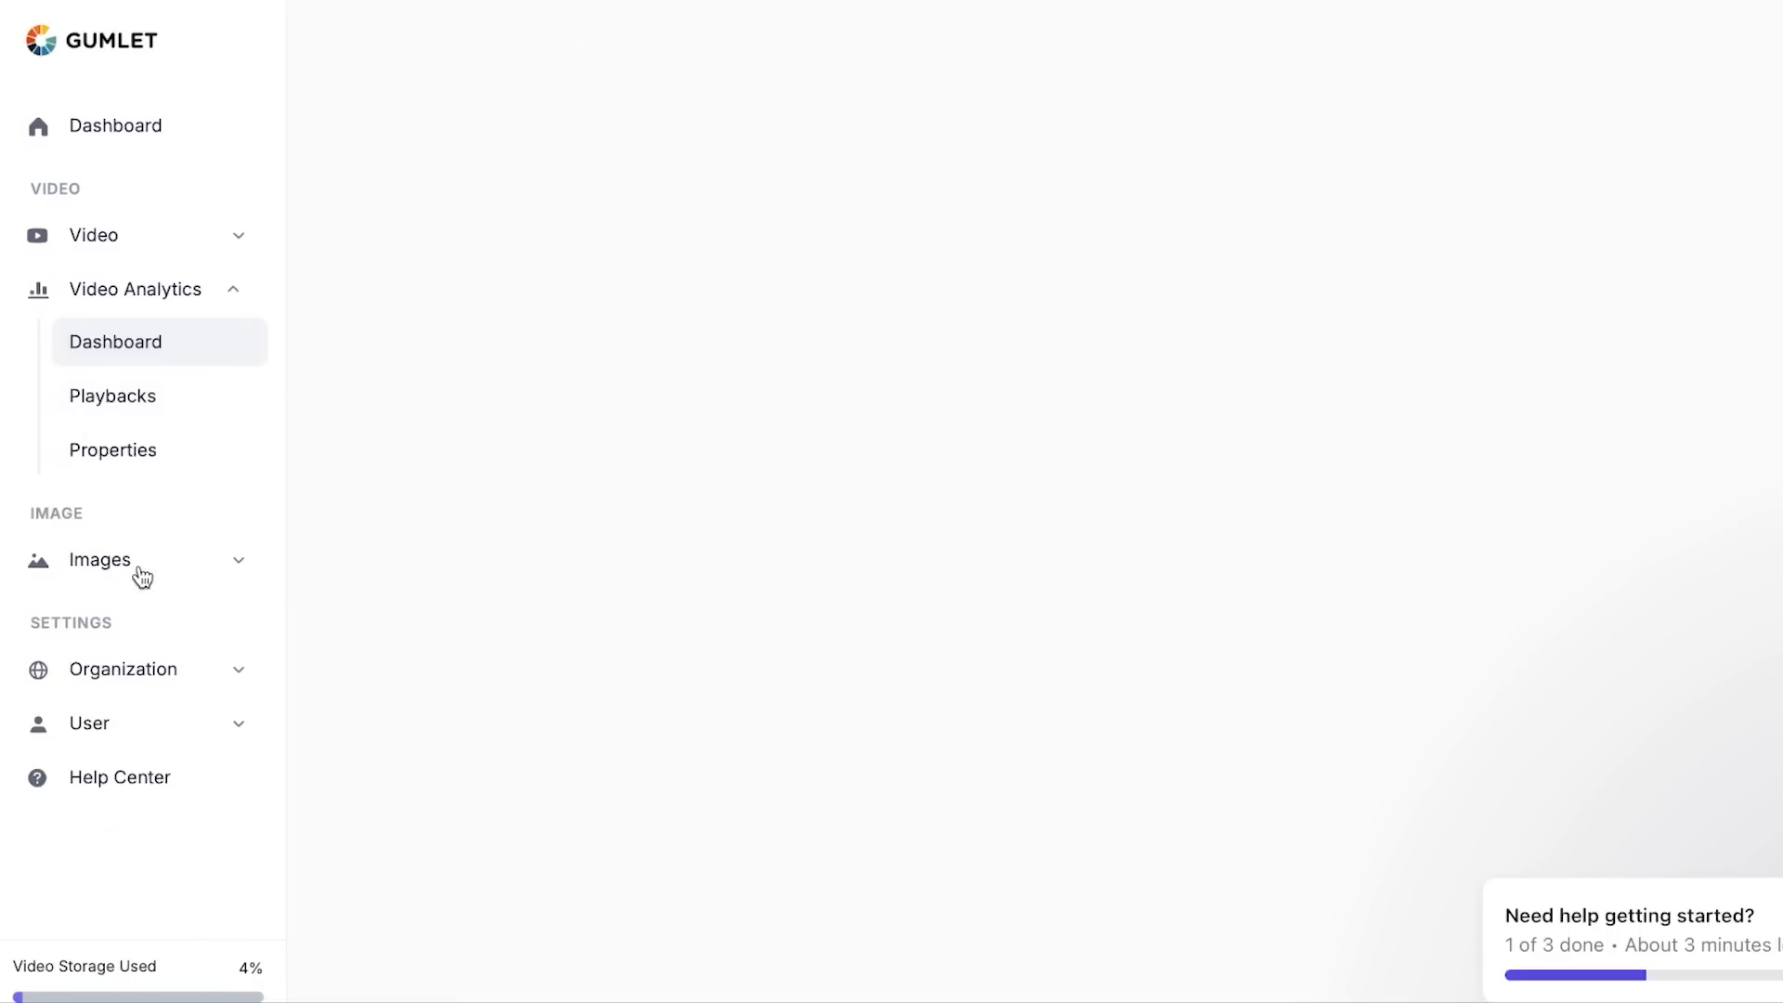
- Show the Views Dashboard with daily views, play time, unique views and completion charts
left_click(115, 342)
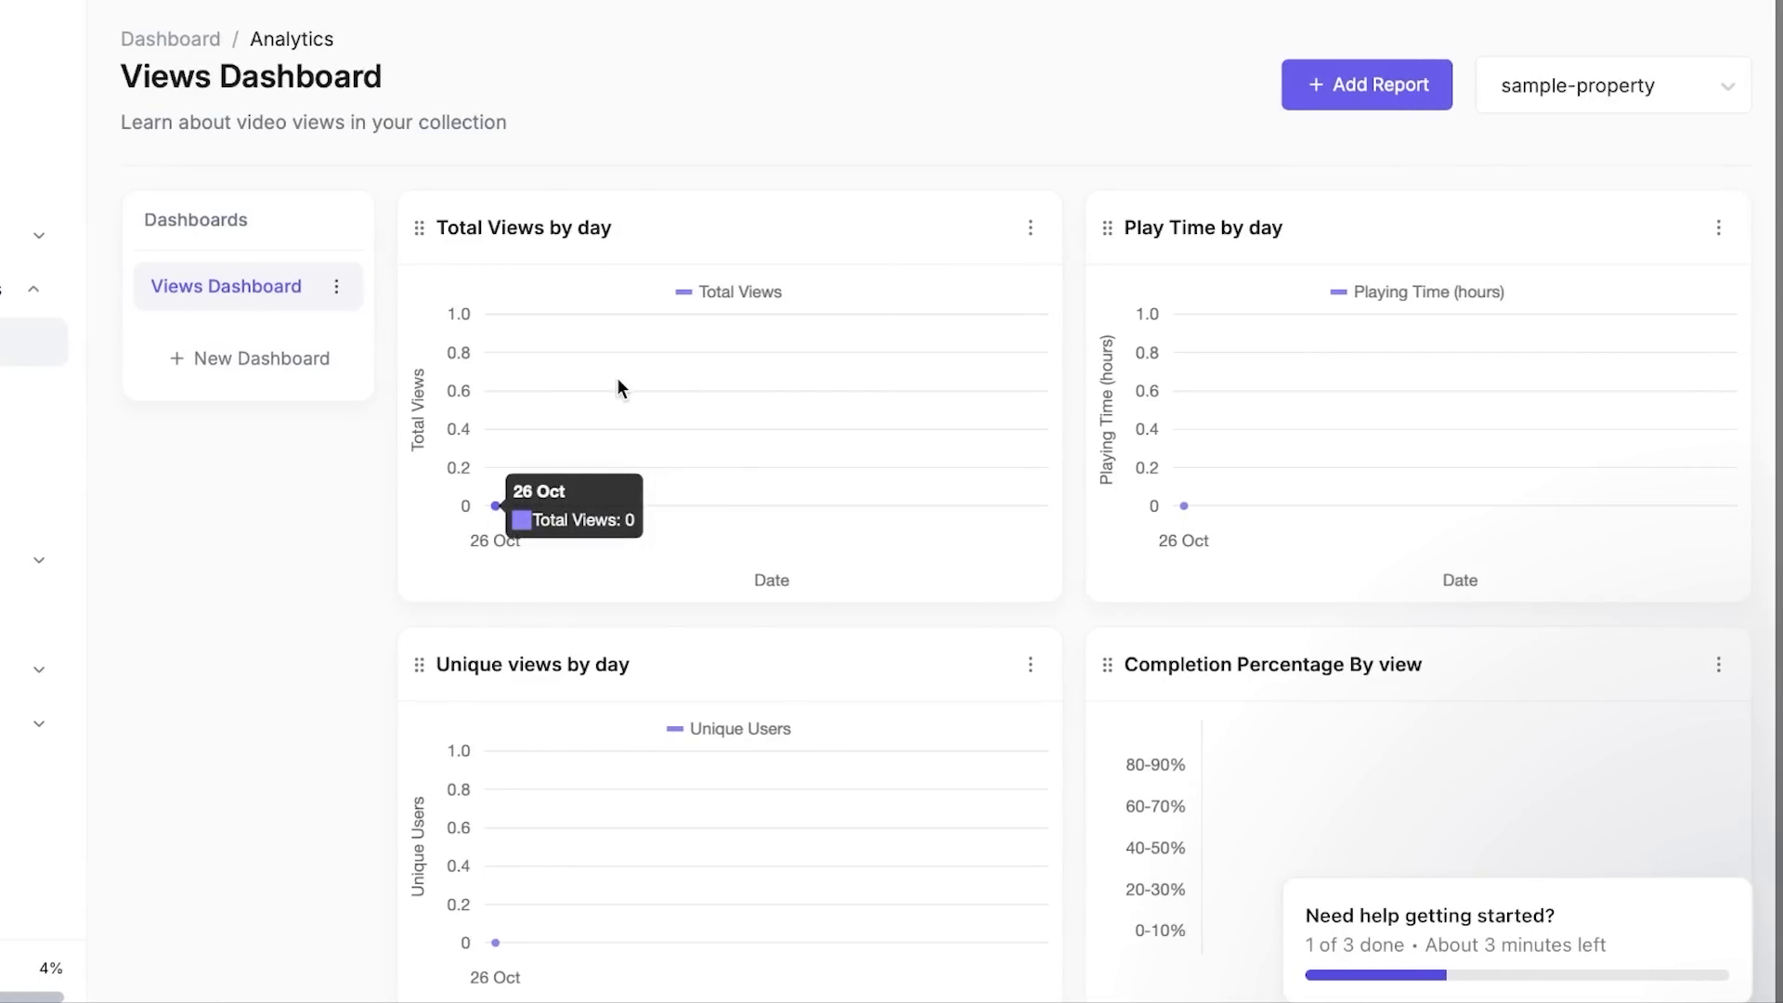
scroll("down", 3)
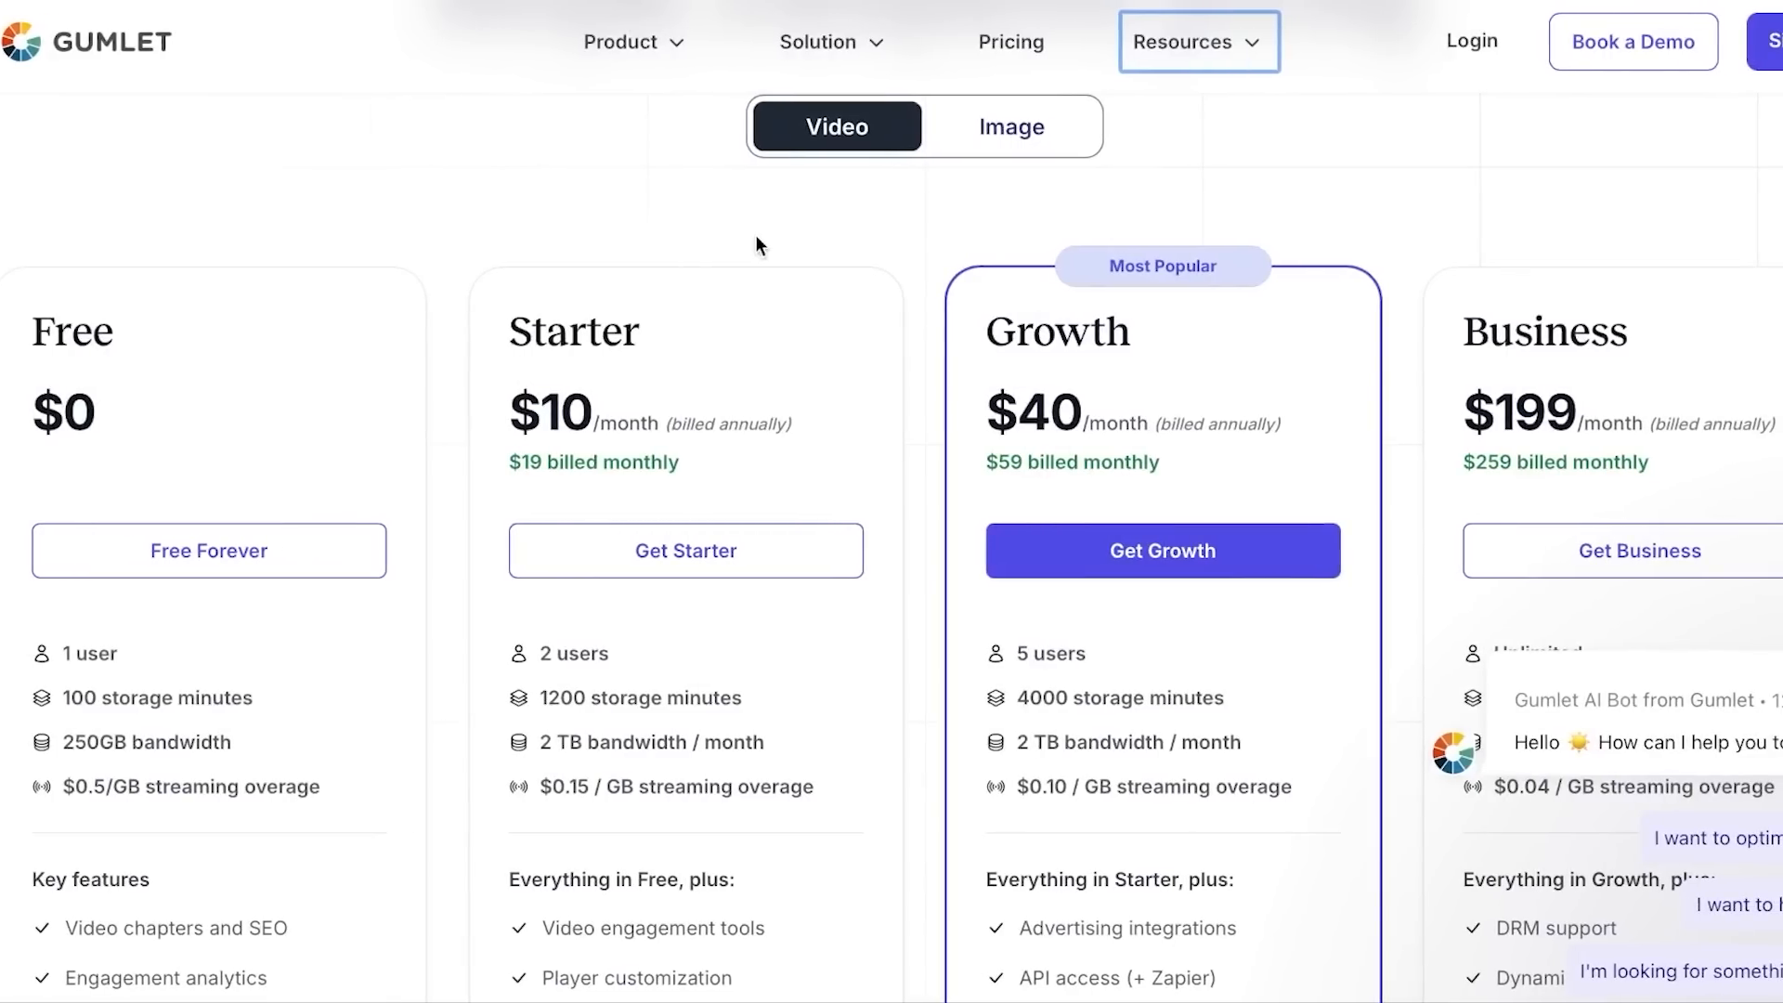
mouse_move(880, 119)
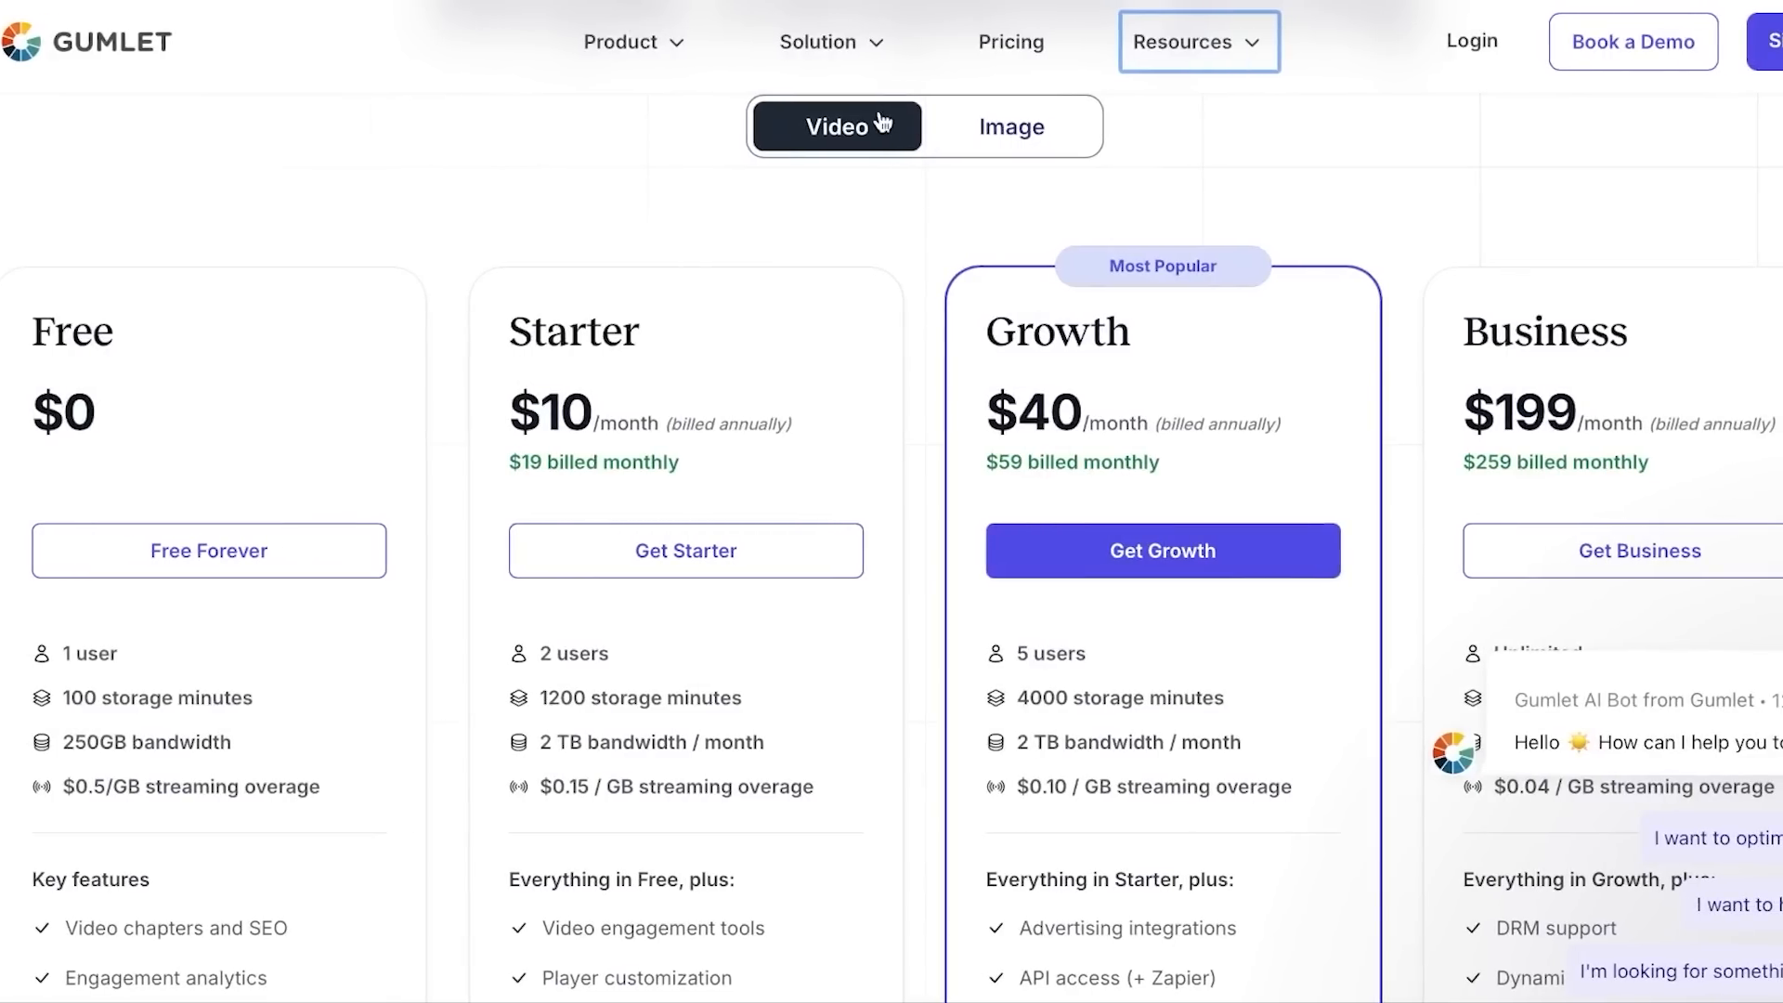
mouse_move(841, 145)
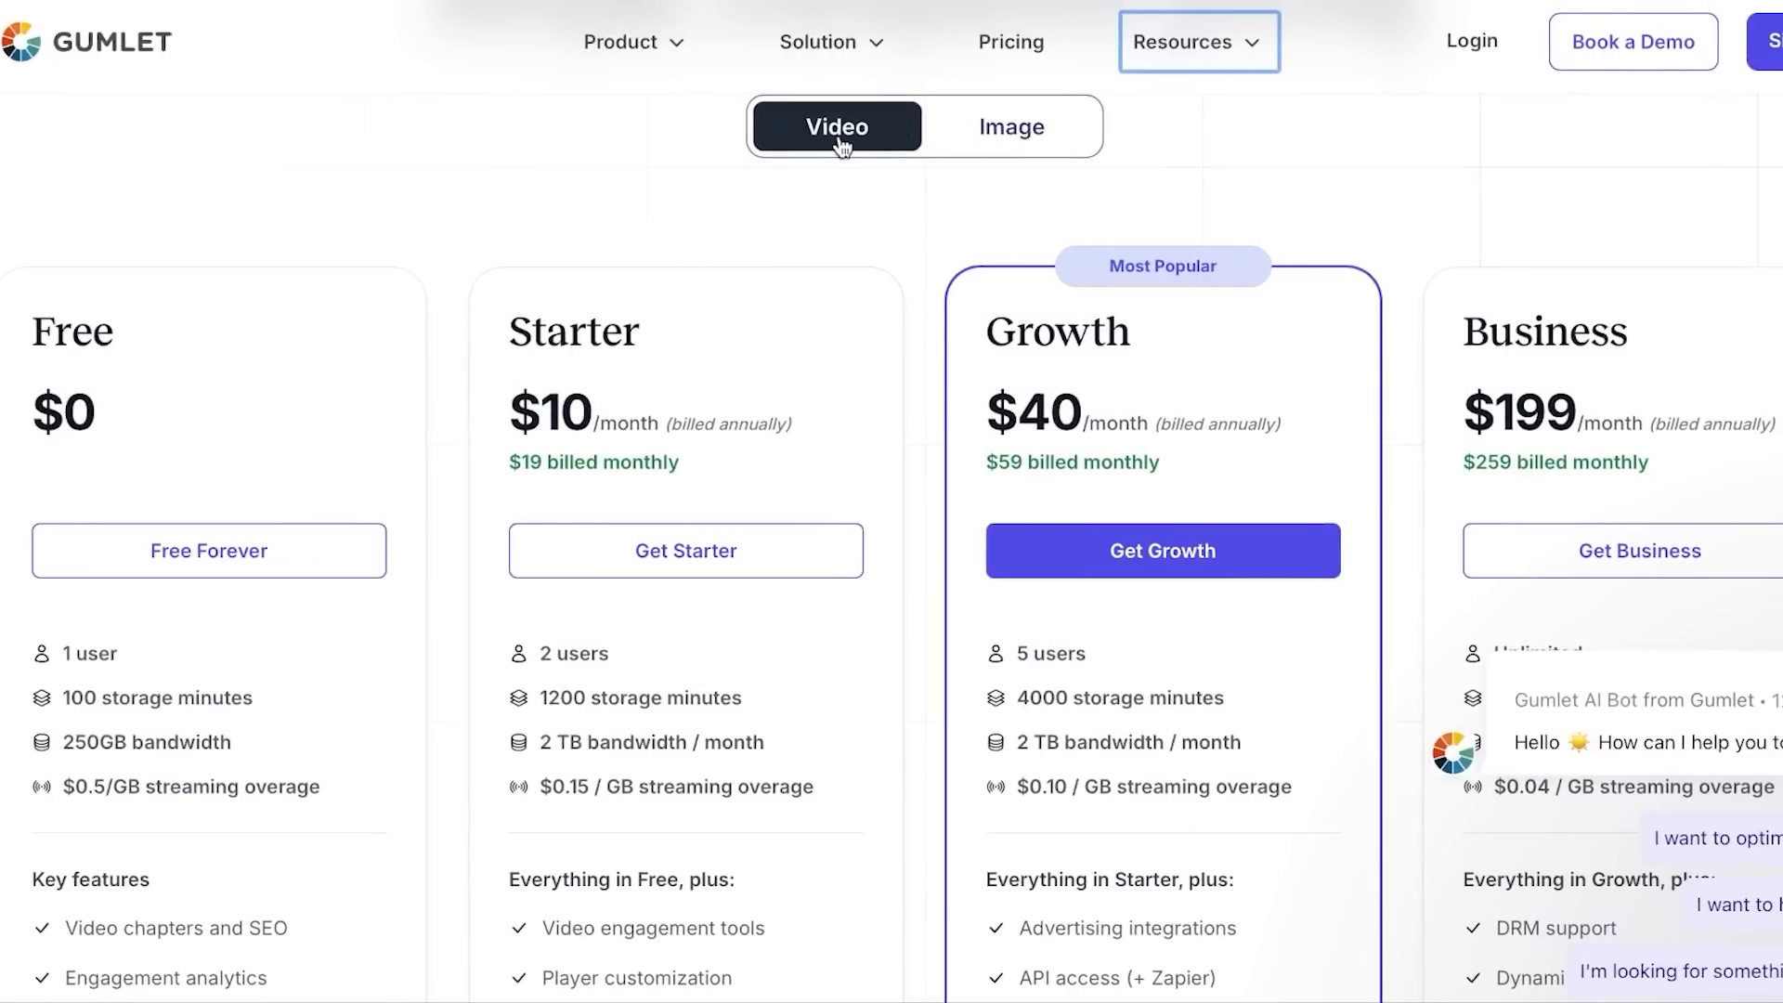
scroll("down", 3)
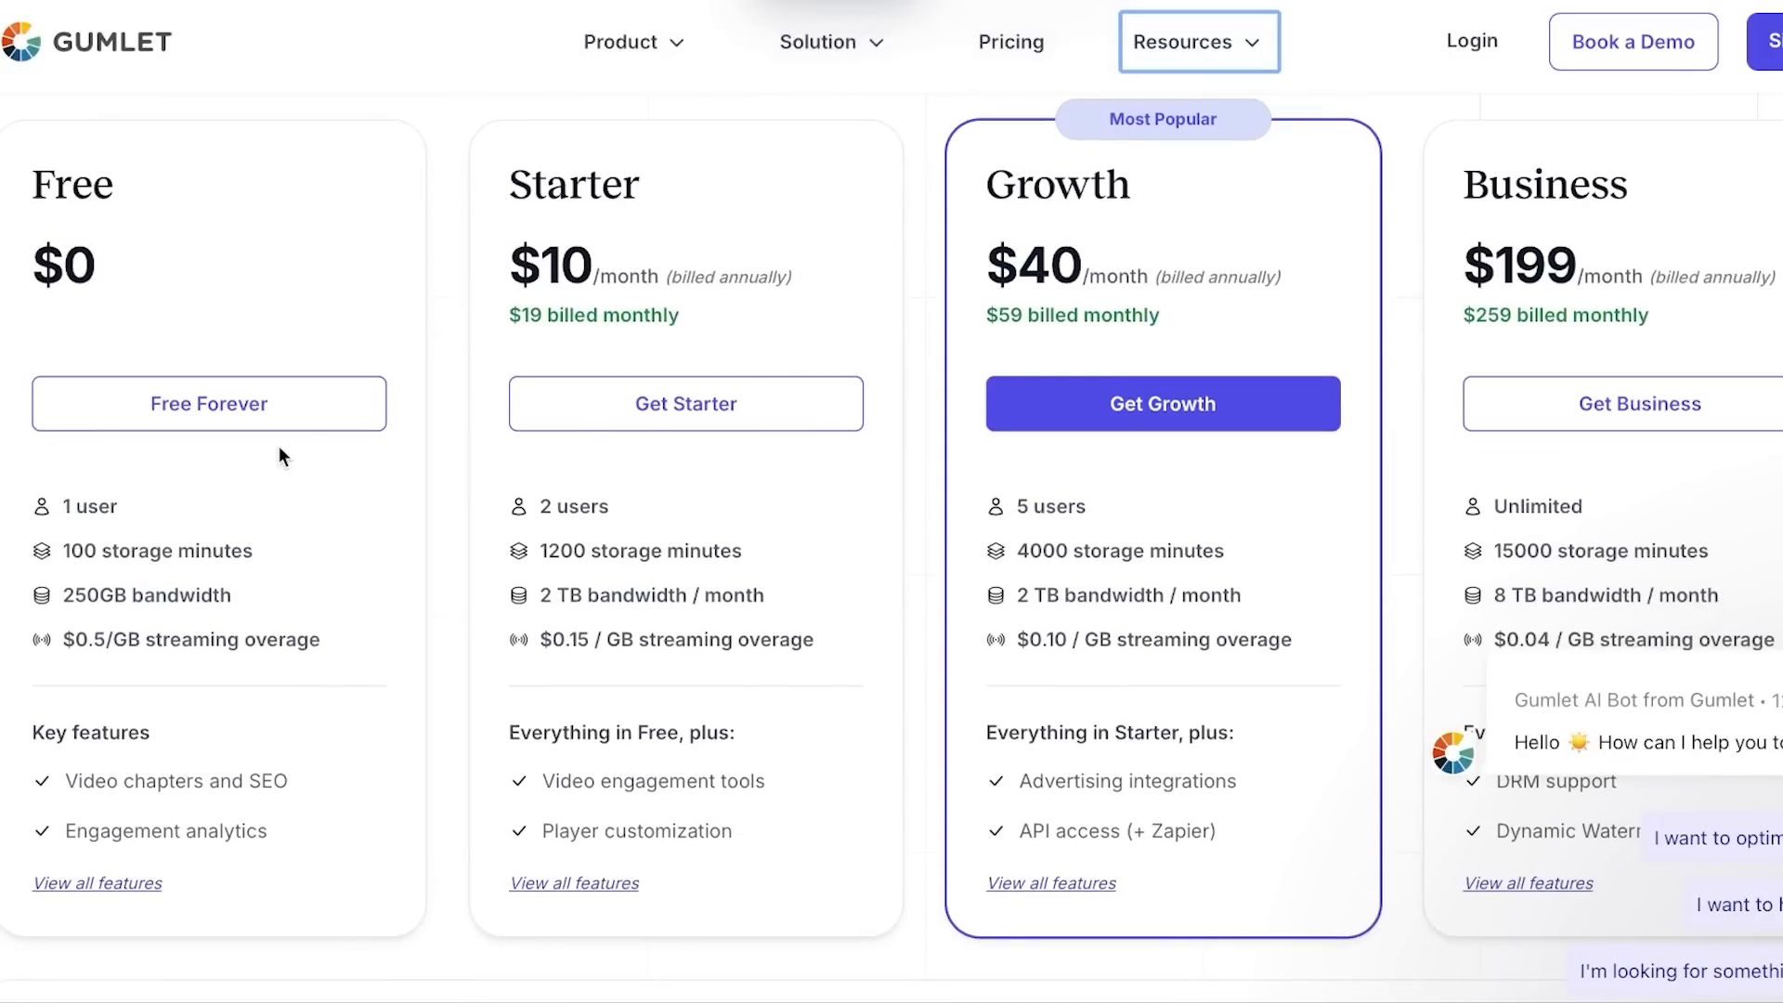
mouse_move(202, 219)
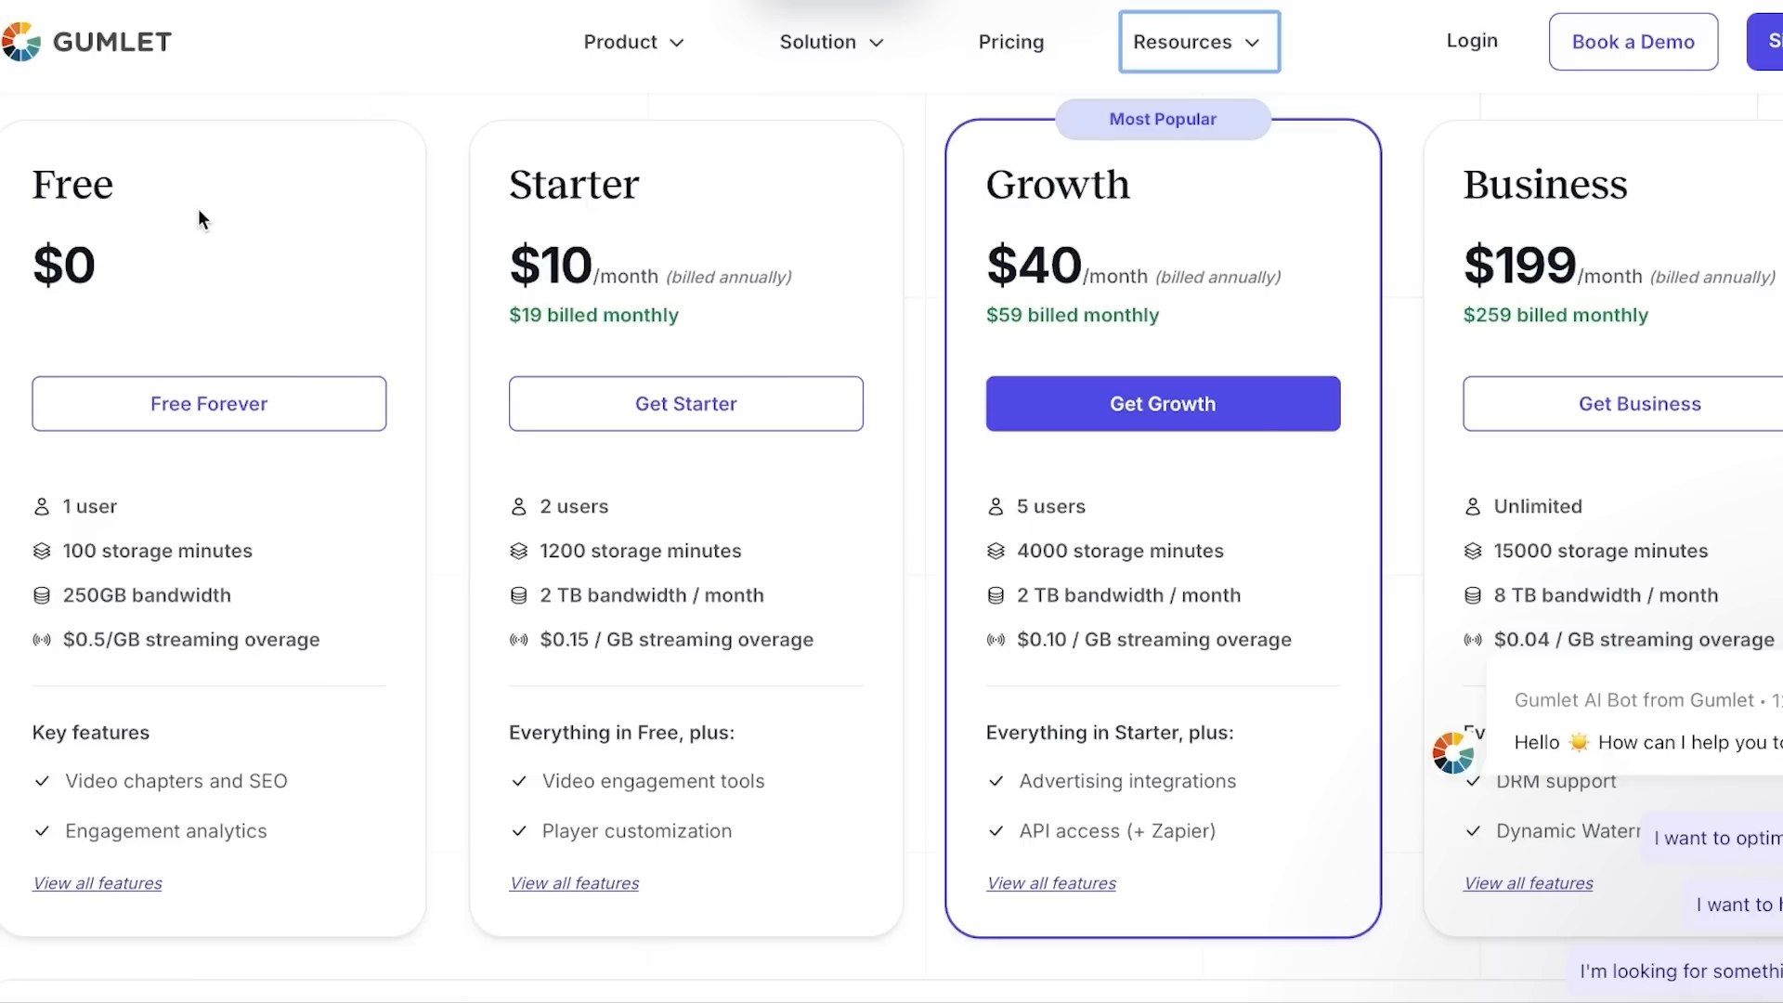
mouse_move(1004, 351)
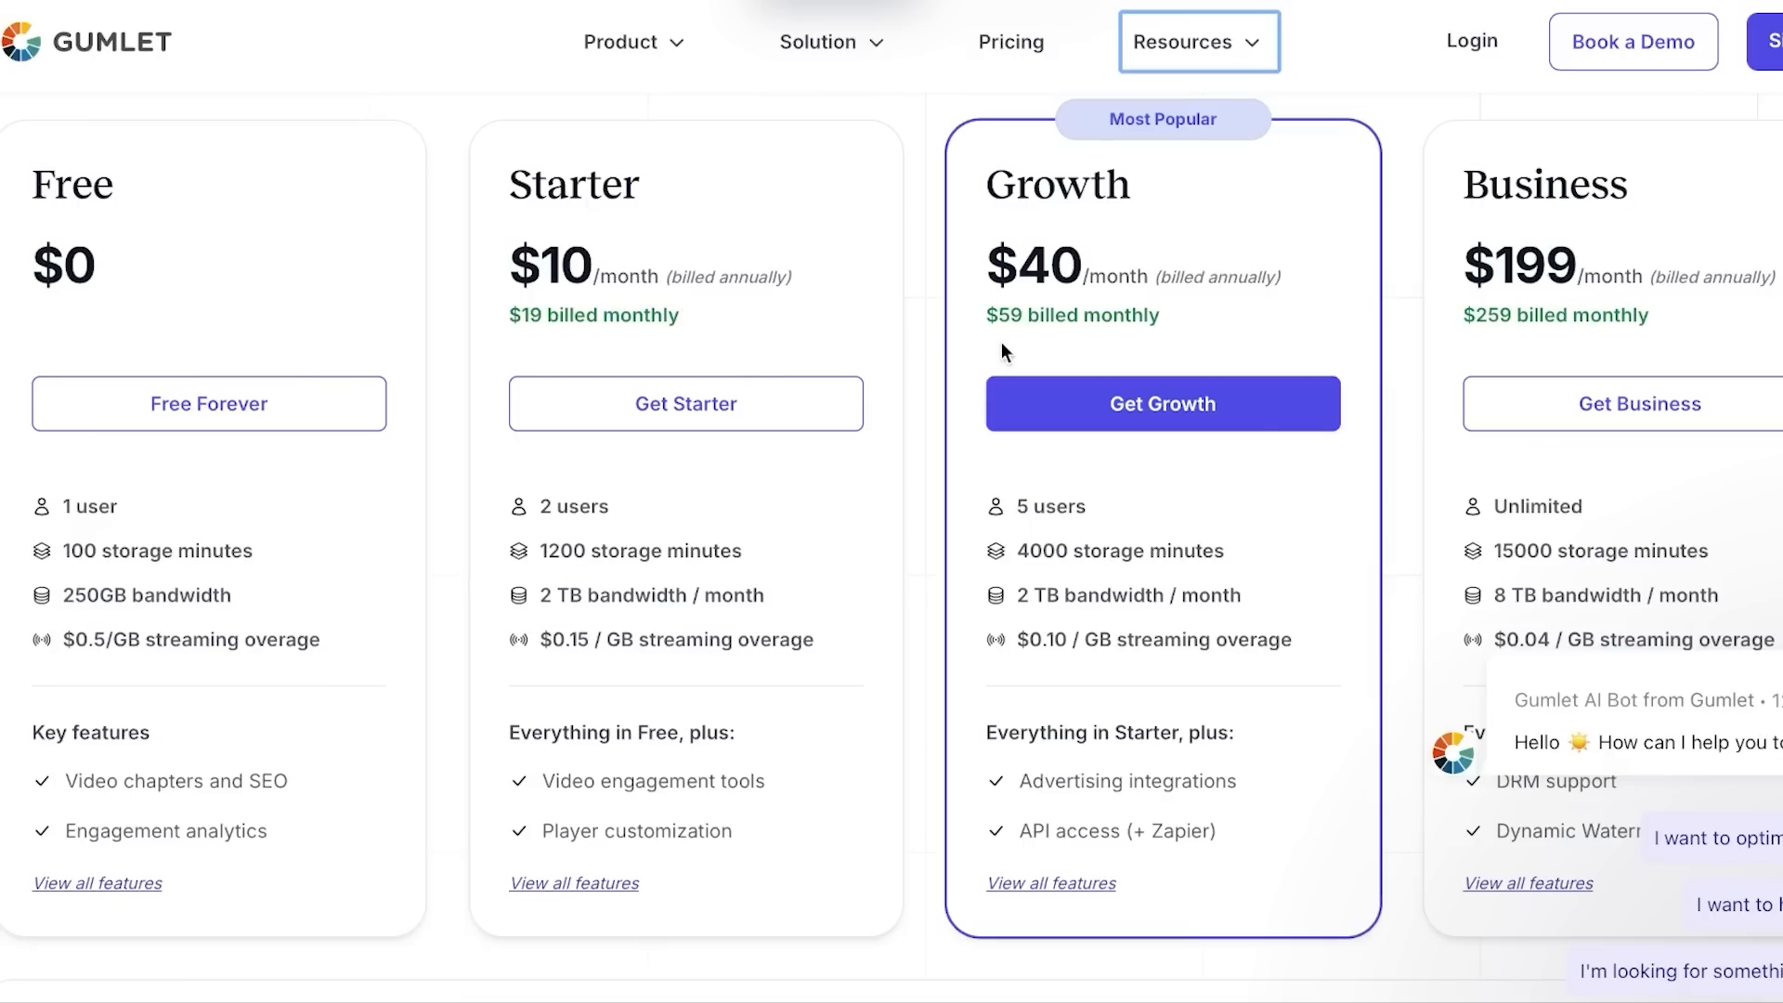
mouse_move(1579, 184)
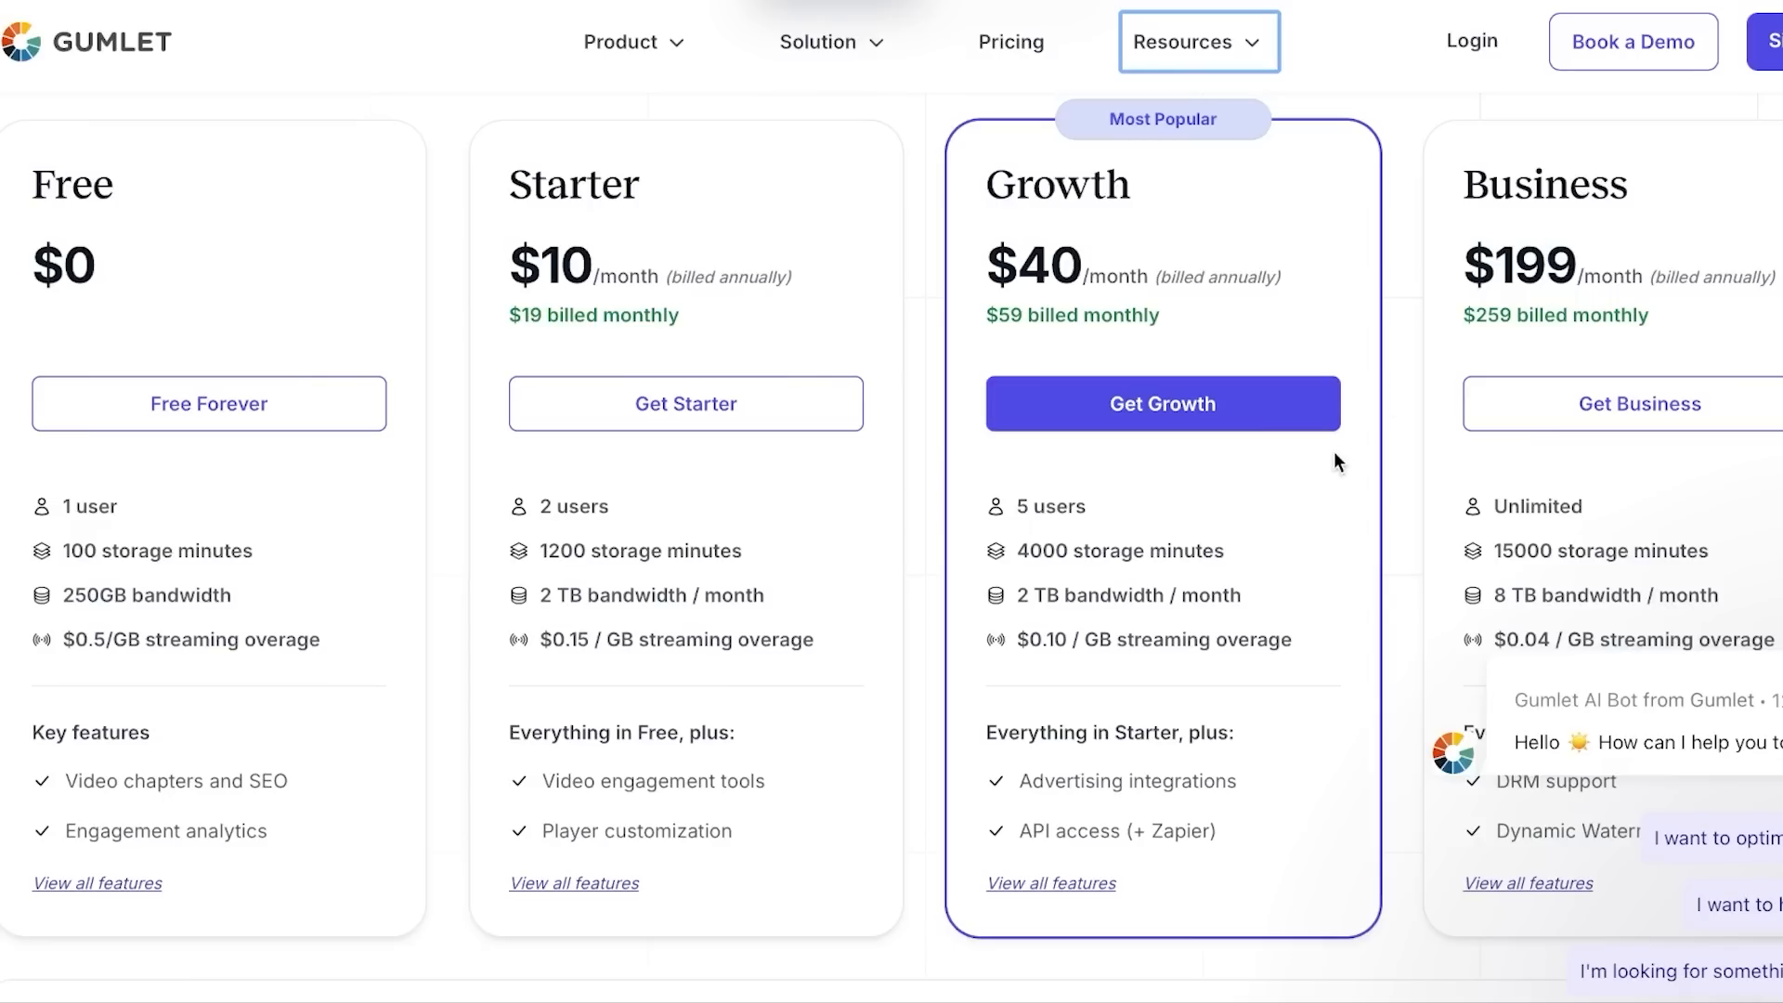
mouse_move(1187, 145)
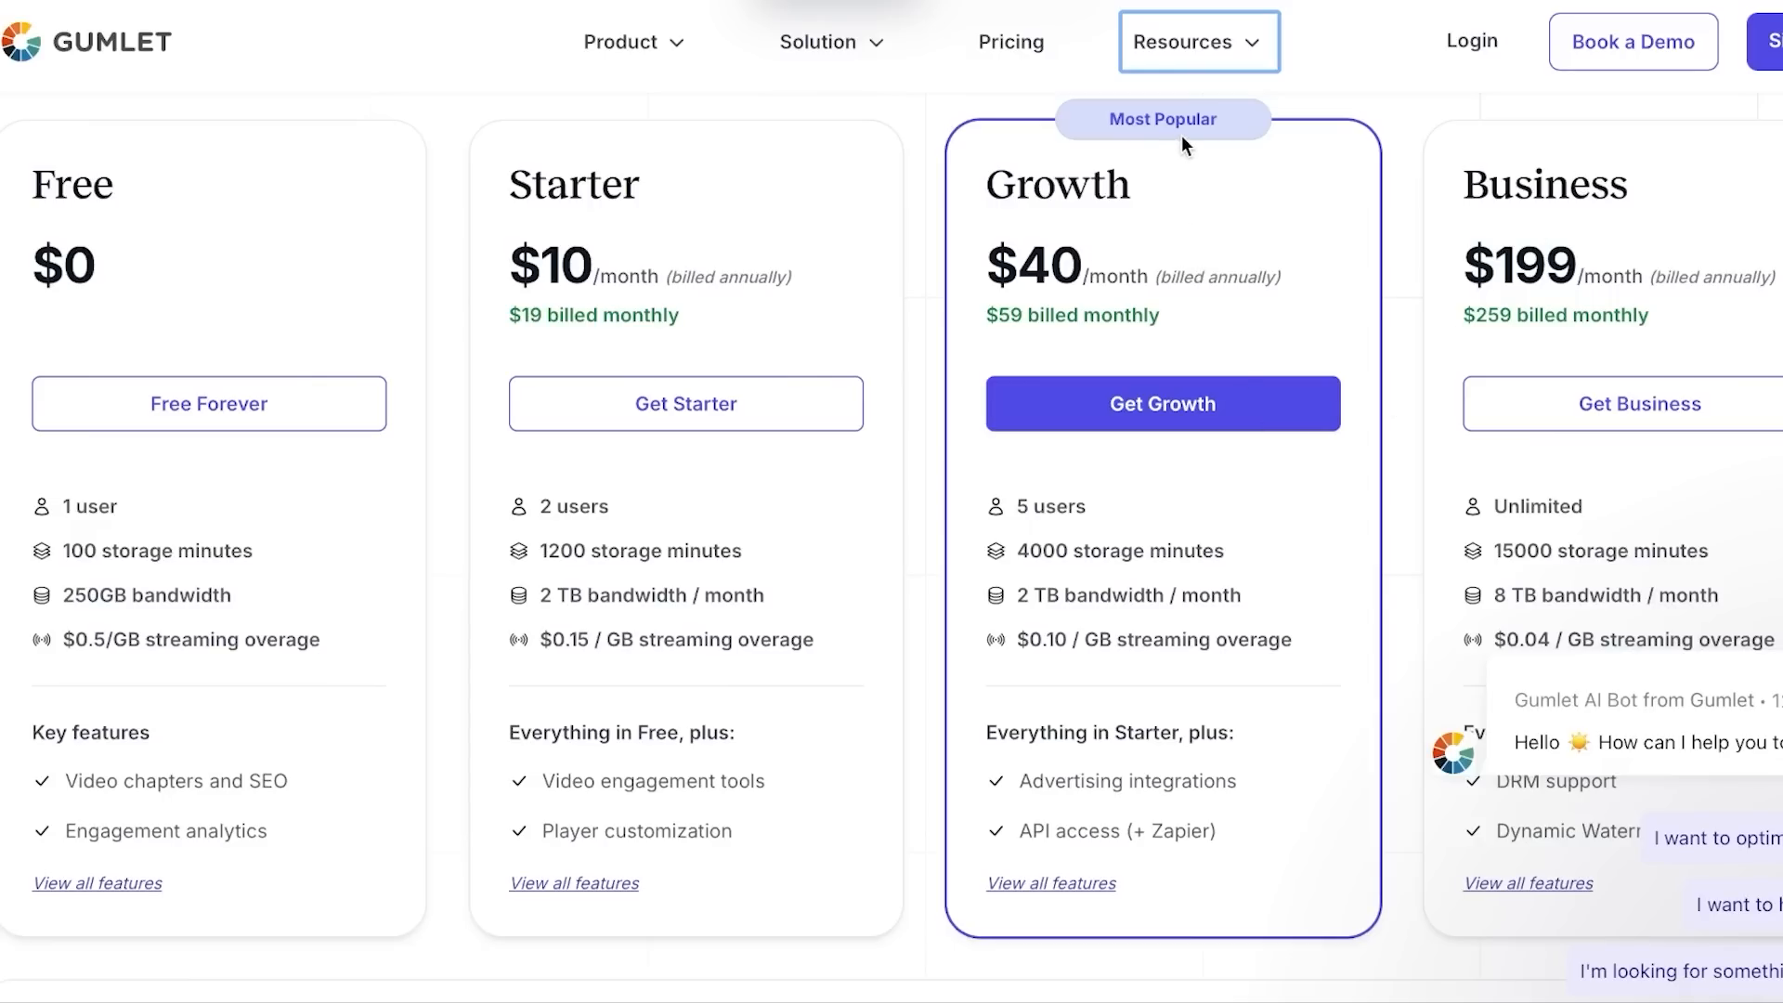
mouse_move(1266, 488)
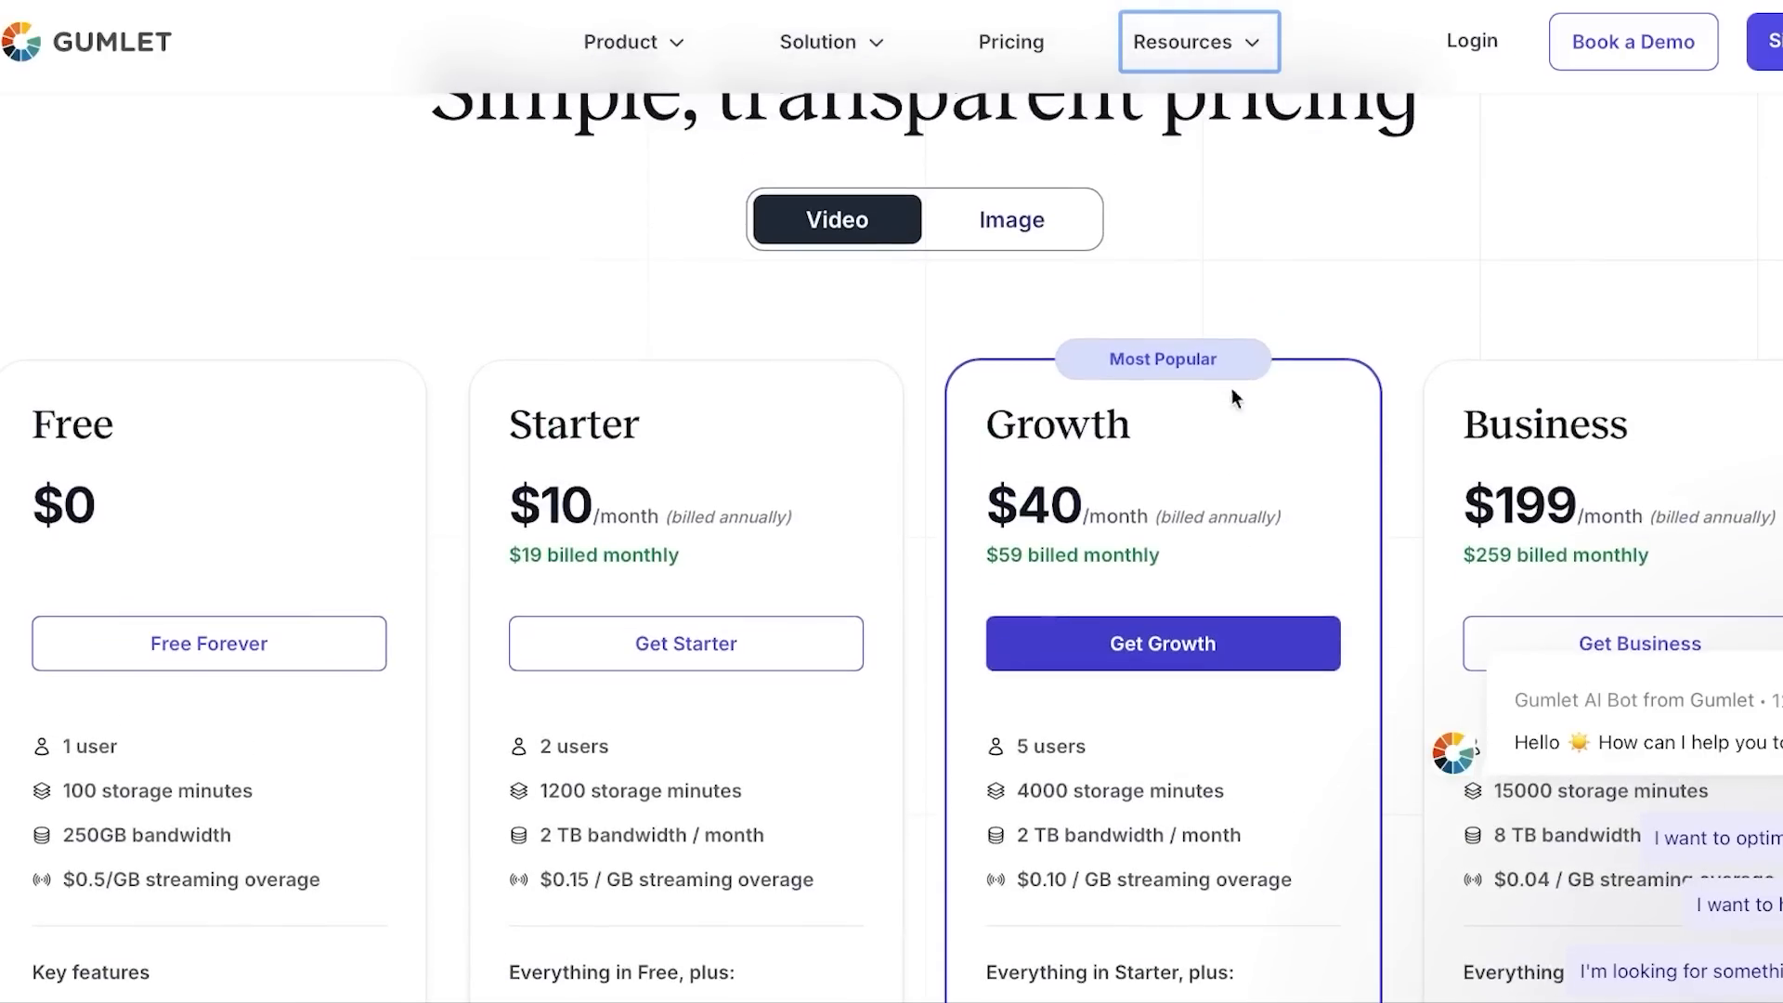
left_click(1009, 219)
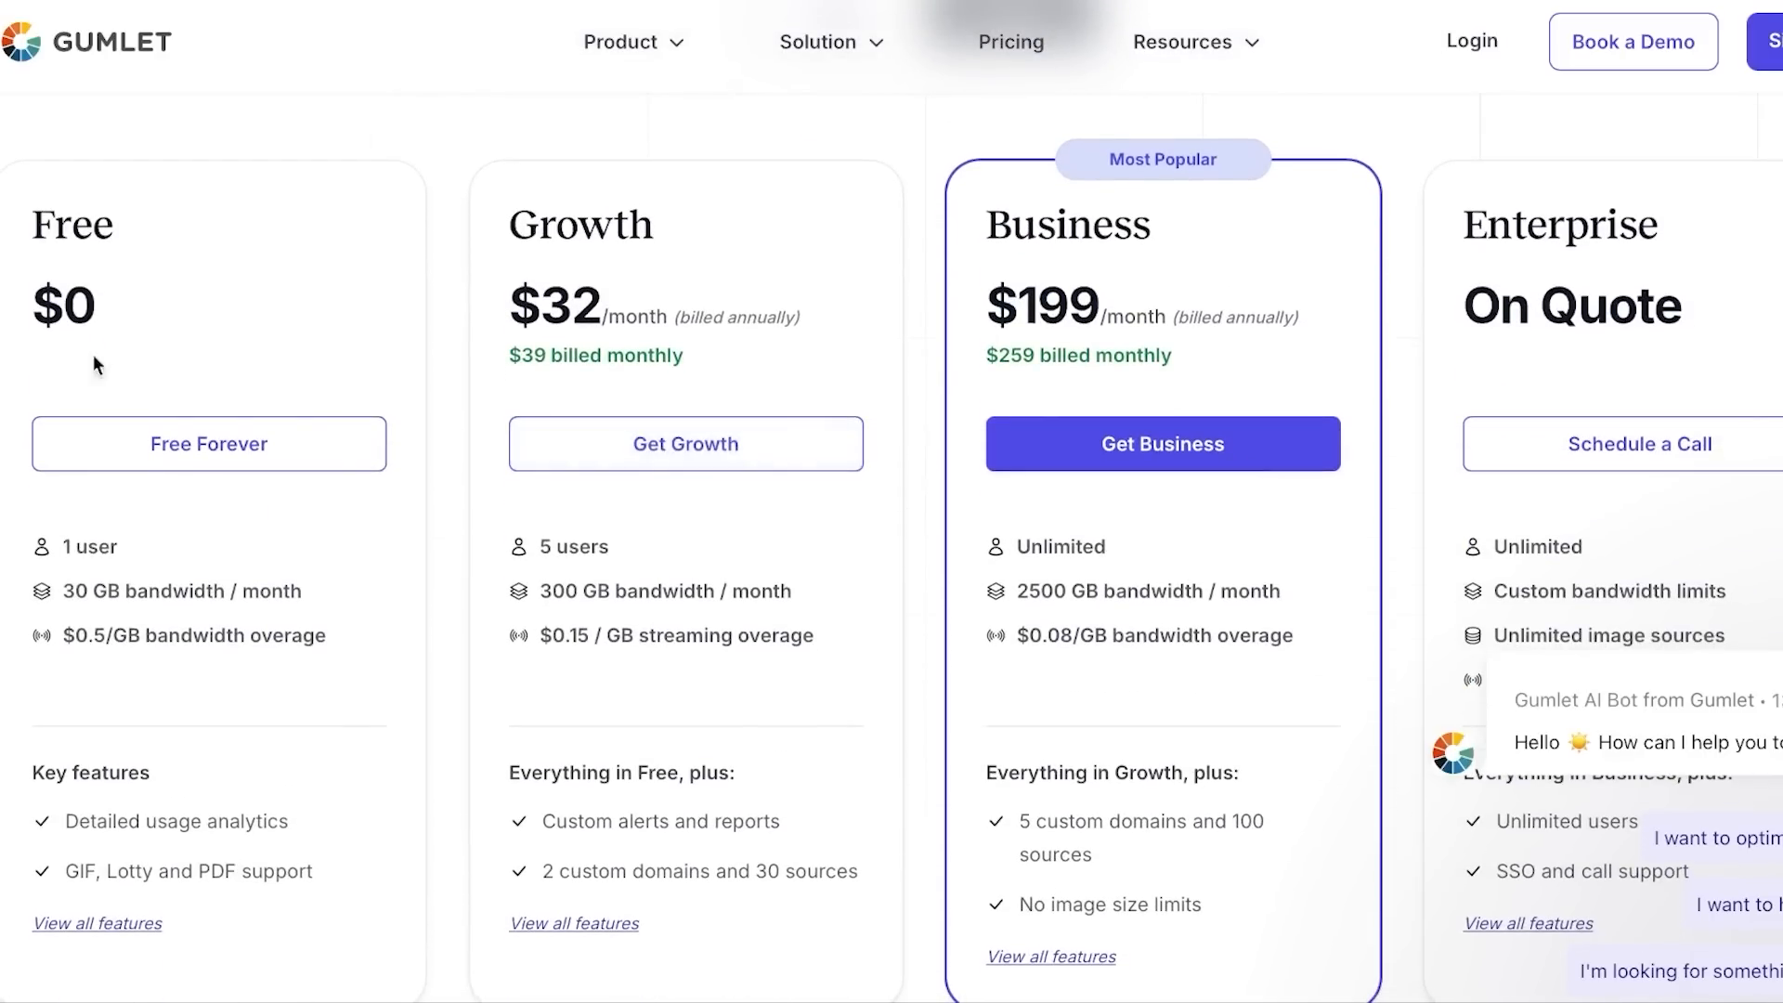
mouse_move(899, 283)
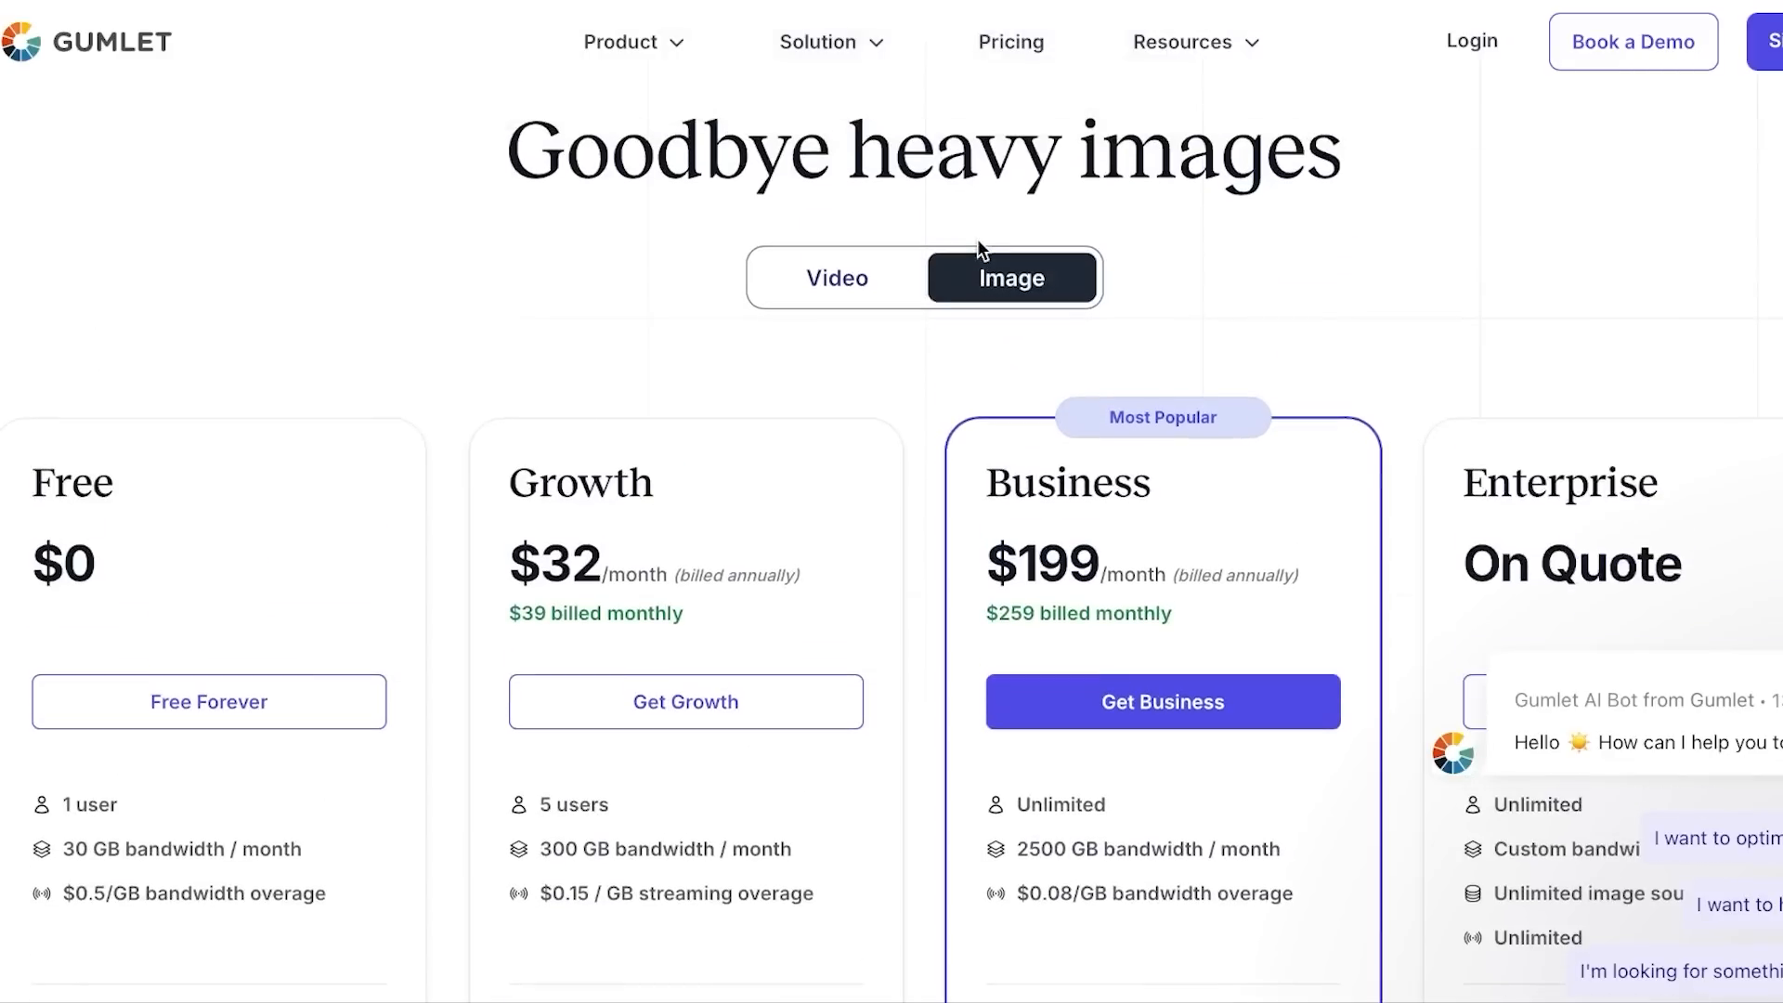
left_click(837, 276)
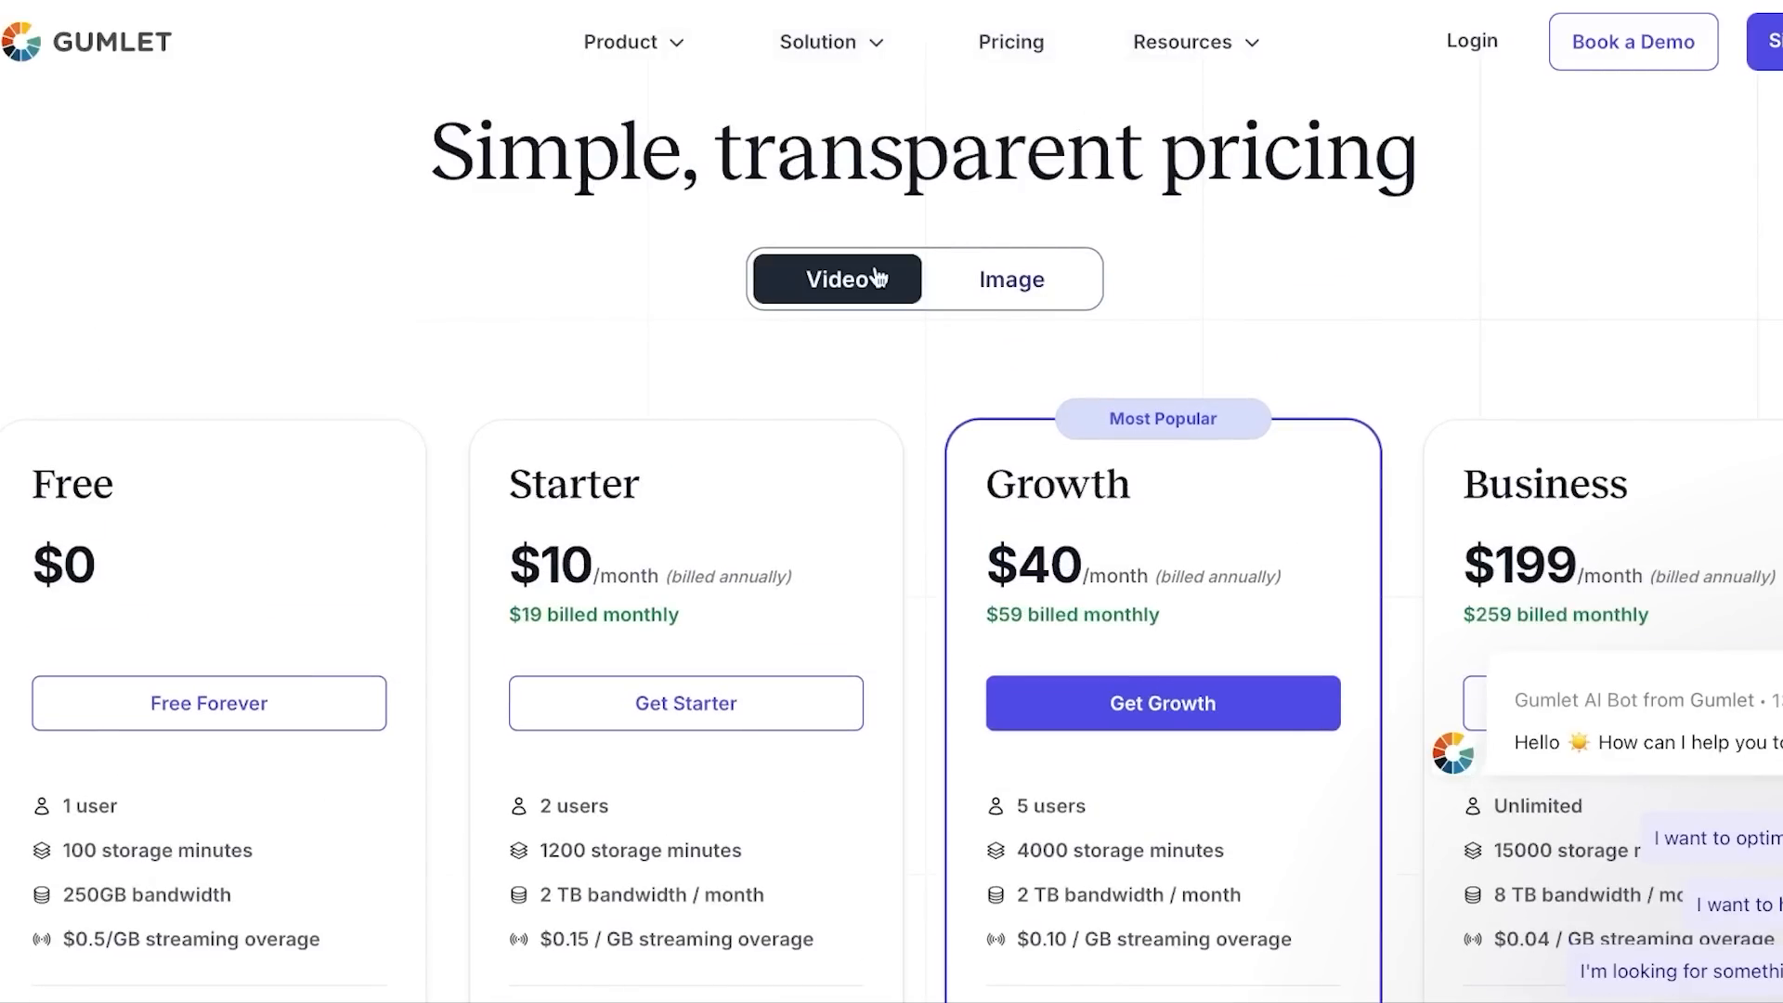
scroll("down", 3)
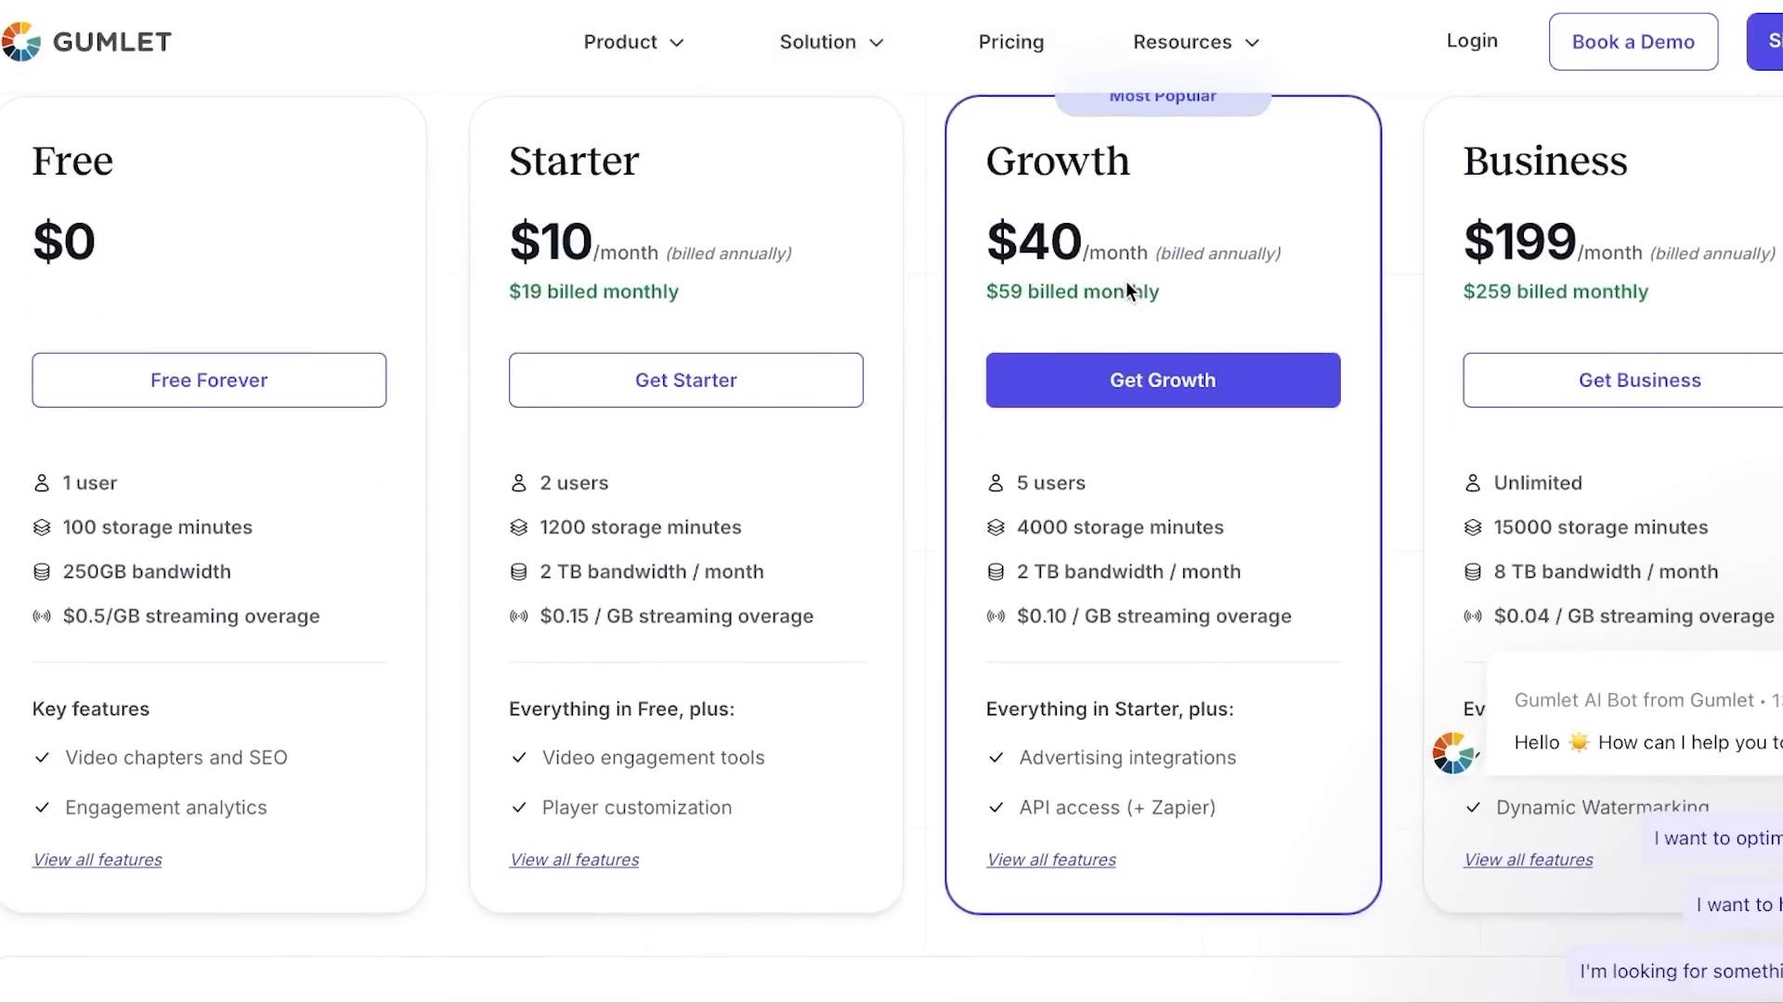
scroll("down", 3)
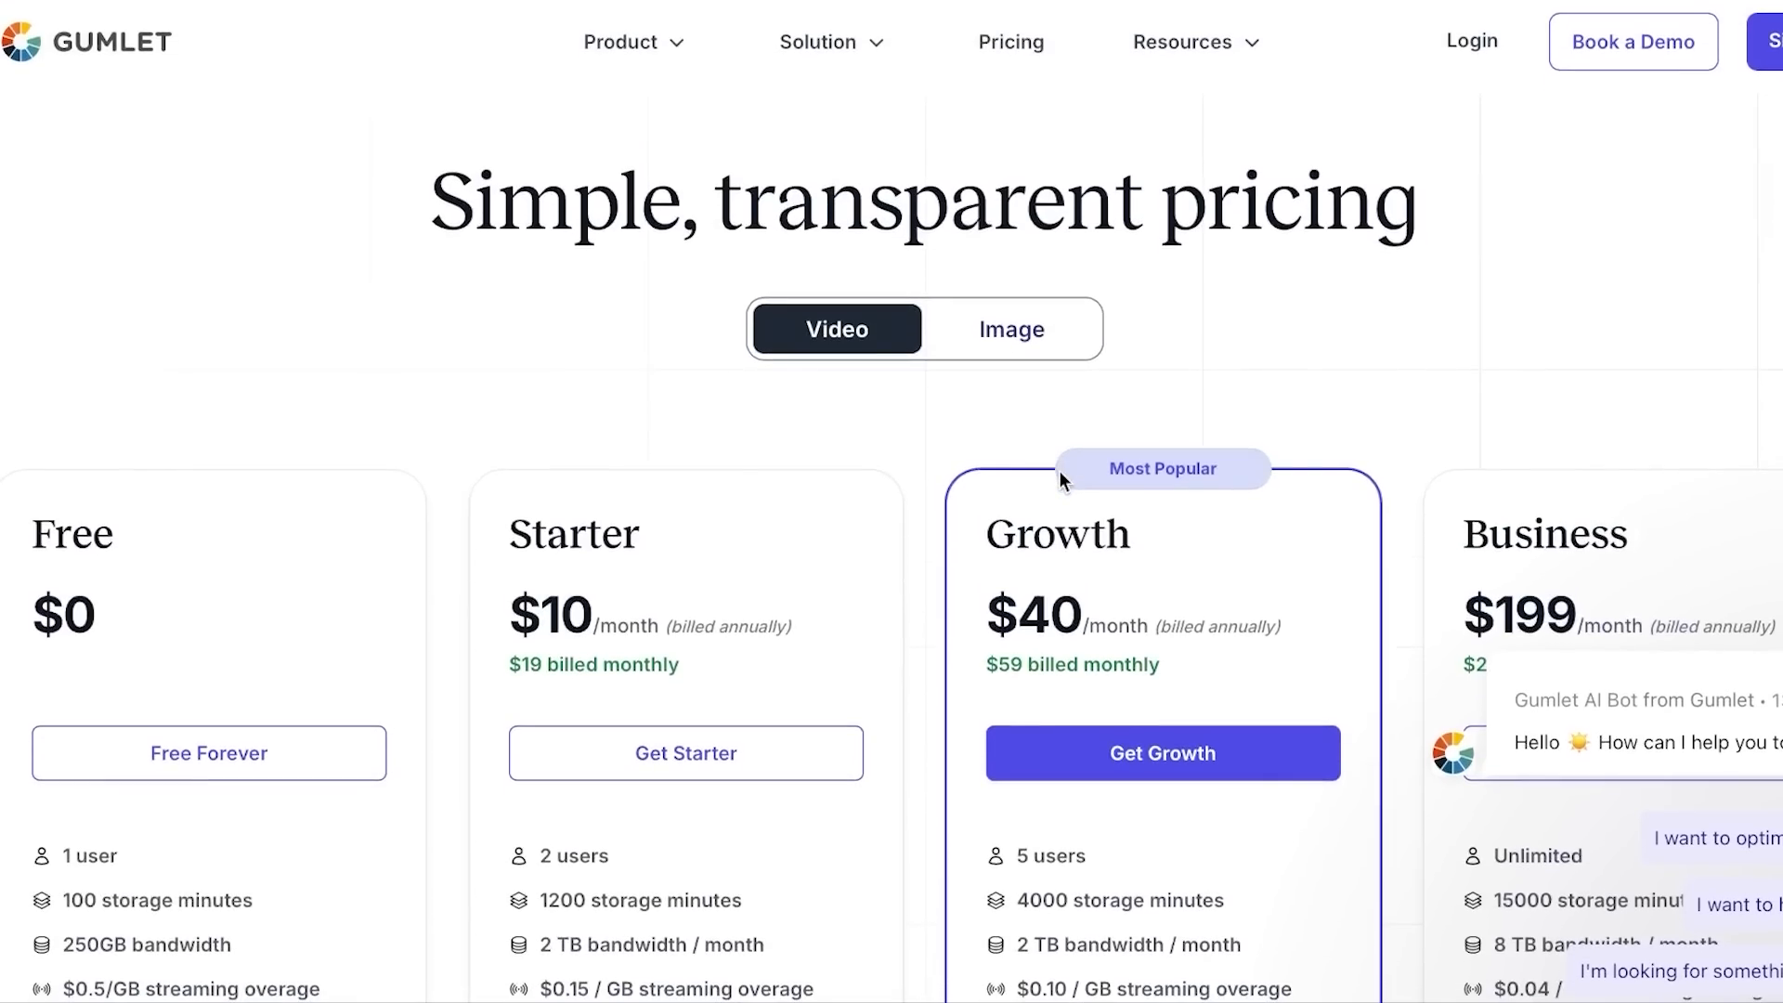
- Expand the Product menu listing Gumlet's overview, video and image feature pages
left_click(621, 43)
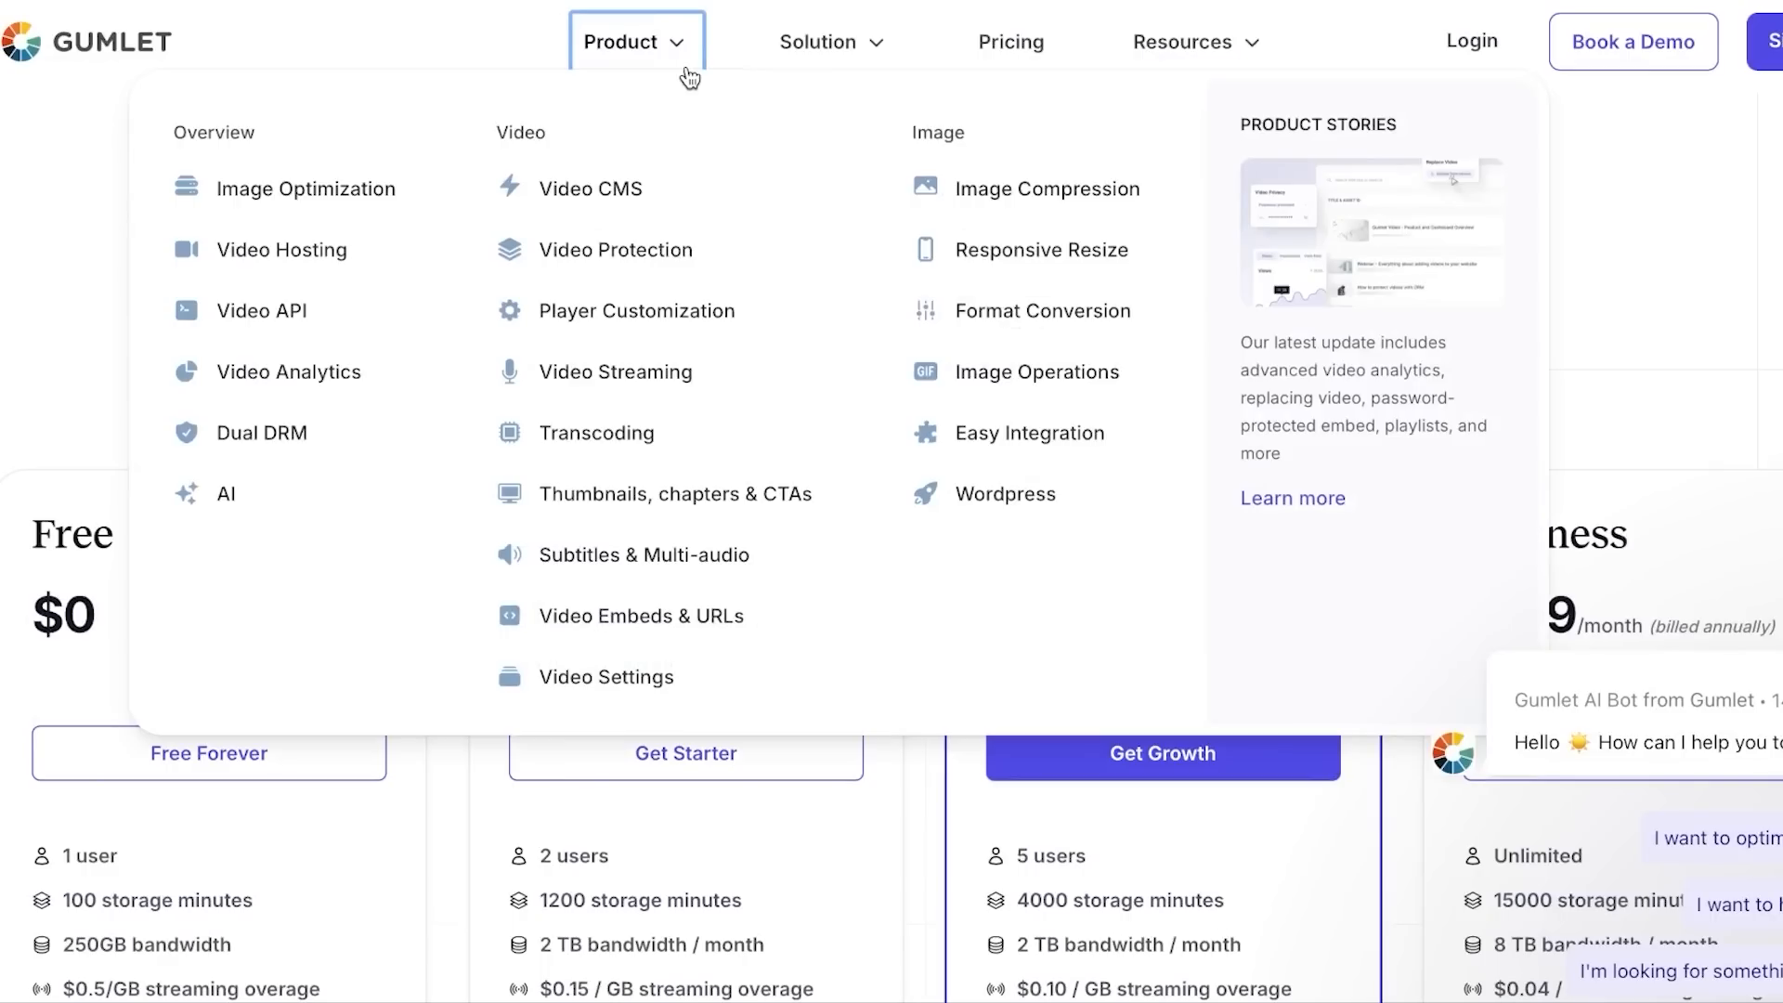
mouse_move(342, 208)
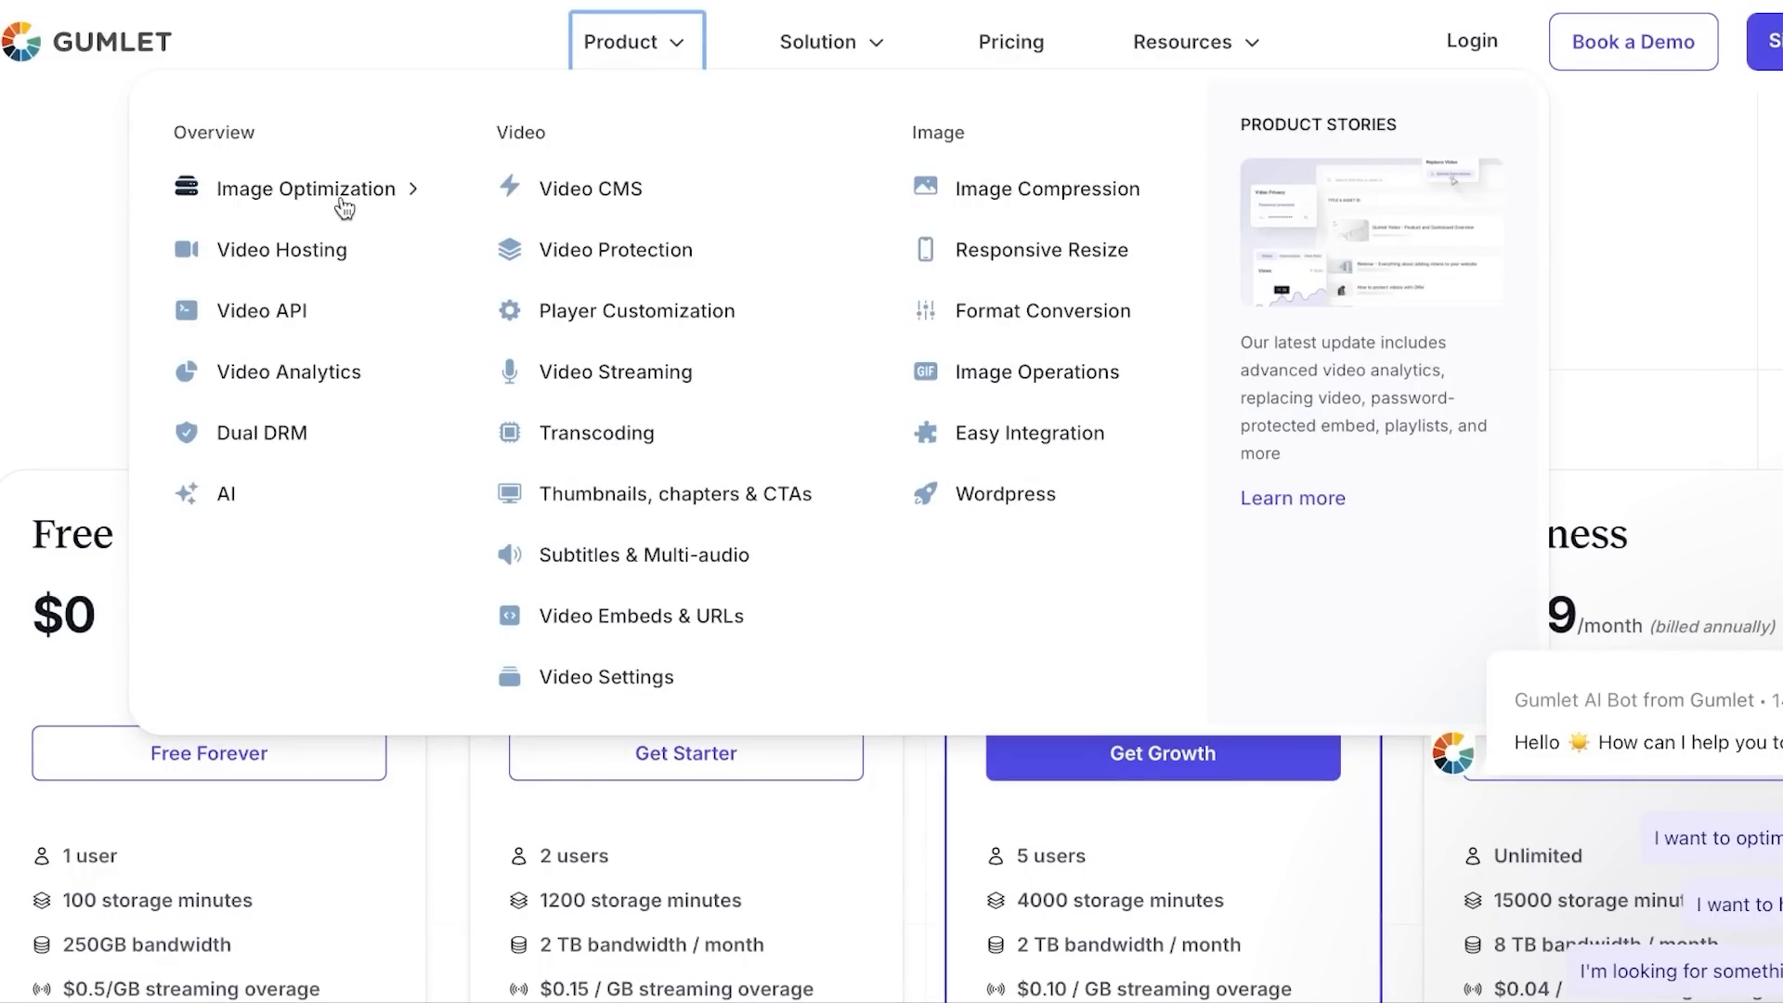
mouse_move(256, 319)
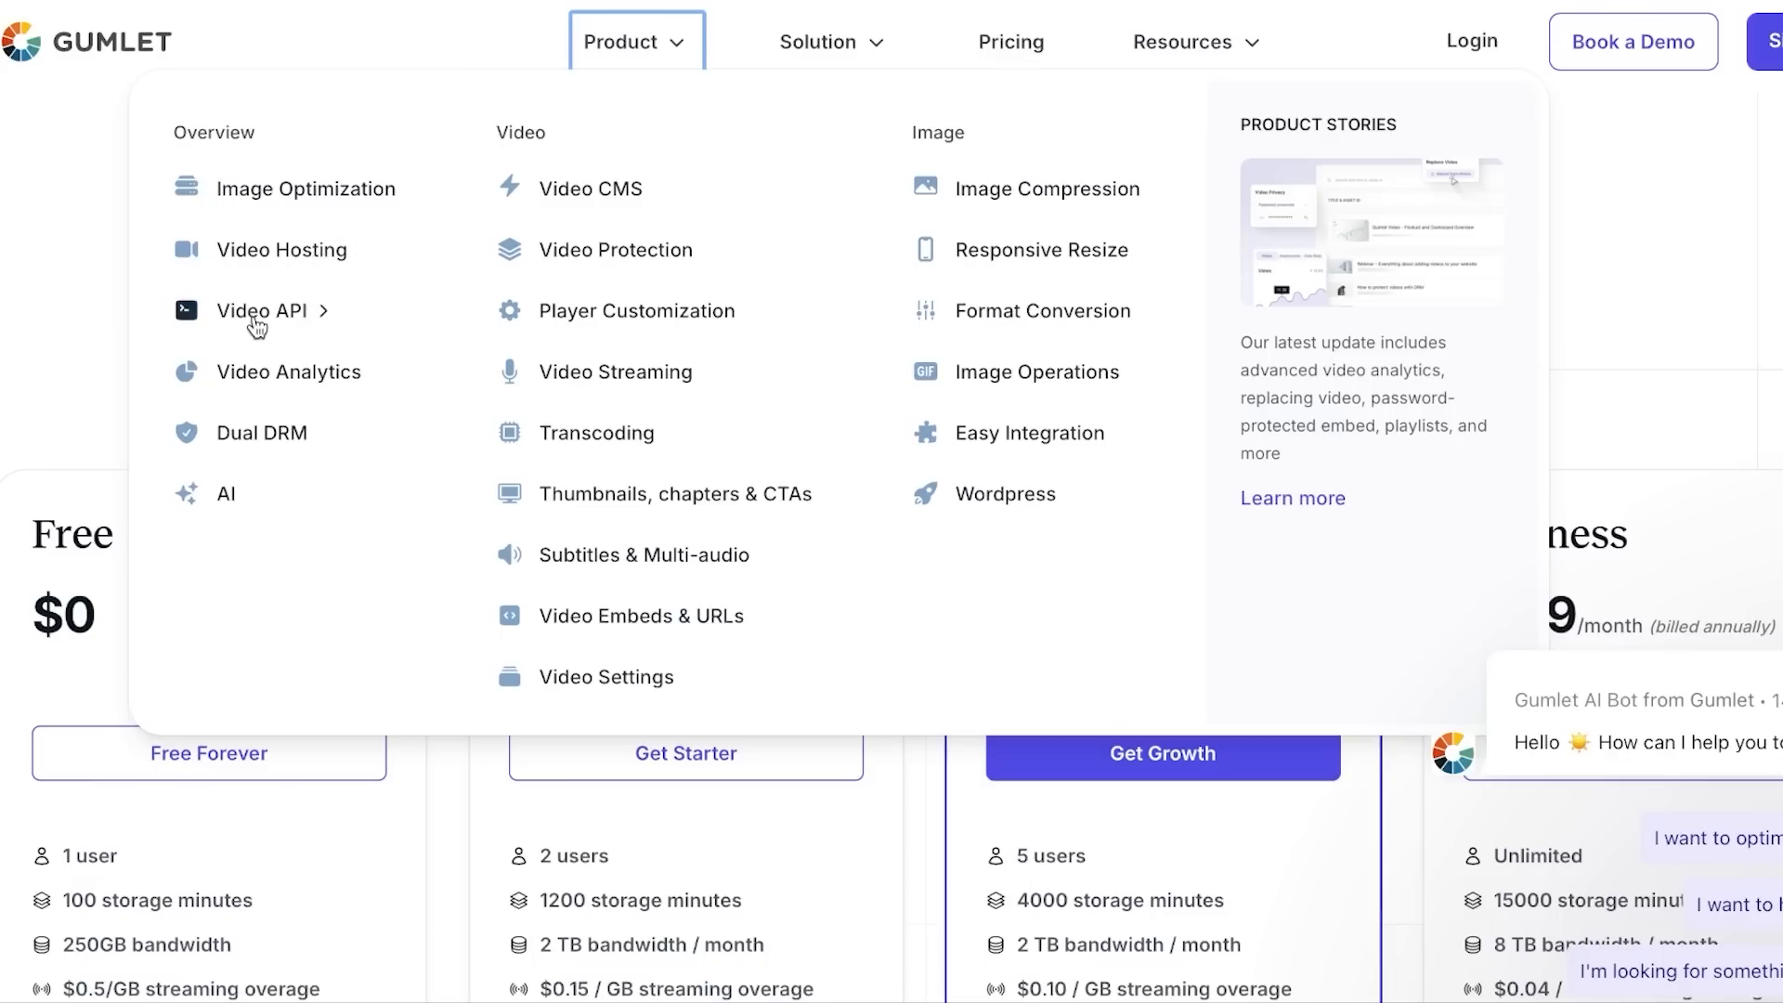
mouse_move(273, 444)
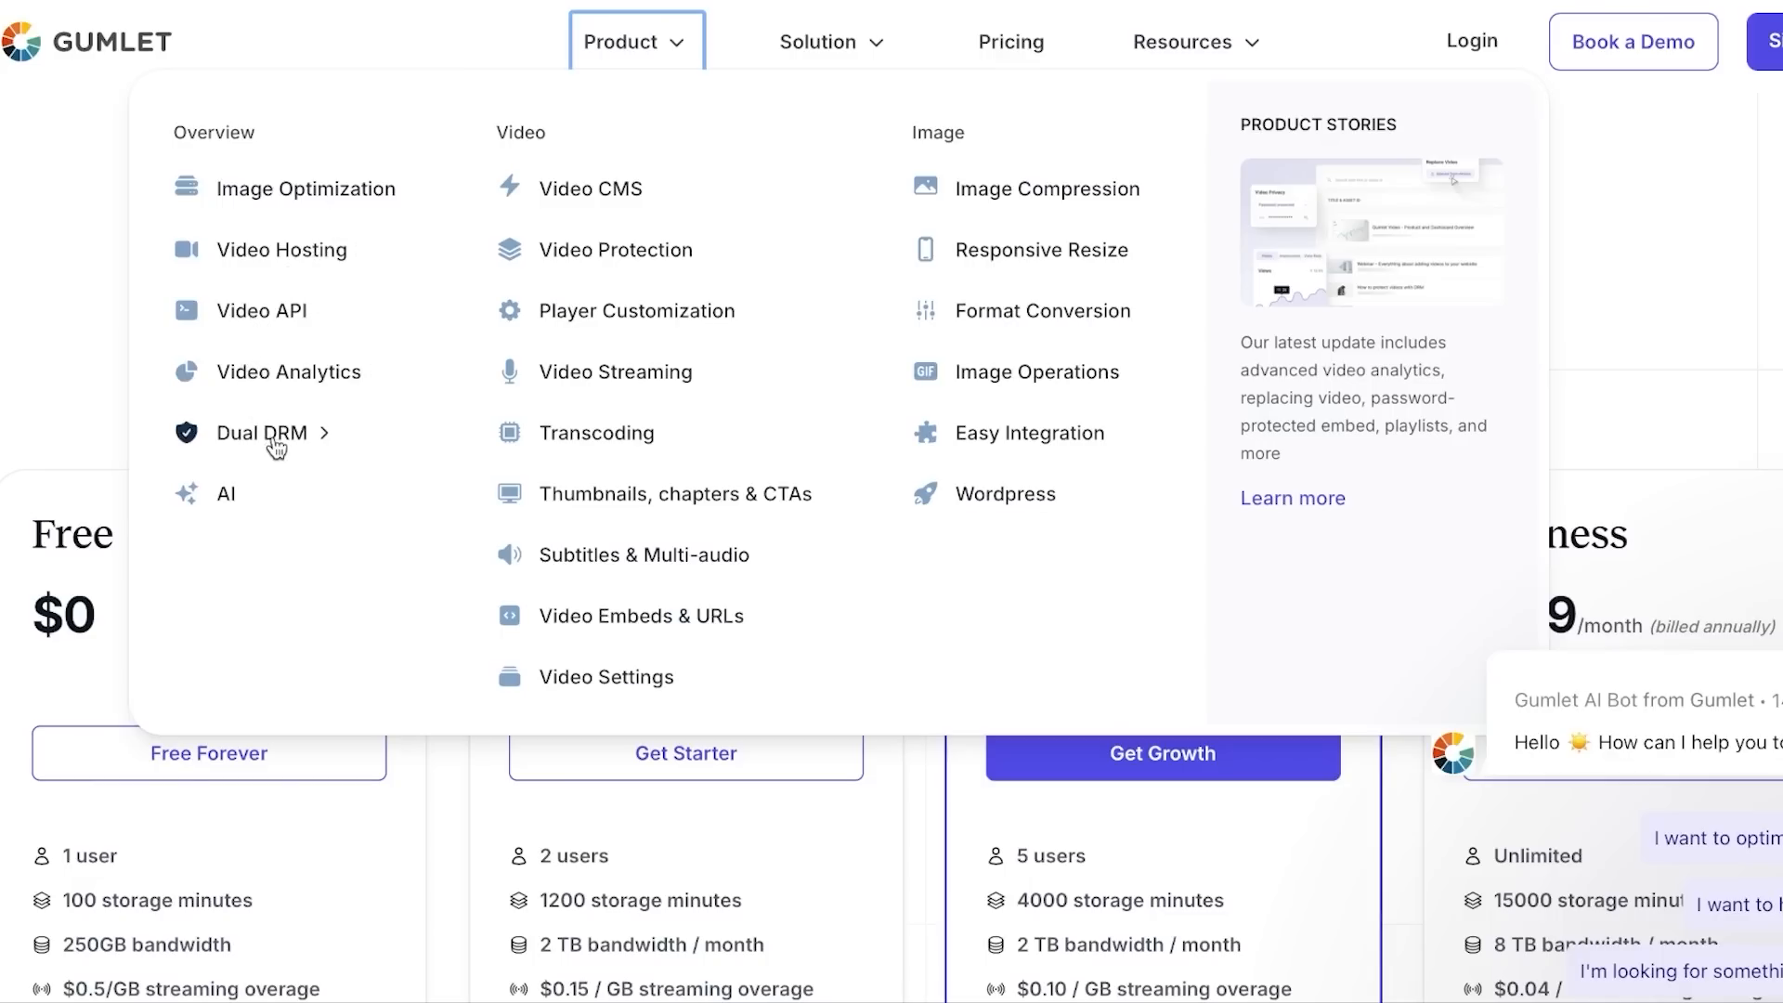
mouse_move(247, 494)
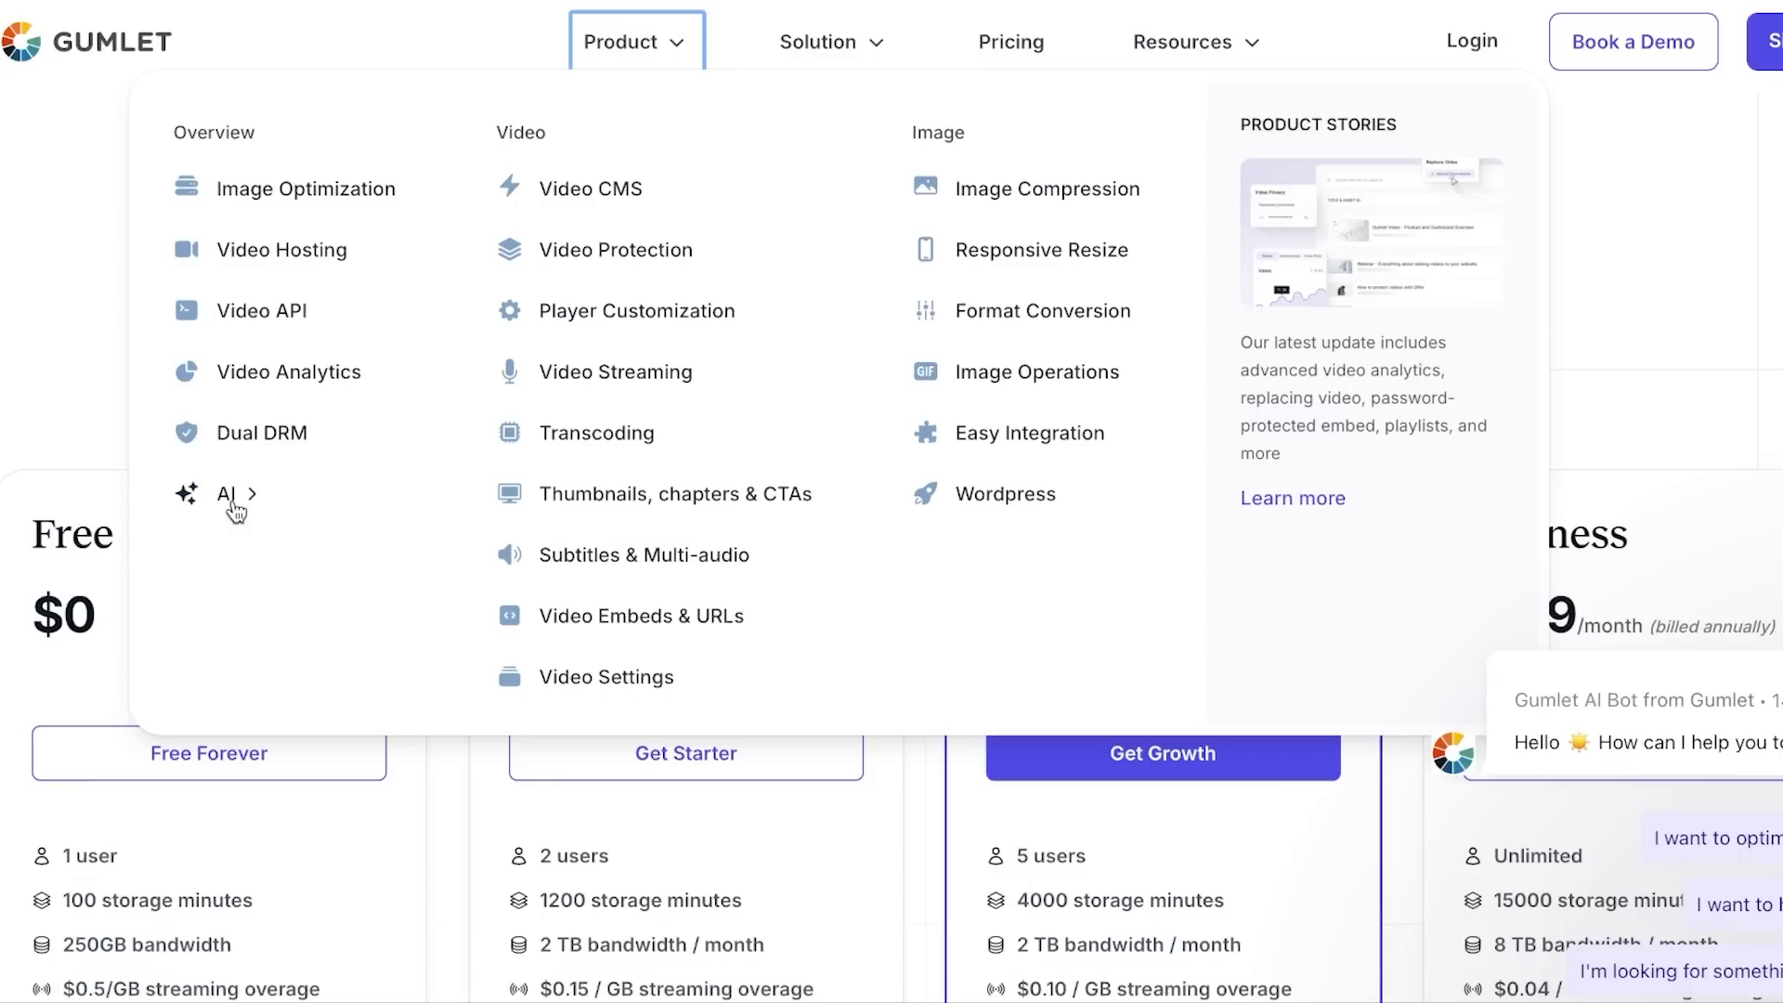
mouse_move(278, 485)
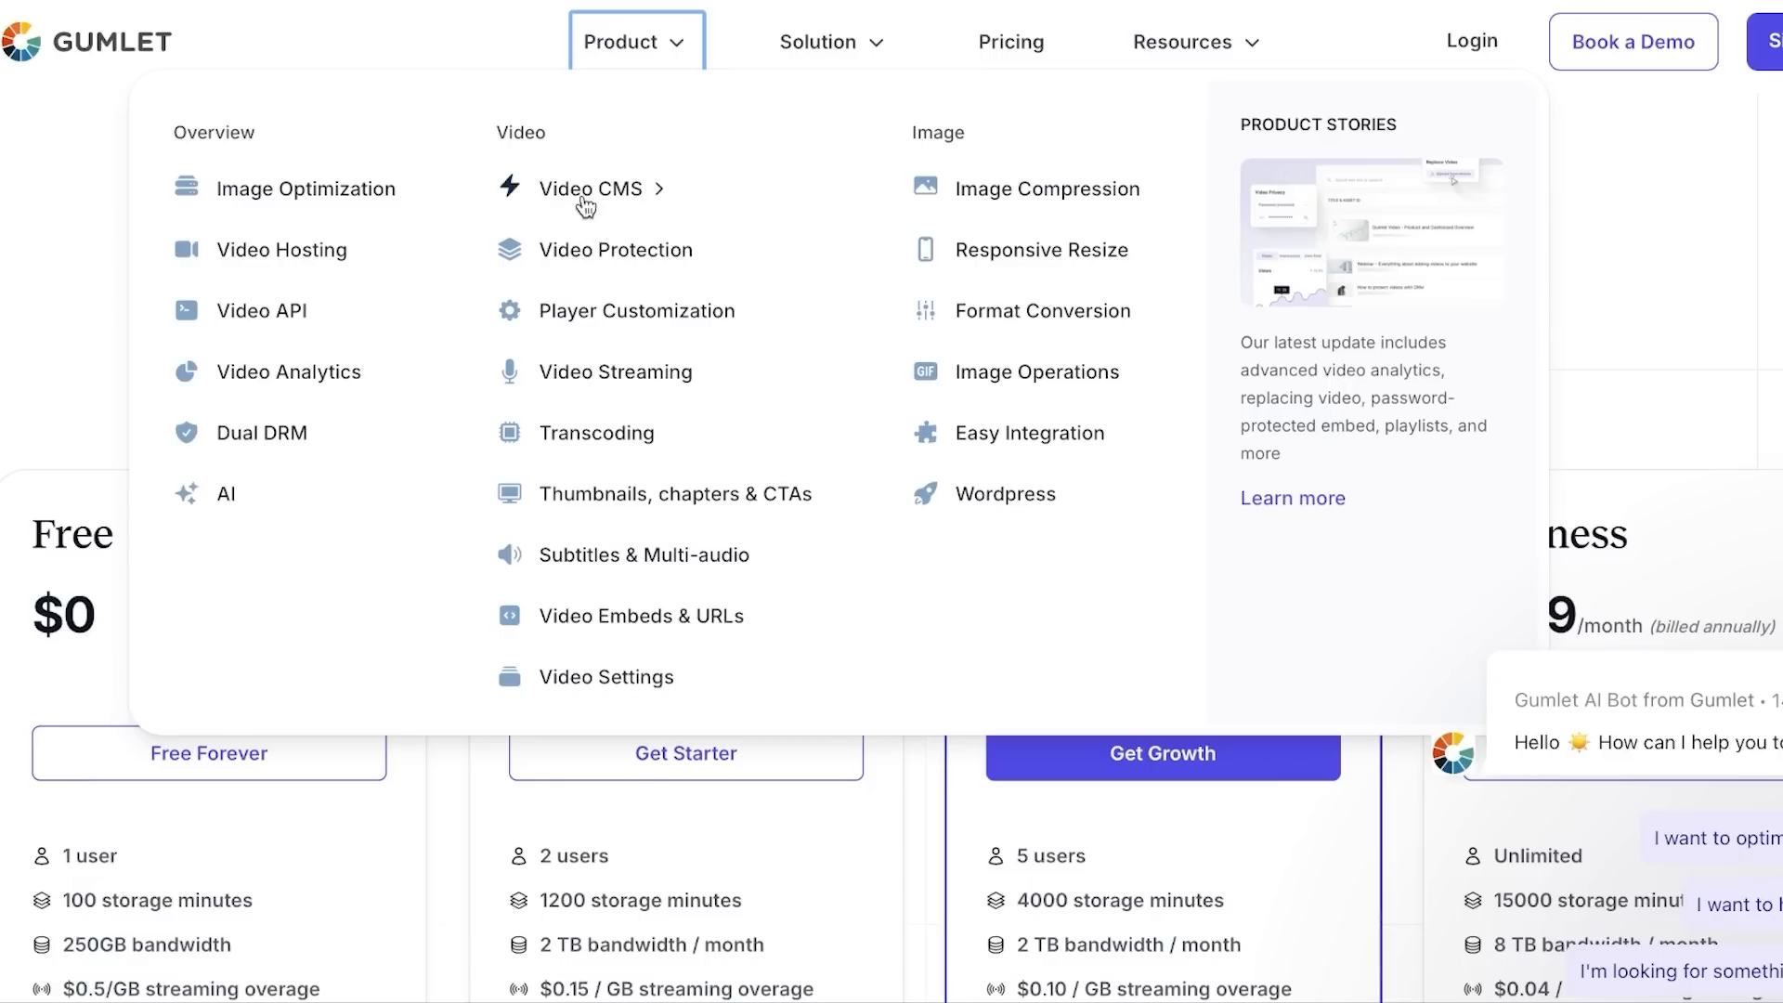
mouse_move(587, 263)
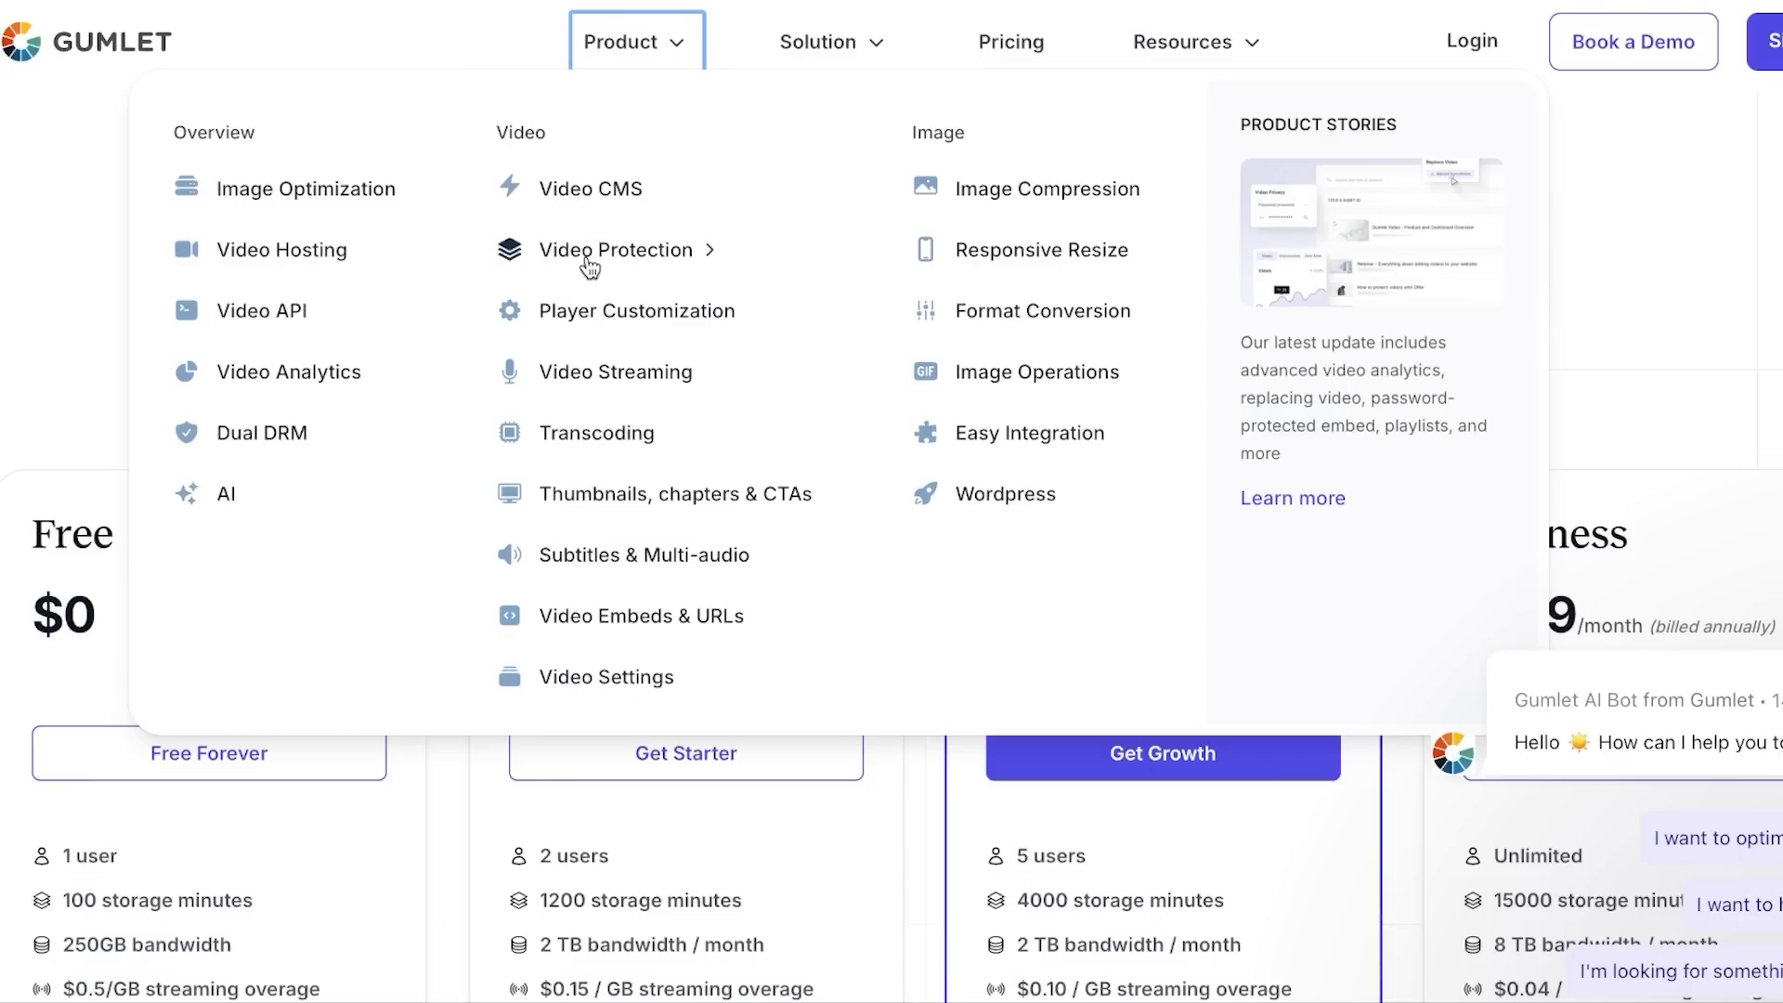
mouse_move(611, 373)
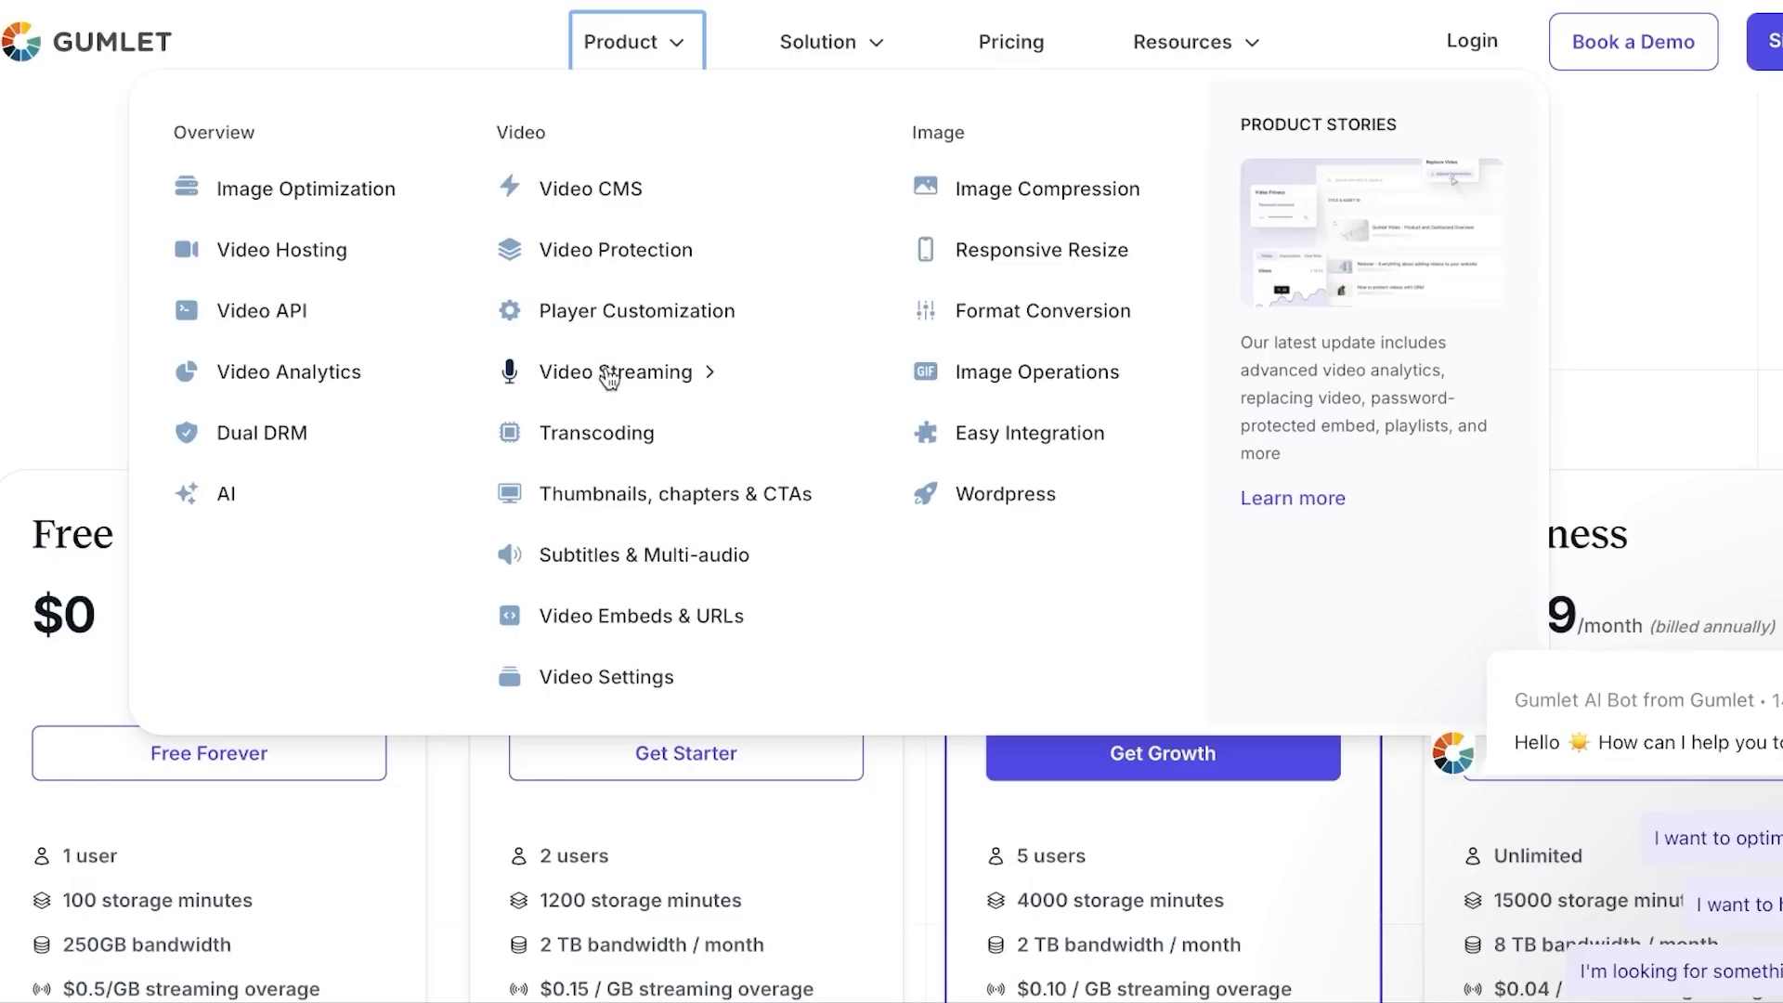
mouse_move(605, 509)
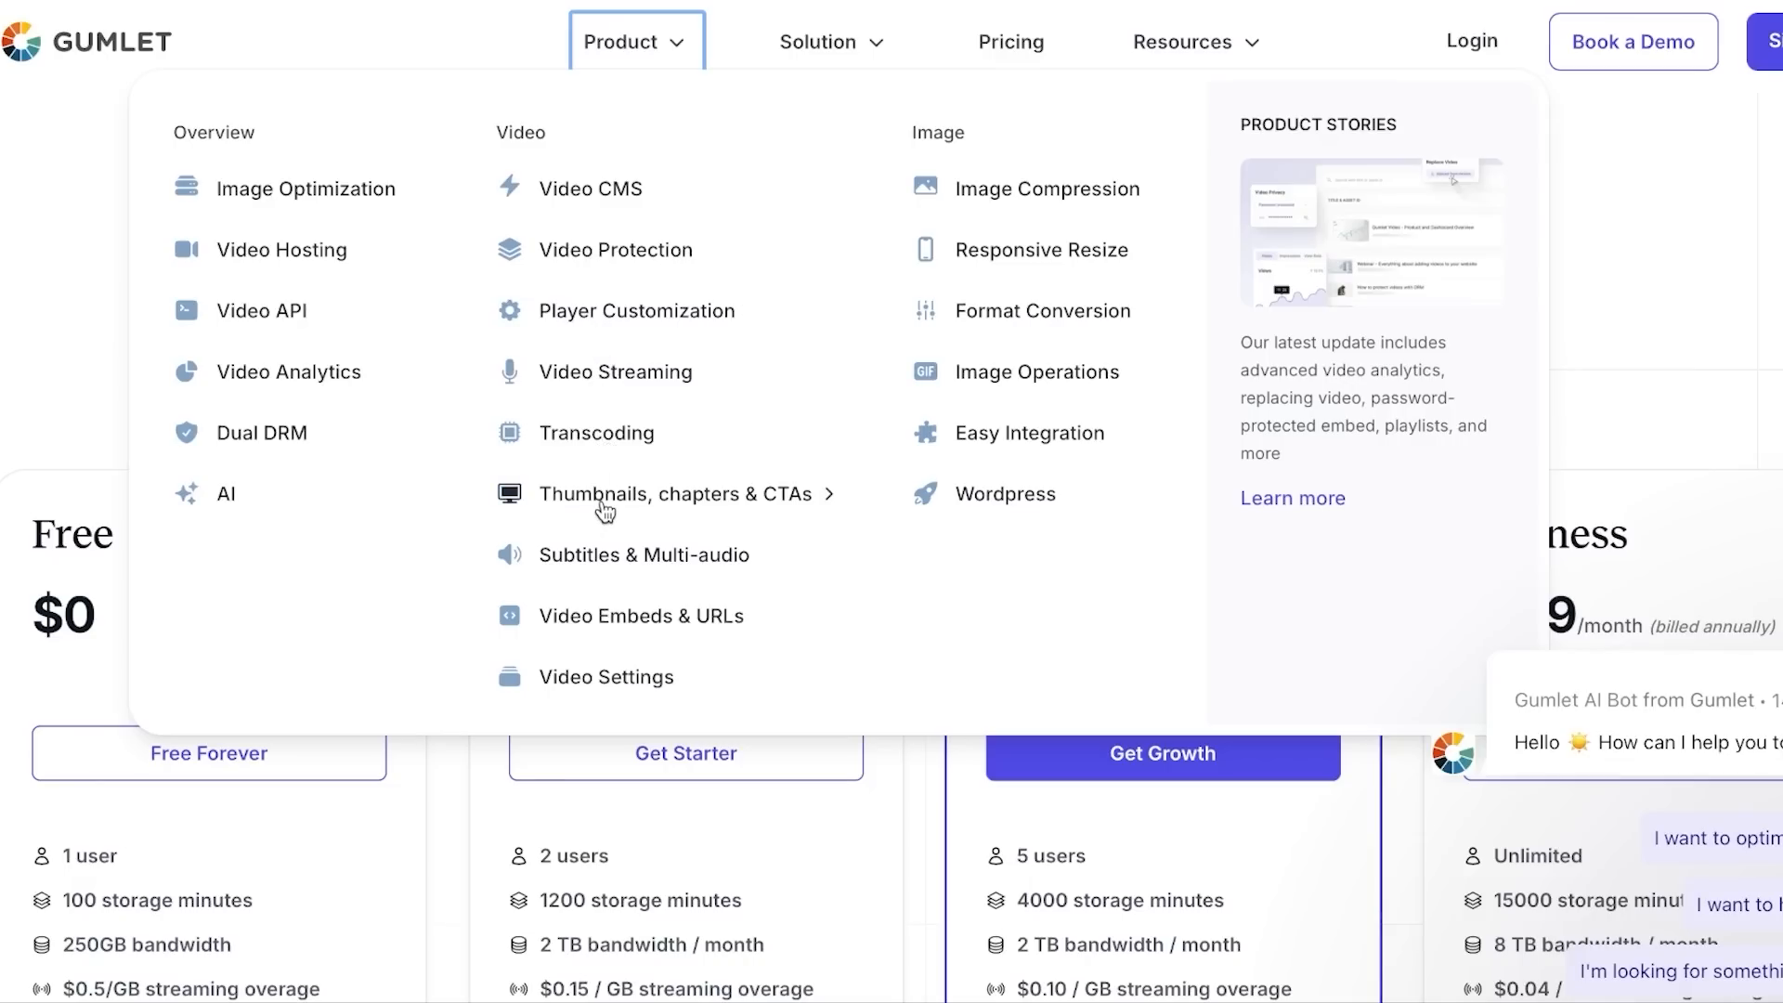
mouse_move(599, 565)
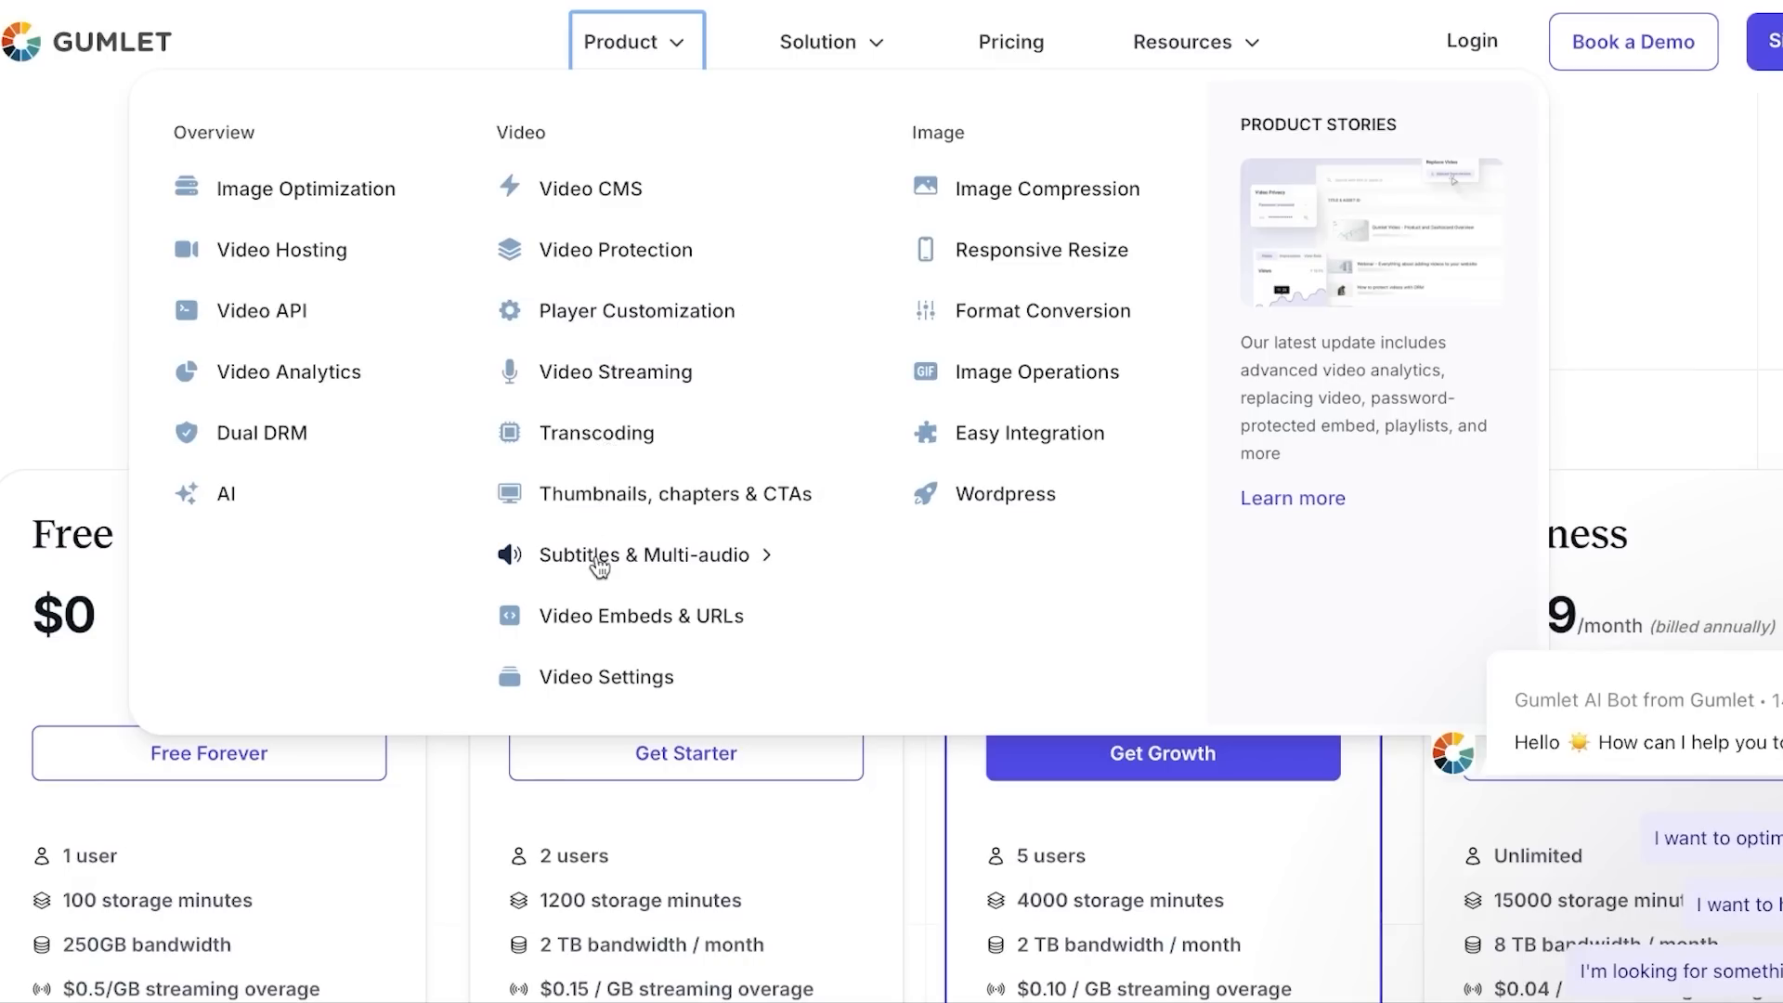
mouse_move(587, 631)
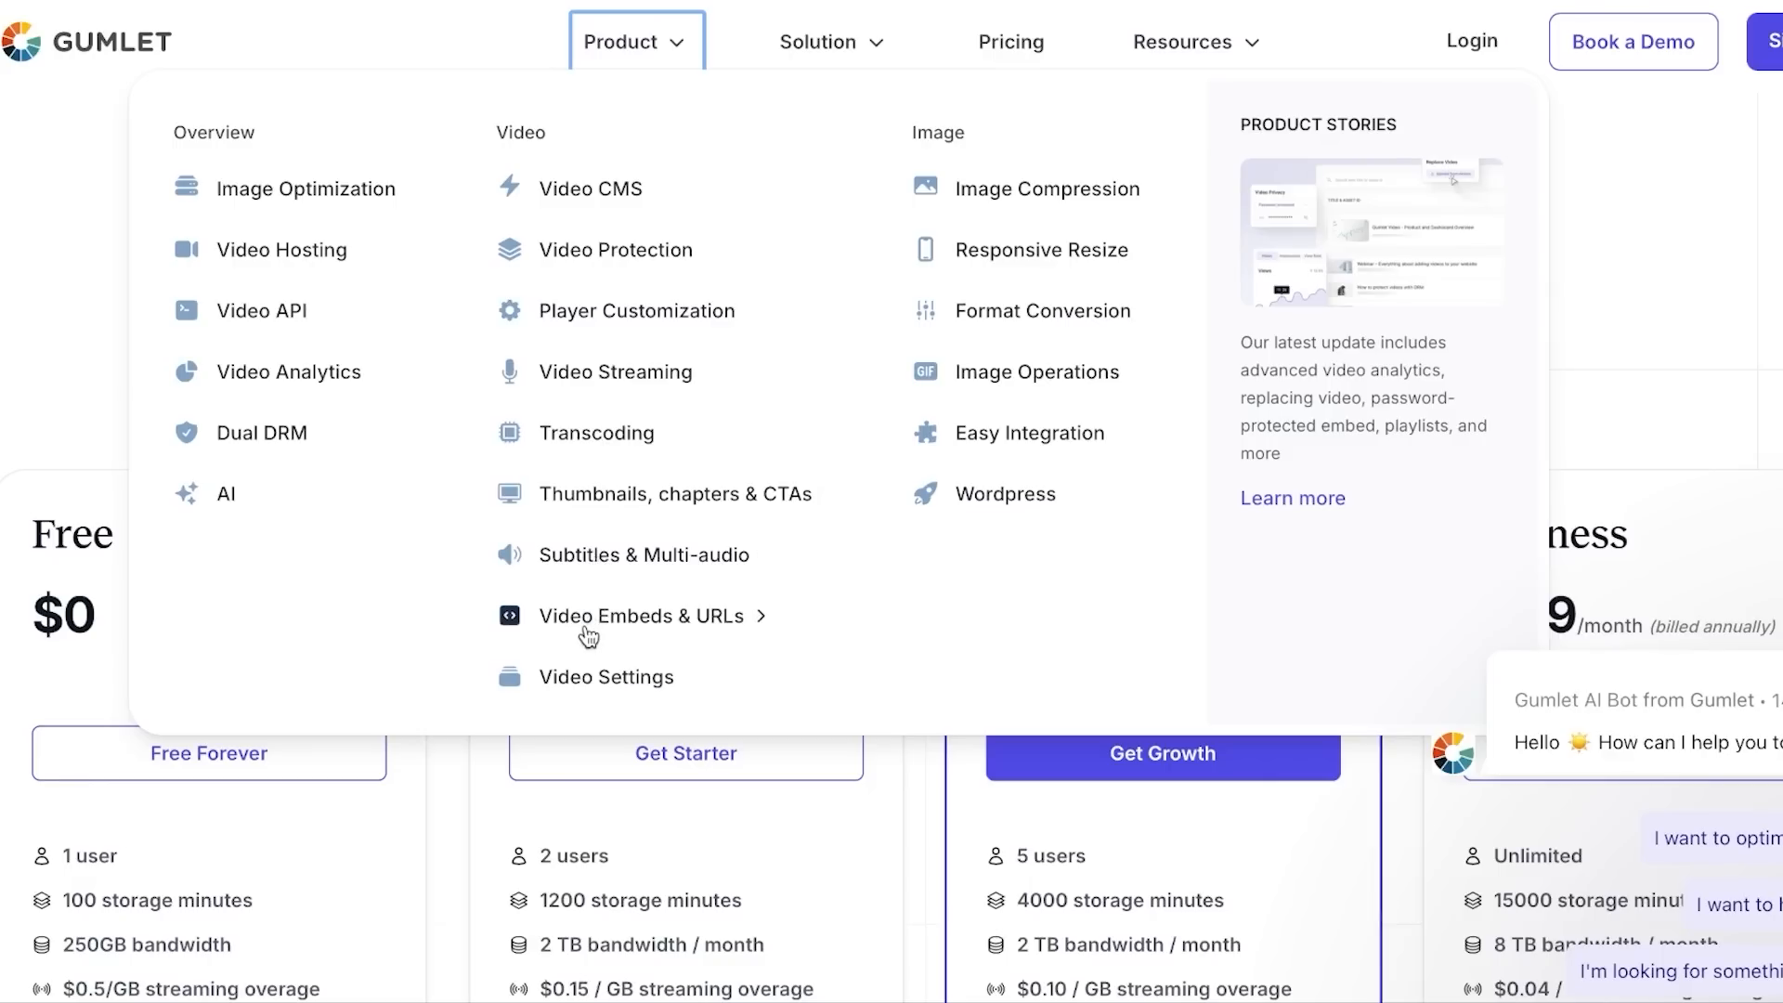
mouse_move(589, 693)
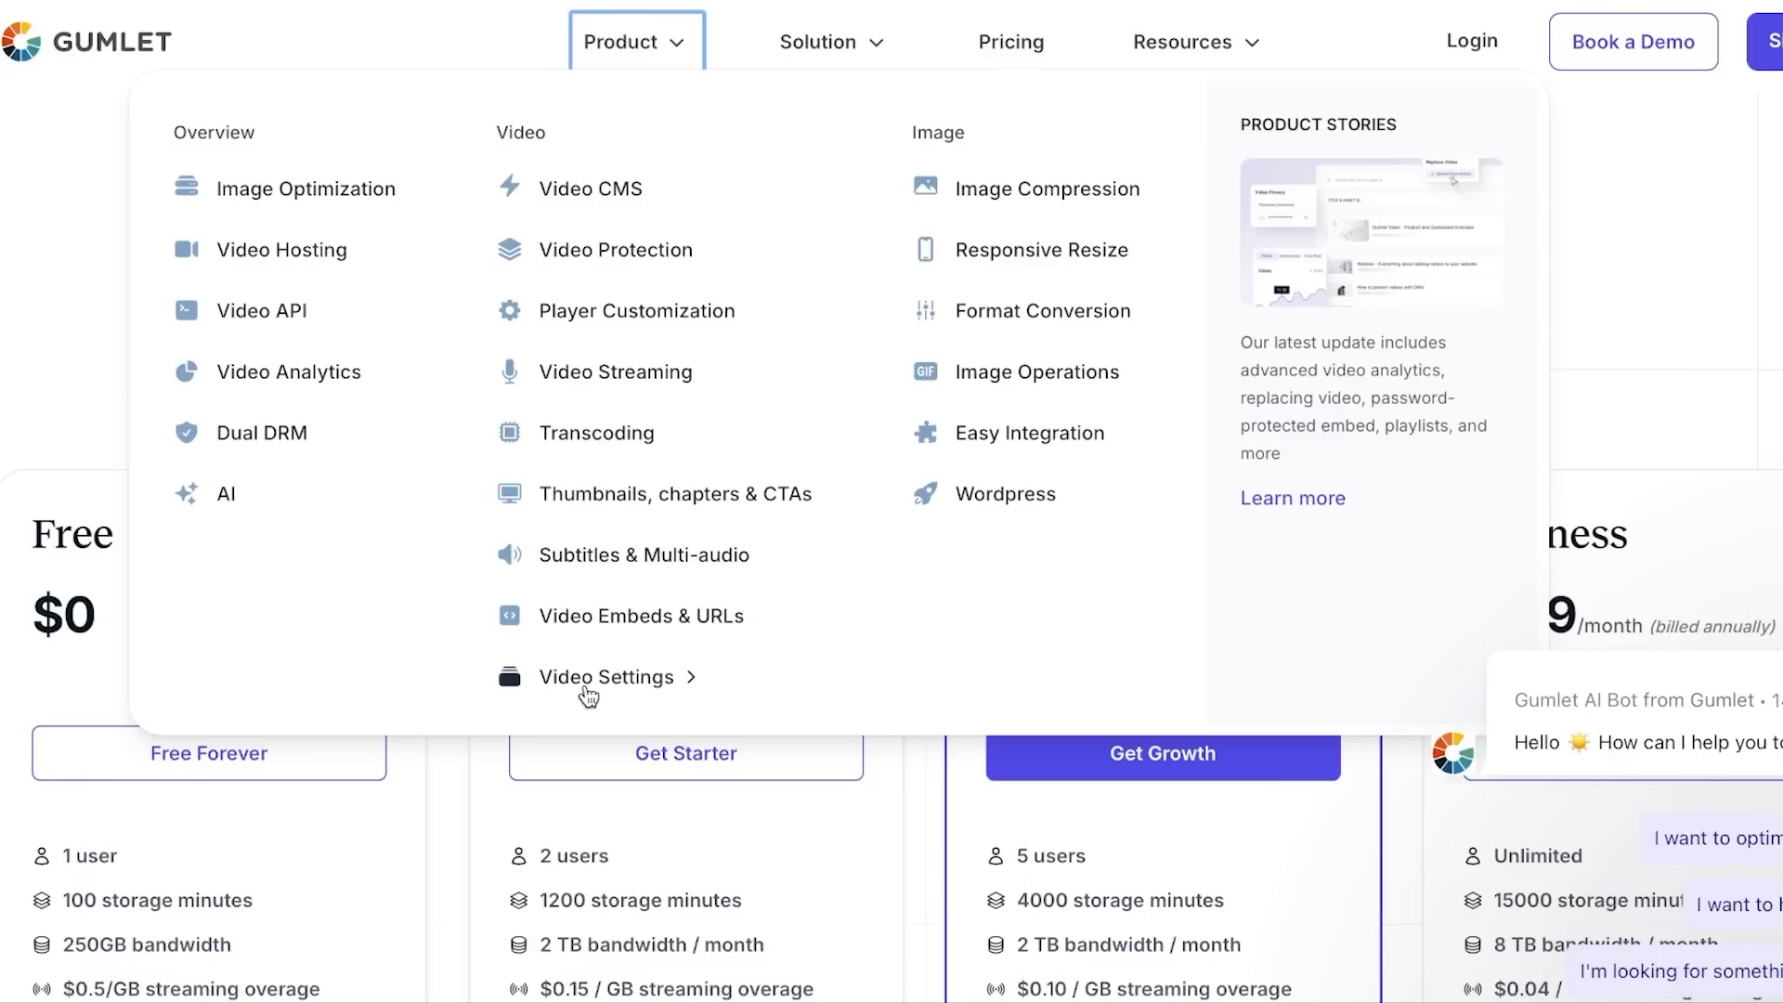
mouse_move(1044, 190)
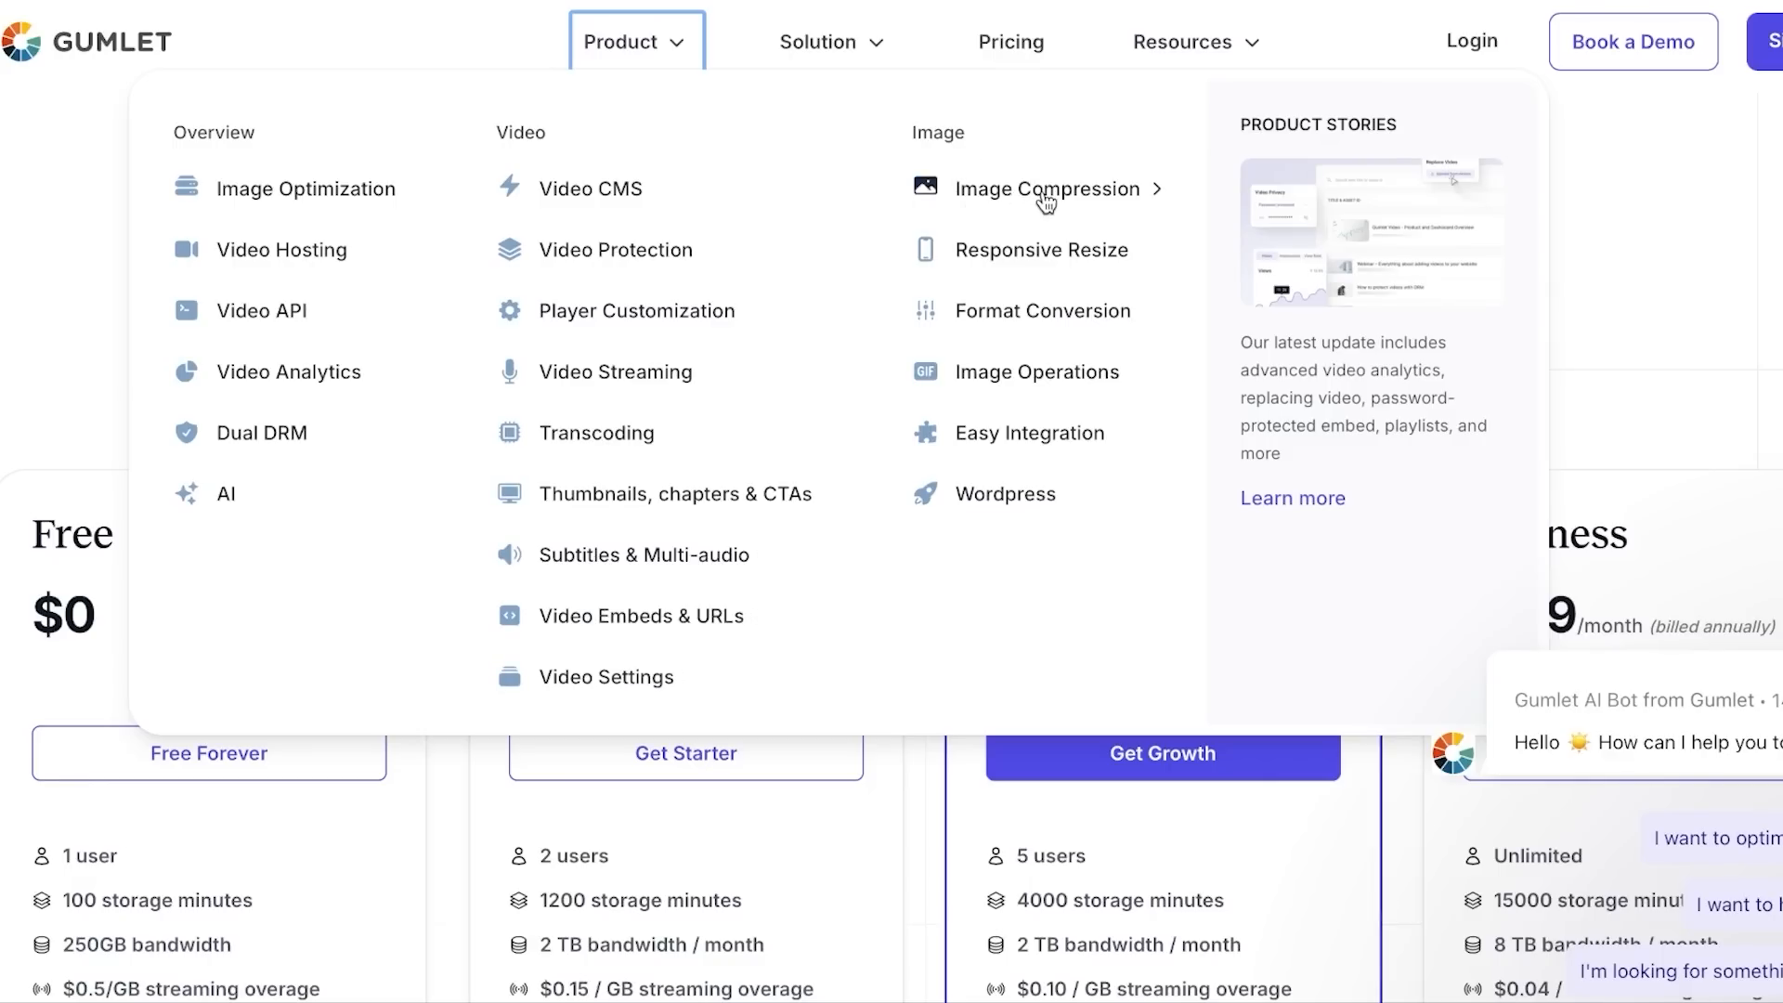
mouse_move(991, 284)
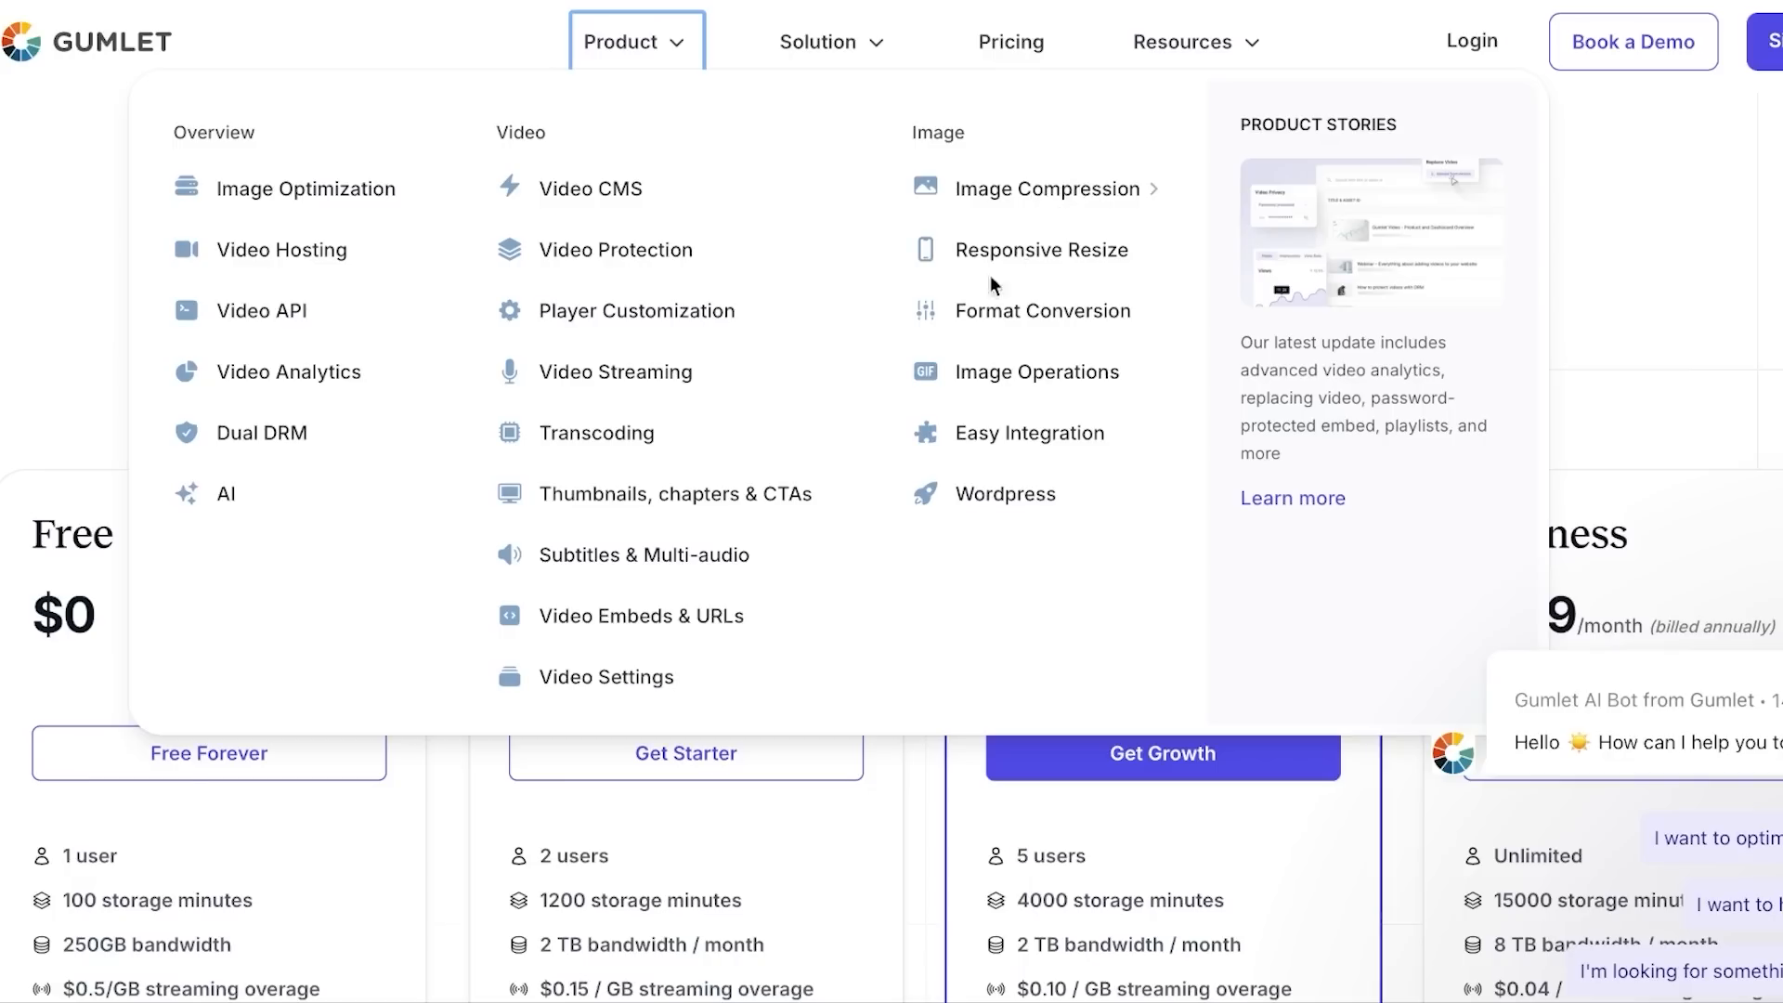
mouse_move(992, 263)
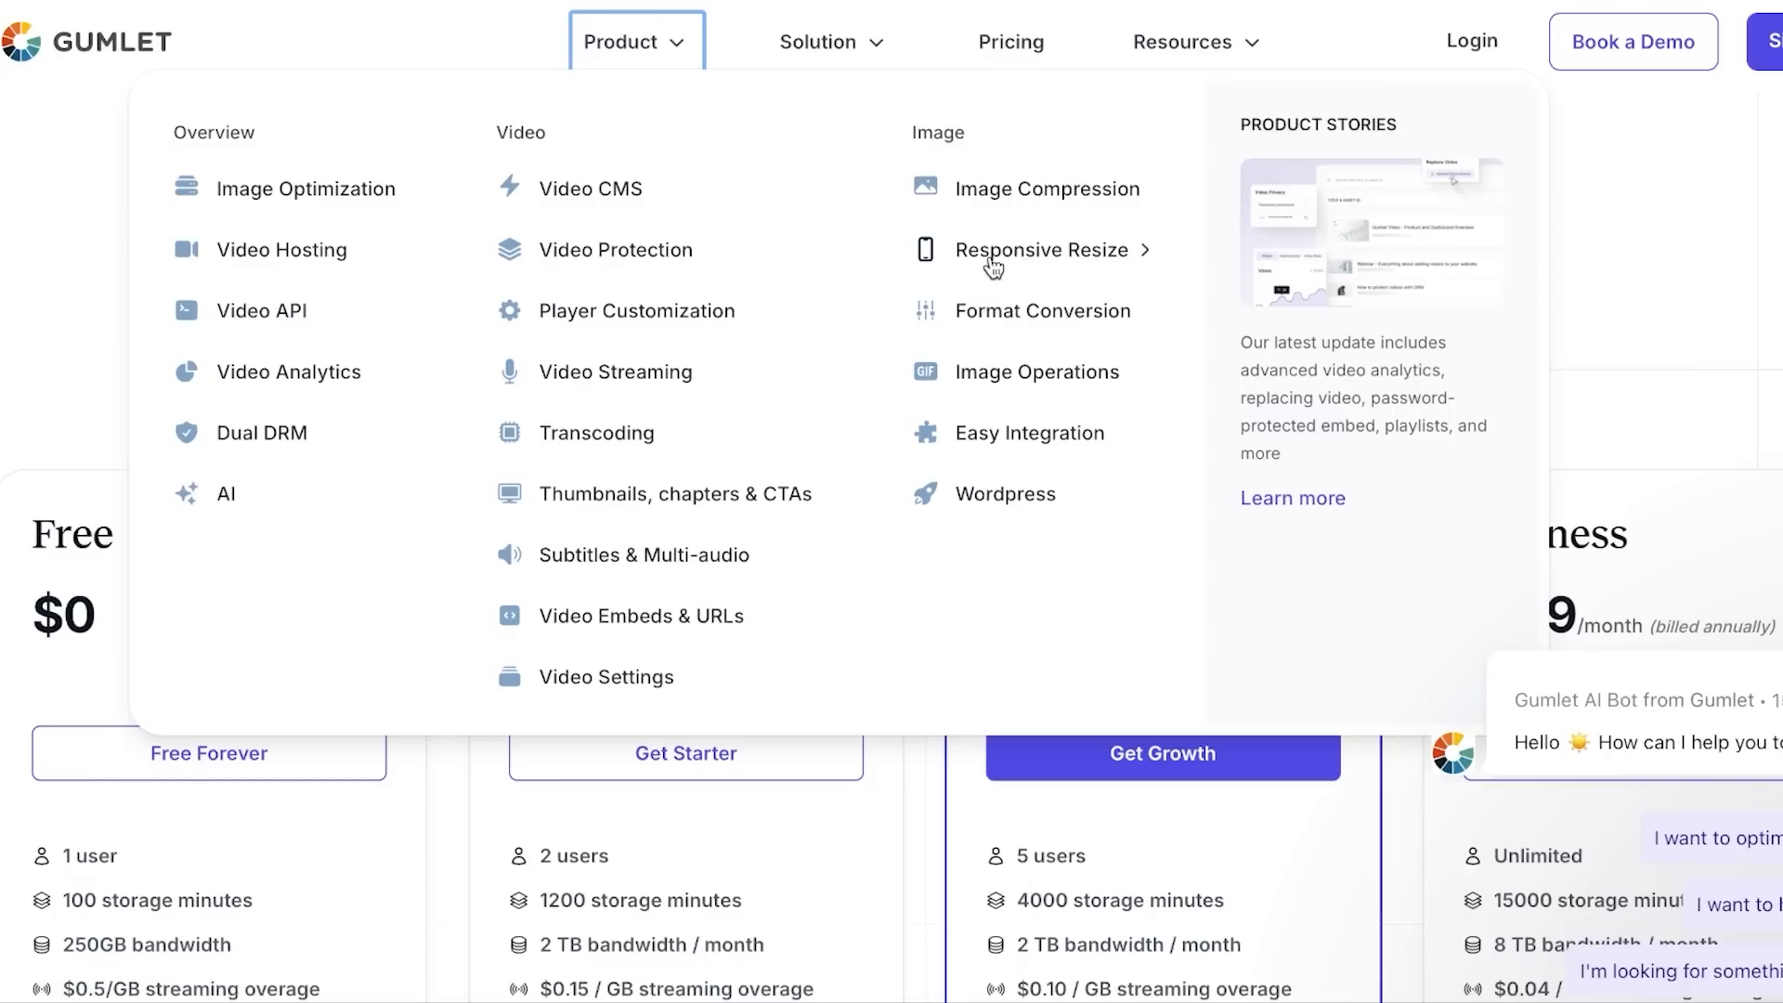
mouse_move(999, 371)
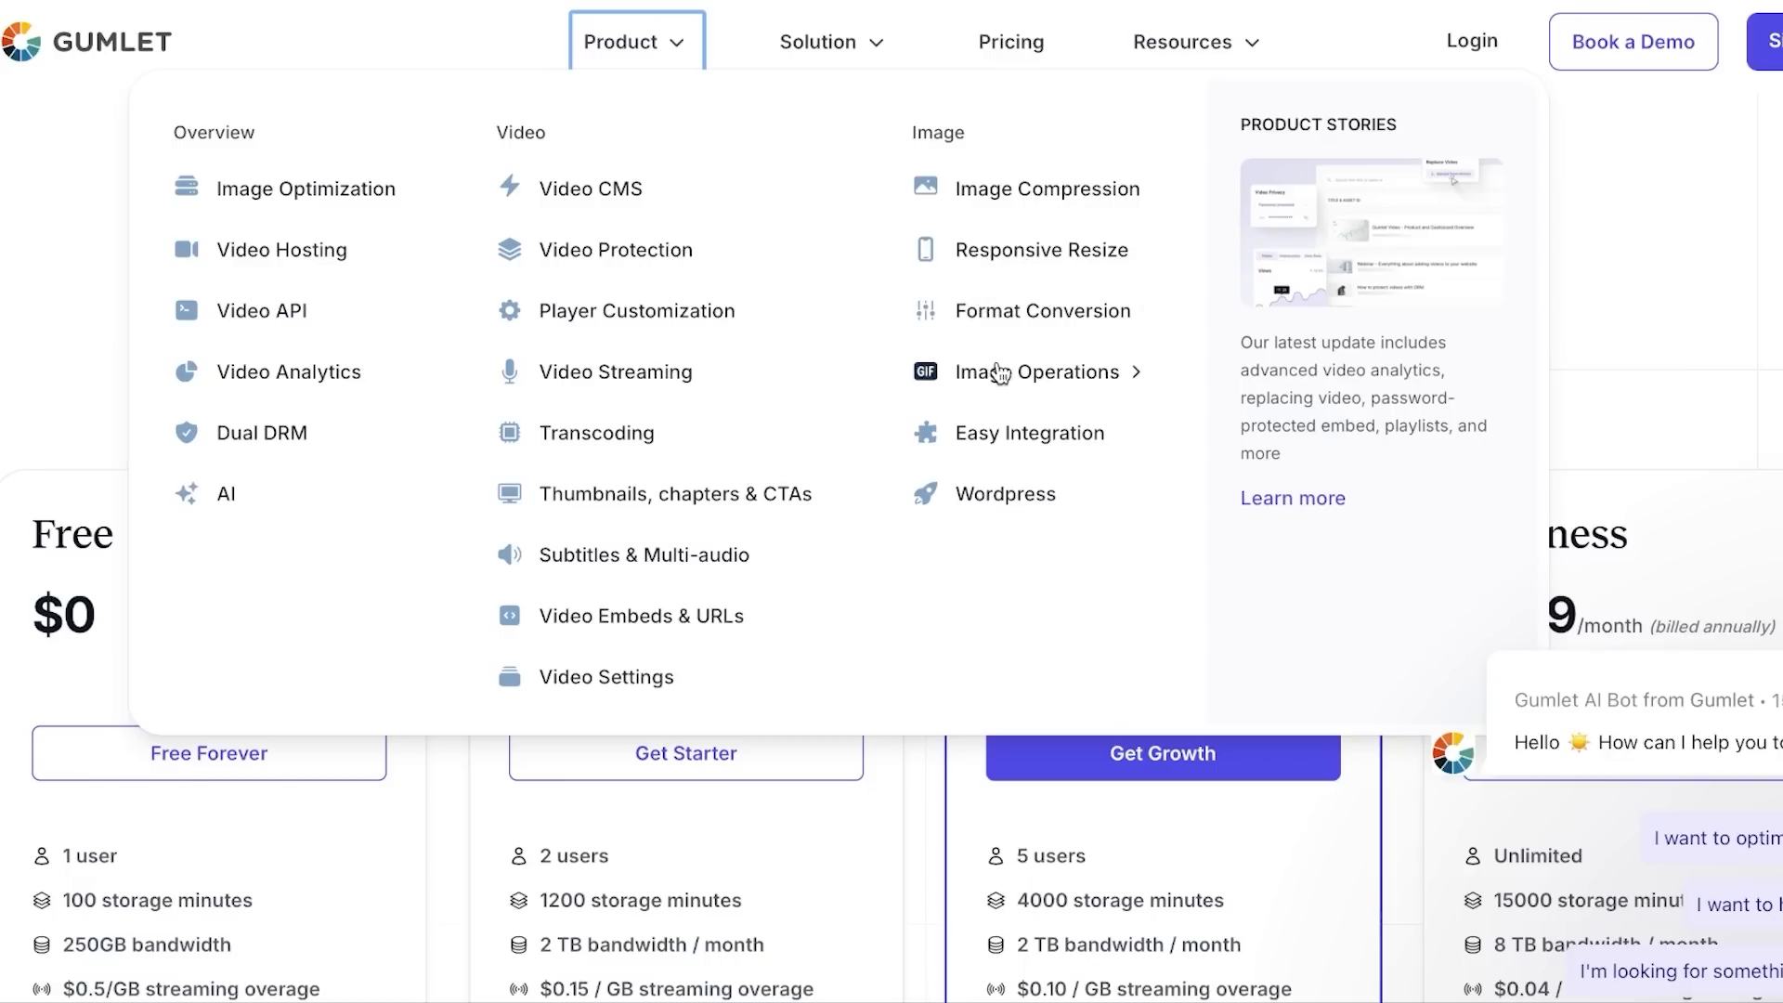
mouse_move(999, 506)
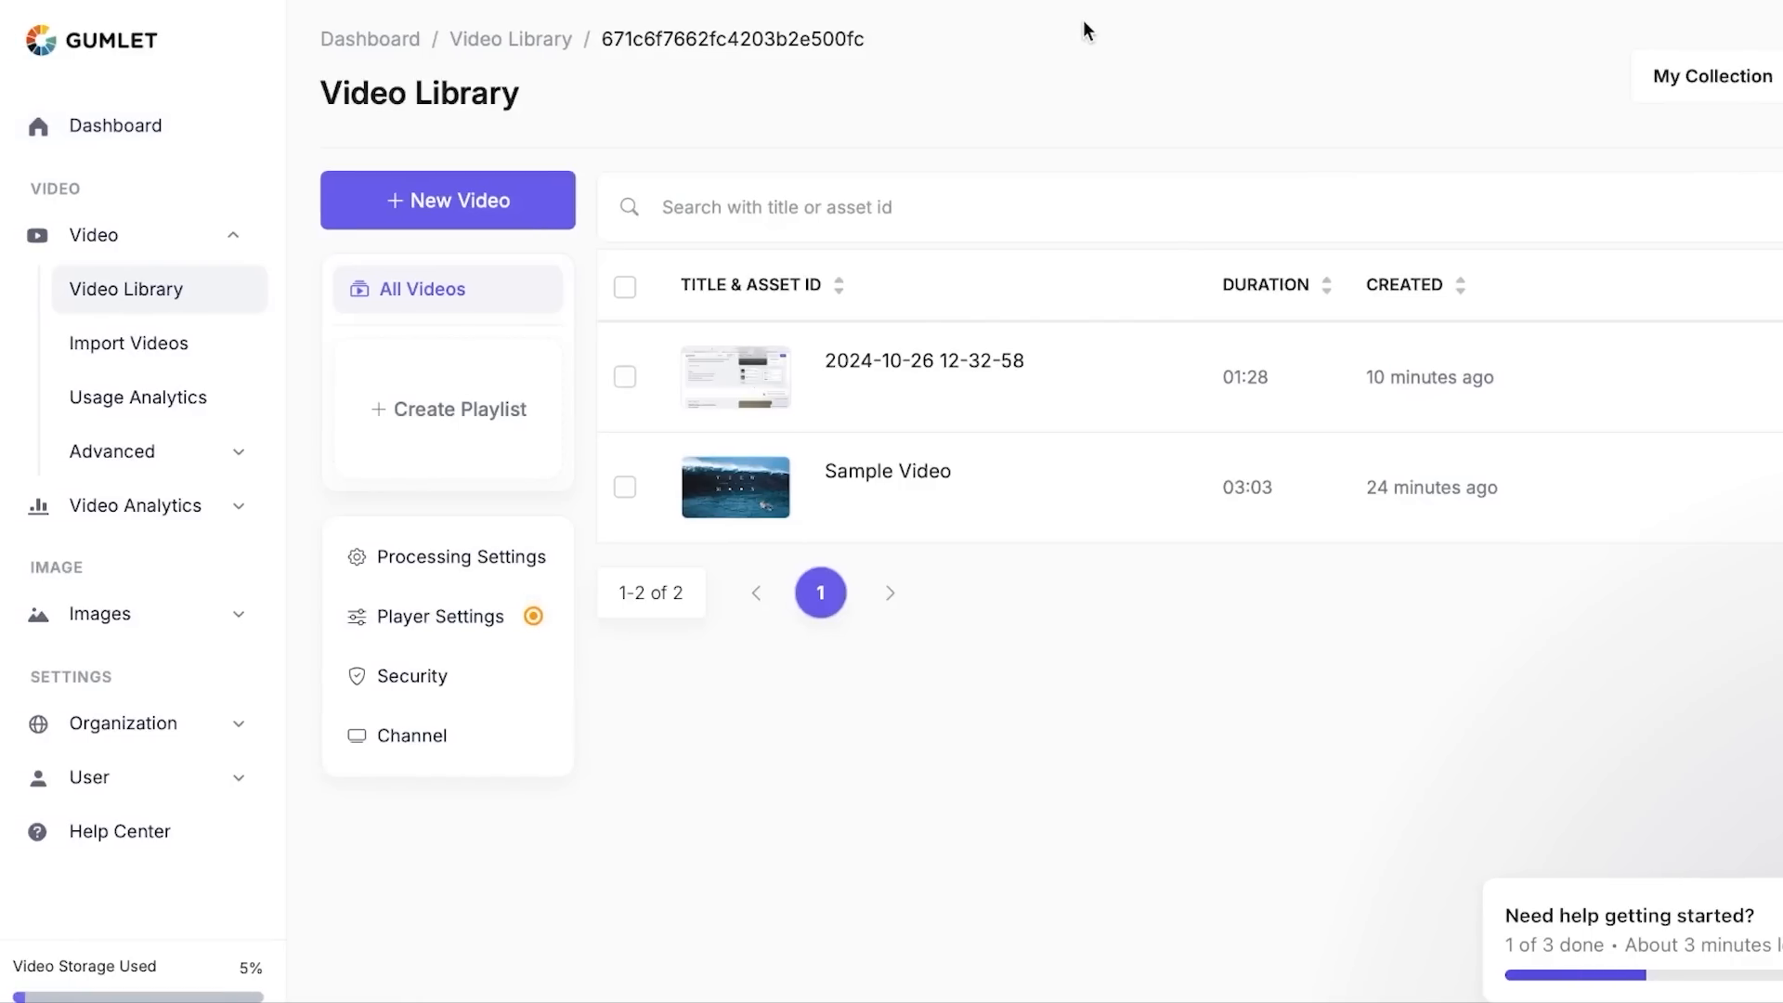
mouse_move(117, 125)
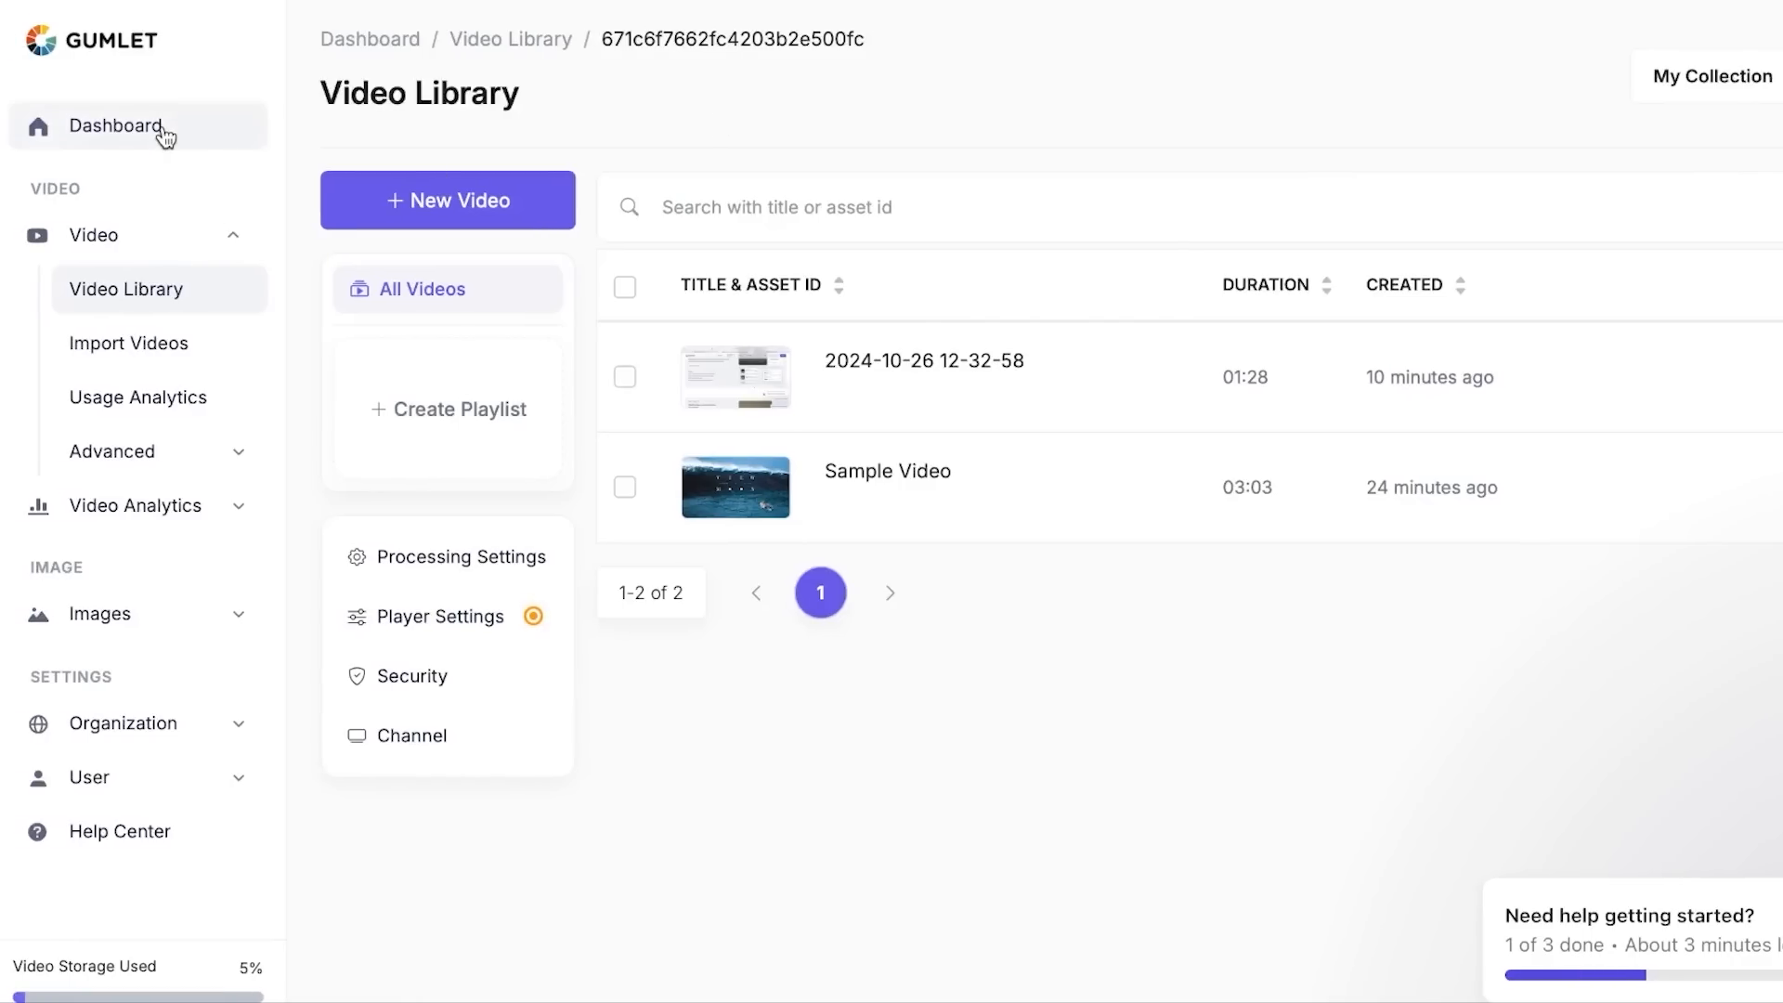
- Return to the account Dashboard with its getting-started guide and usage figures
left_click(117, 126)
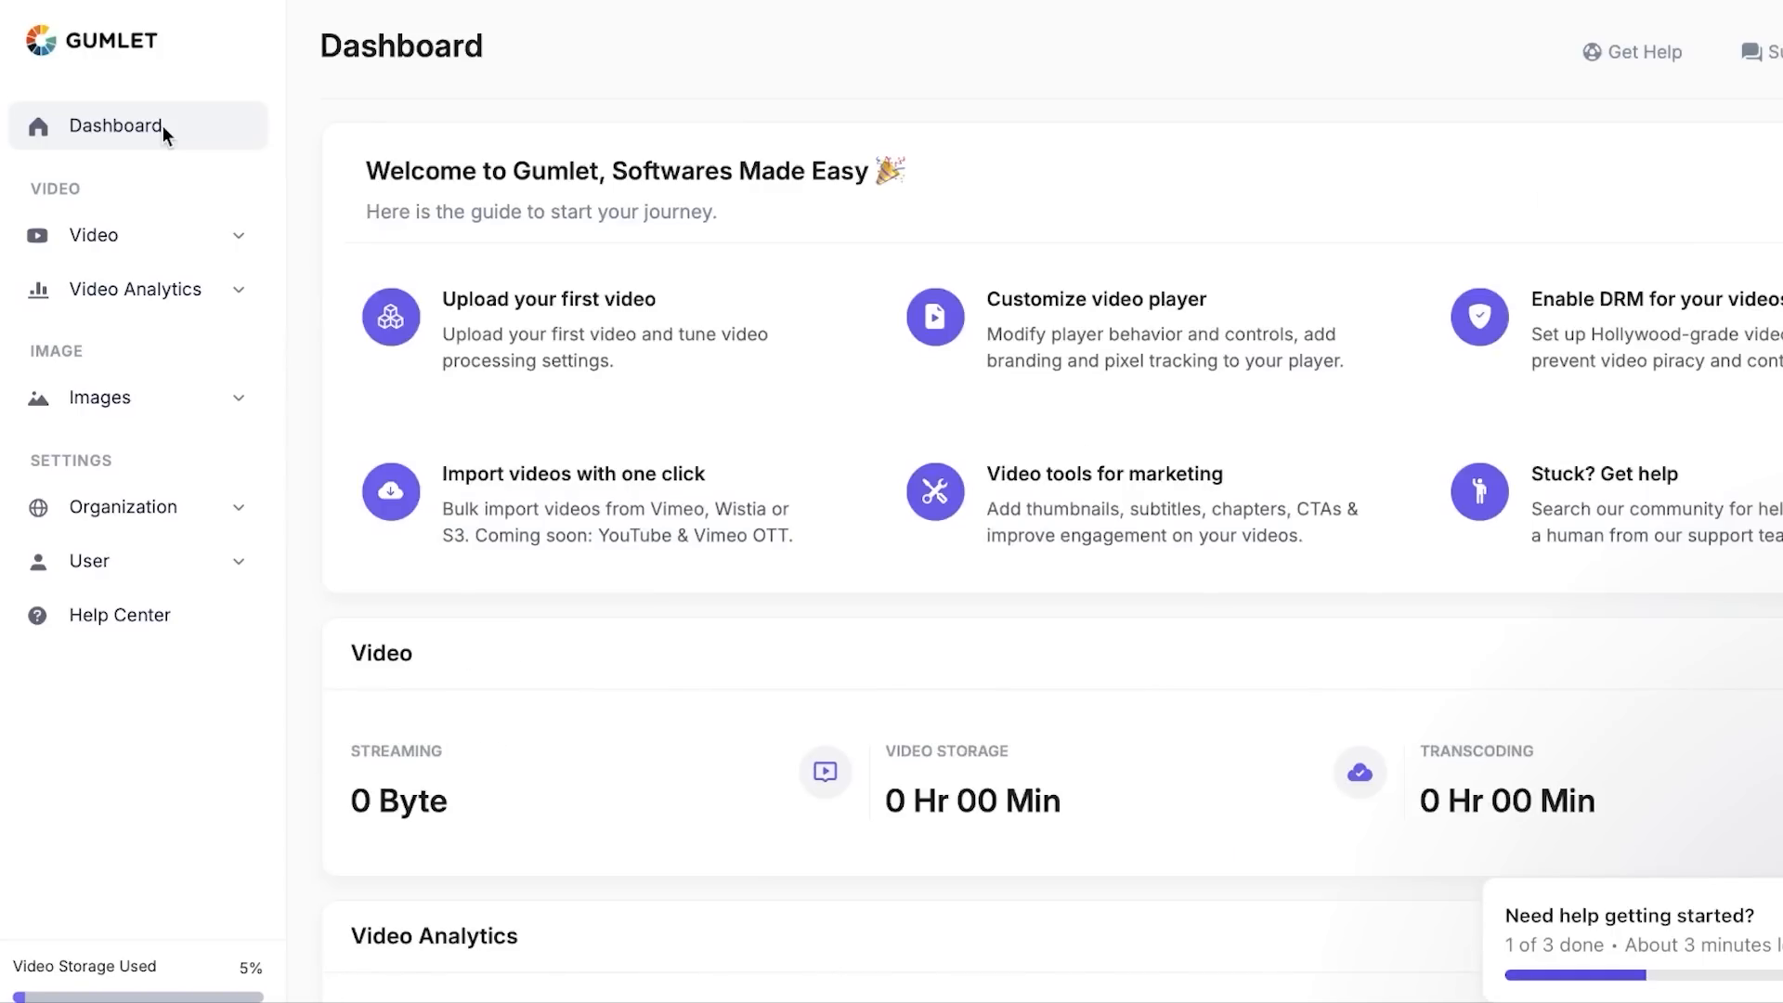